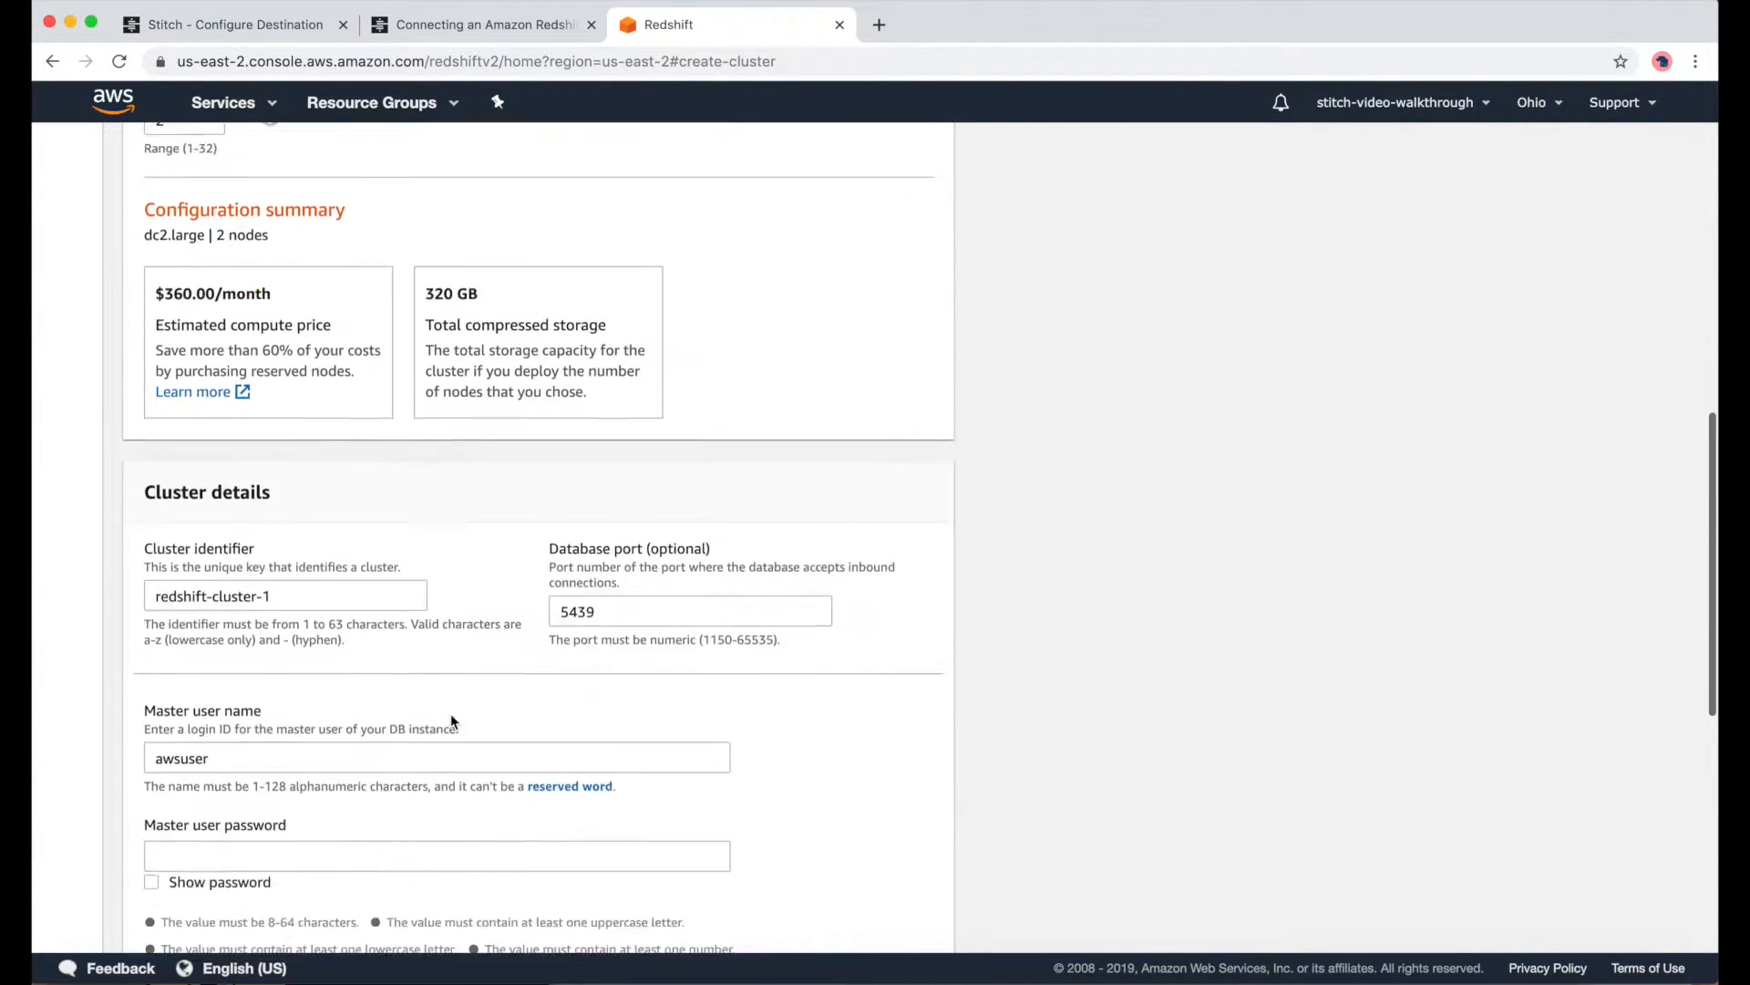
# - Choose the Amazon Redshift tile as the Stitch destination to open its connection form
pyautogui.click(235, 25)
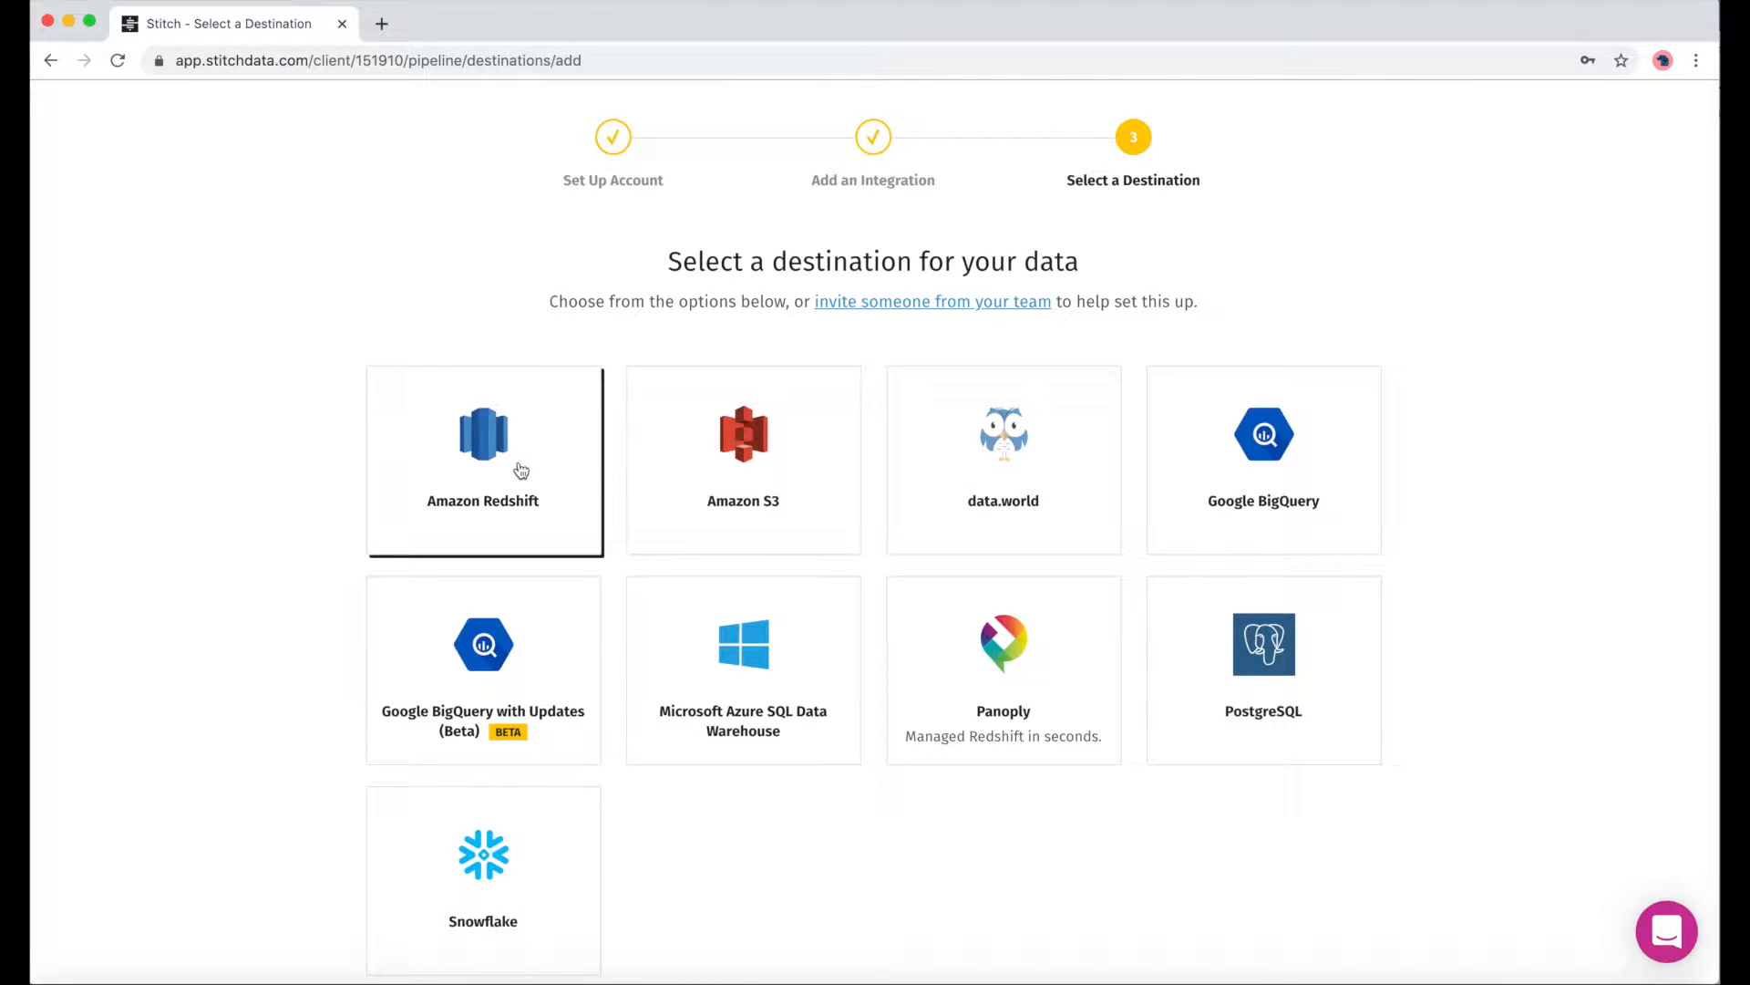
pyautogui.click(482, 459)
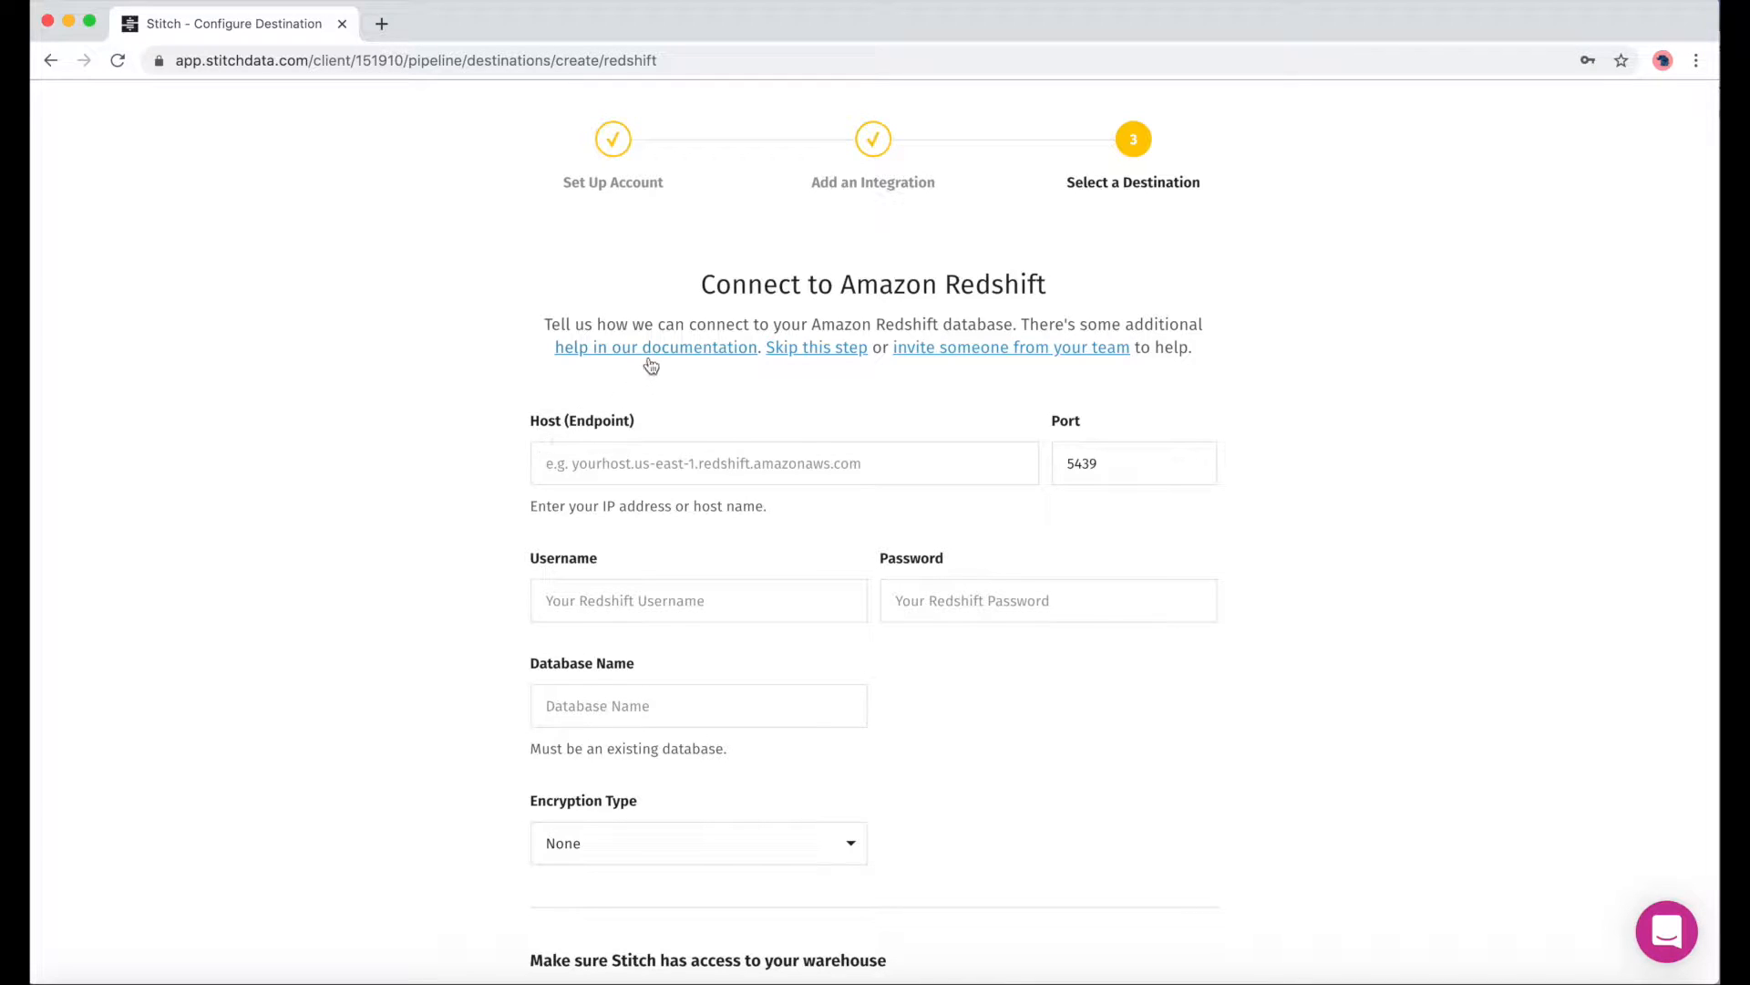
pyautogui.moveTo(656, 347)
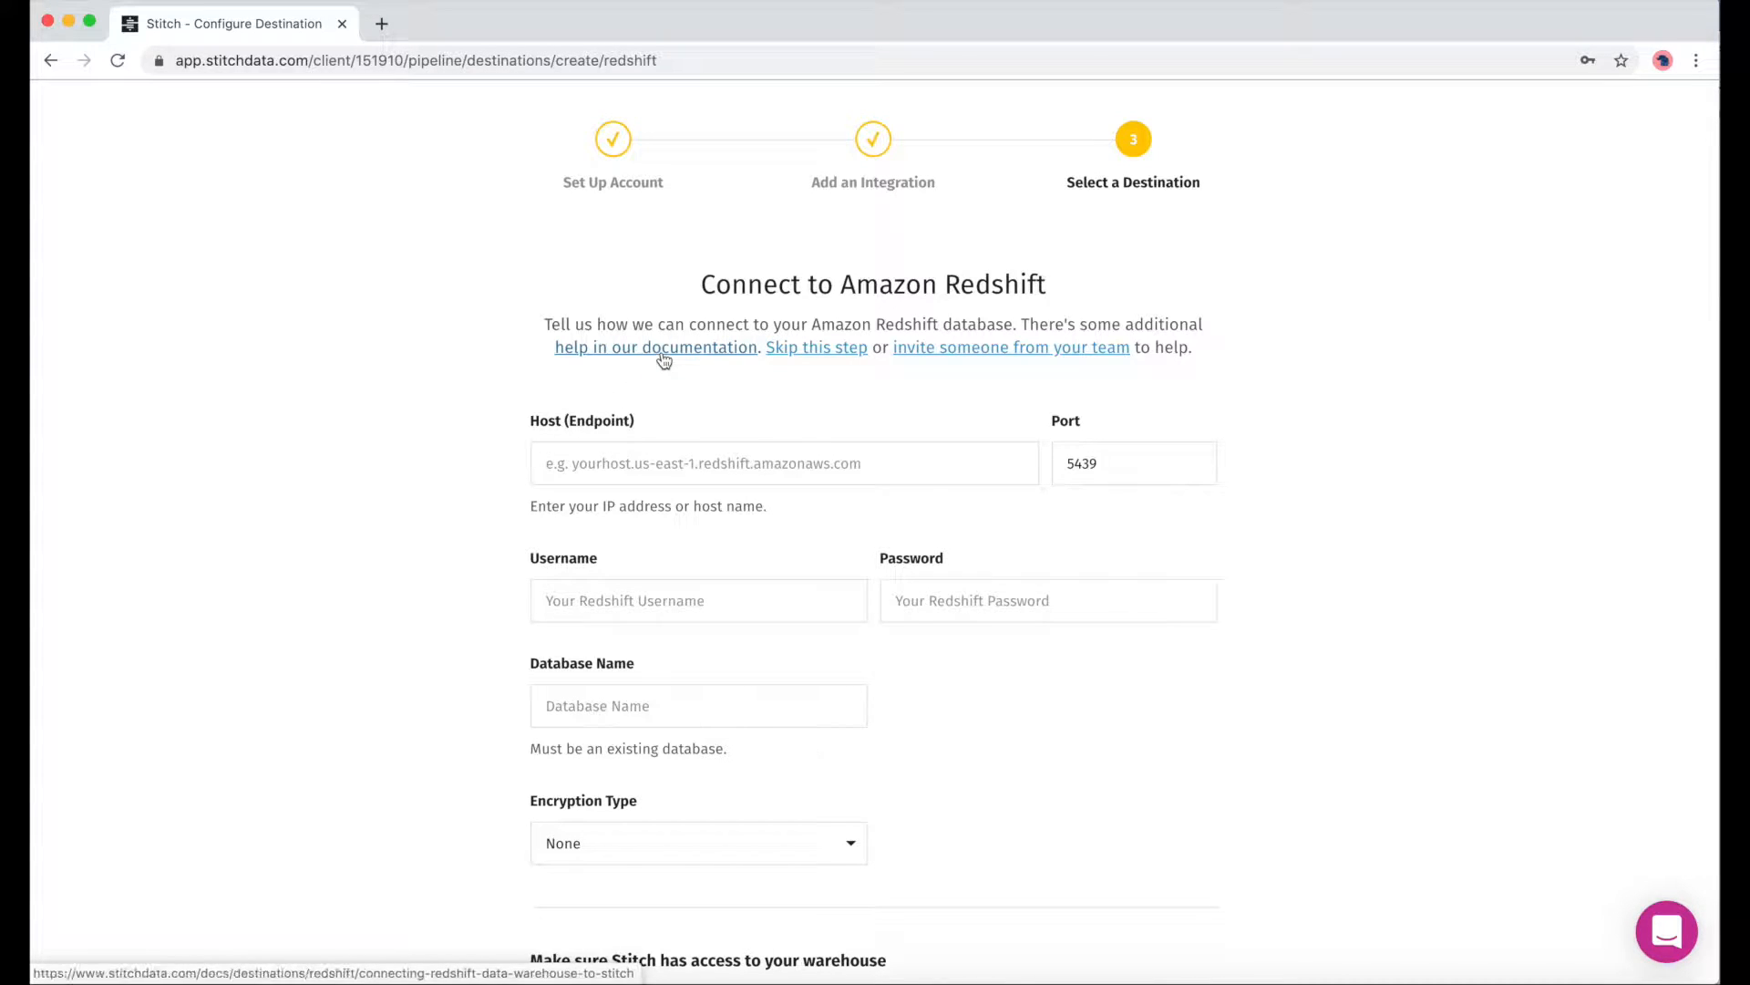
# - Open the Stitch Redshift guide and expand the 'I'm using a direct connection' instructions
pyautogui.click(655, 347)
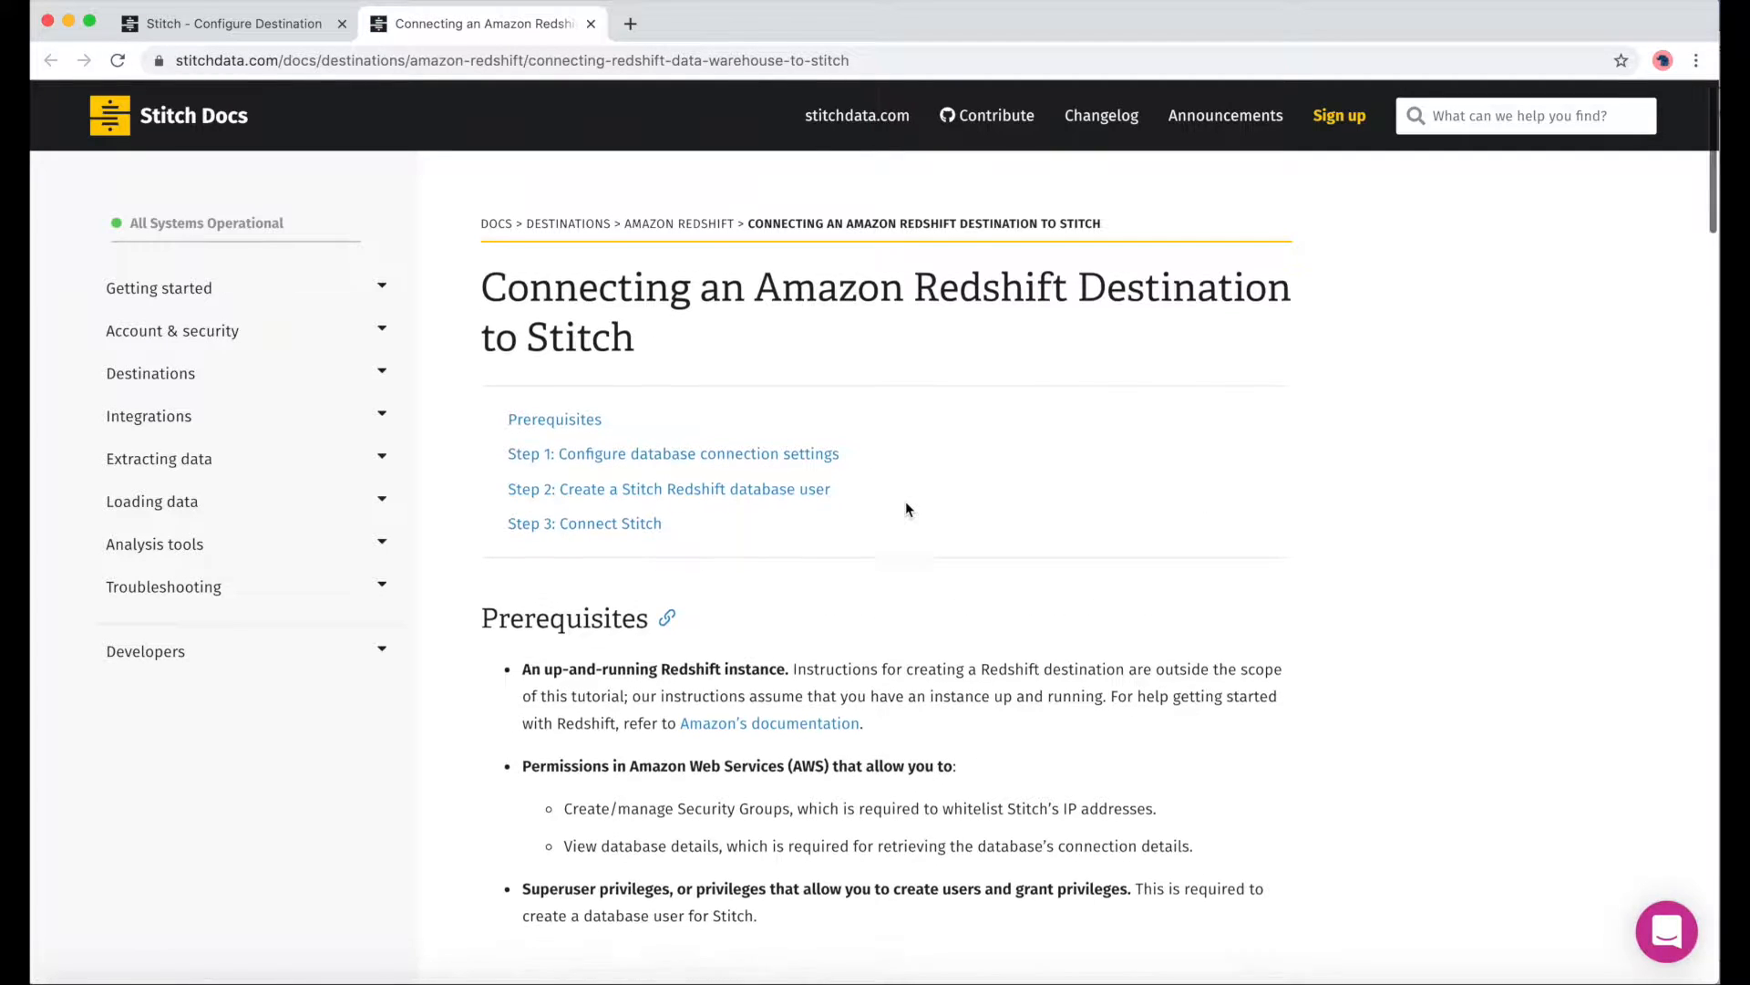
pyautogui.scroll(-3)
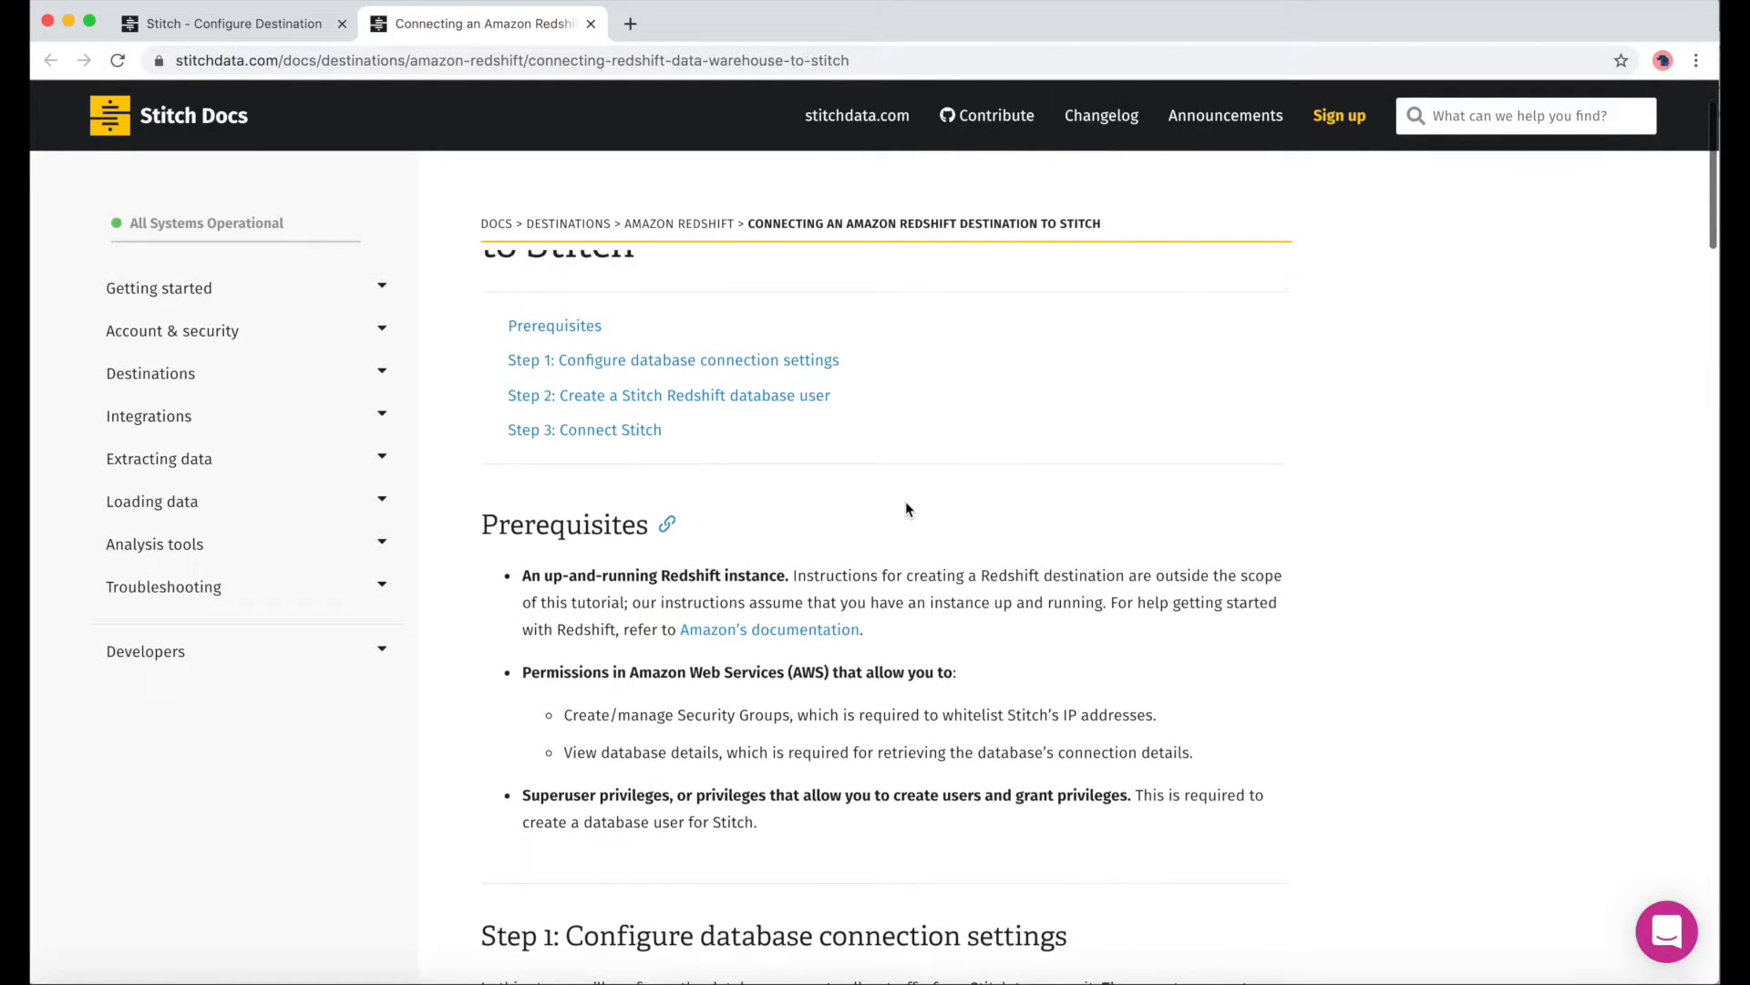
pyautogui.scroll(-3)
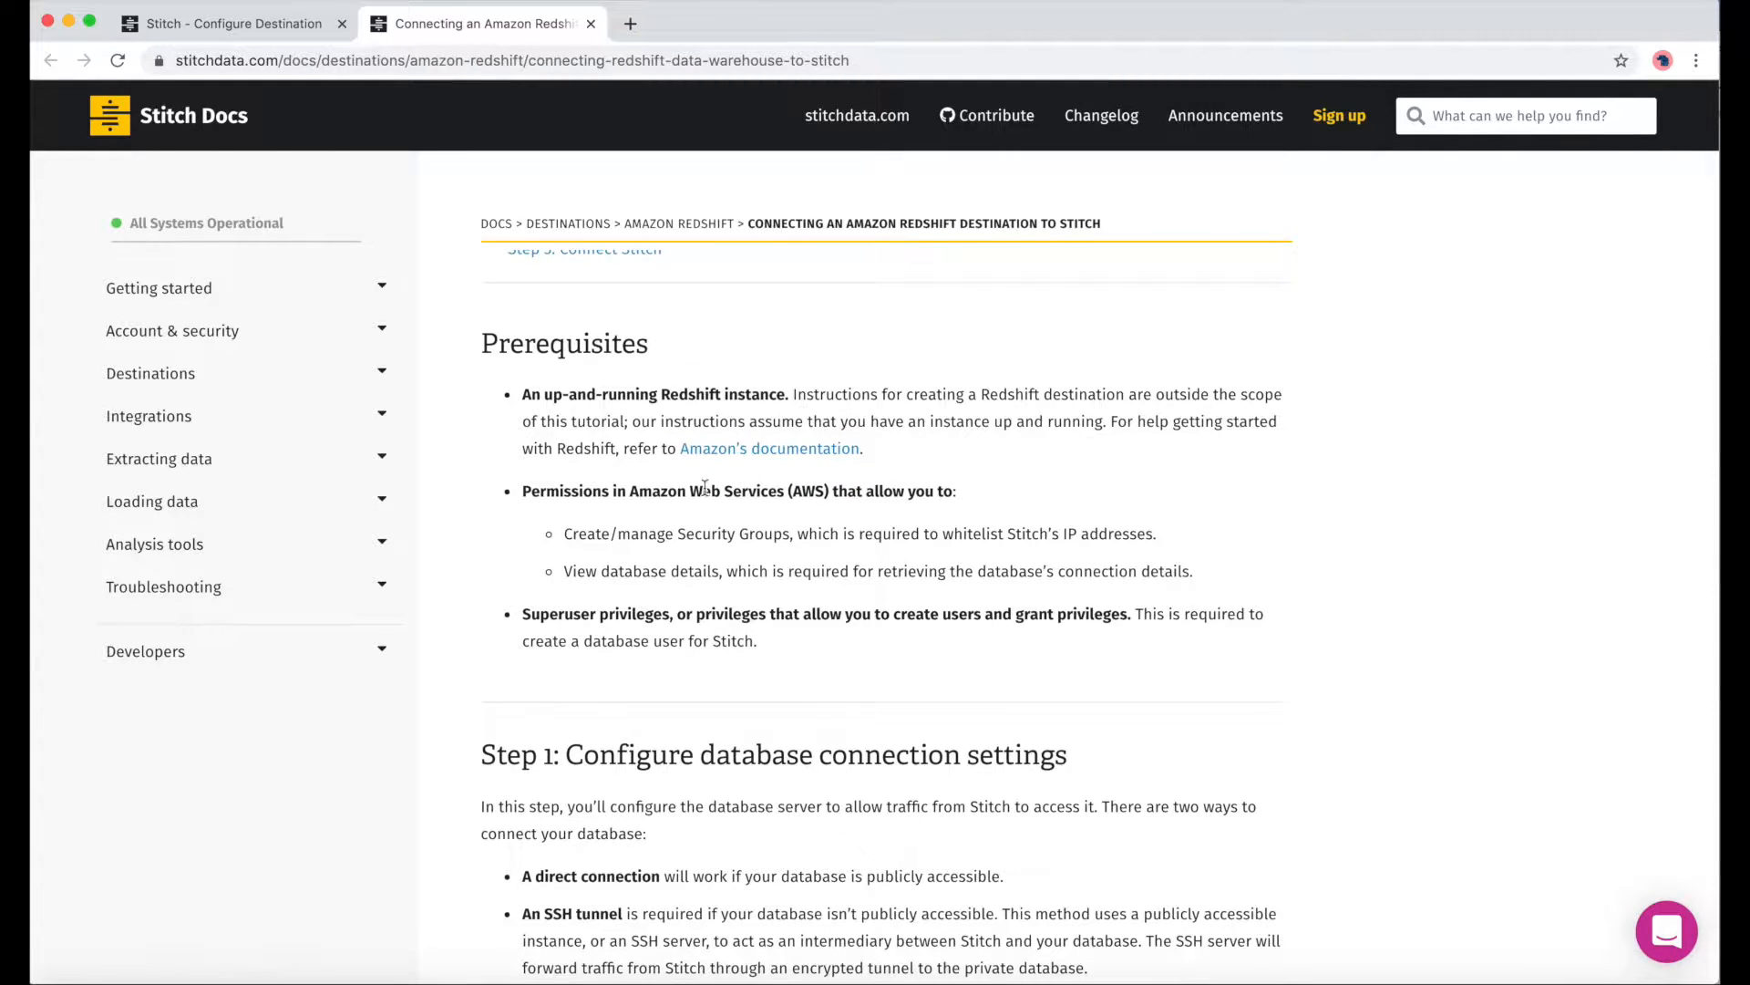
pyautogui.moveTo(767, 448)
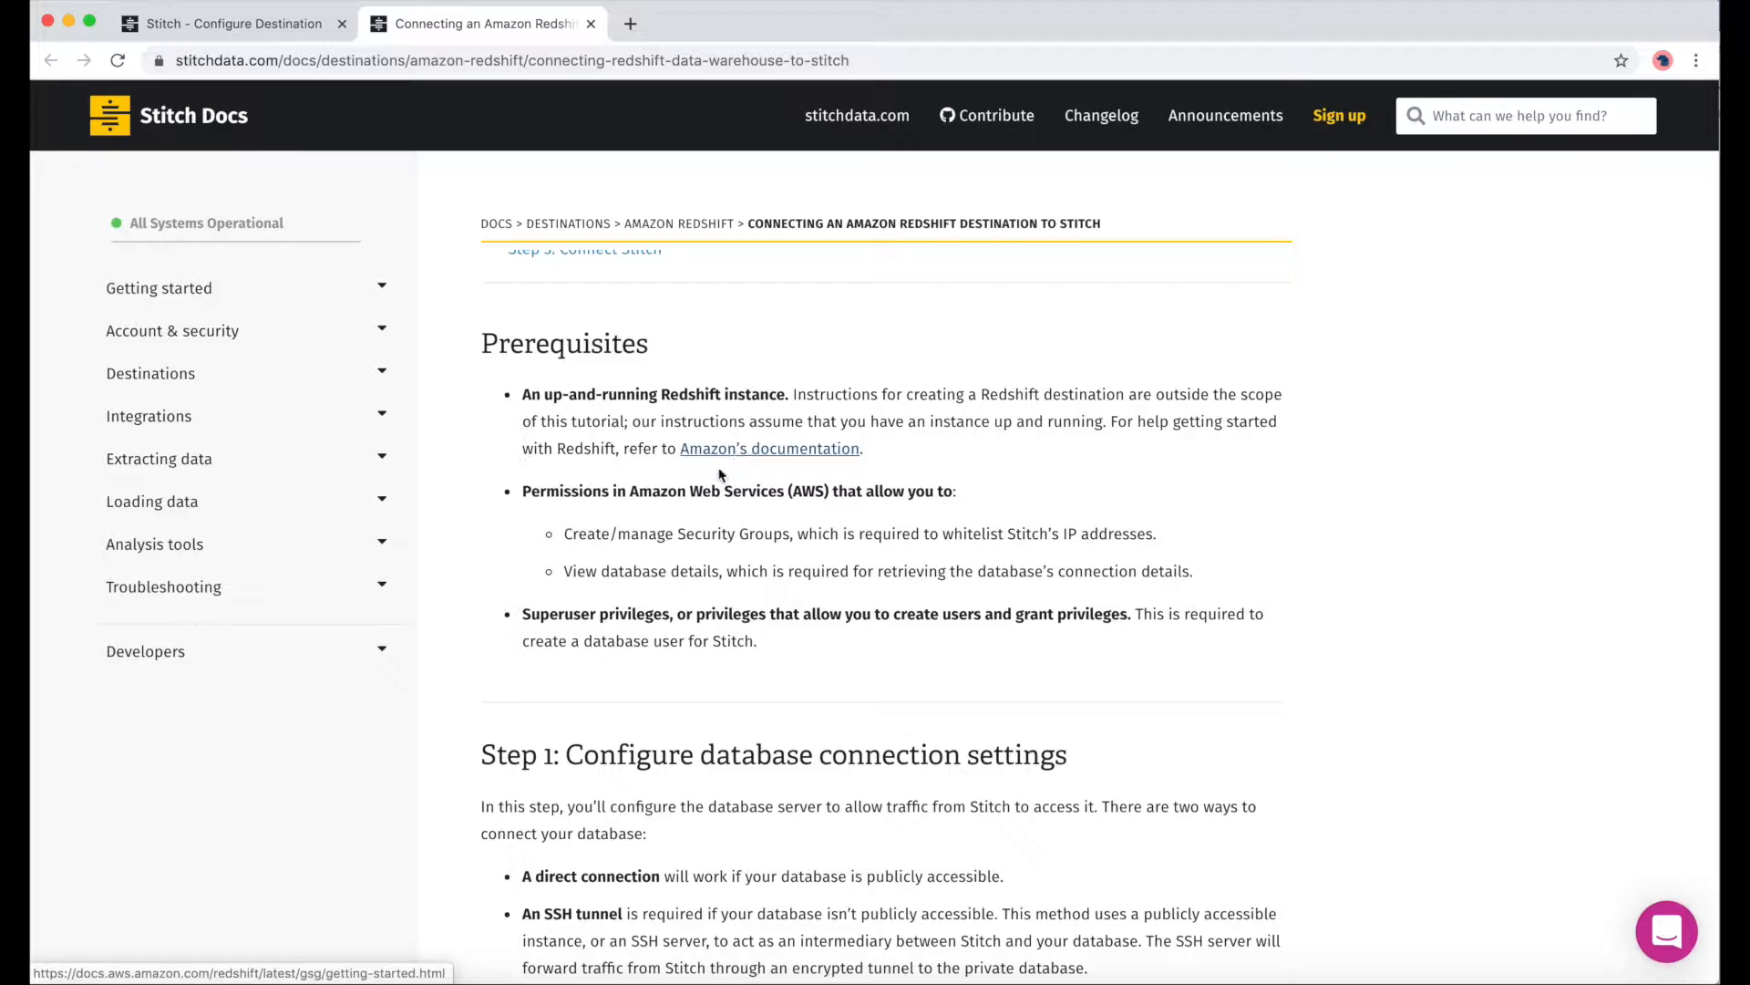
pyautogui.scroll(-3)
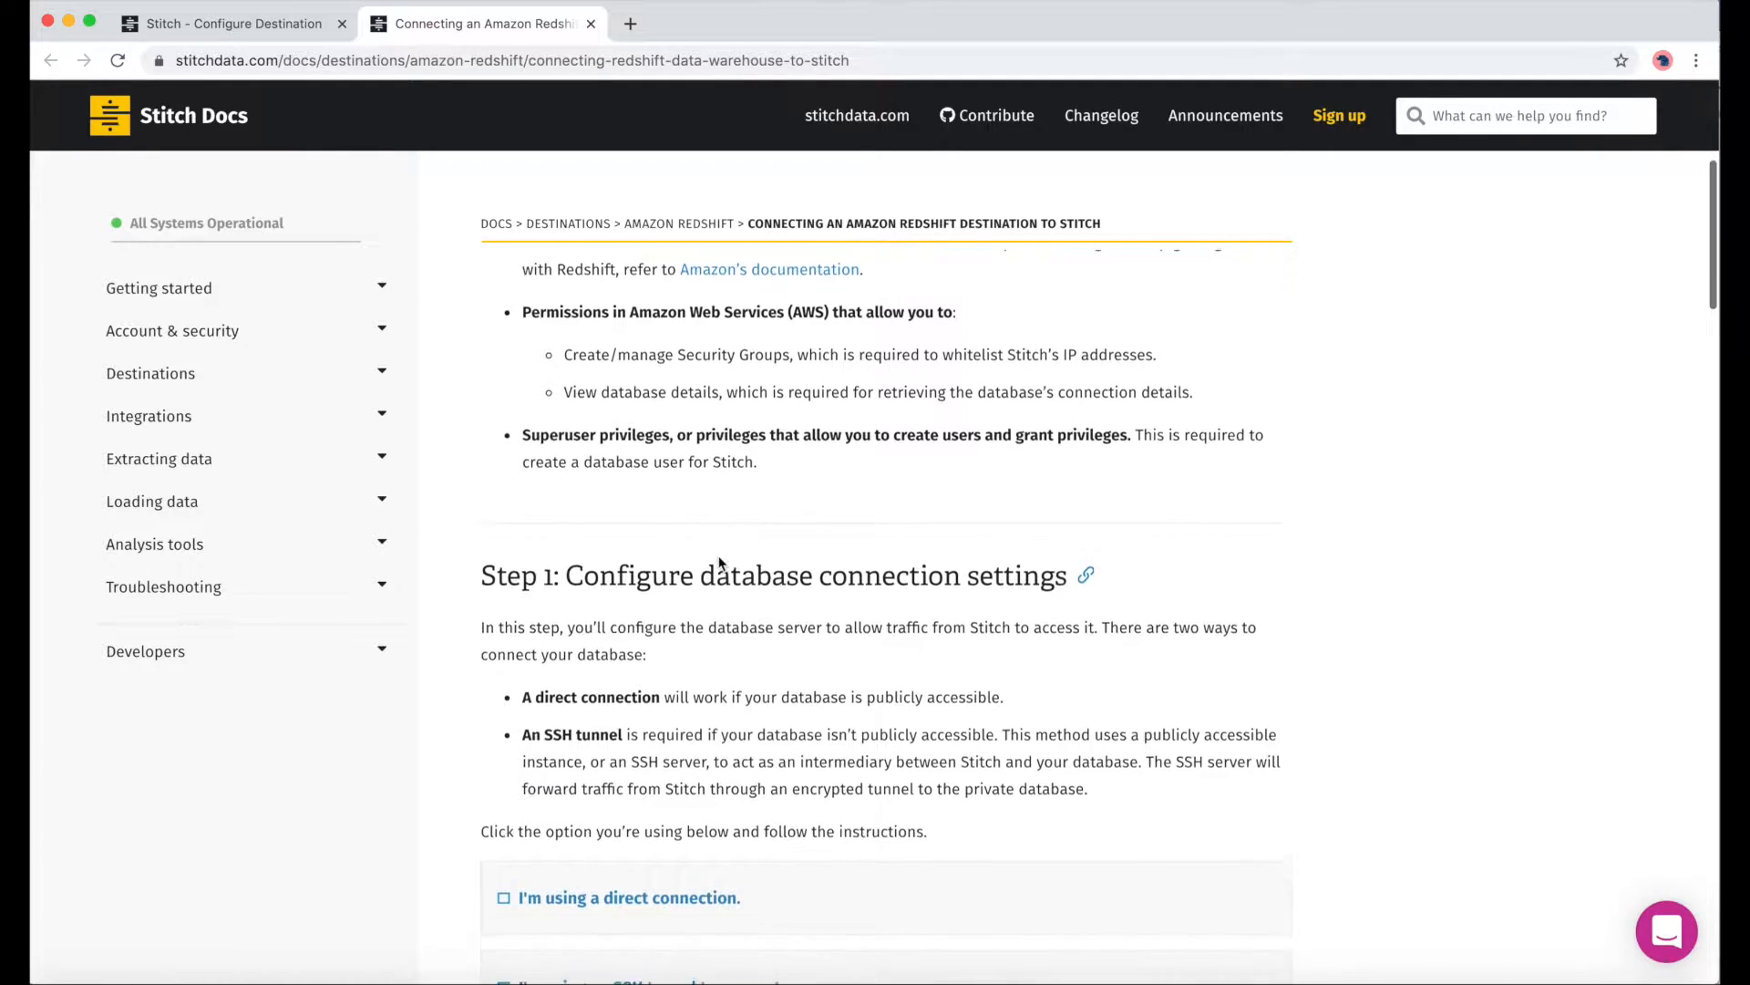
pyautogui.scroll(-3)
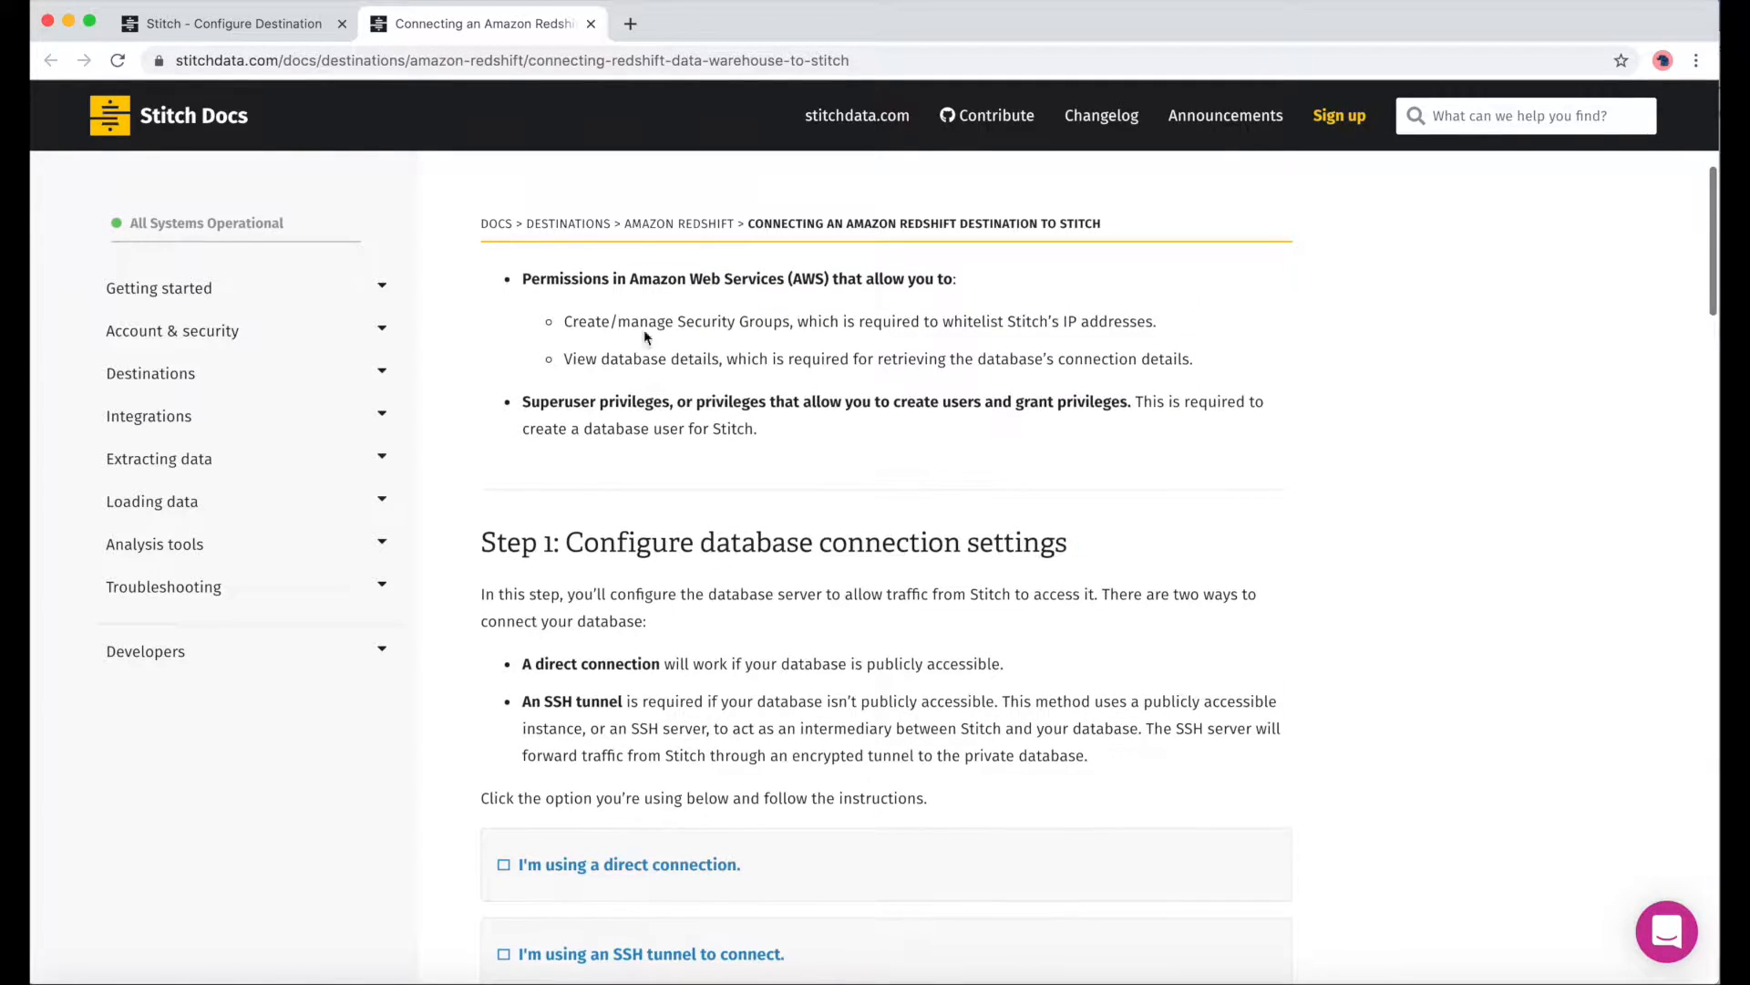
pyautogui.moveTo(726, 733)
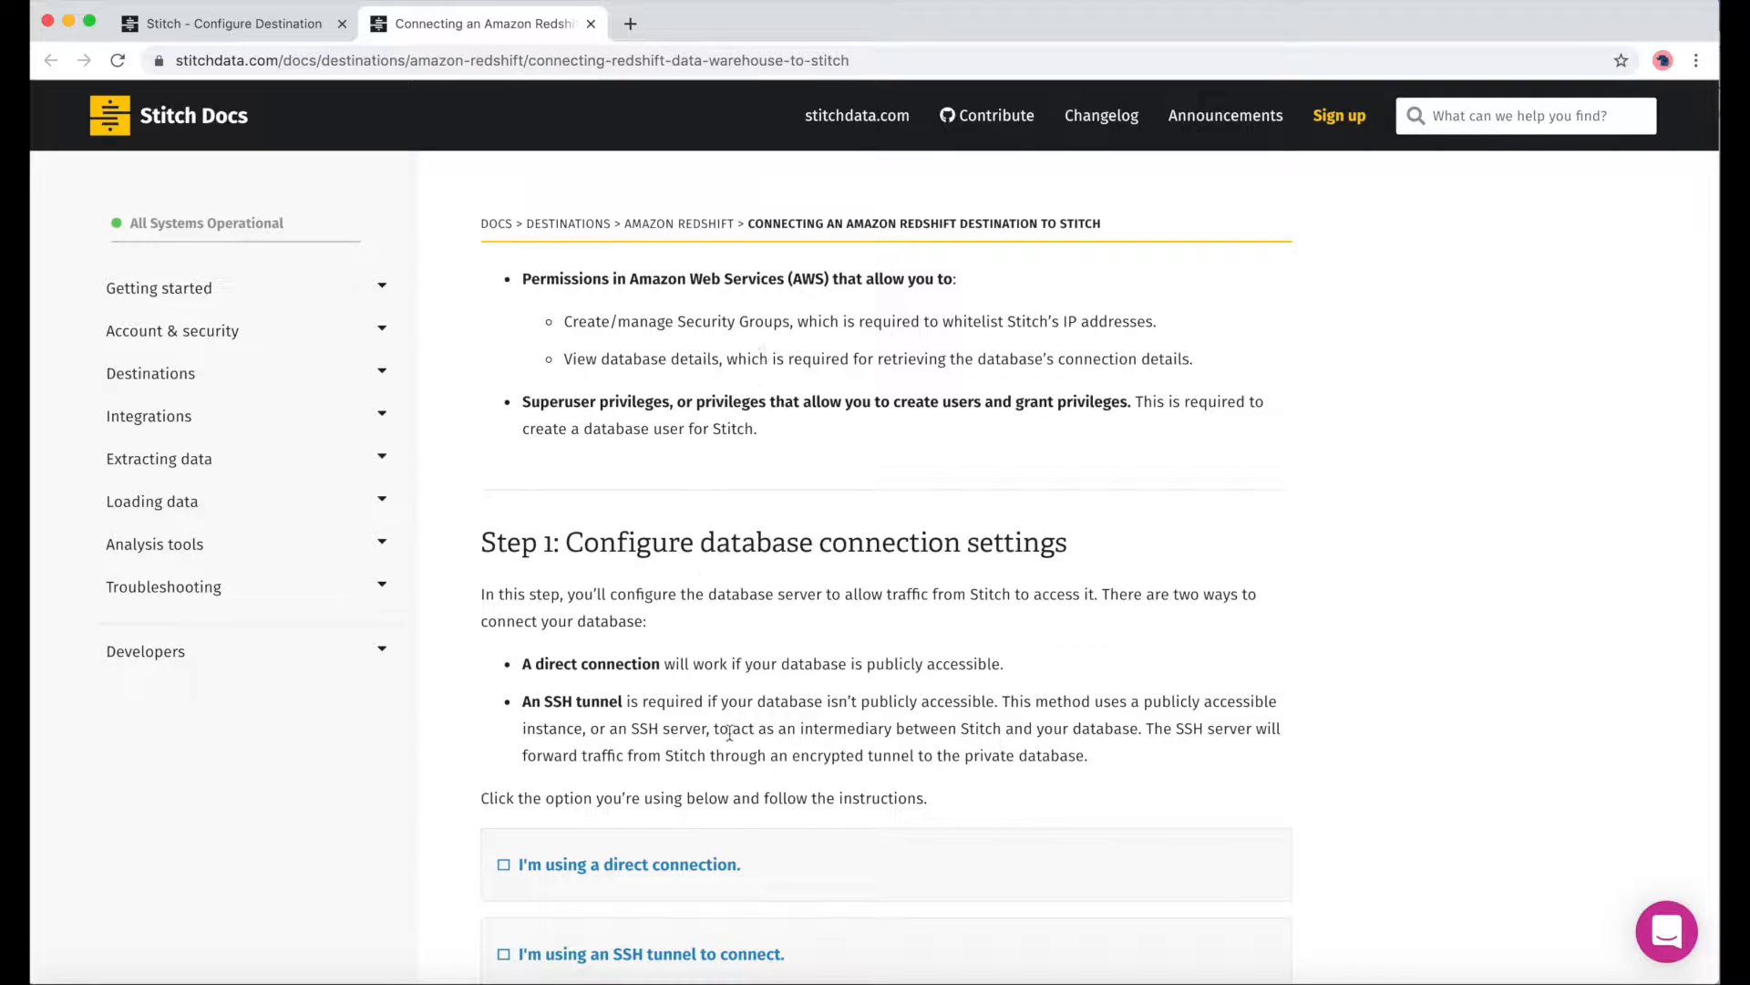
pyautogui.scroll(-3)
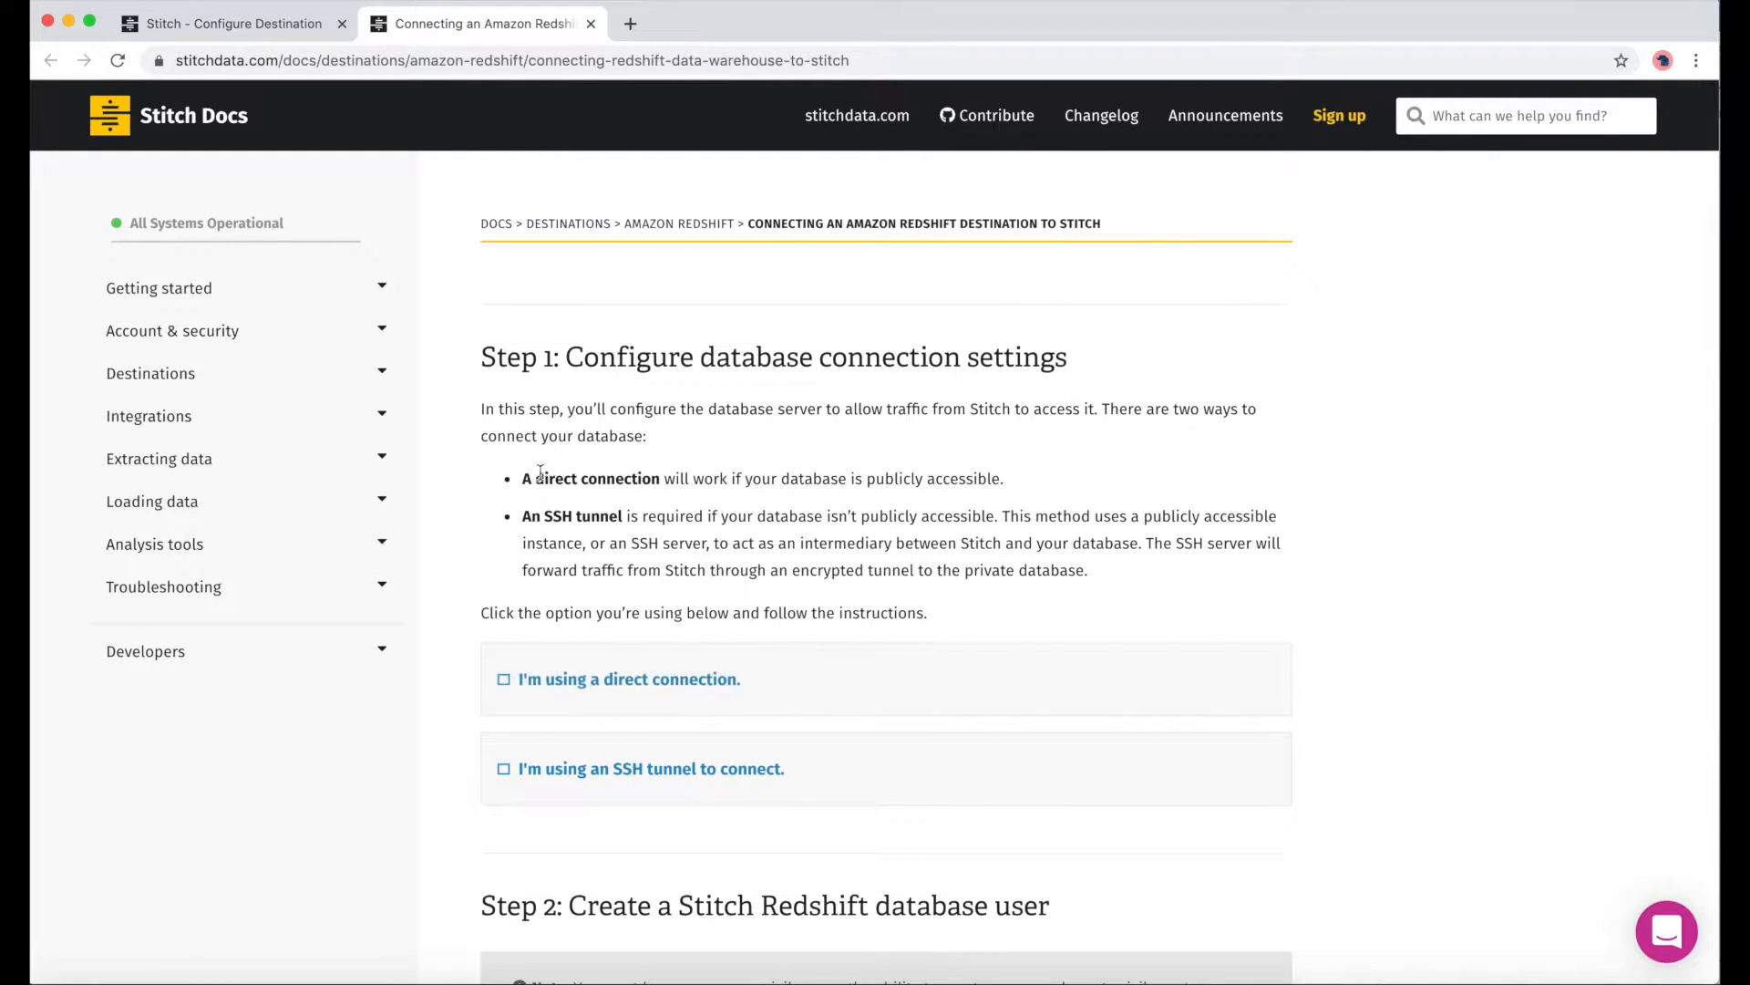
pyautogui.moveTo(645, 687)
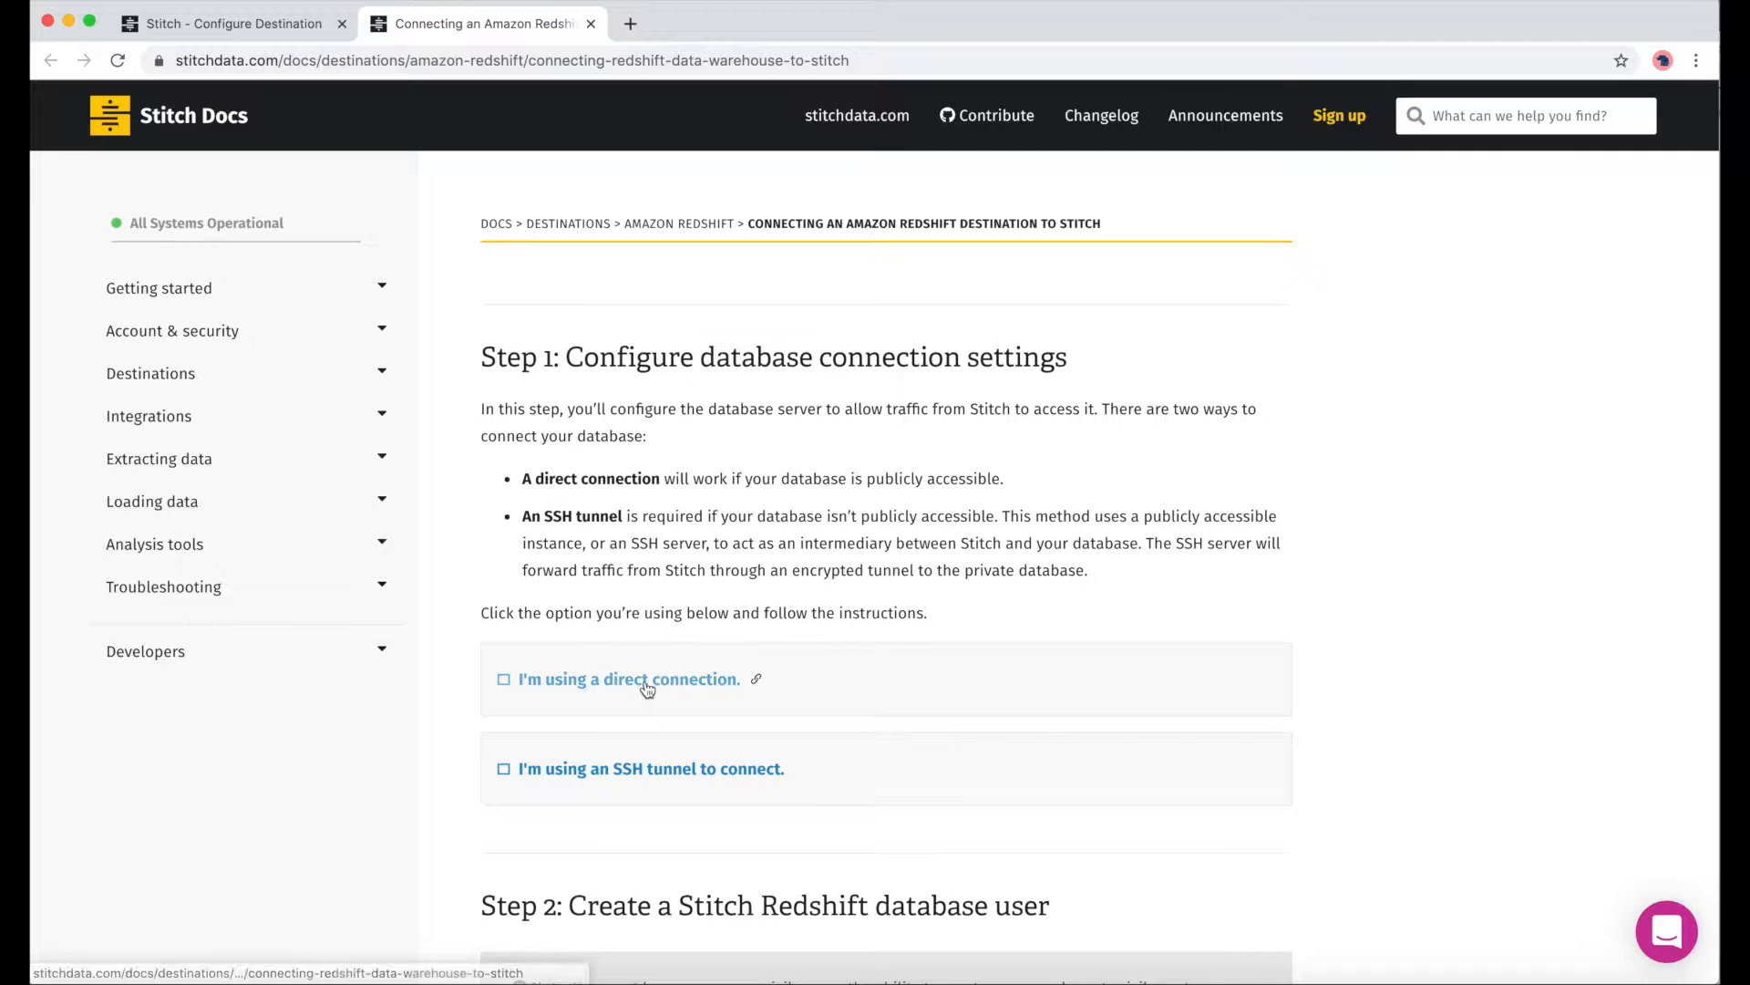
pyautogui.click(628, 679)
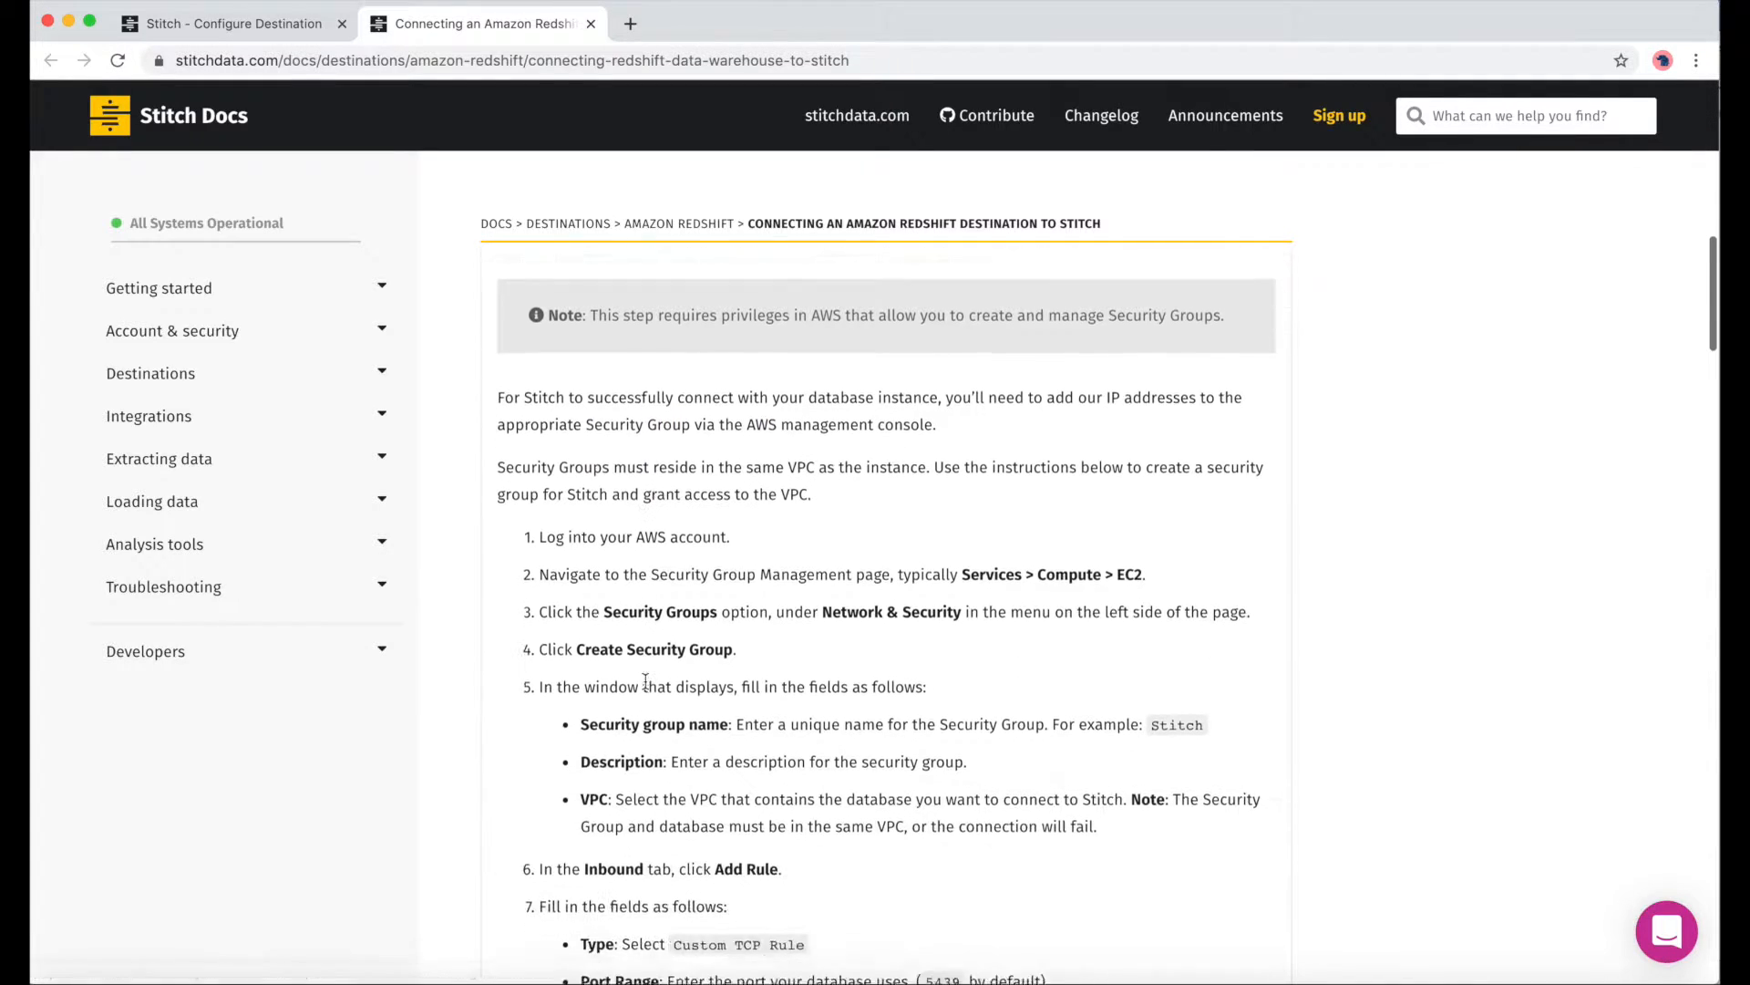
pyautogui.scroll(-3)
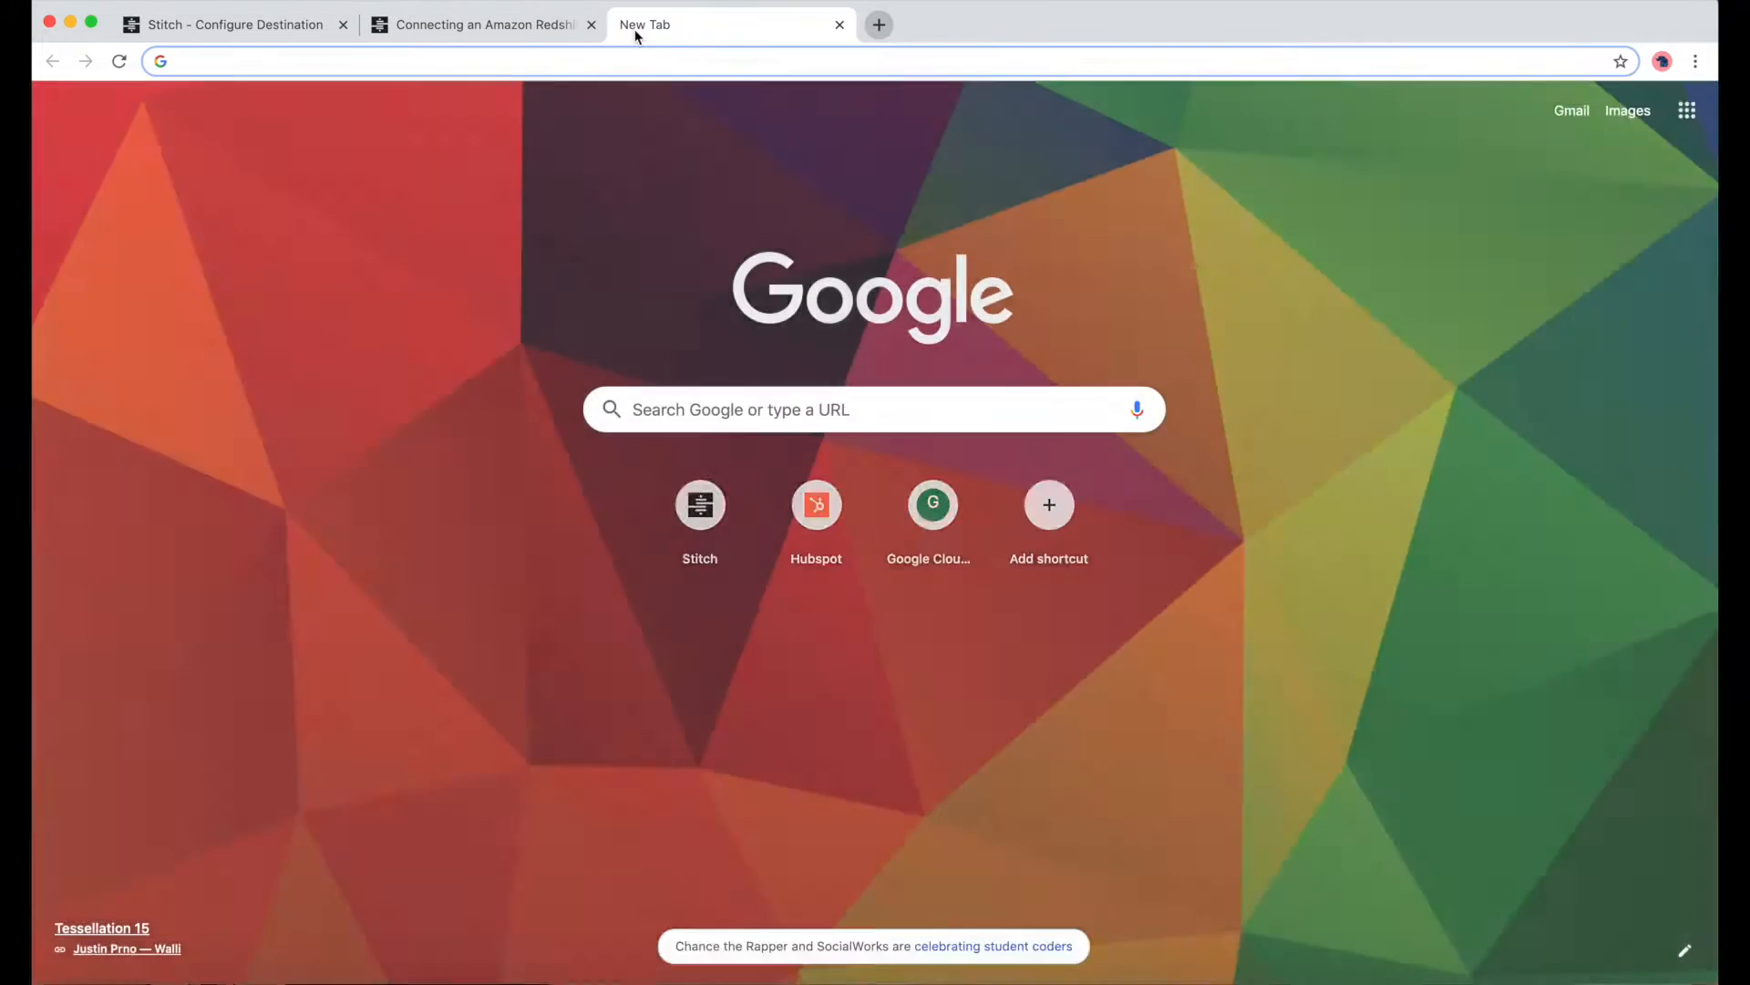
# - Go to aws.amazon.com and sign in to the AWS Management Console as root user
pyautogui.write('aws.amazon.com')
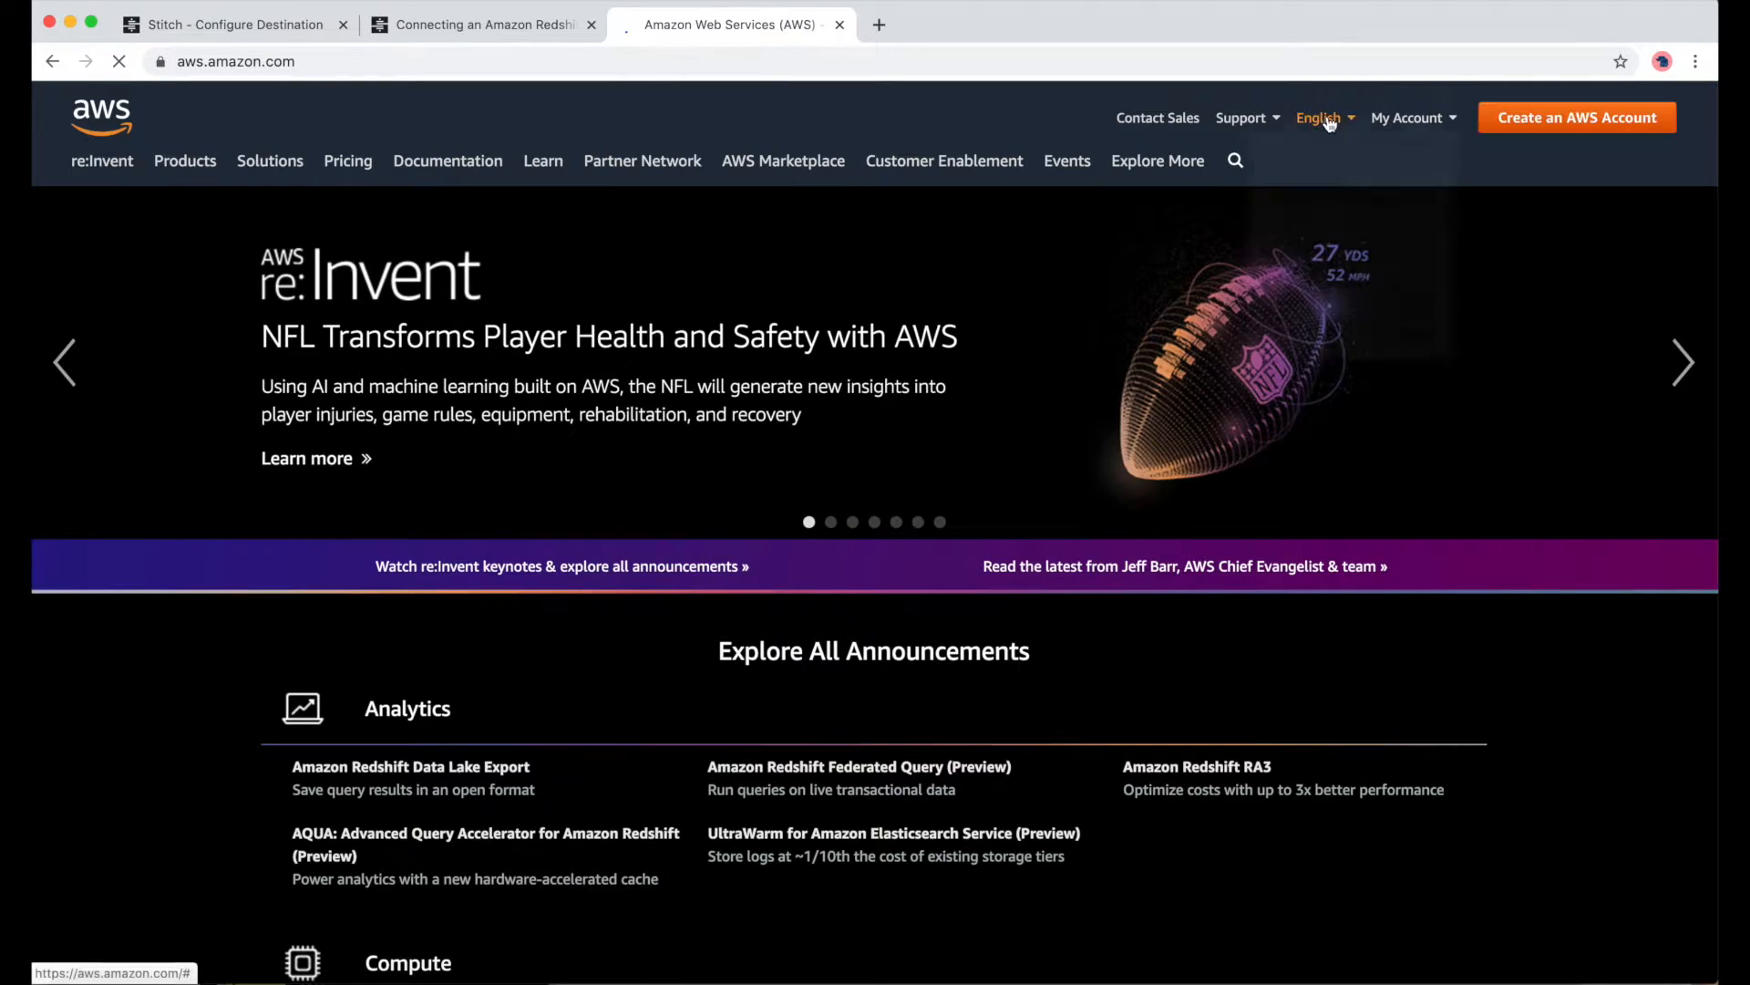
pyautogui.click(1408, 117)
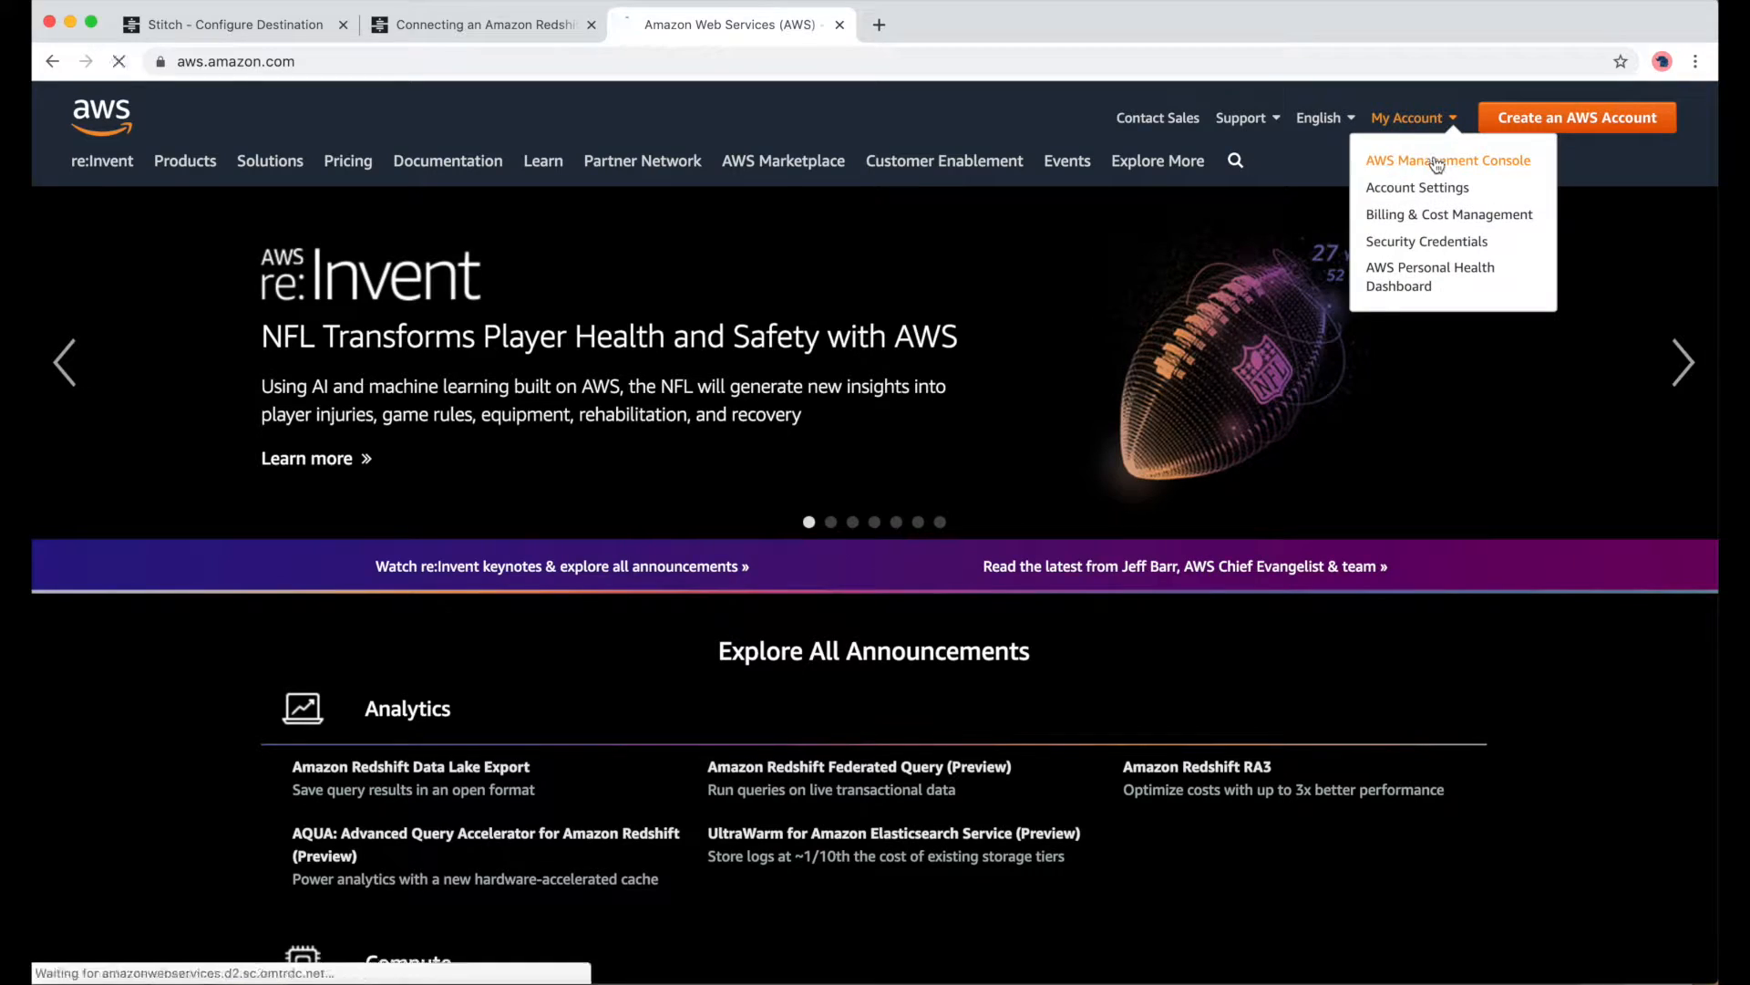
pyautogui.click(1448, 159)
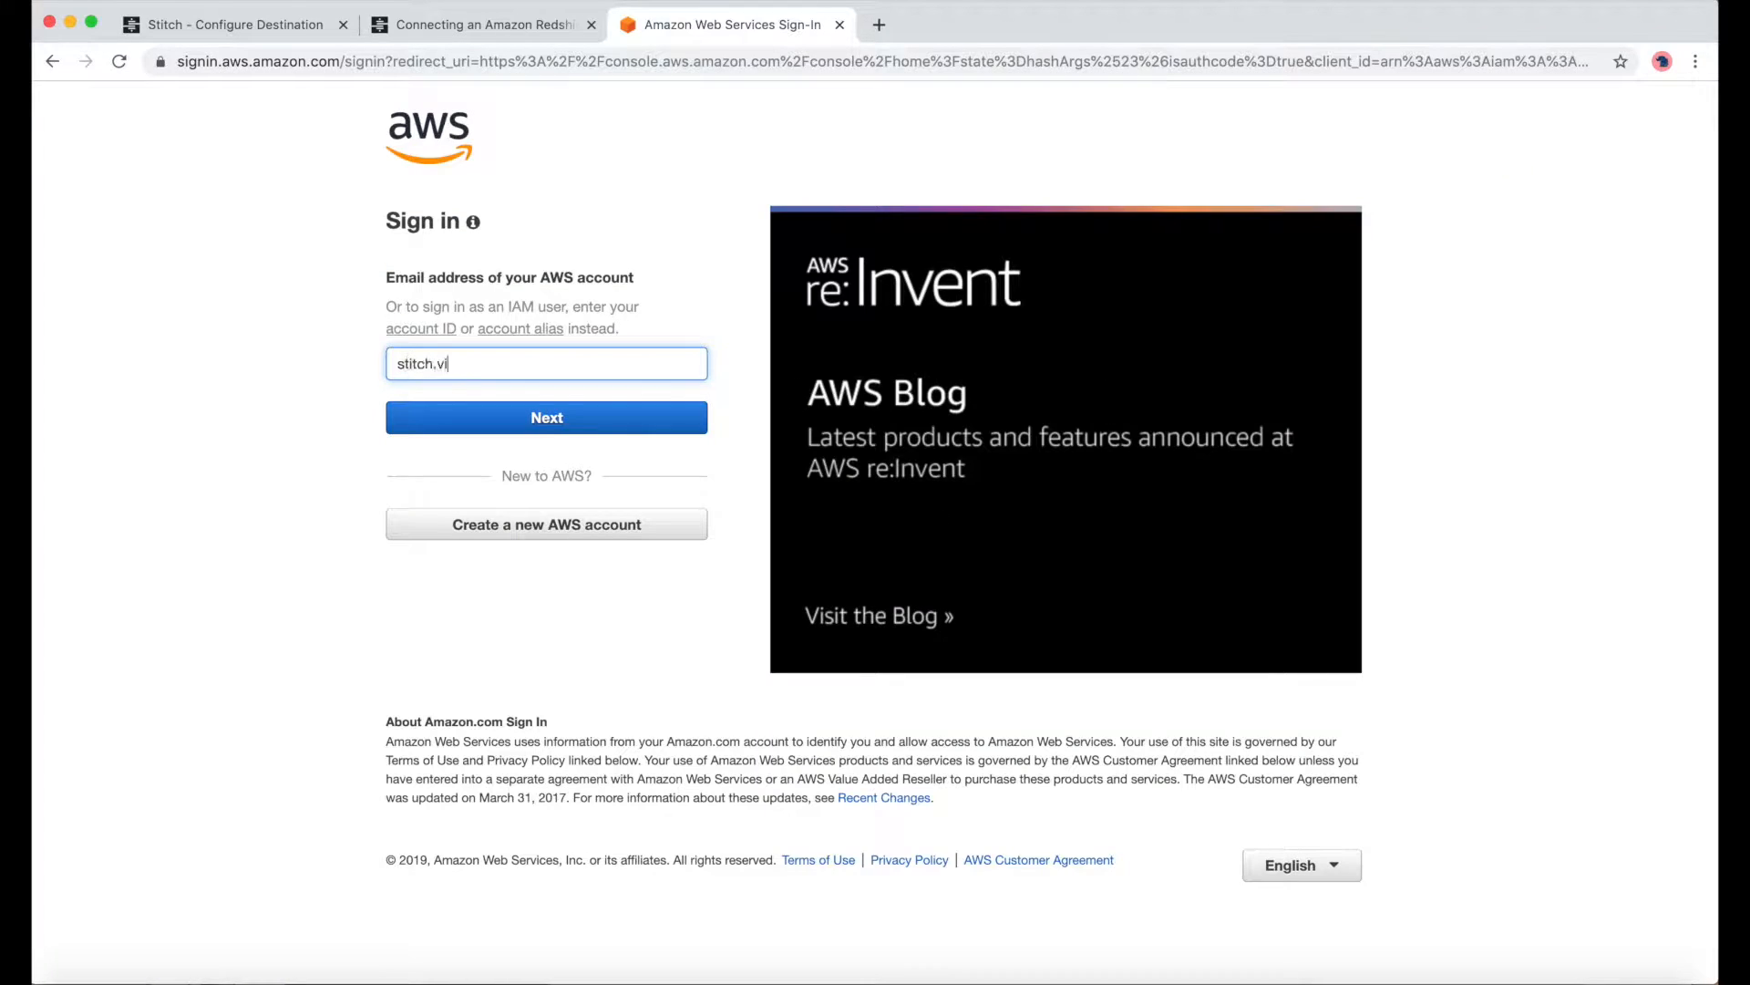
pyautogui.click(546, 416)
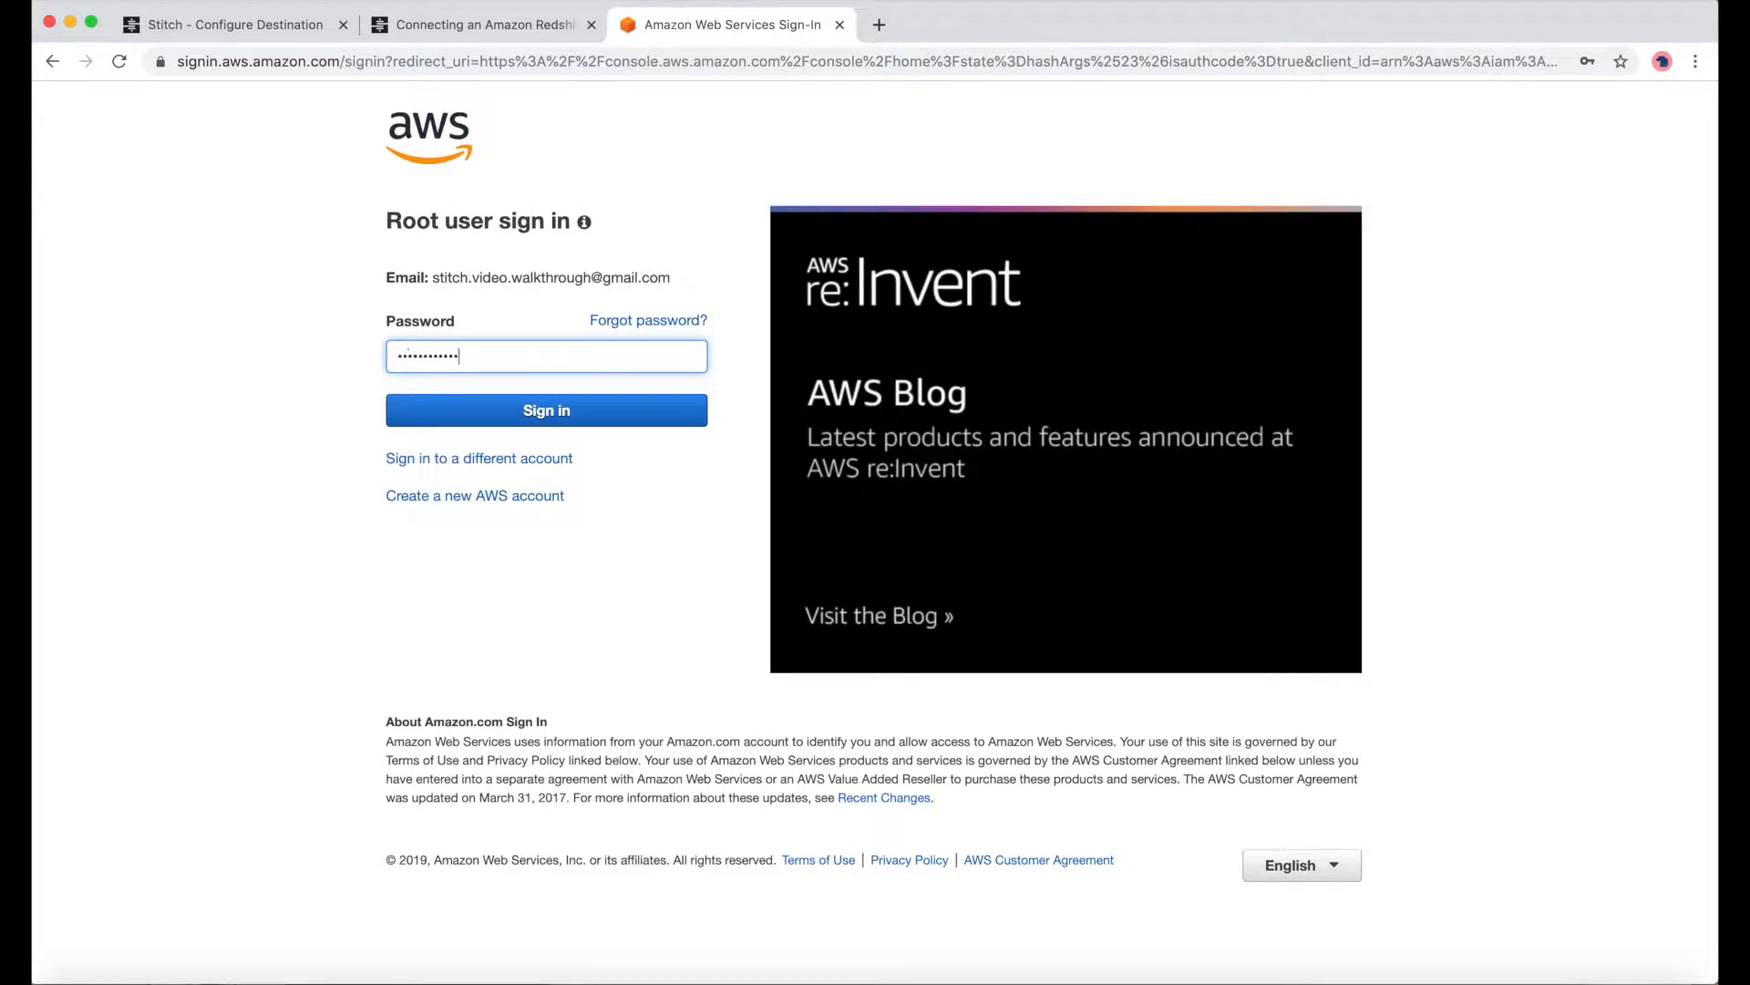
pyautogui.click(546, 410)
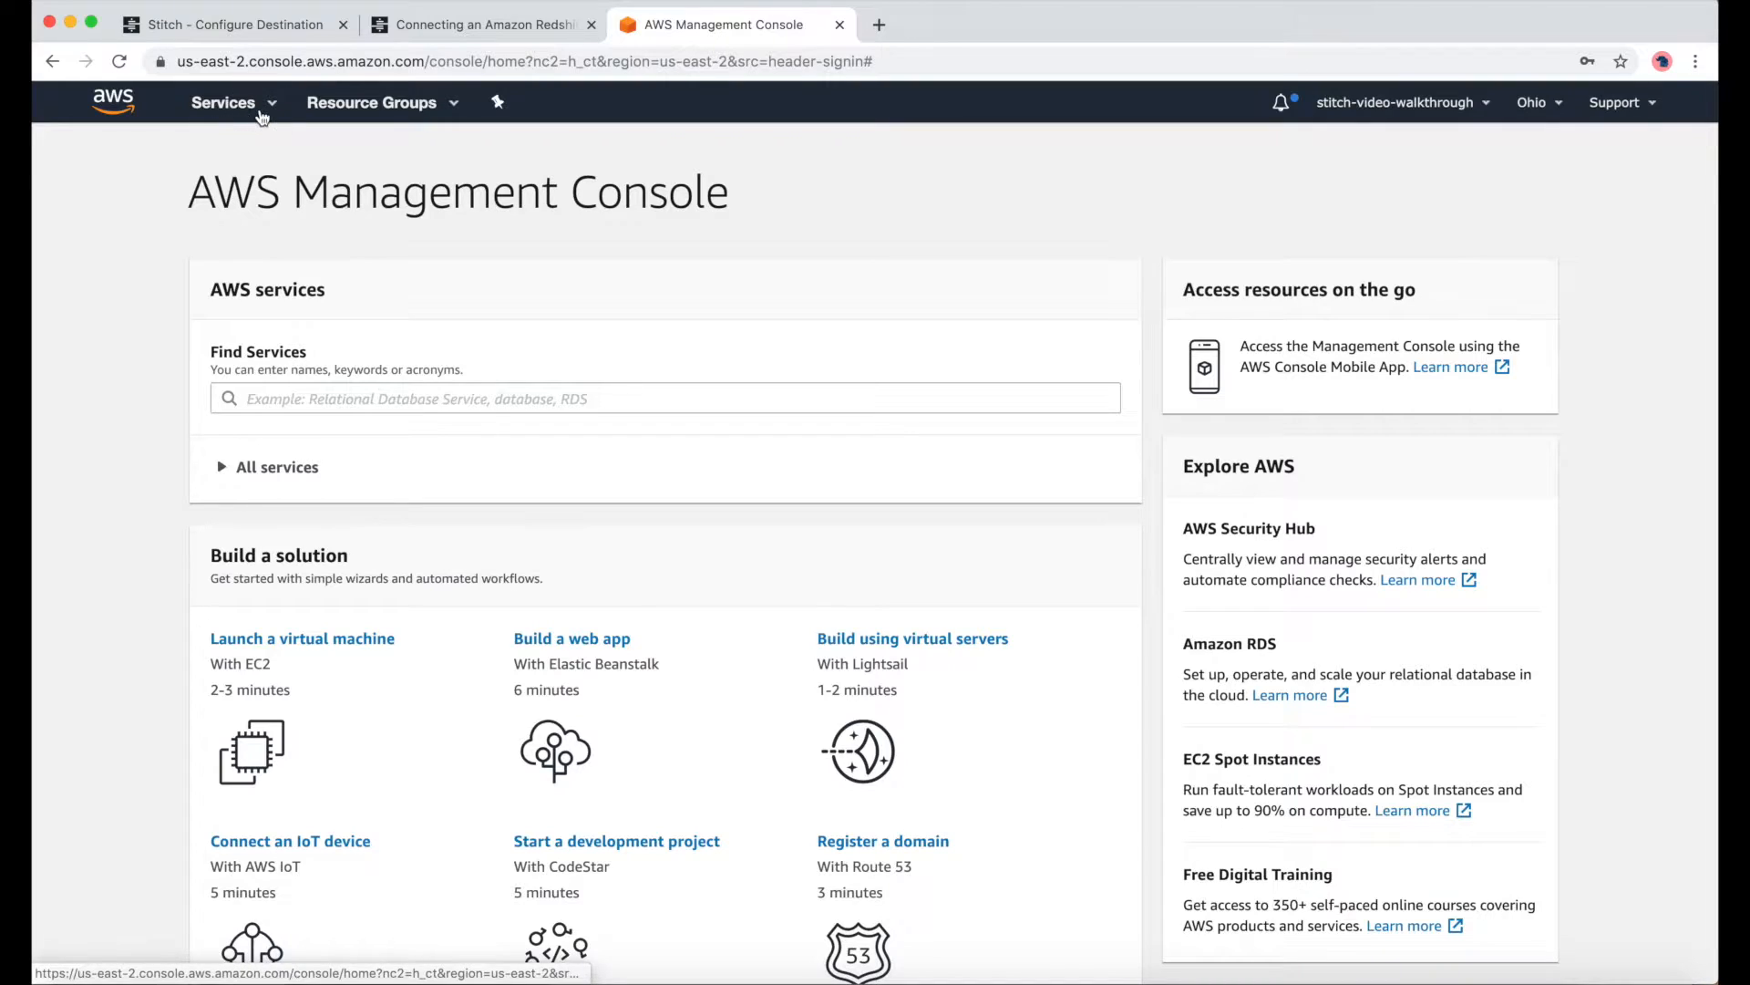
# - Go through Services to Amazon Redshift and its empty Clusters list
pyautogui.click(223, 103)
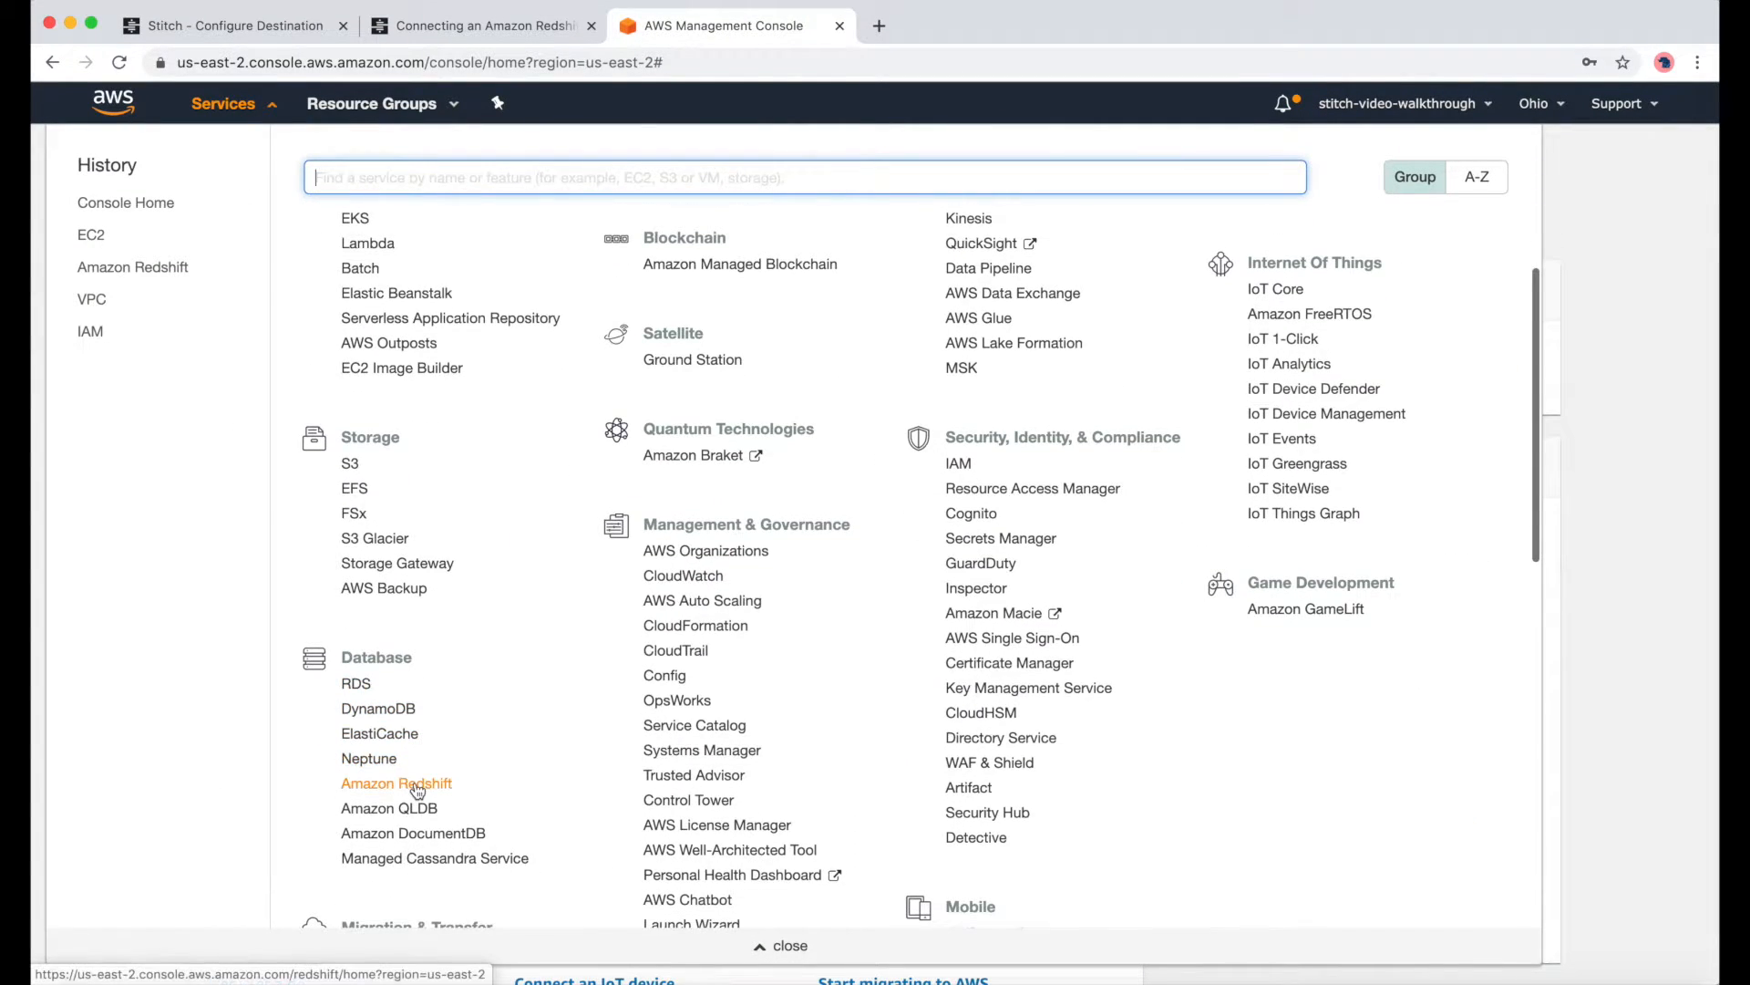
pyautogui.click(396, 782)
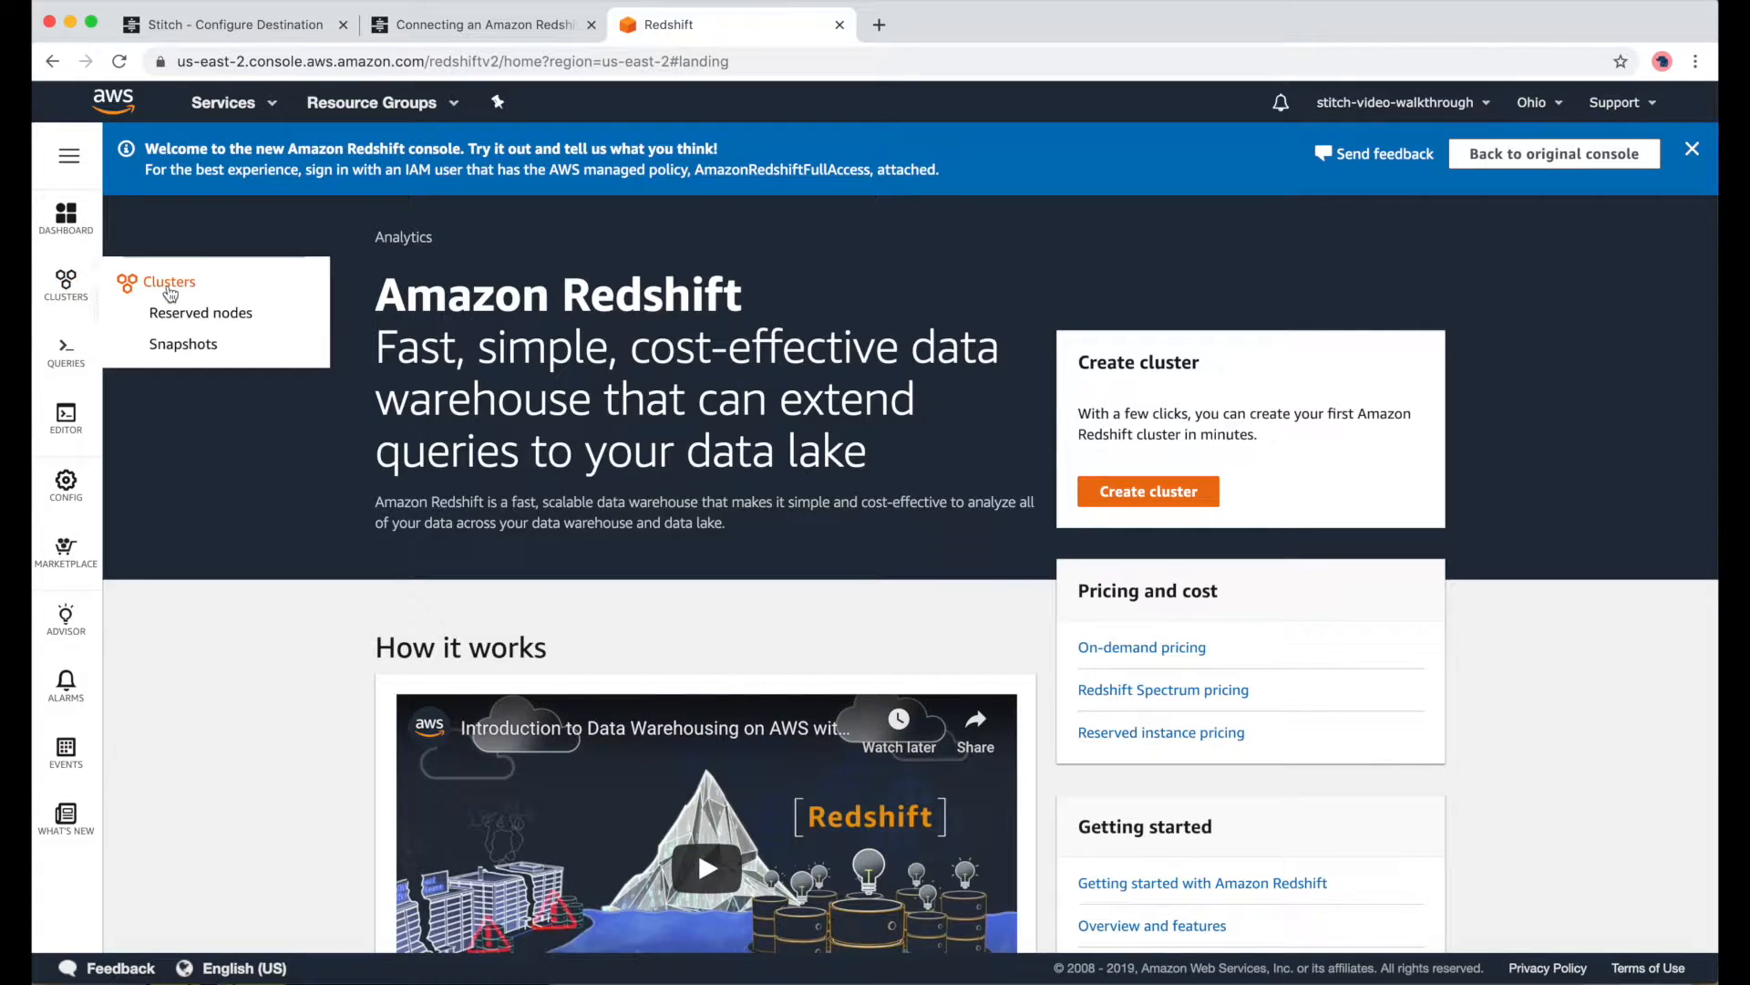
pyautogui.click(169, 281)
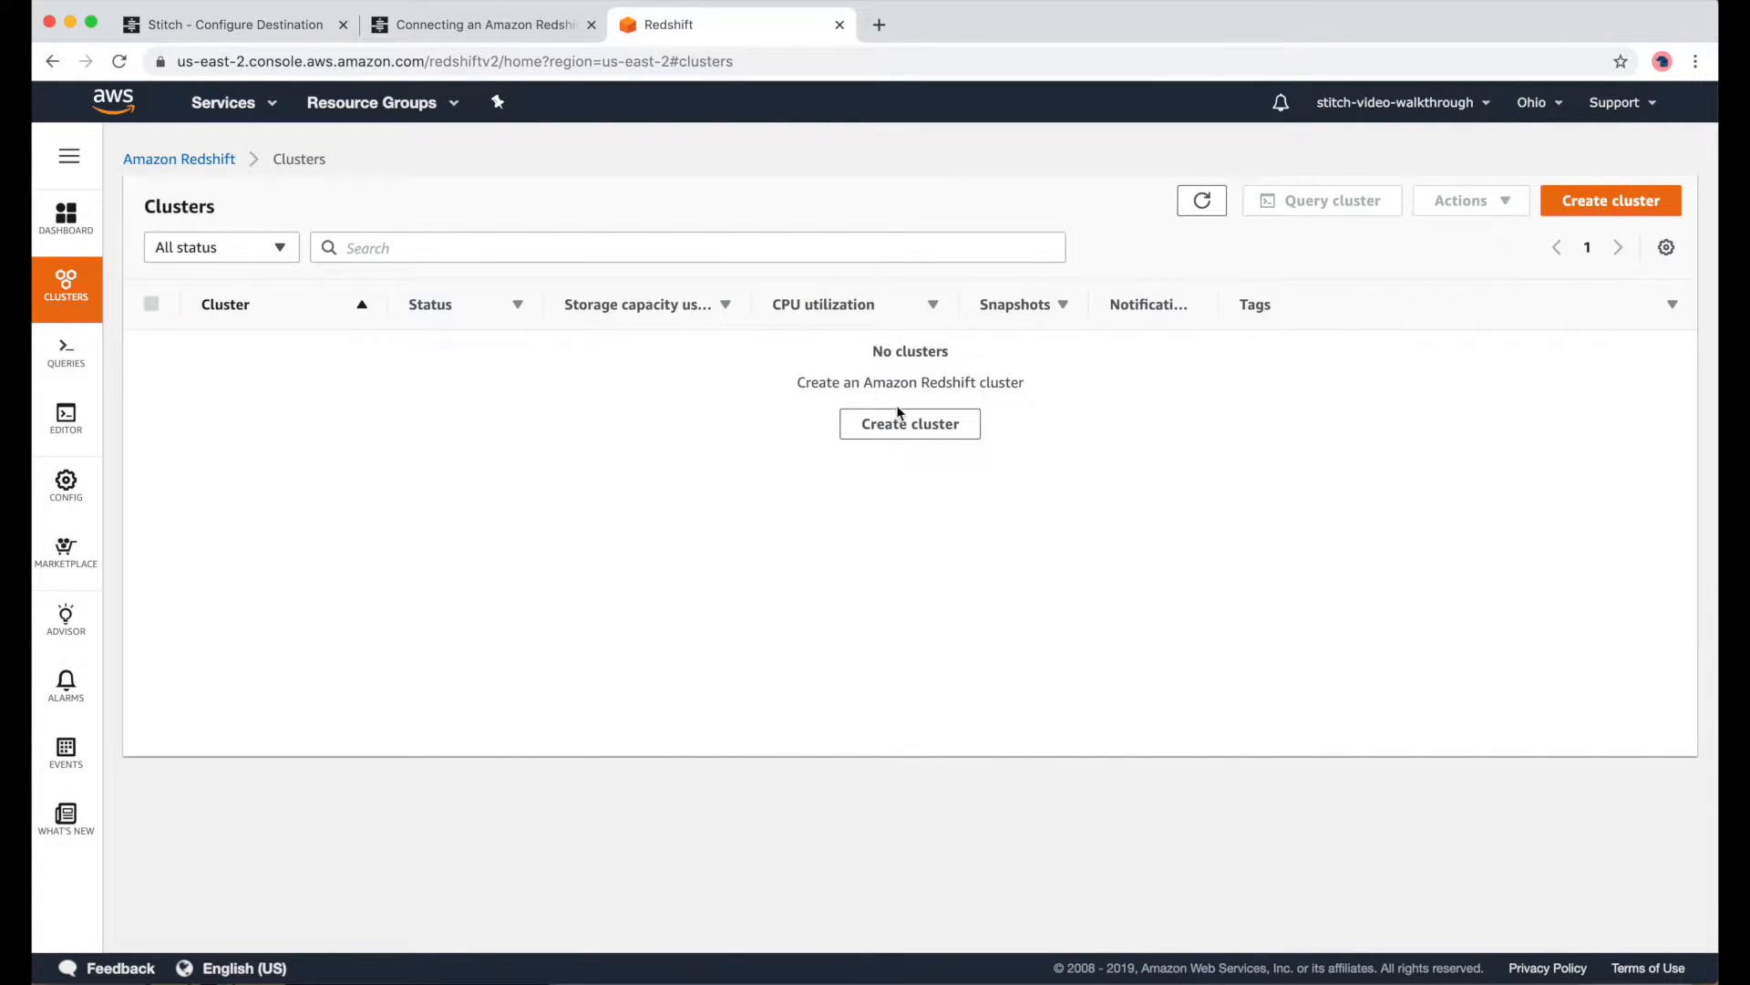
# - Create redshift-cluster-1 using the dc2.large node type with two nodes
pyautogui.click(909, 423)
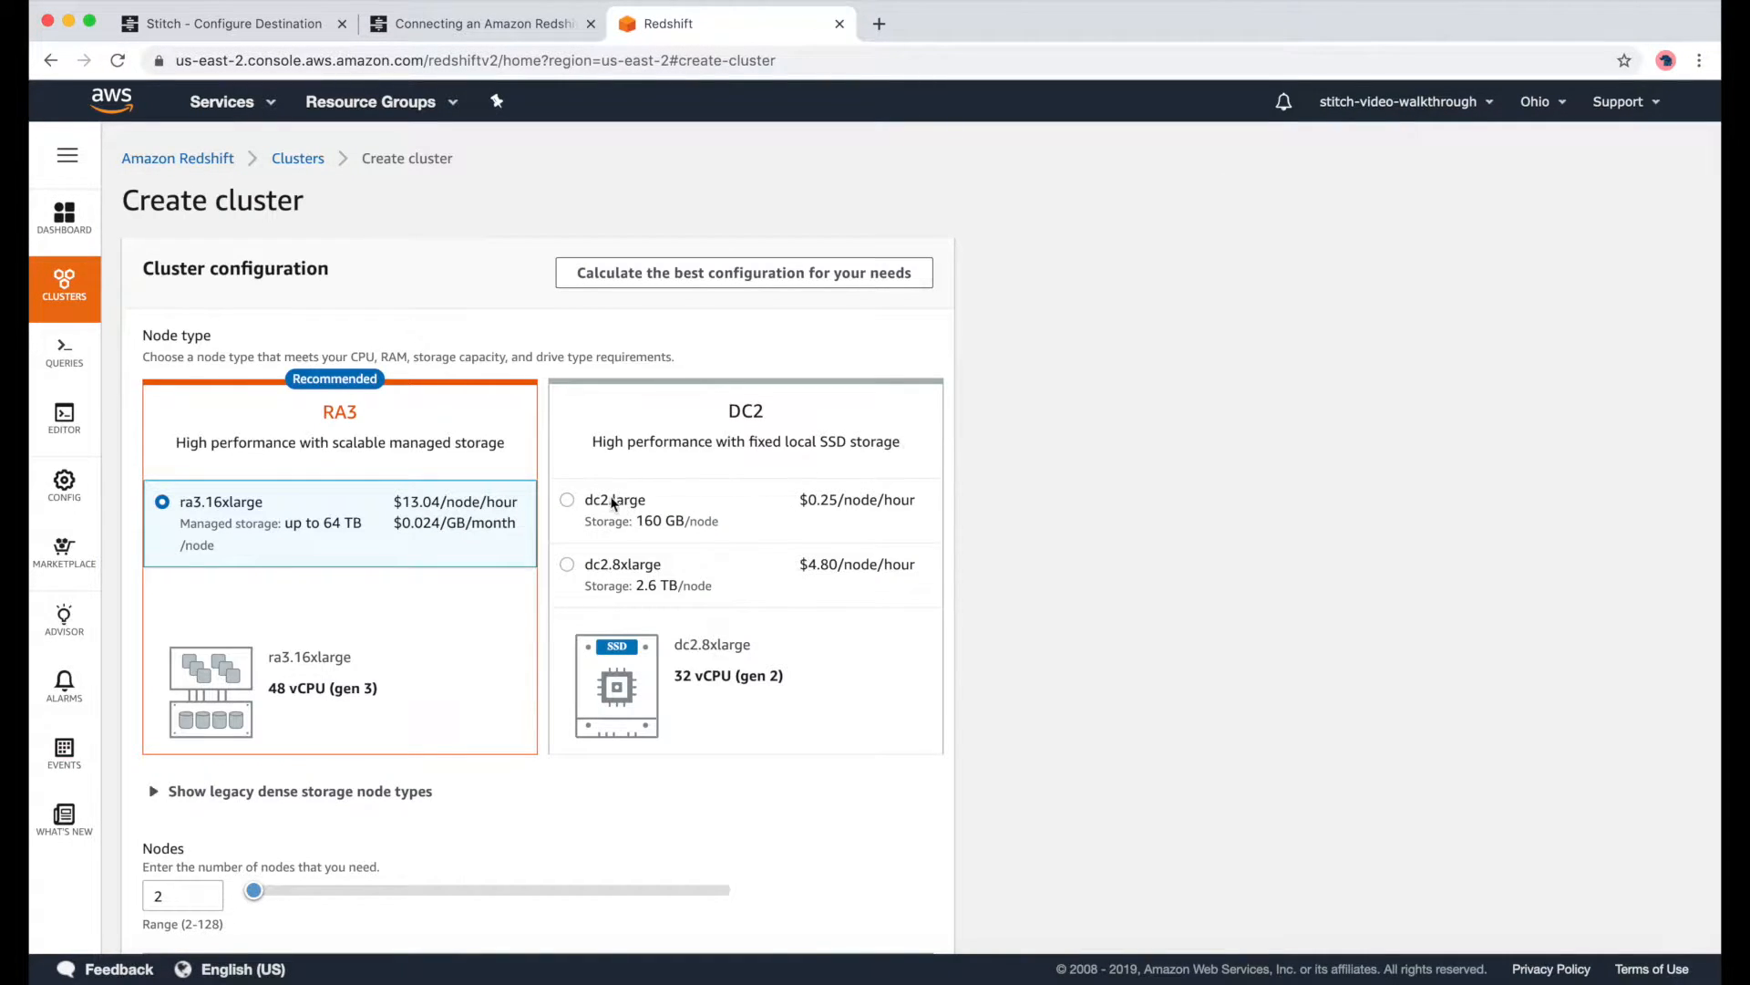
pyautogui.click(567, 499)
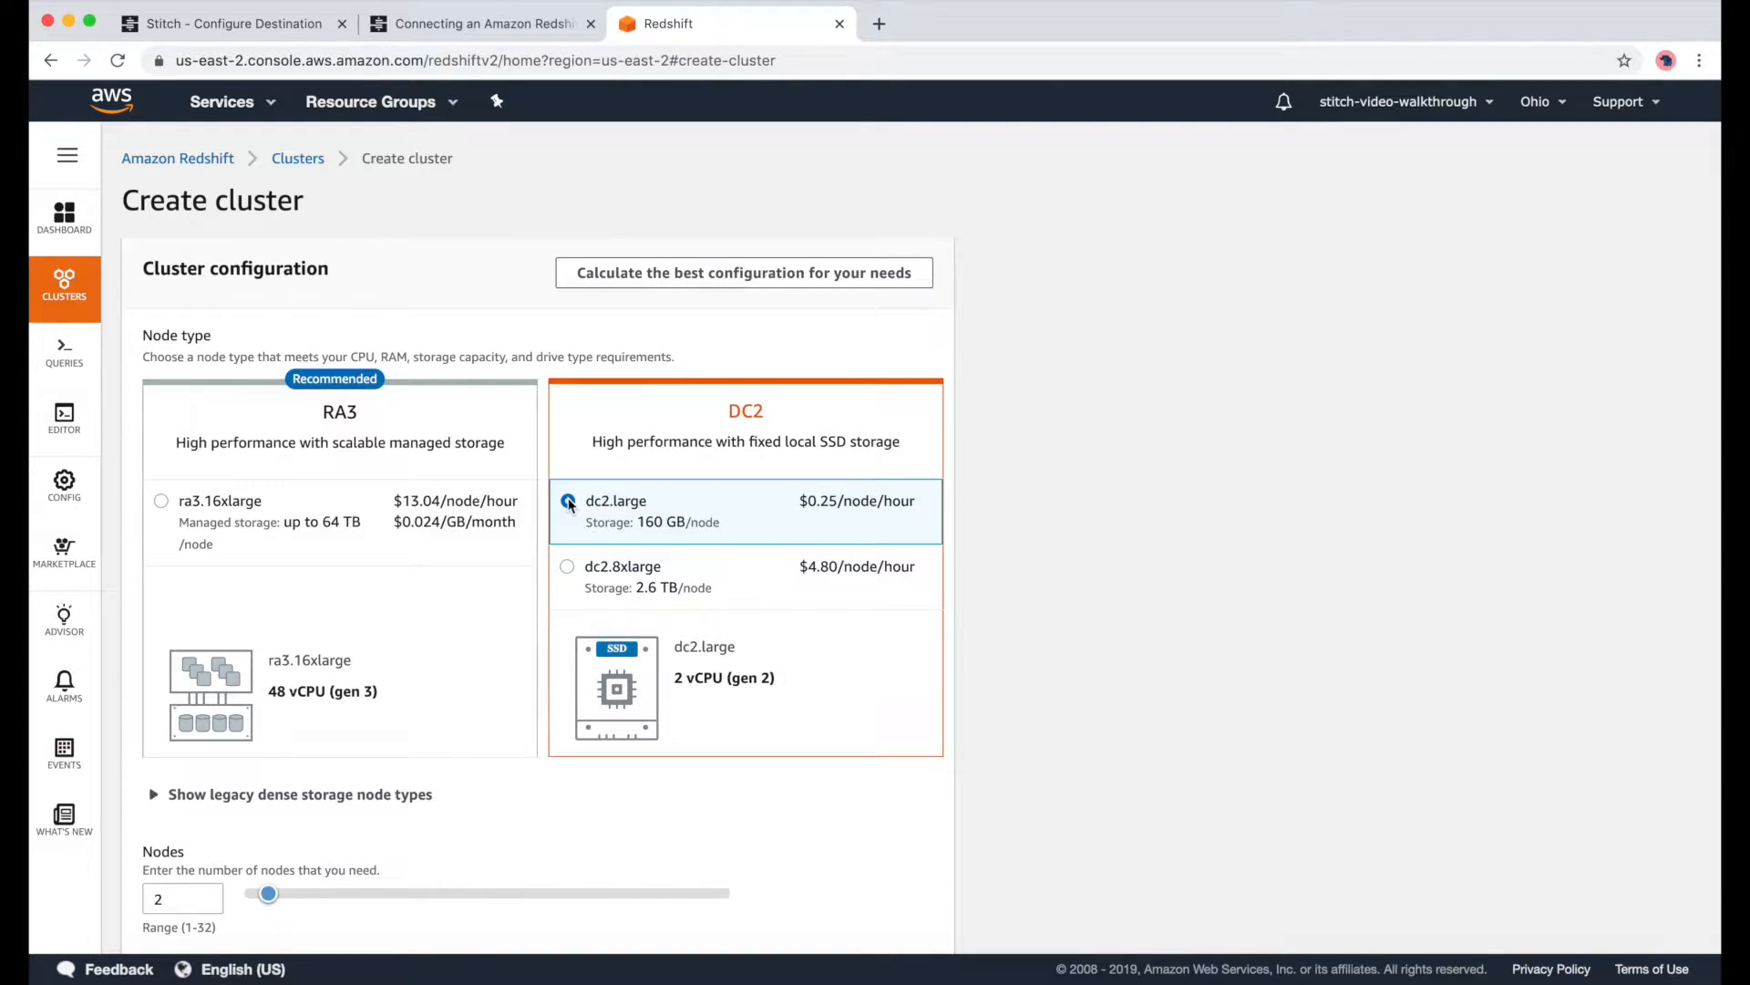
pyautogui.scroll(-3)
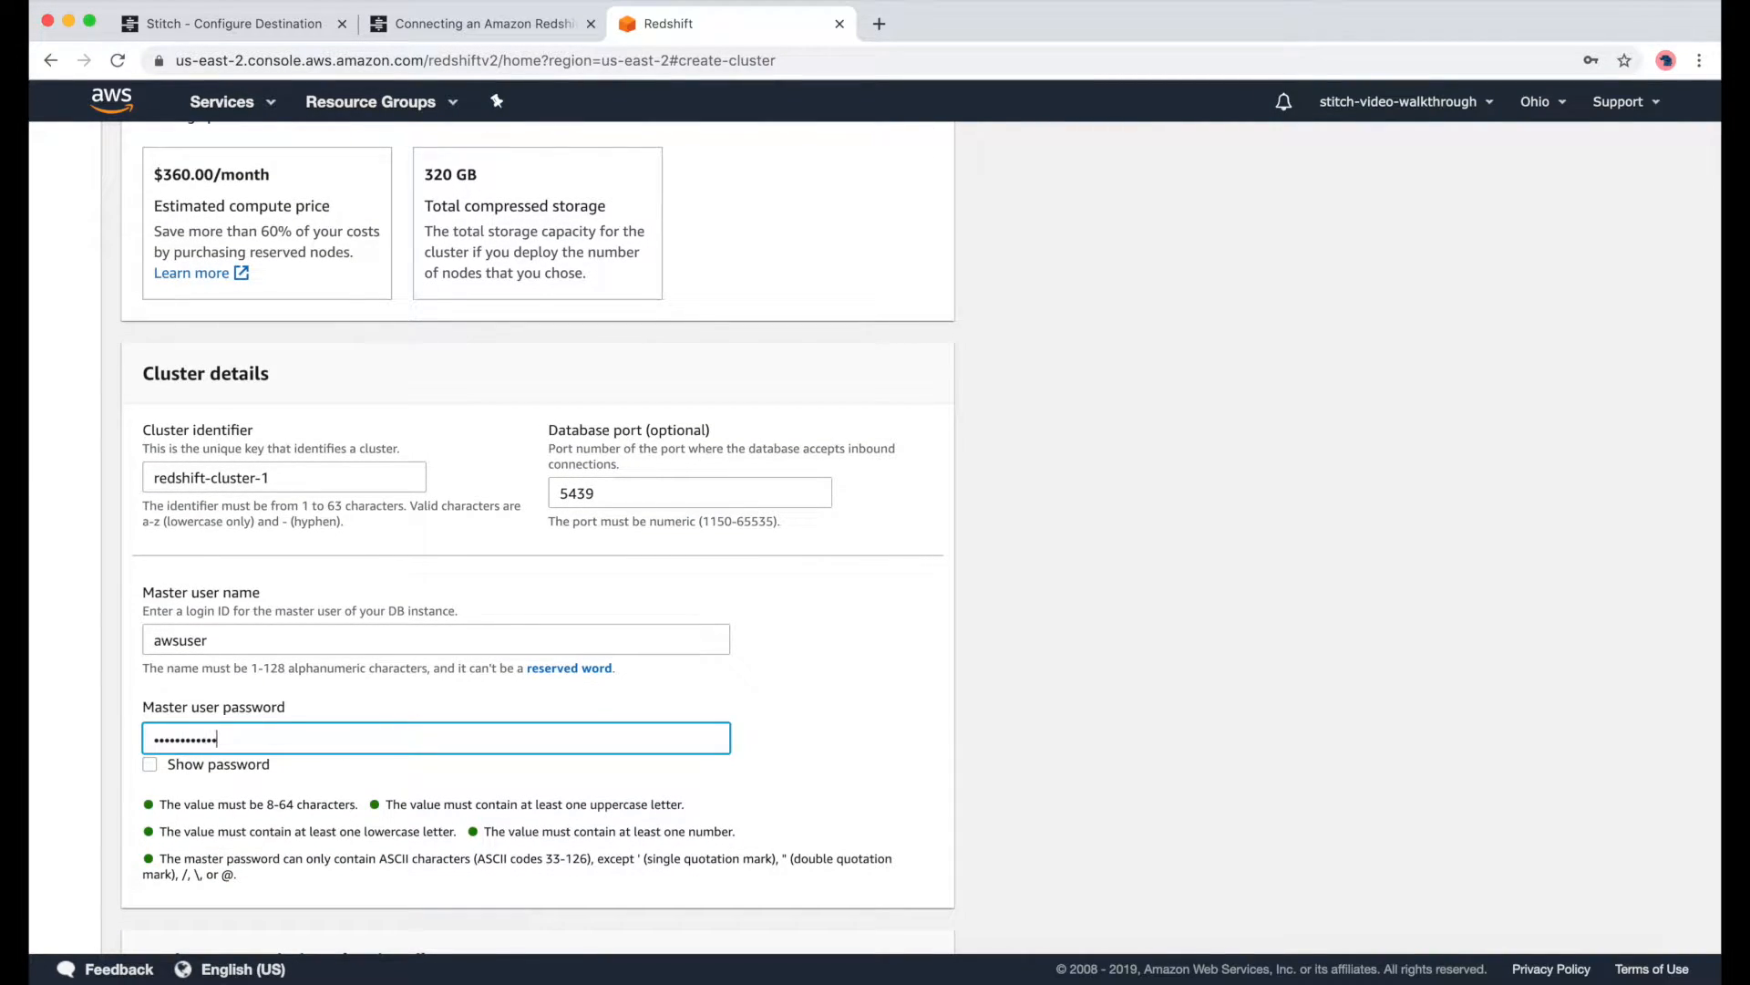
pyautogui.scroll(-3)
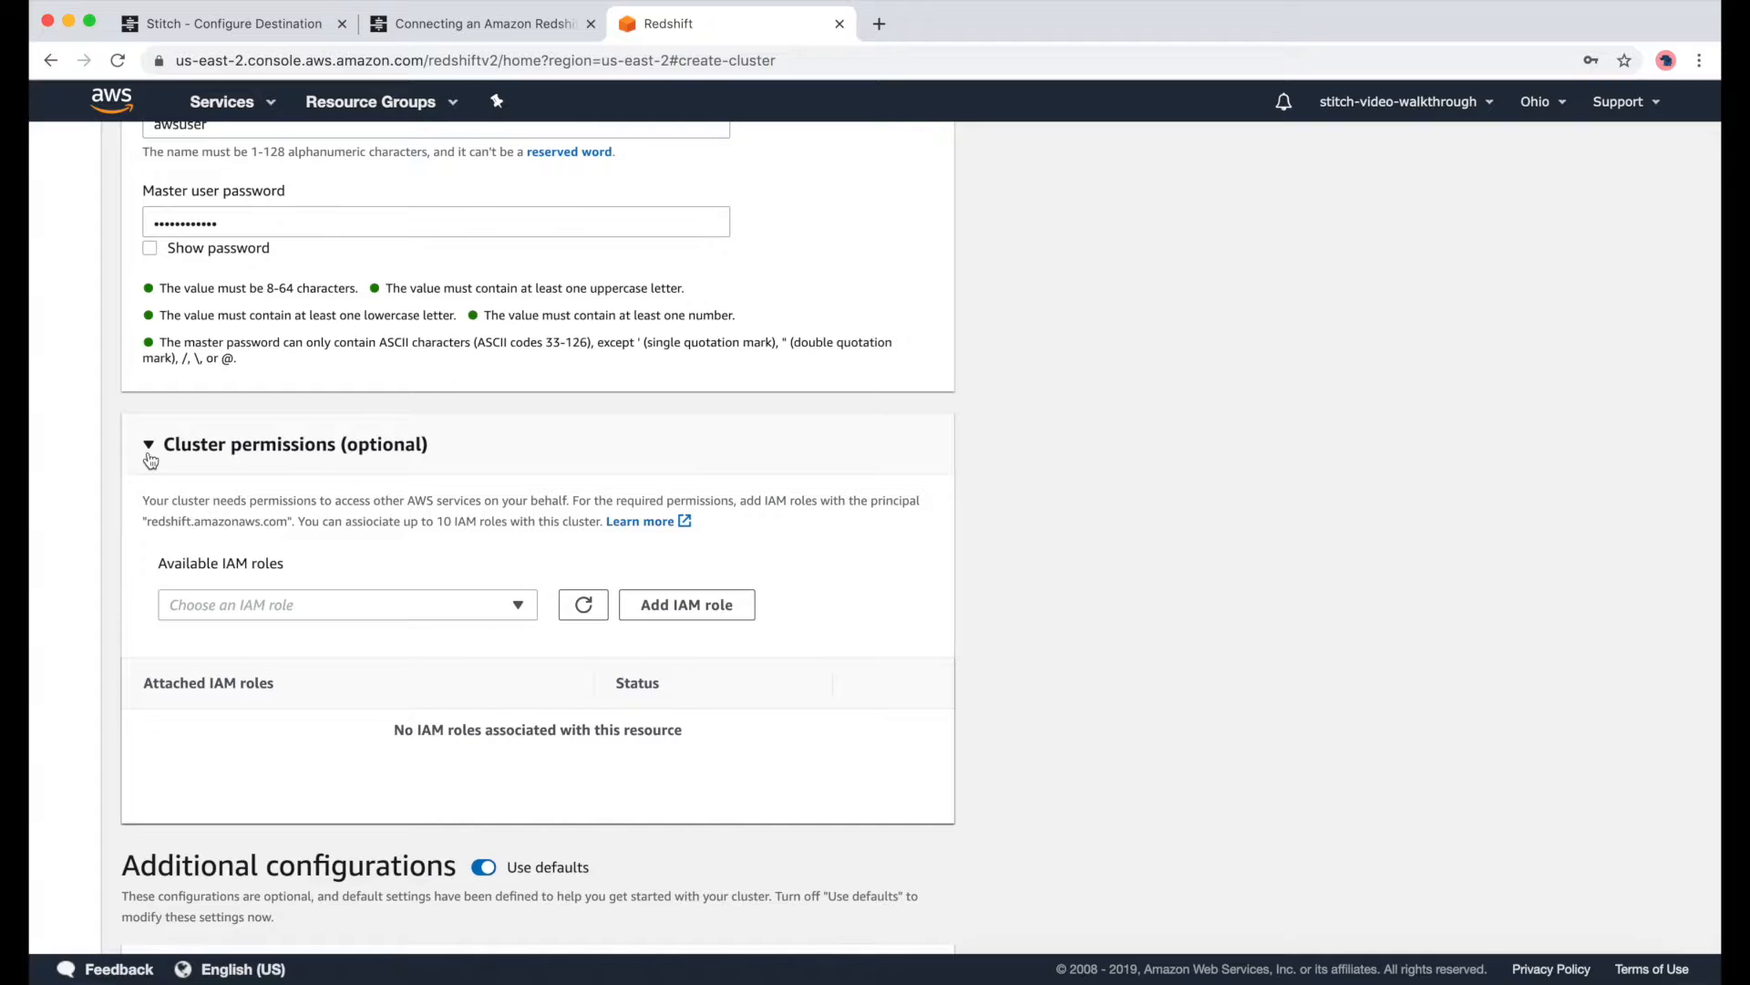
pyautogui.click(149, 443)
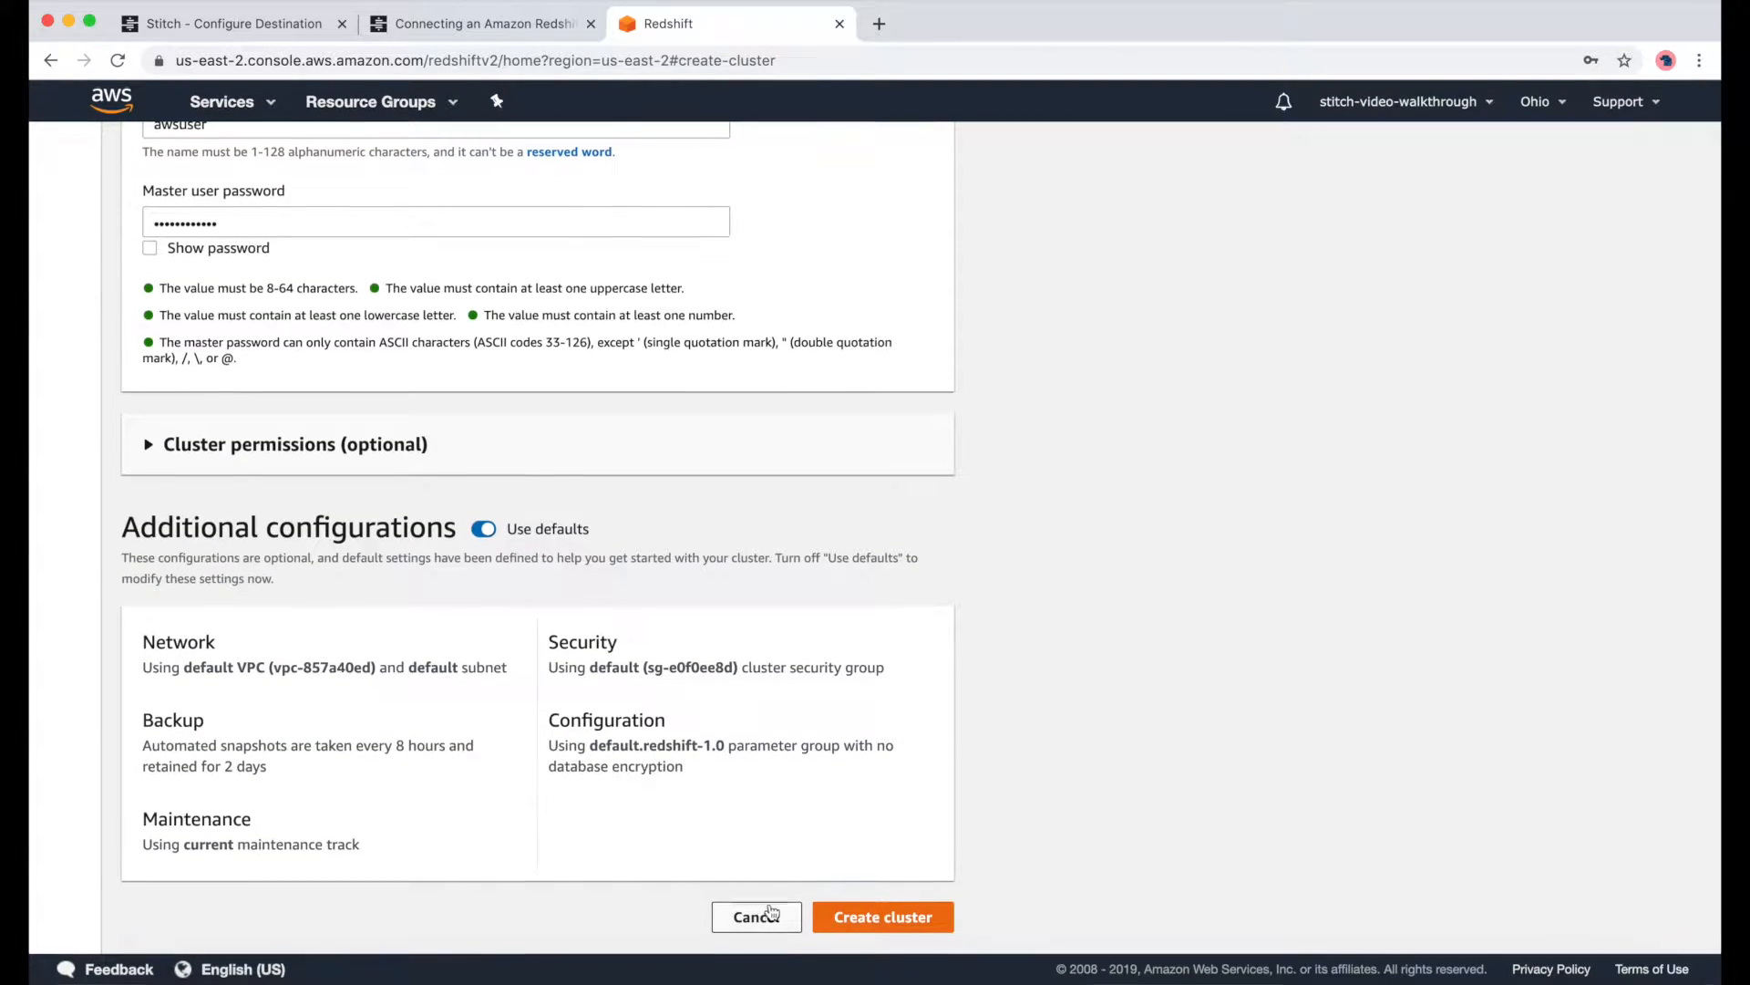
pyautogui.click(882, 917)
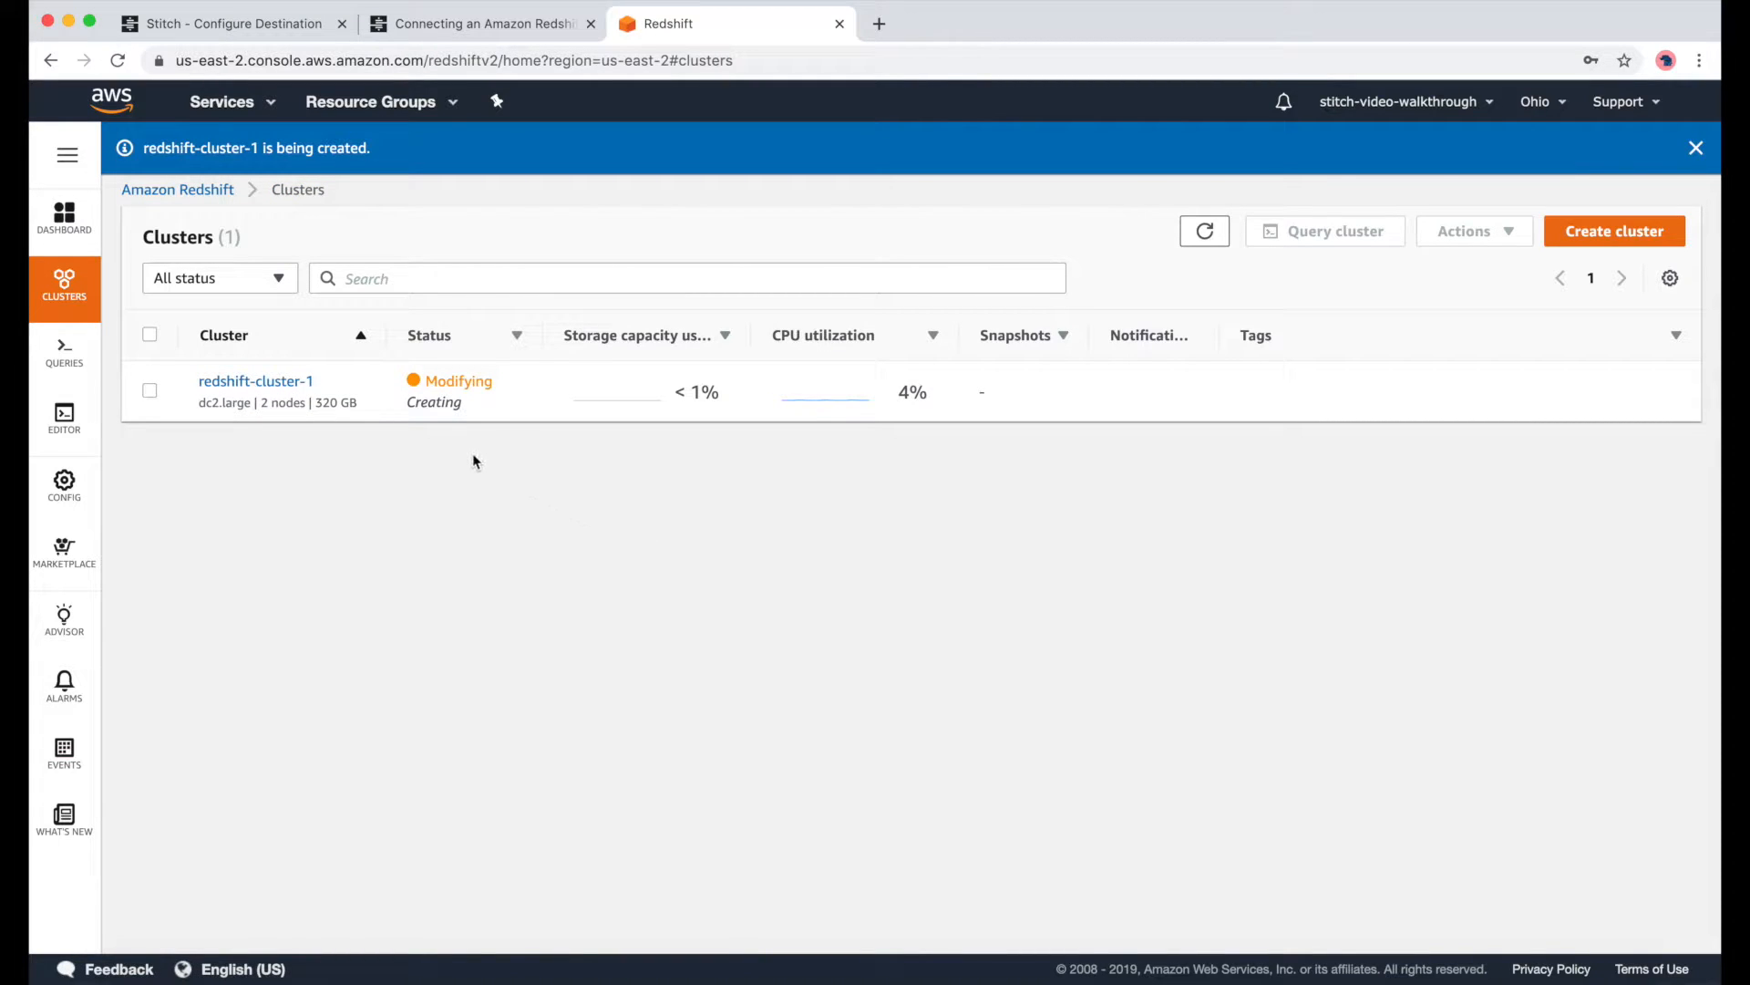
pyautogui.moveTo(423, 474)
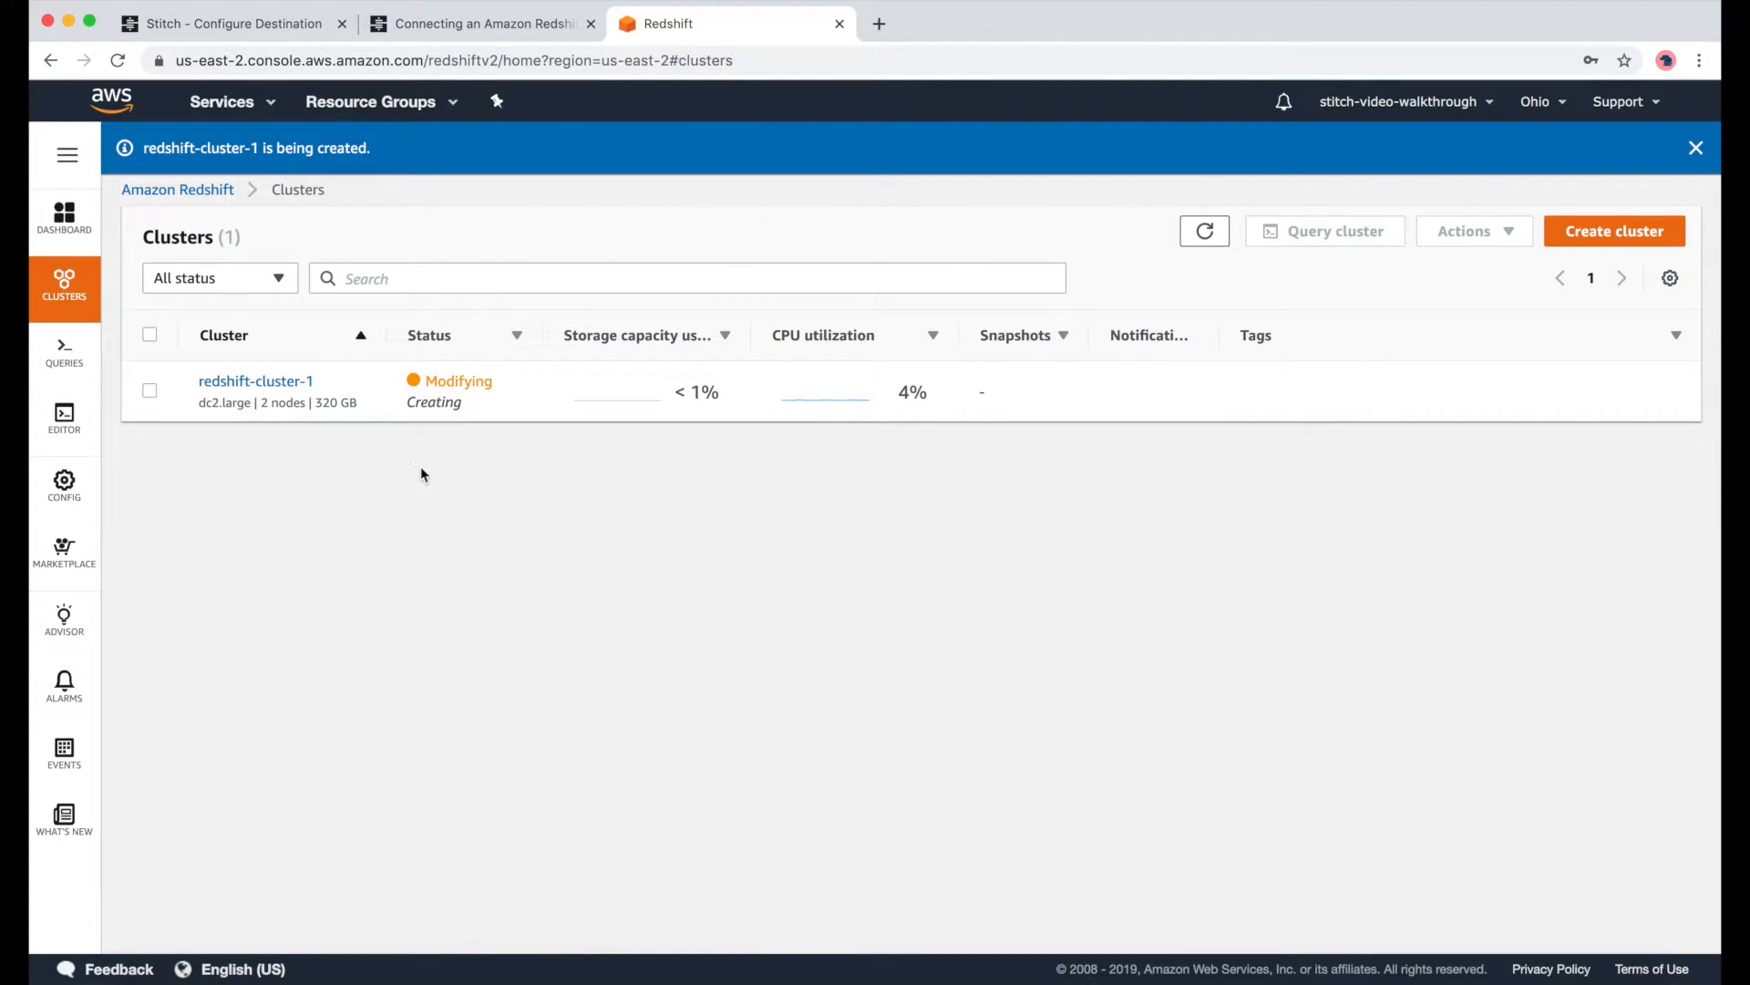
# - Set Publicly accessible to Yes in redshift-cluster-1's Network and security properties
pyautogui.click(255, 381)
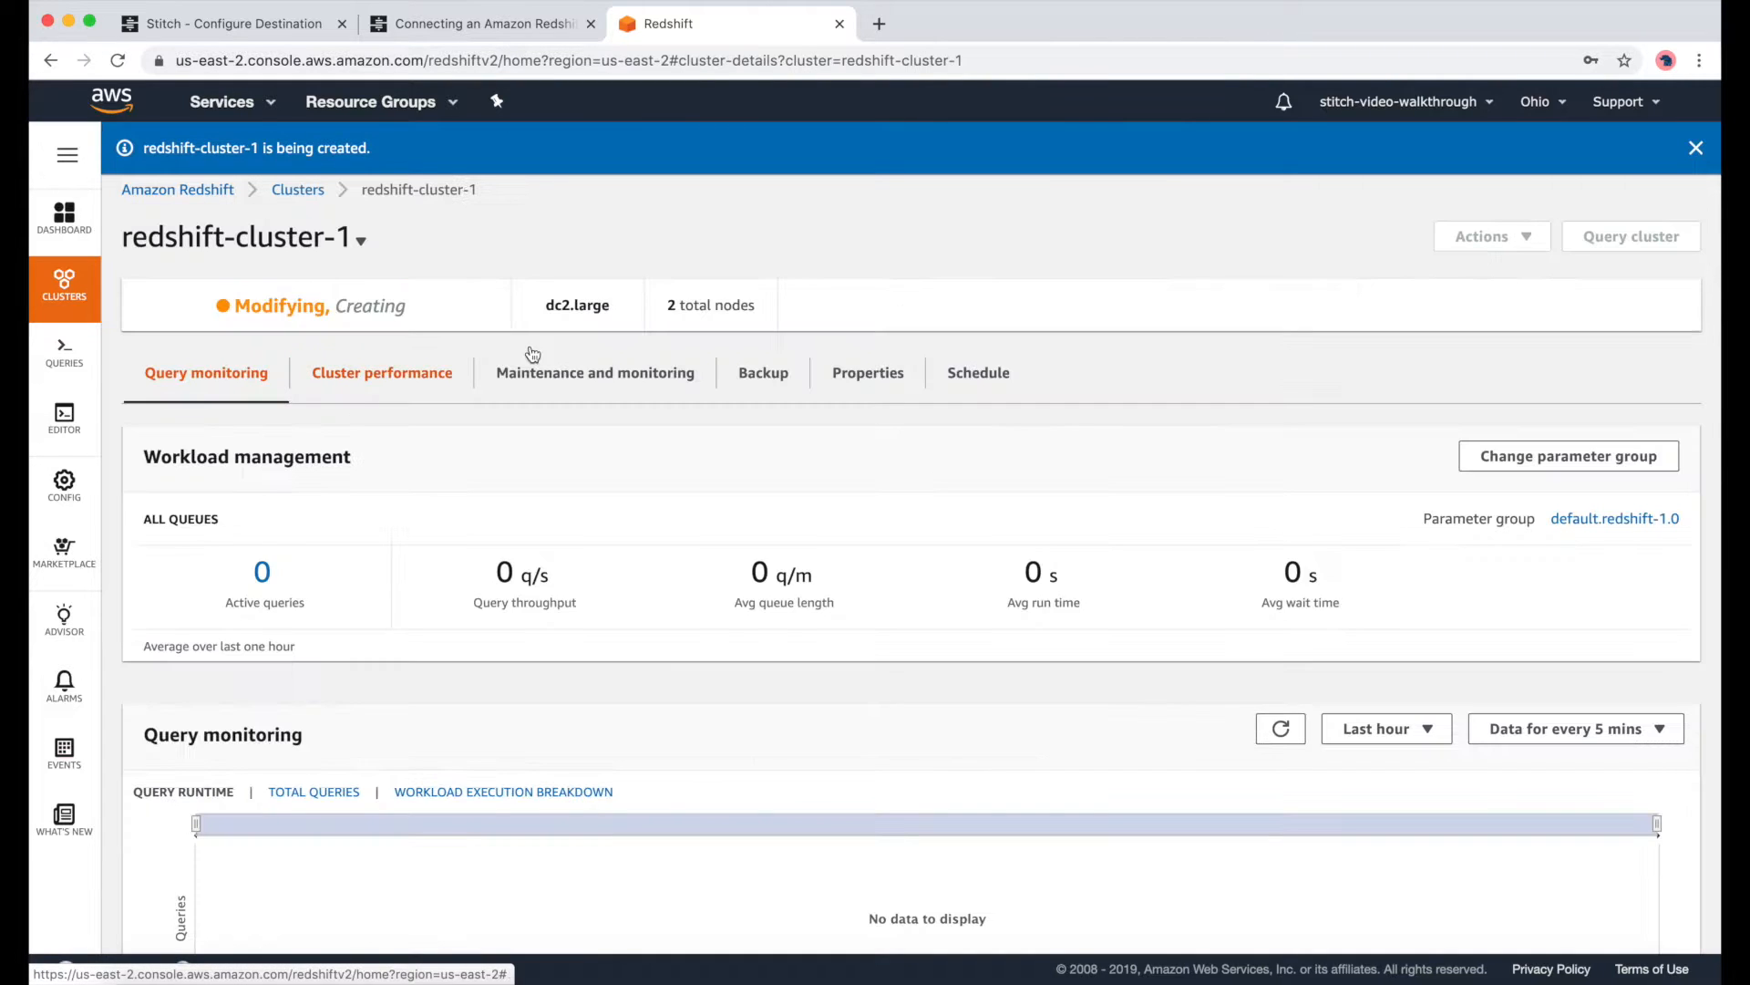
pyautogui.click(867, 371)
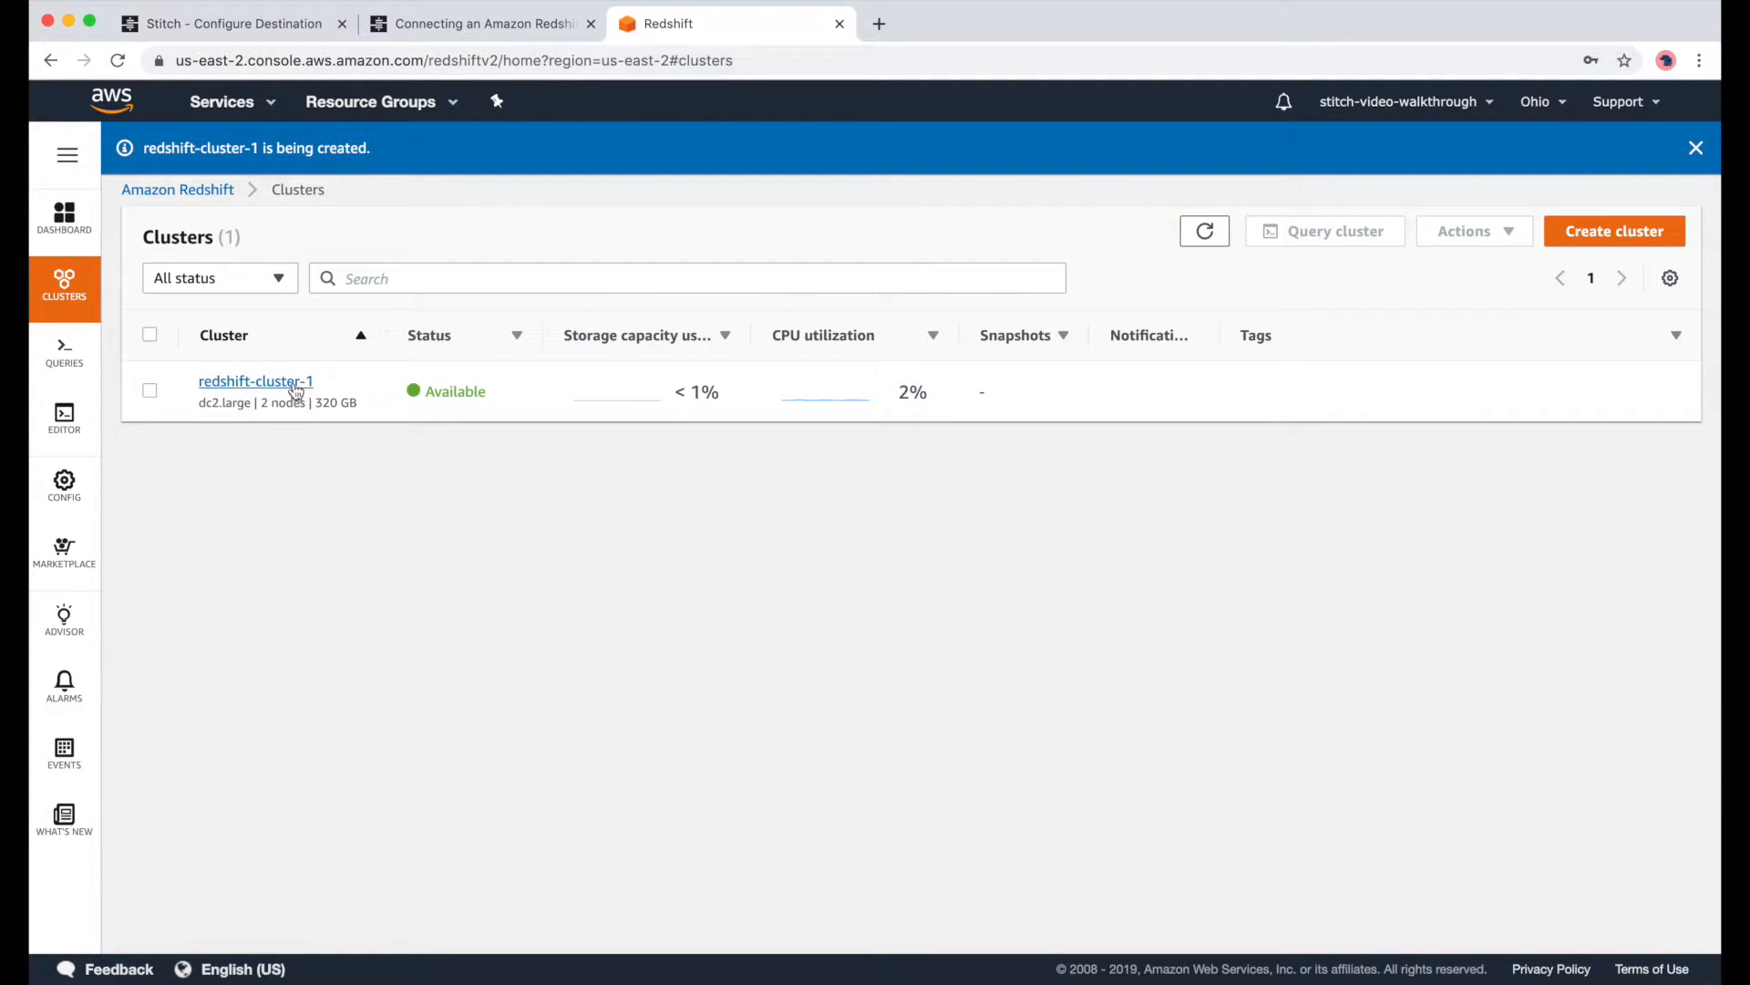
pyautogui.click(255, 381)
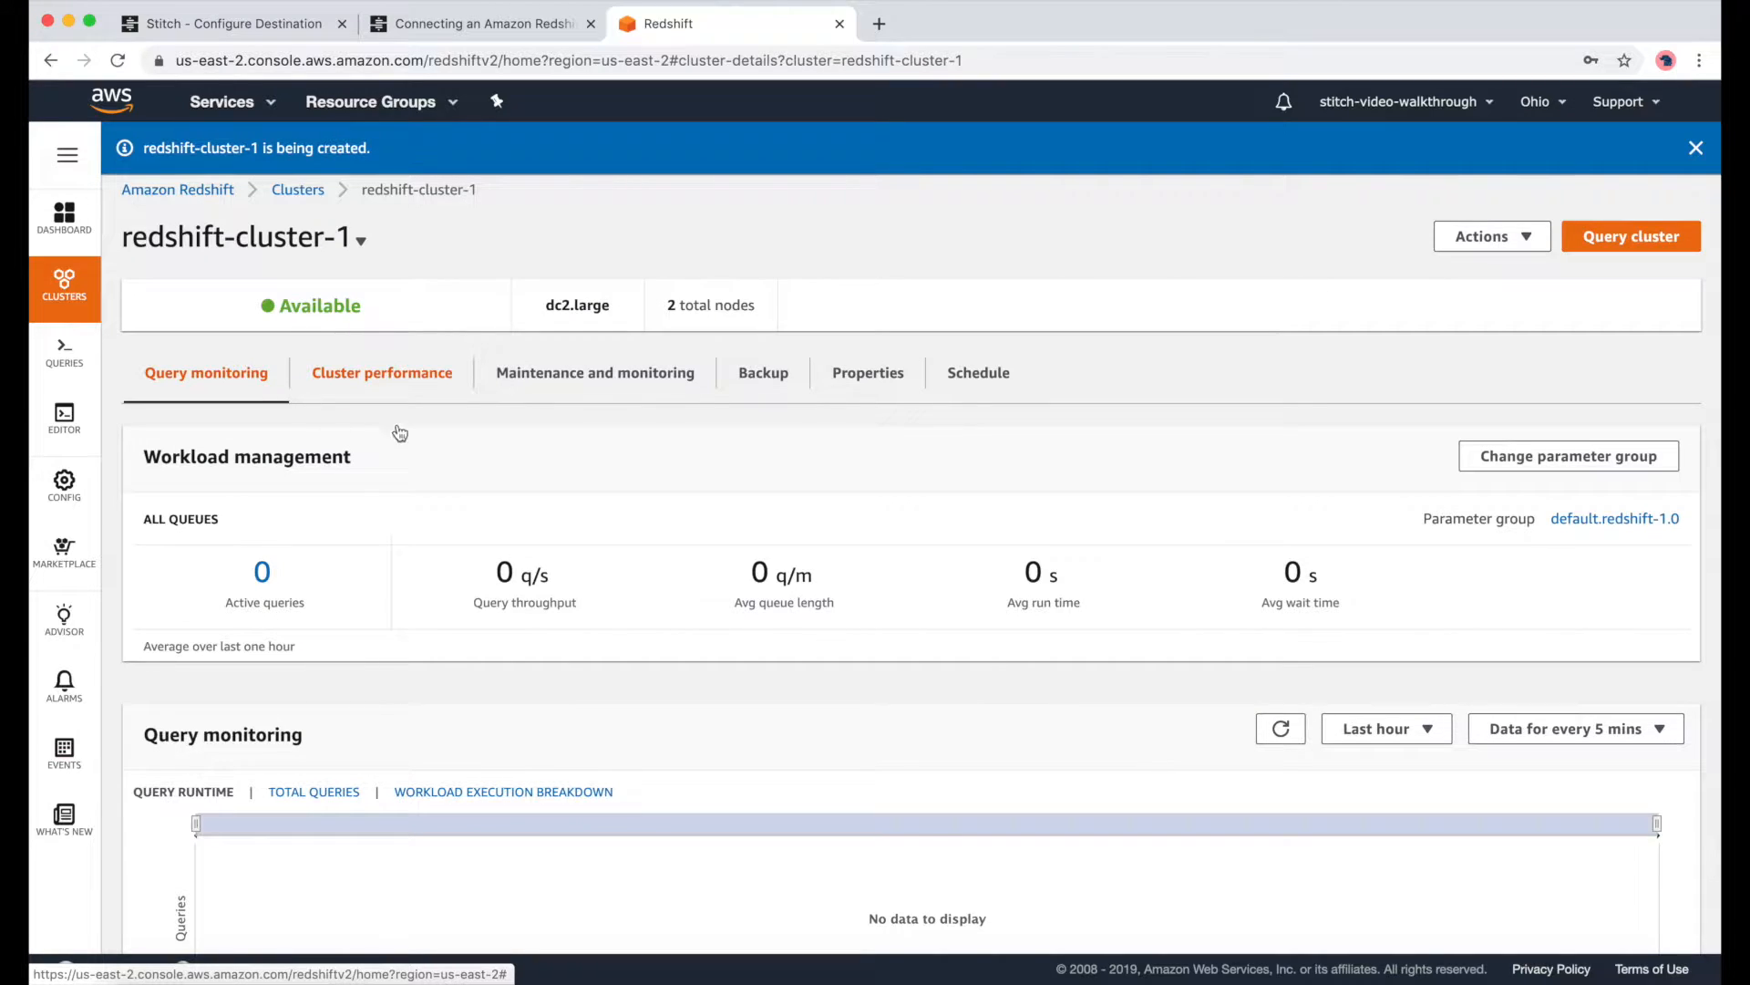
pyautogui.click(869, 373)
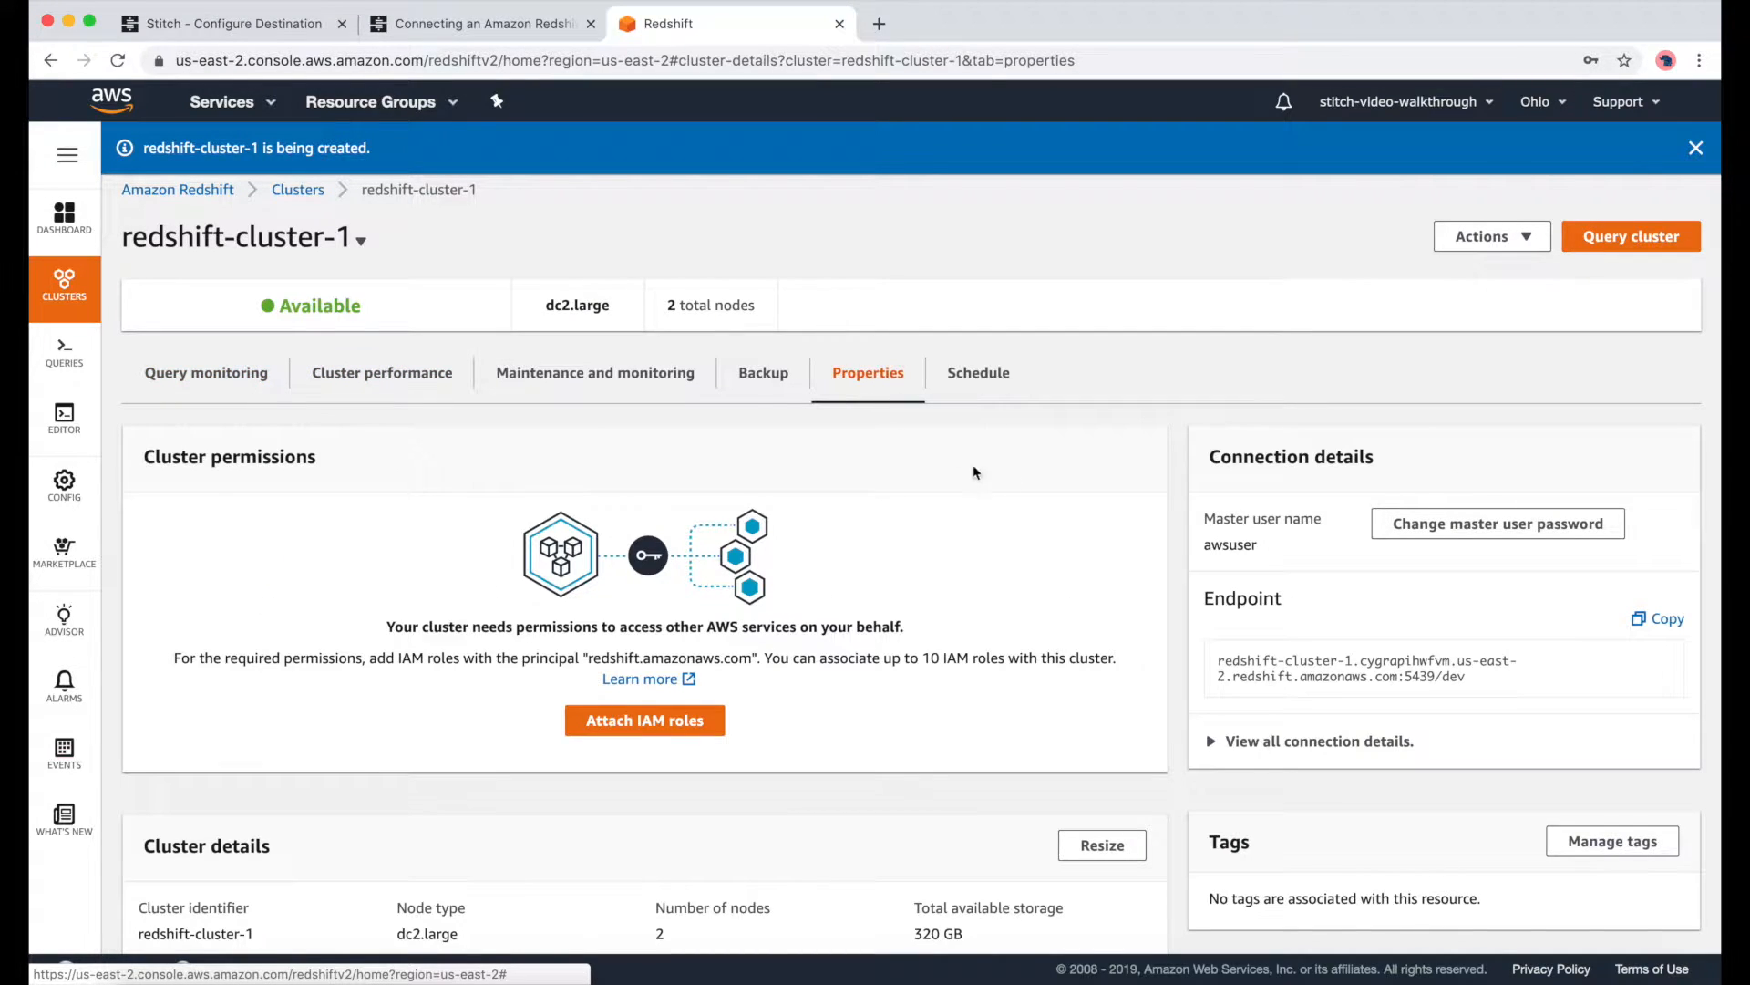
pyautogui.moveTo(1451, 710)
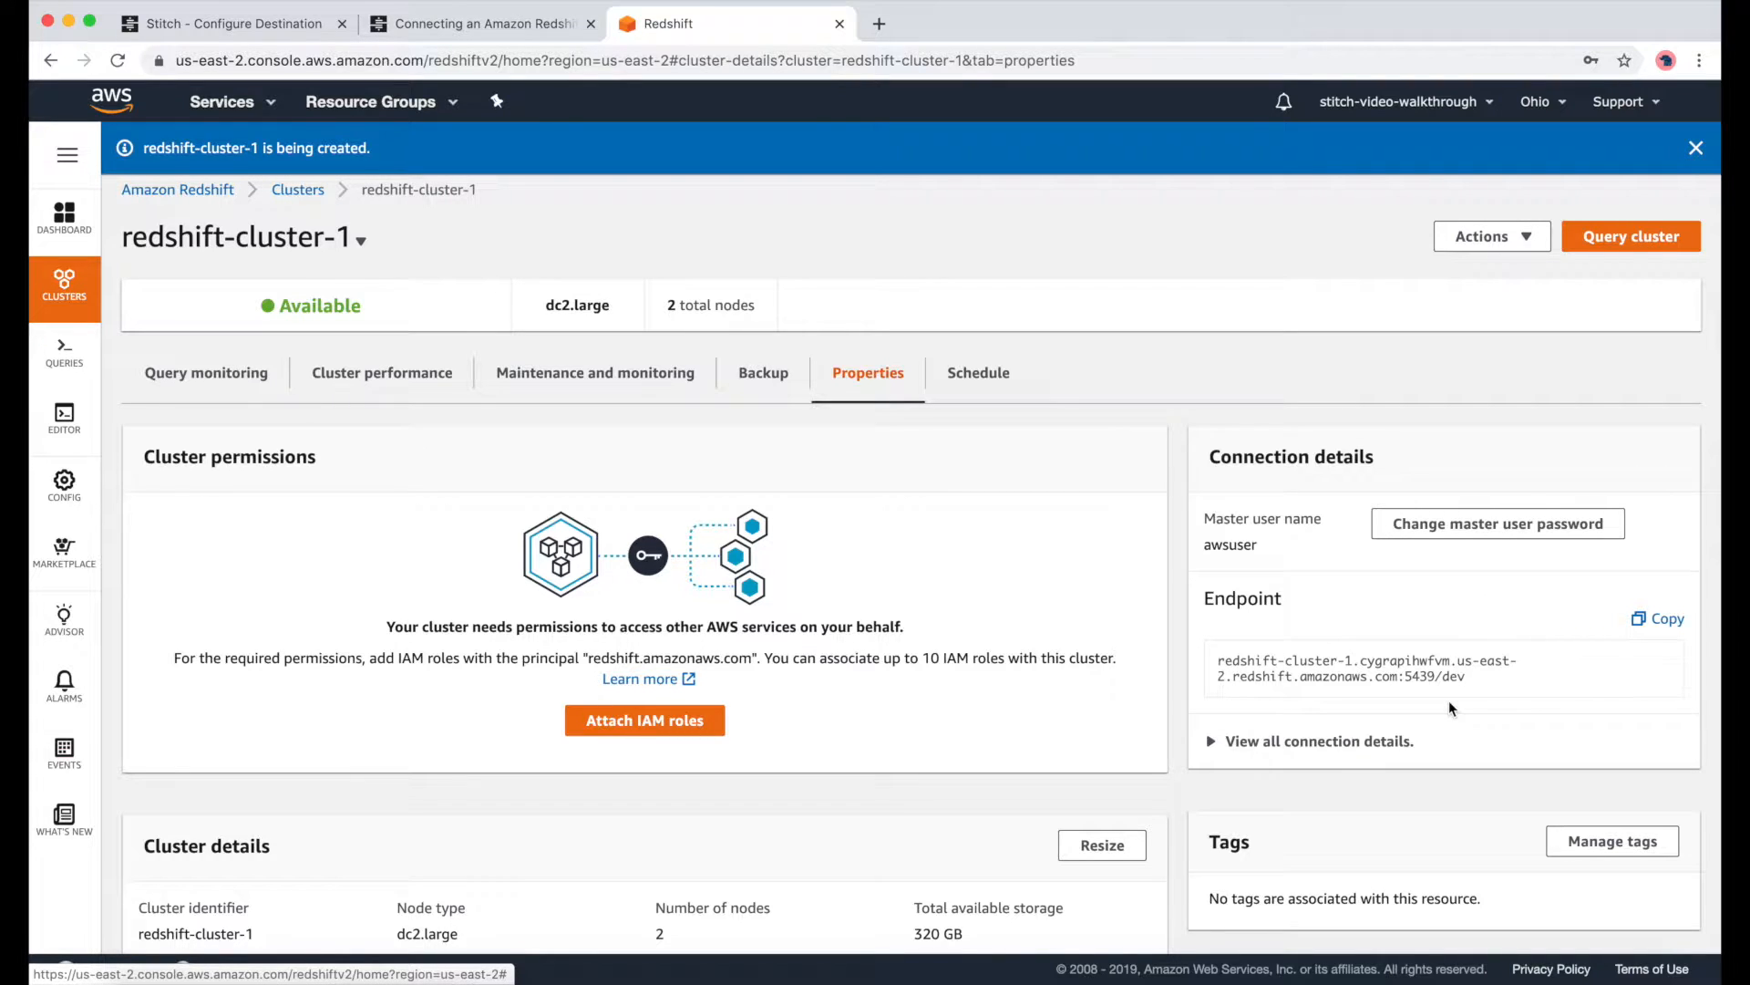
pyautogui.scroll(-3)
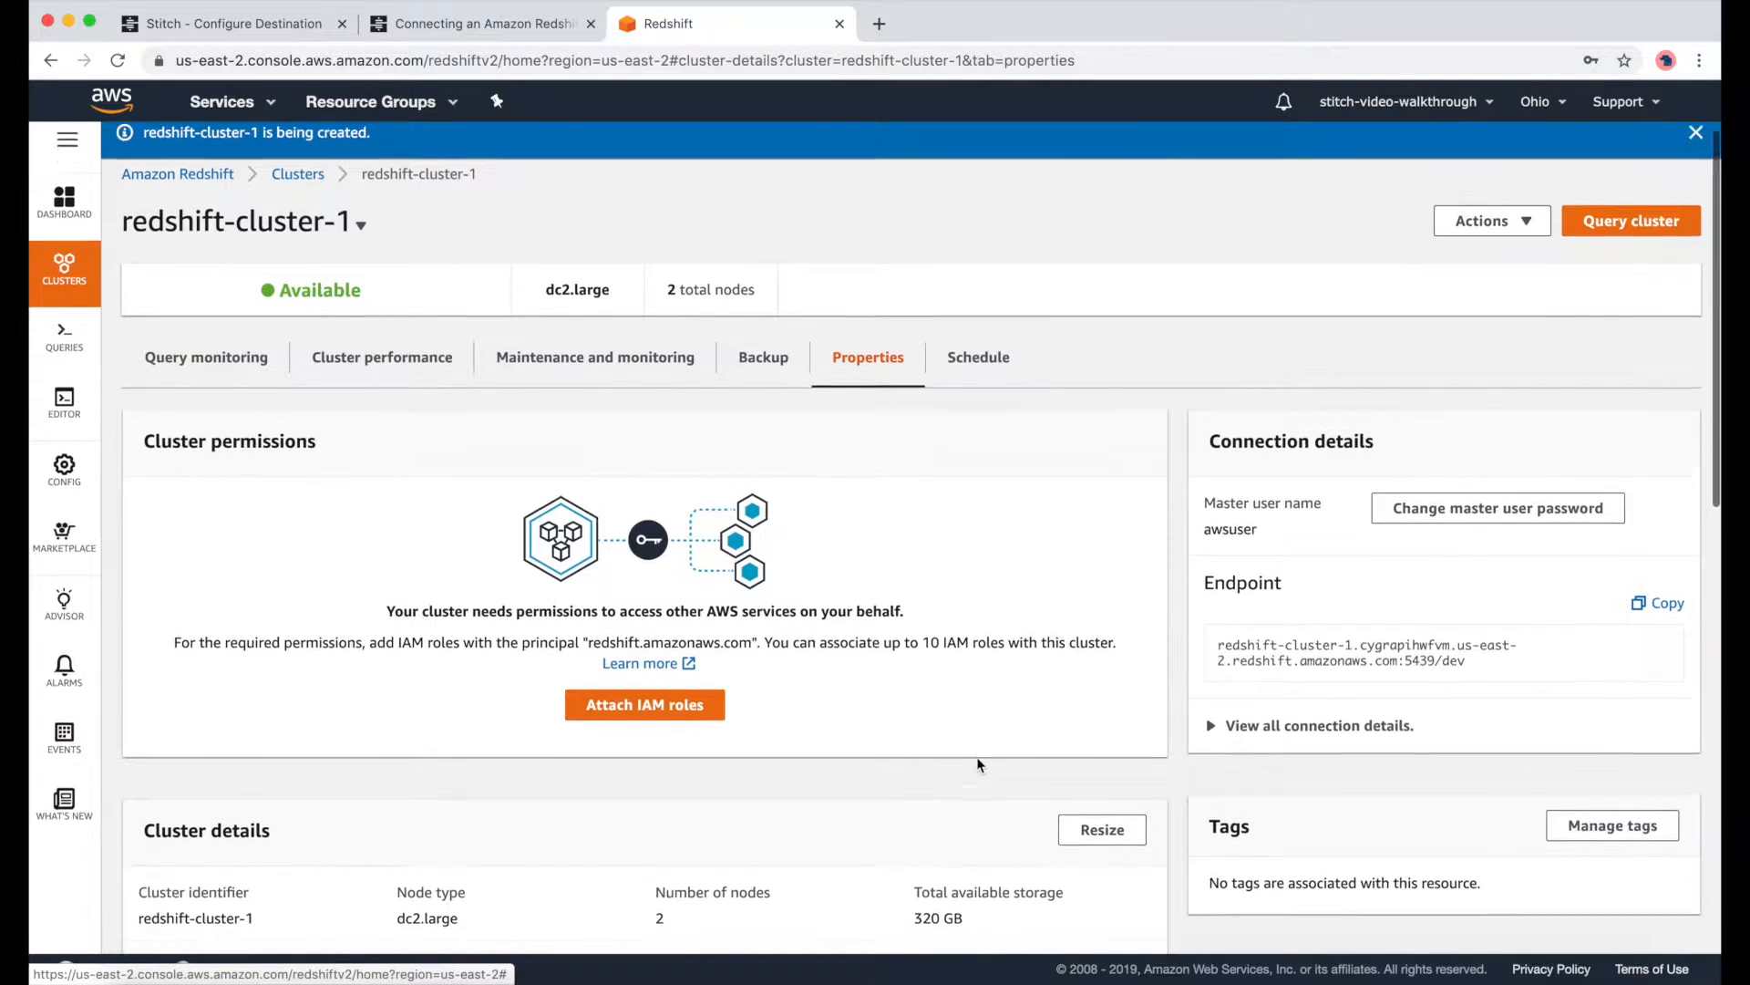
pyautogui.scroll(-3)
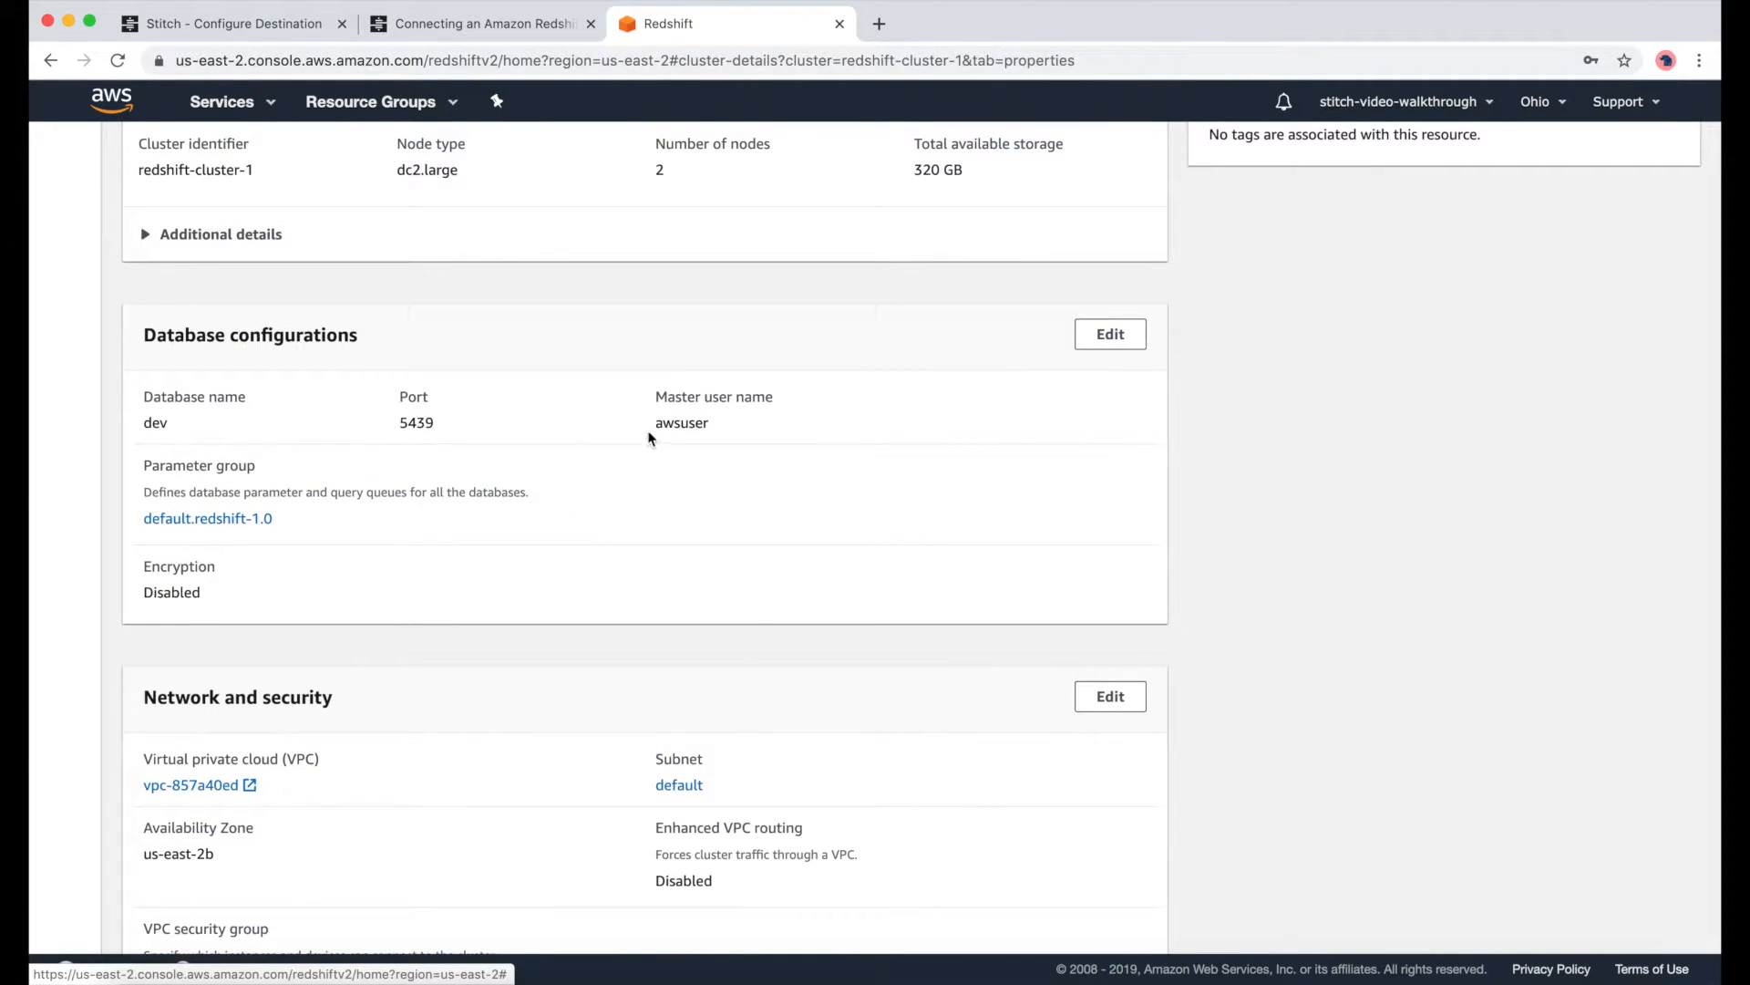
pyautogui.scroll(-3)
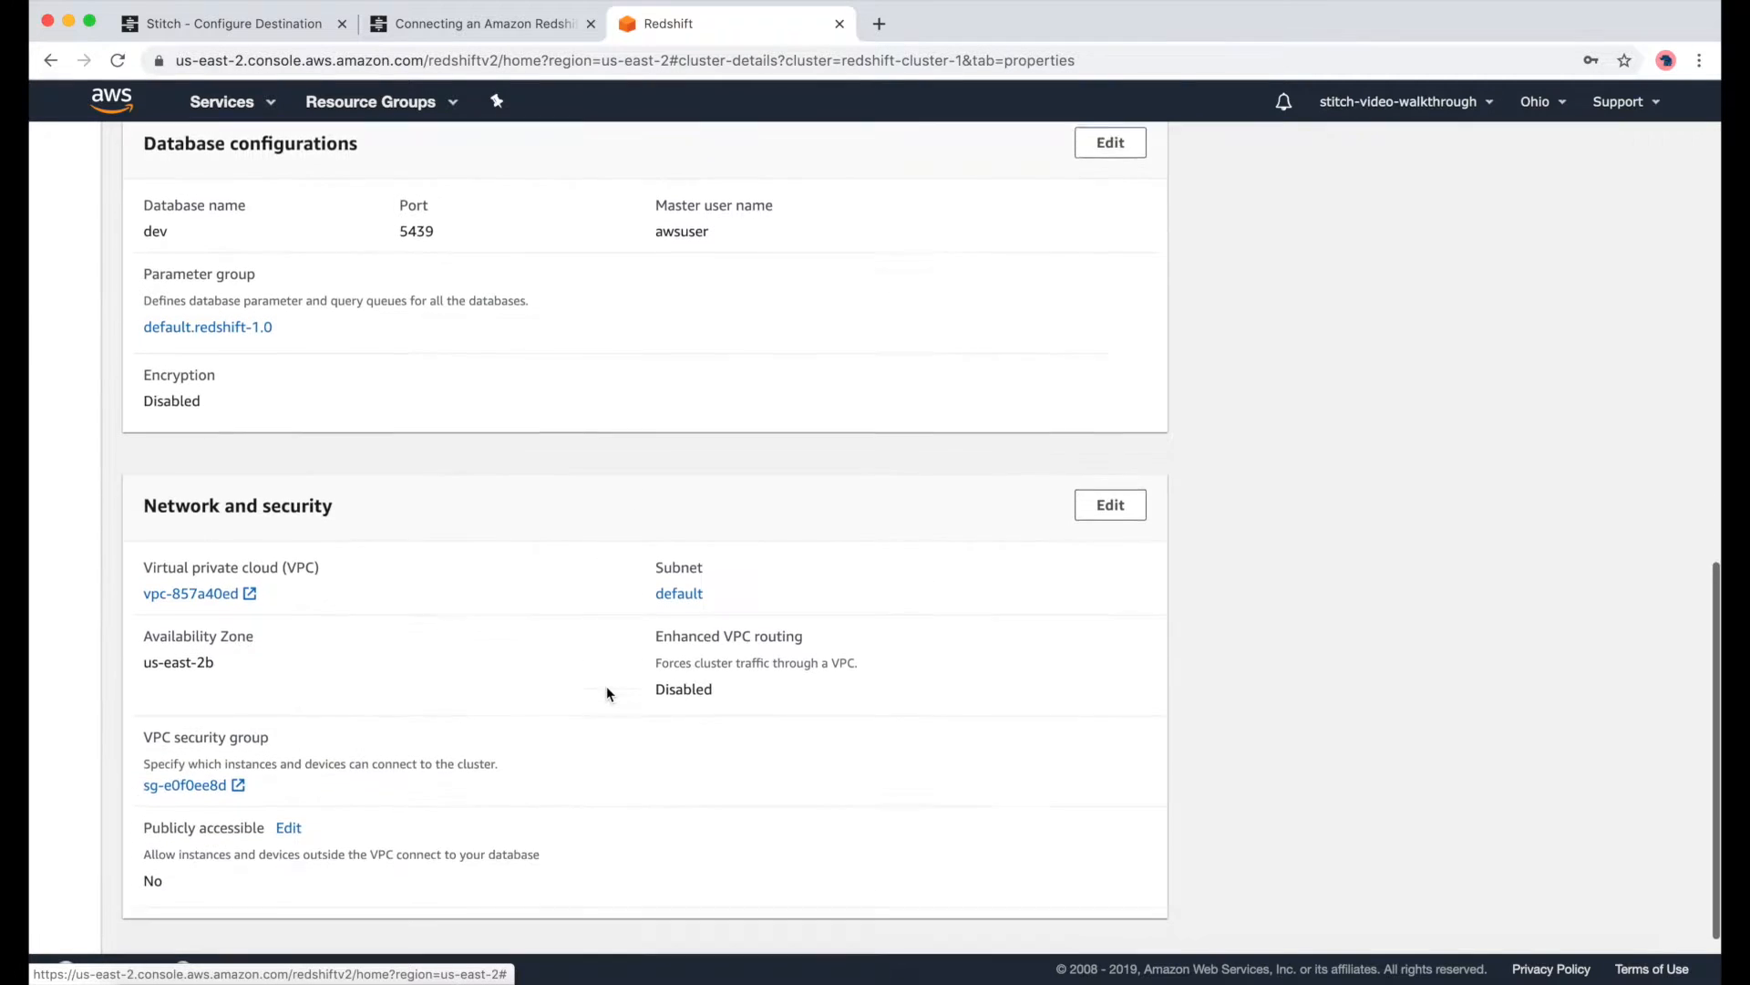
pyautogui.scroll(-3)
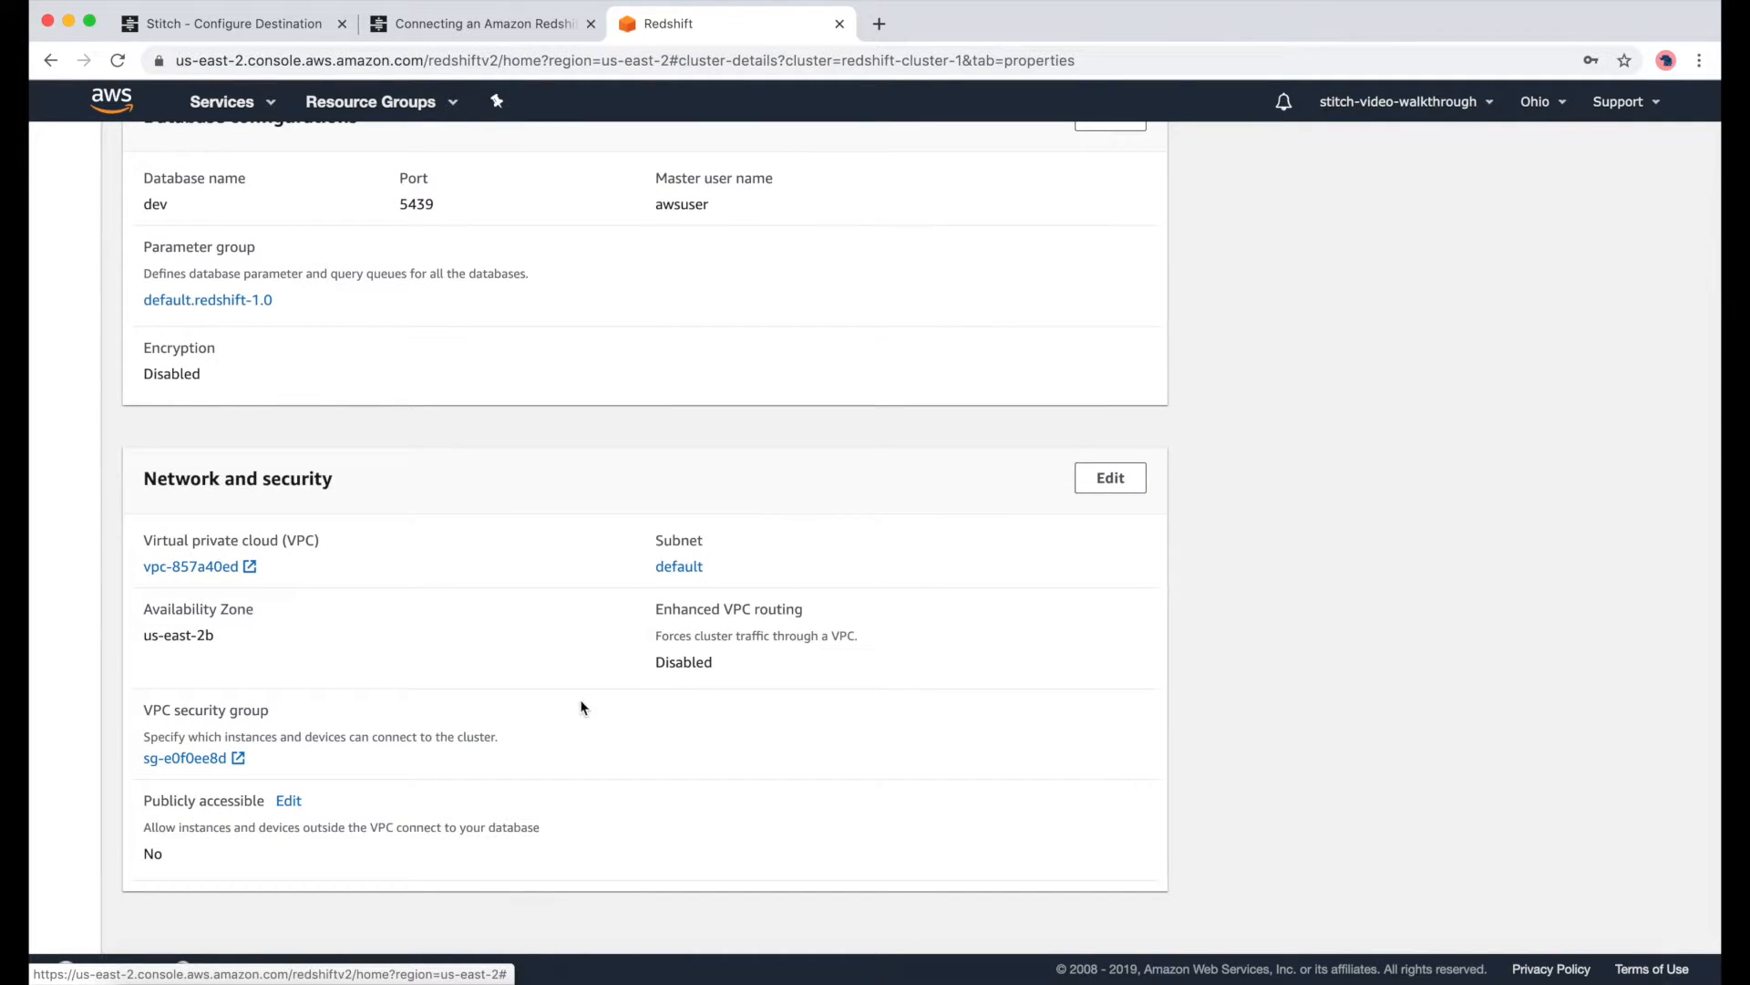
pyautogui.moveTo(411, 792)
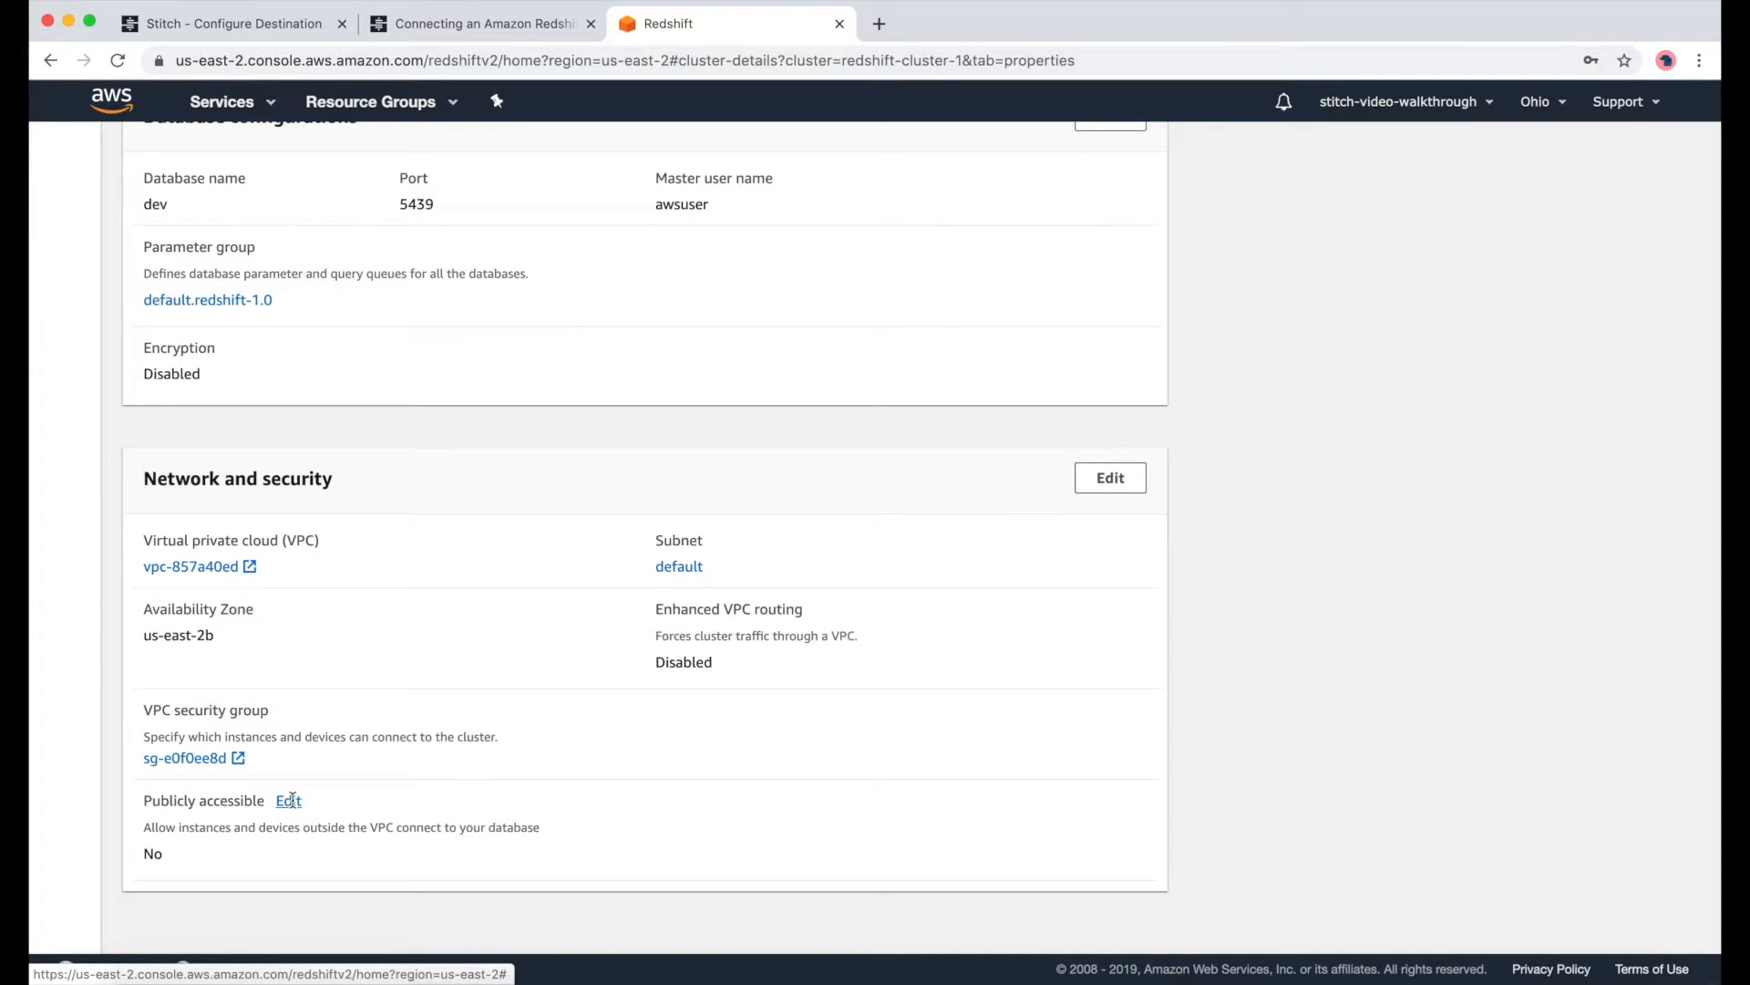
pyautogui.click(288, 800)
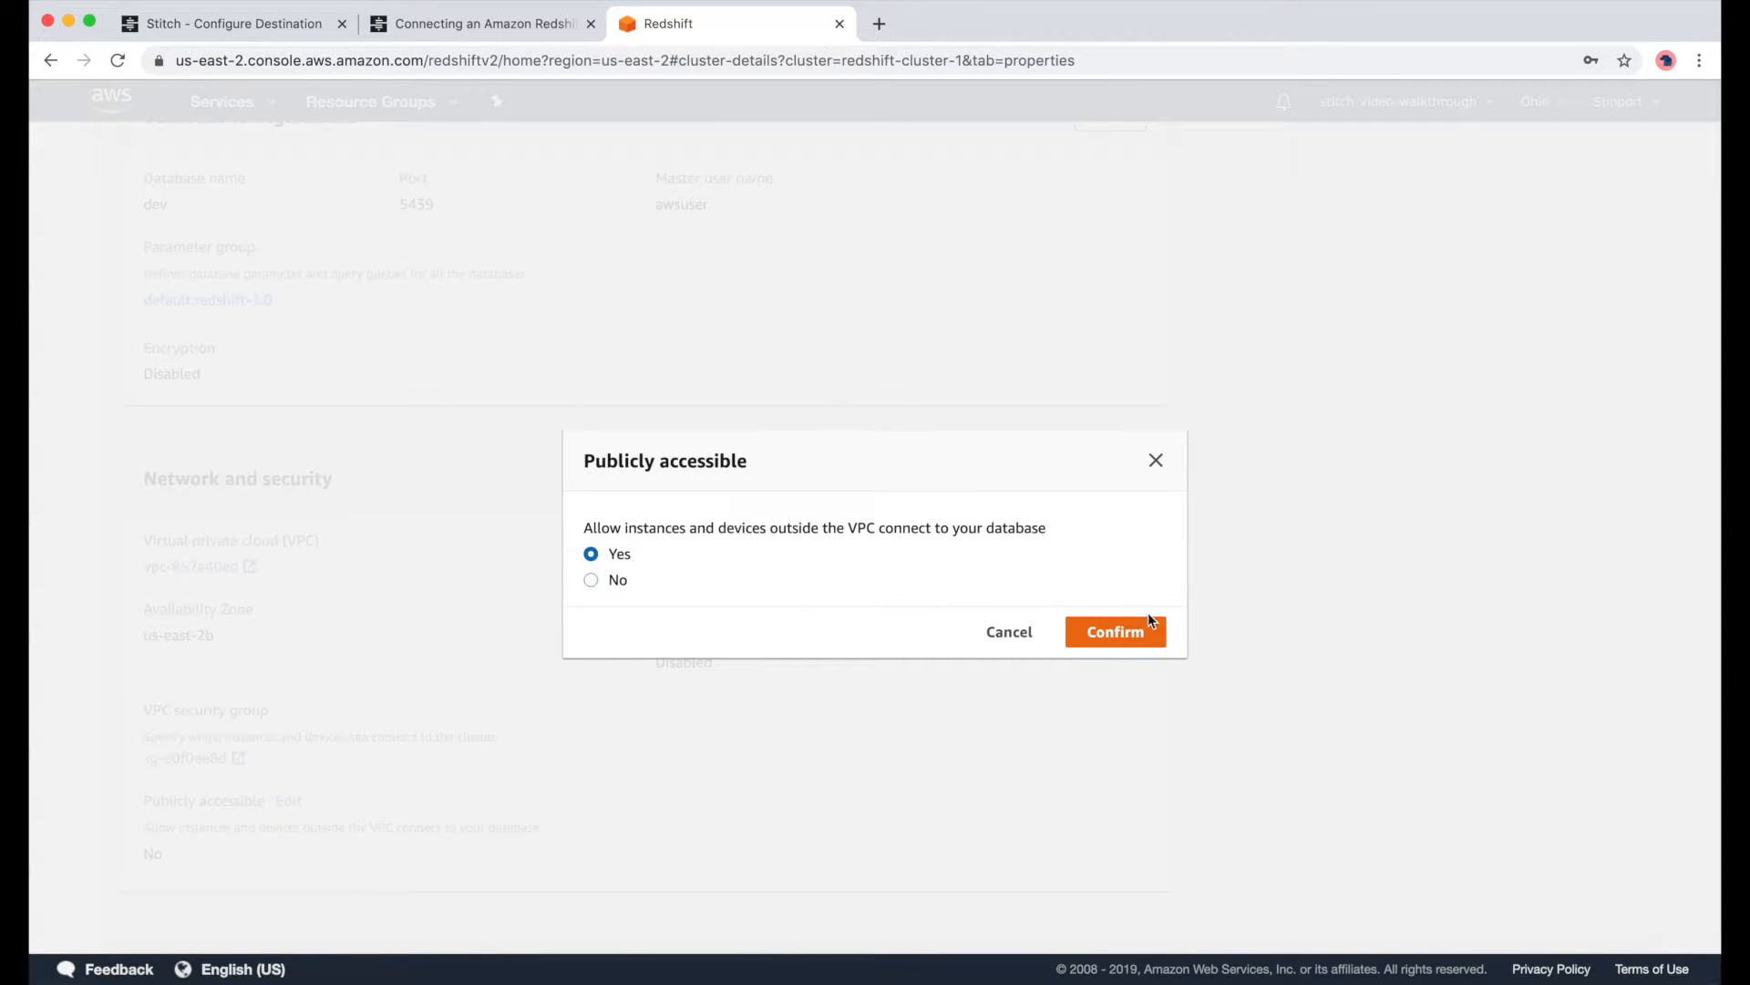
pyautogui.click(1114, 631)
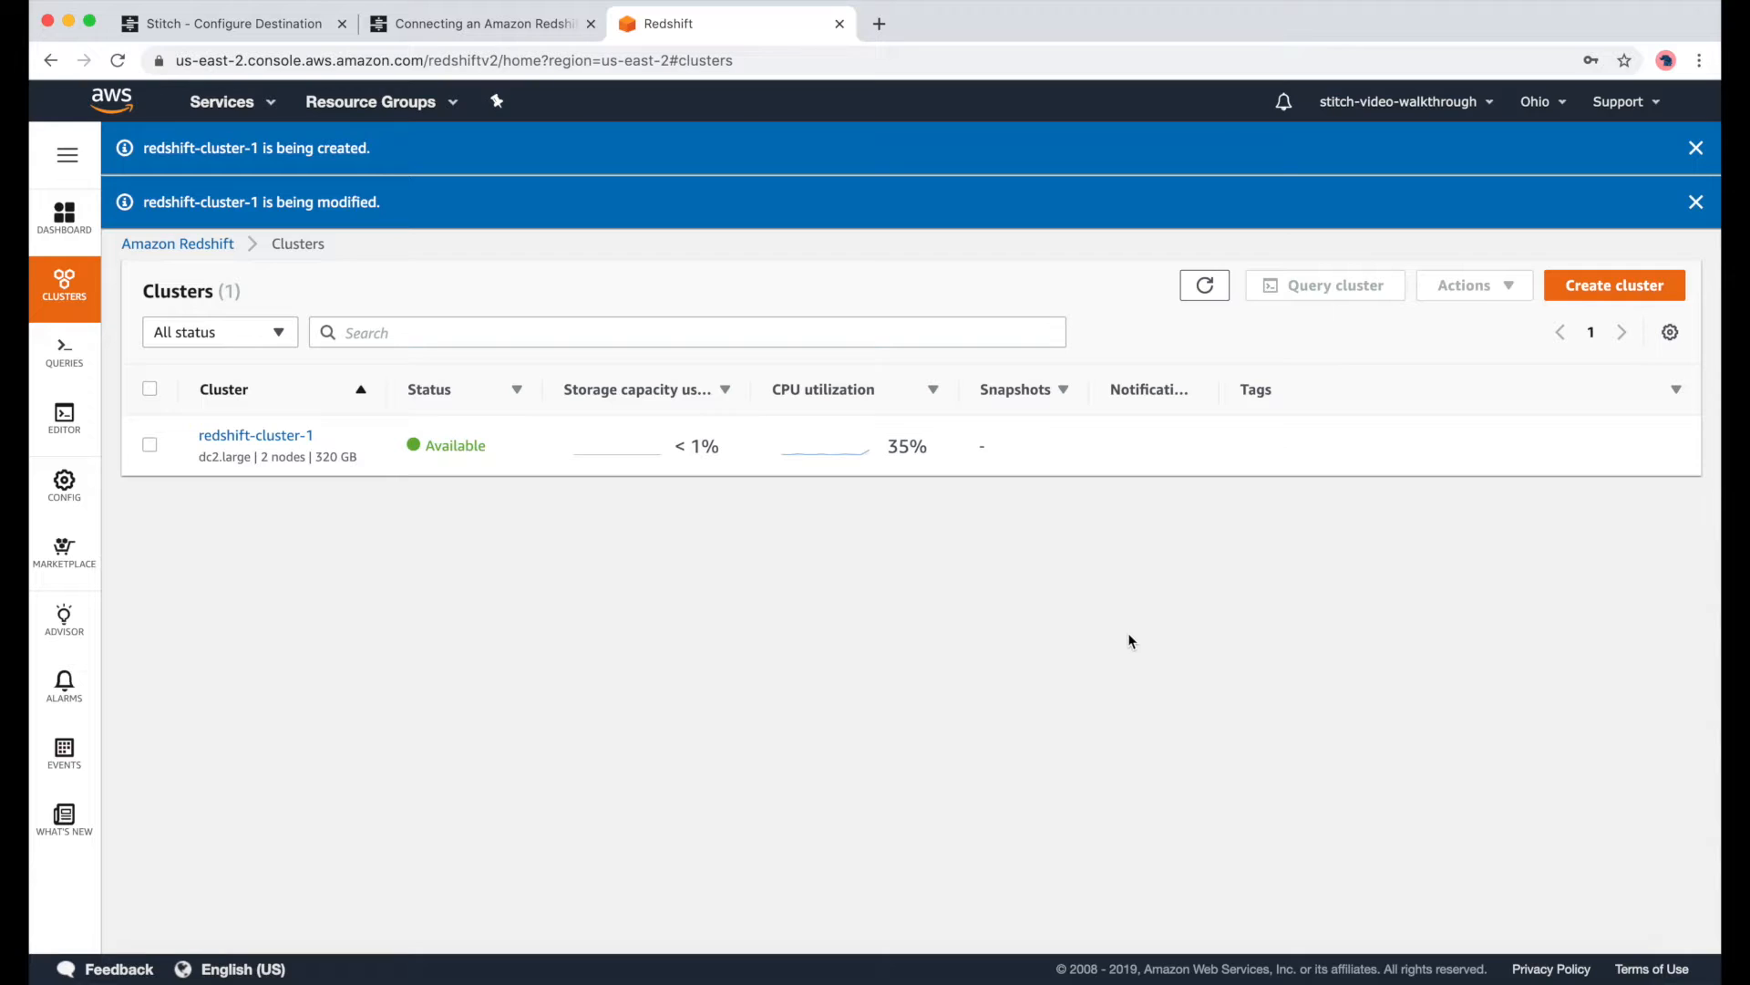
pyautogui.moveTo(466, 487)
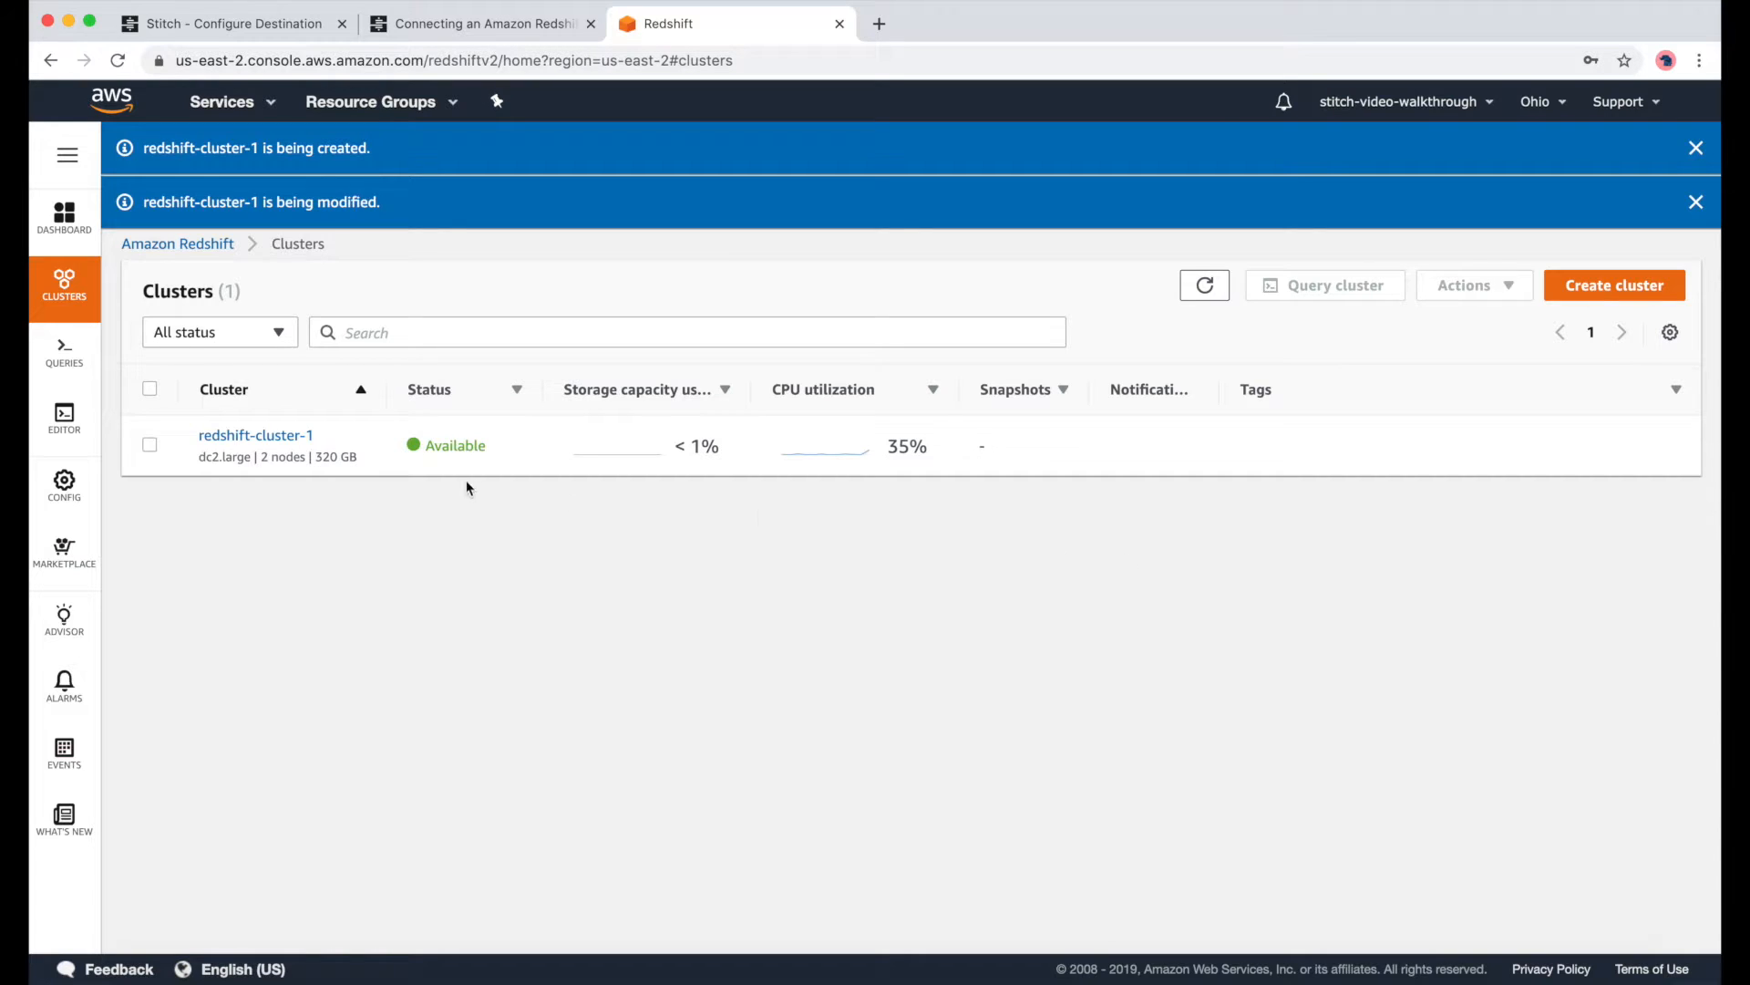
# - Reopen redshift-cluster-1's Properties to view its Network and security section
pyautogui.click(255, 434)
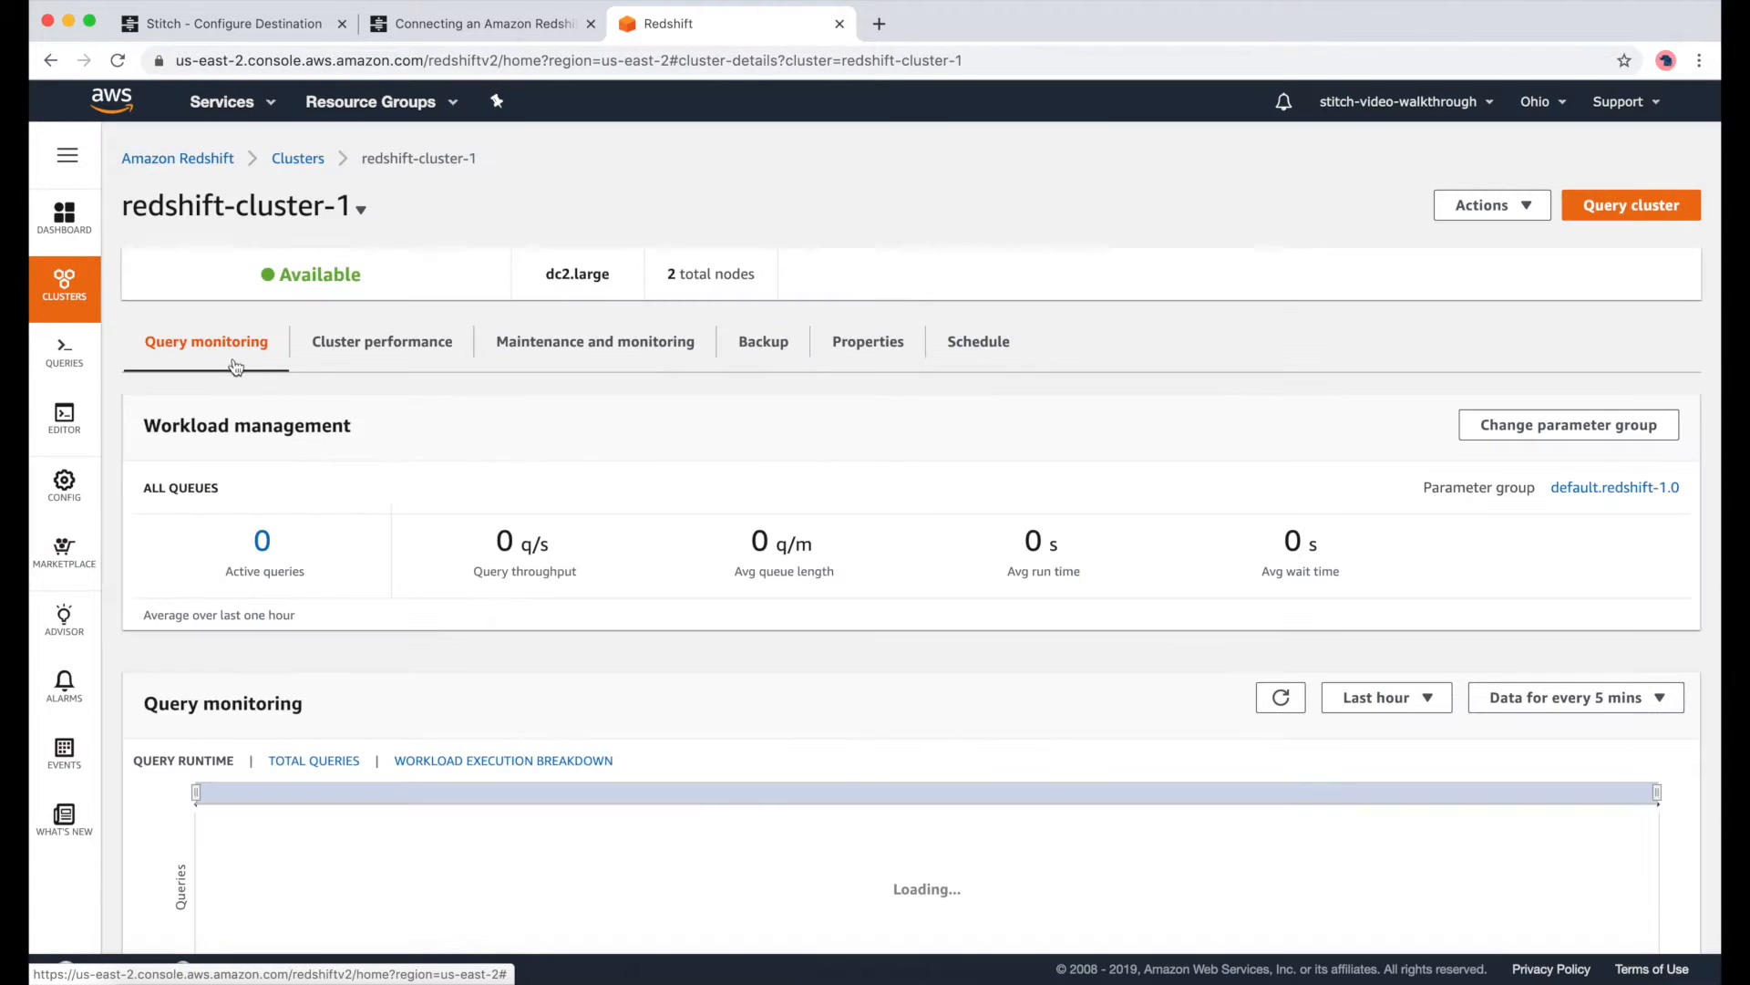
pyautogui.click(868, 342)
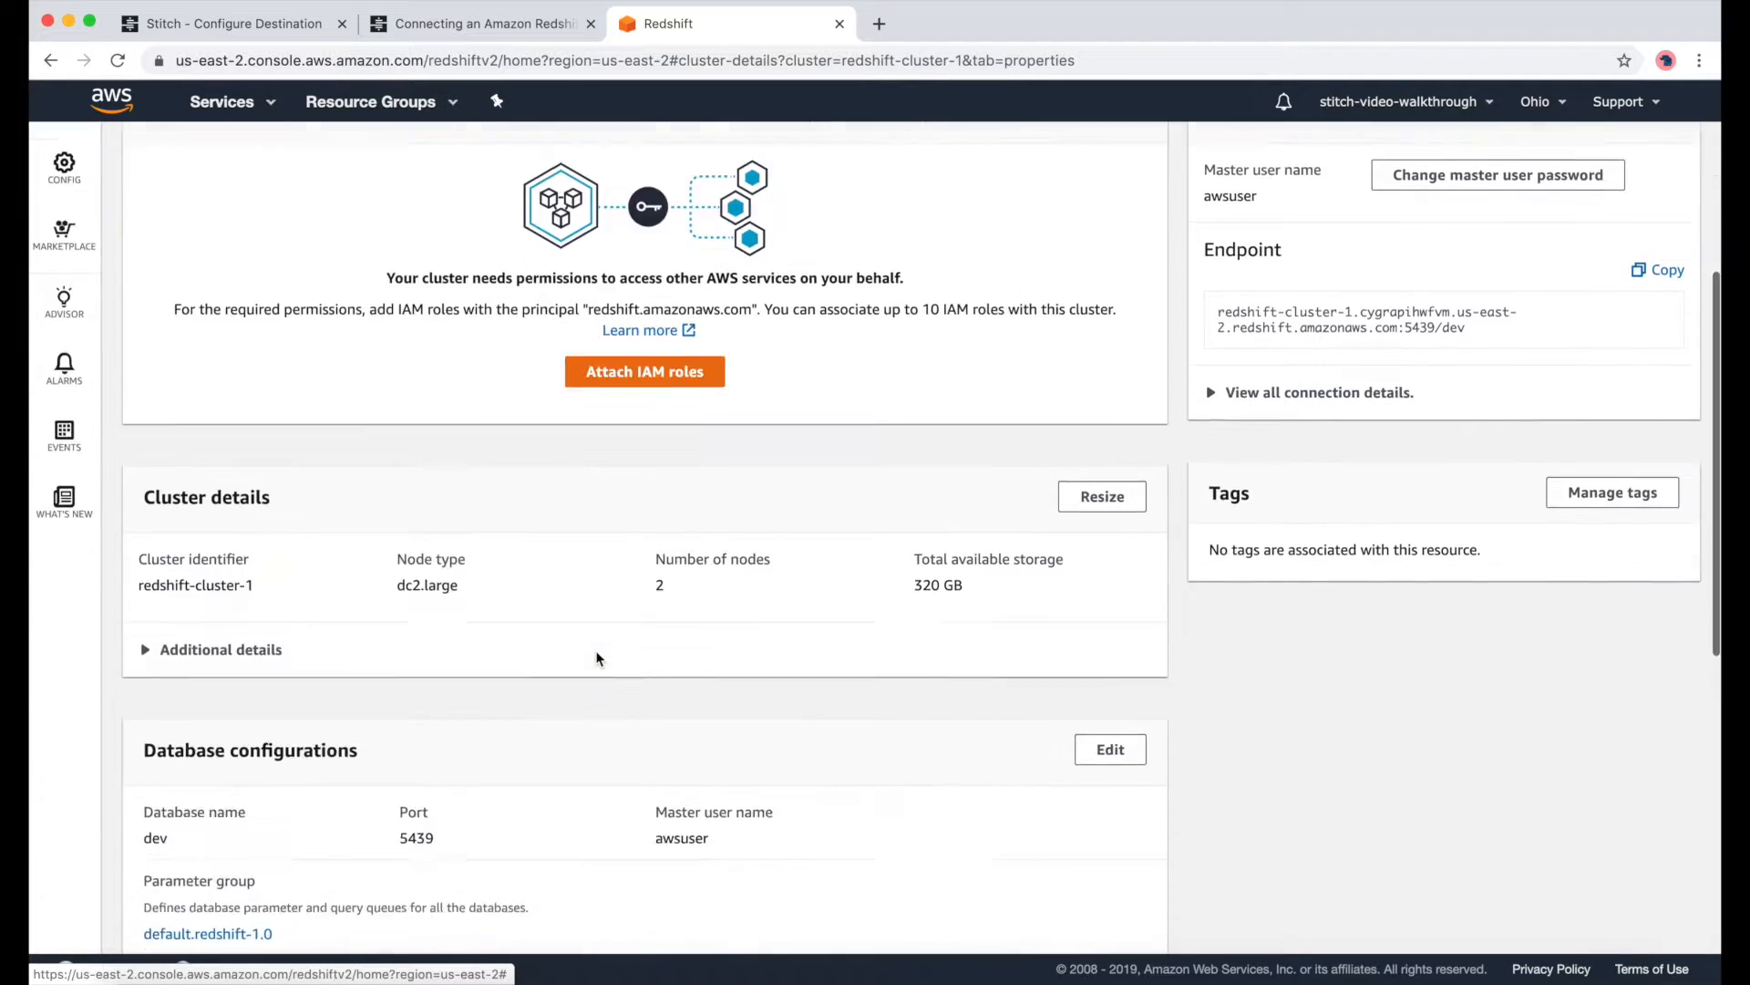
pyautogui.scroll(-3)
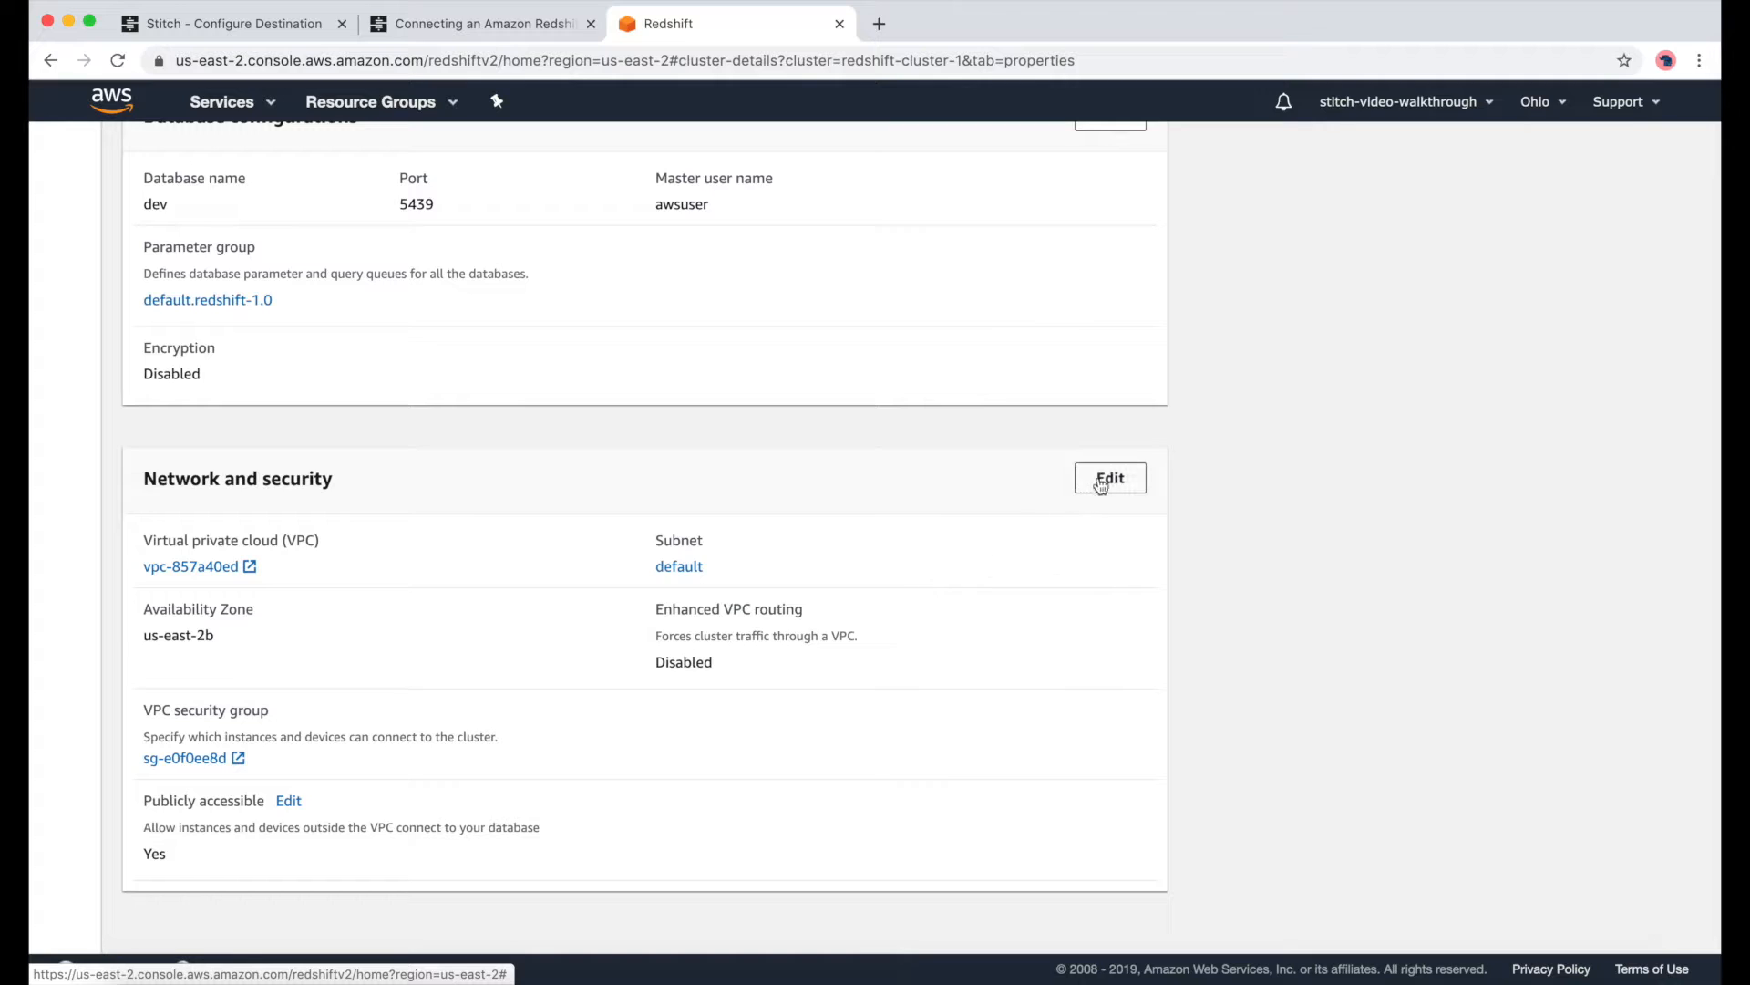
pyautogui.moveTo(253, 775)
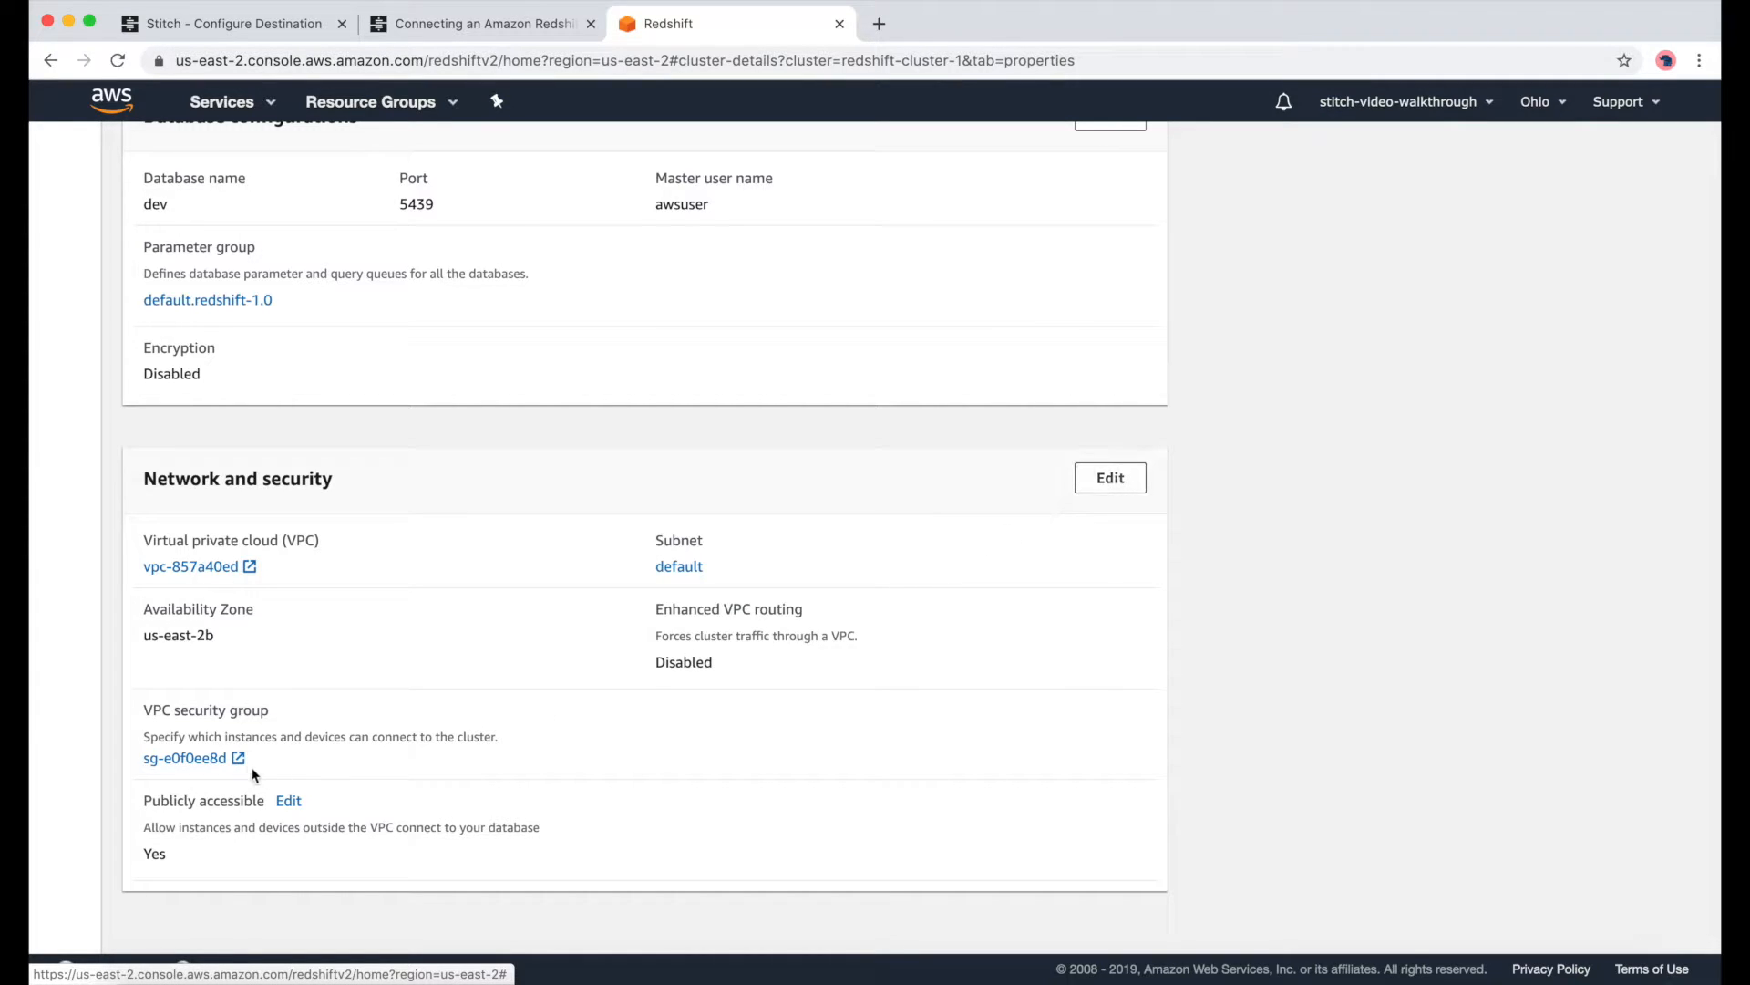
pyautogui.moveTo(243, 774)
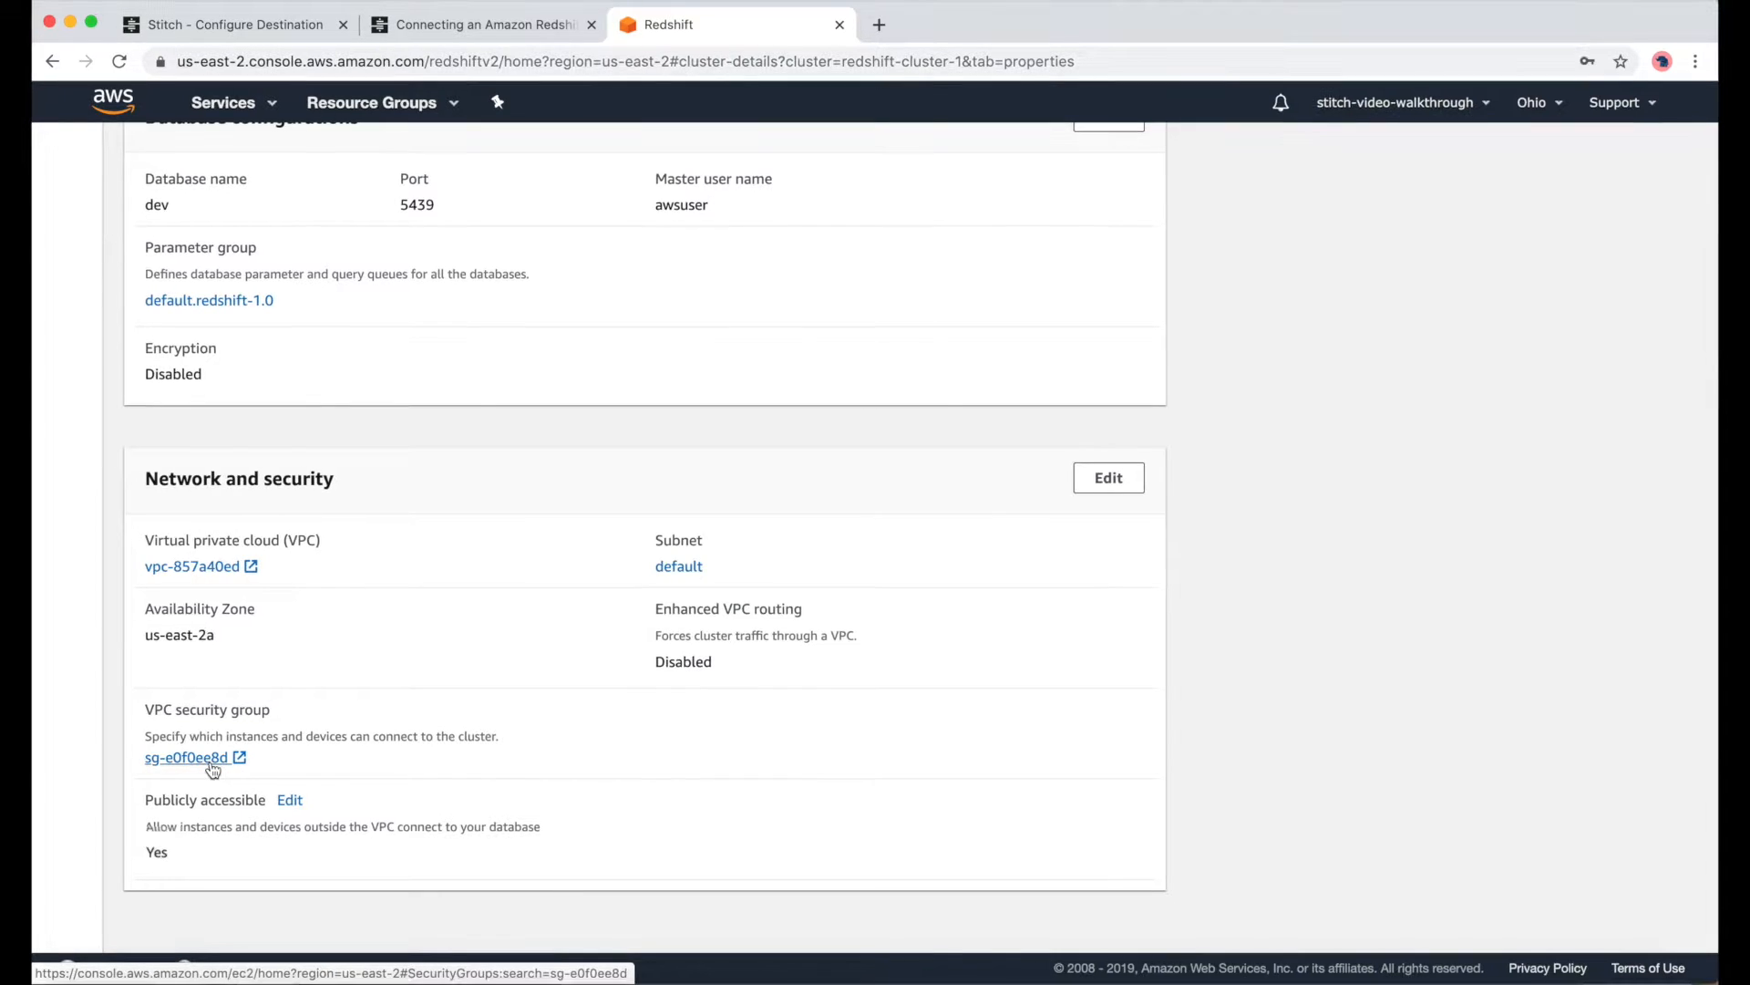
# - Start a new EC2 security group named 'Stitch' with description 'Stitch'
pyautogui.click(187, 757)
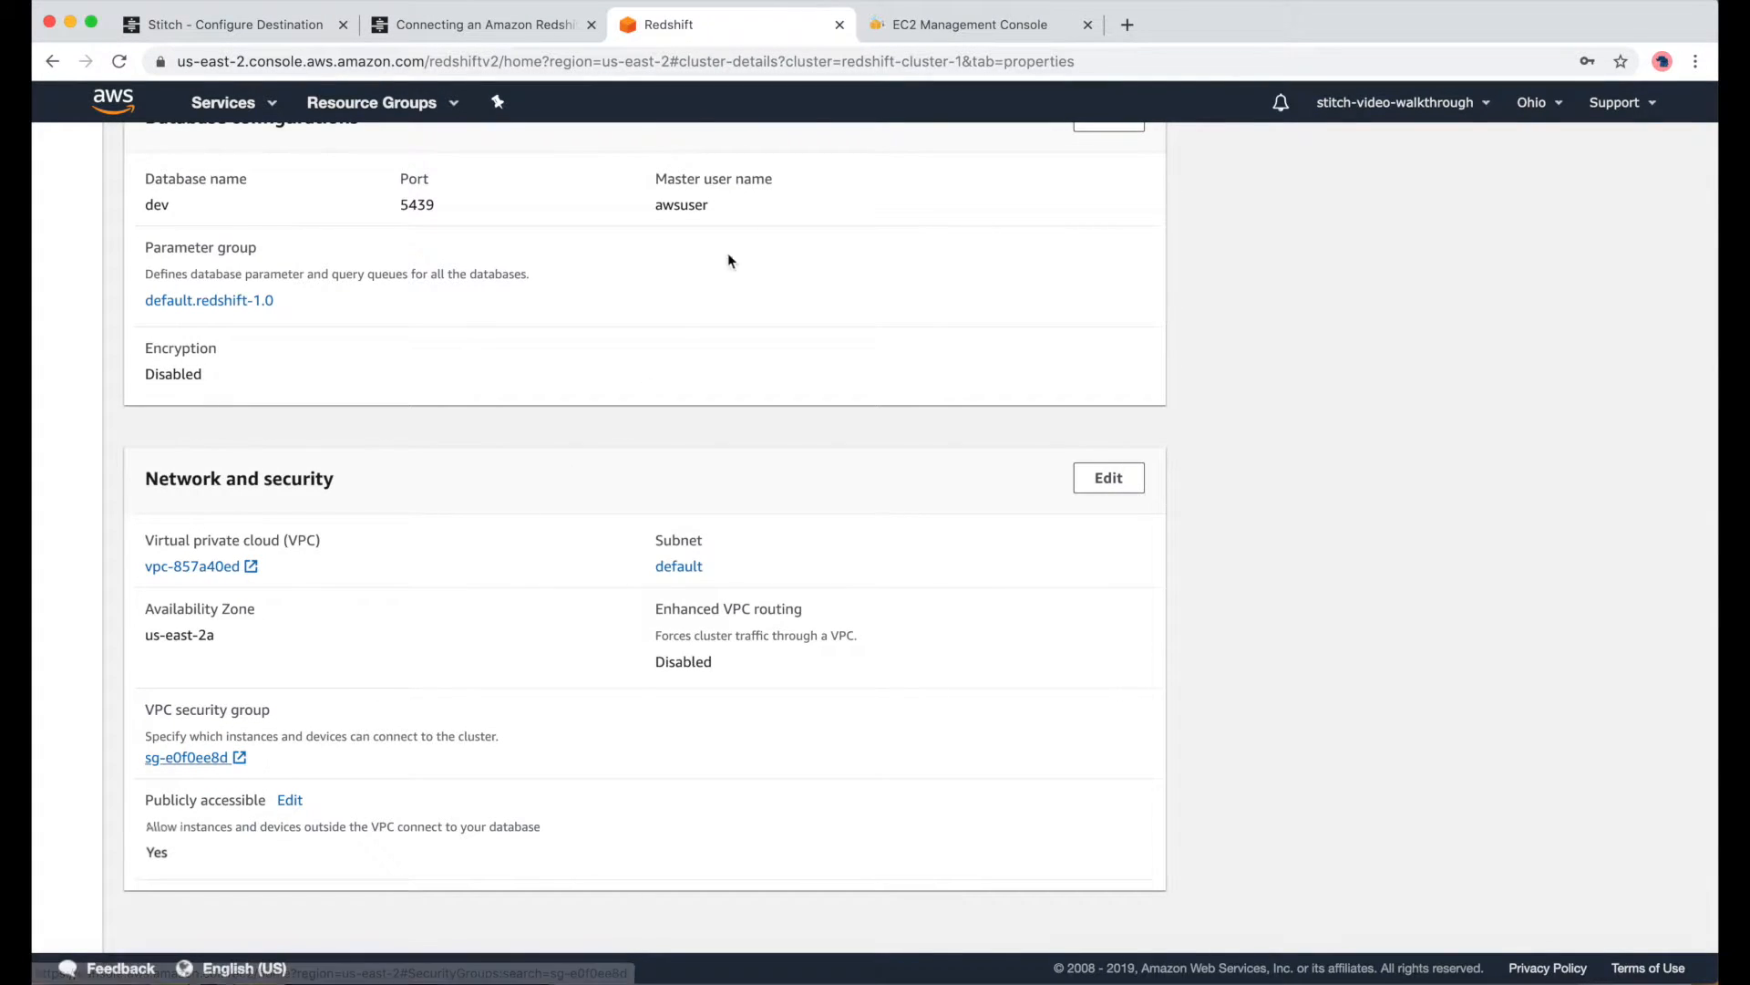
pyautogui.click(187, 756)
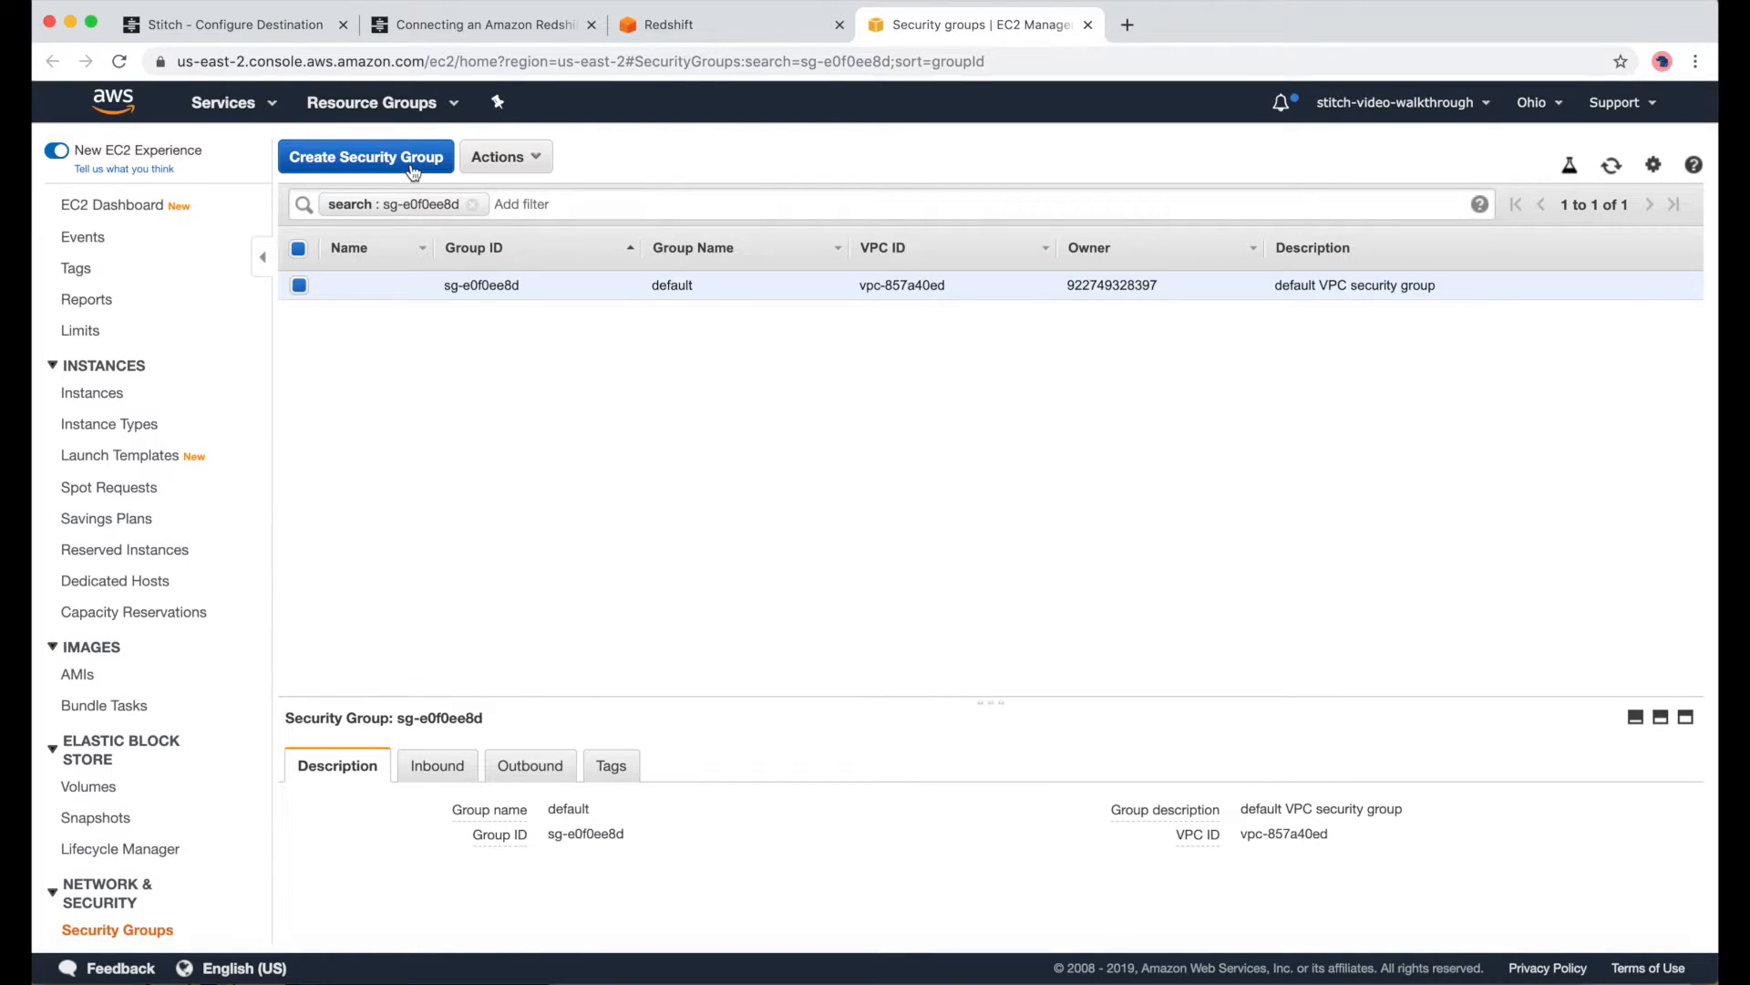
pyautogui.click(365, 156)
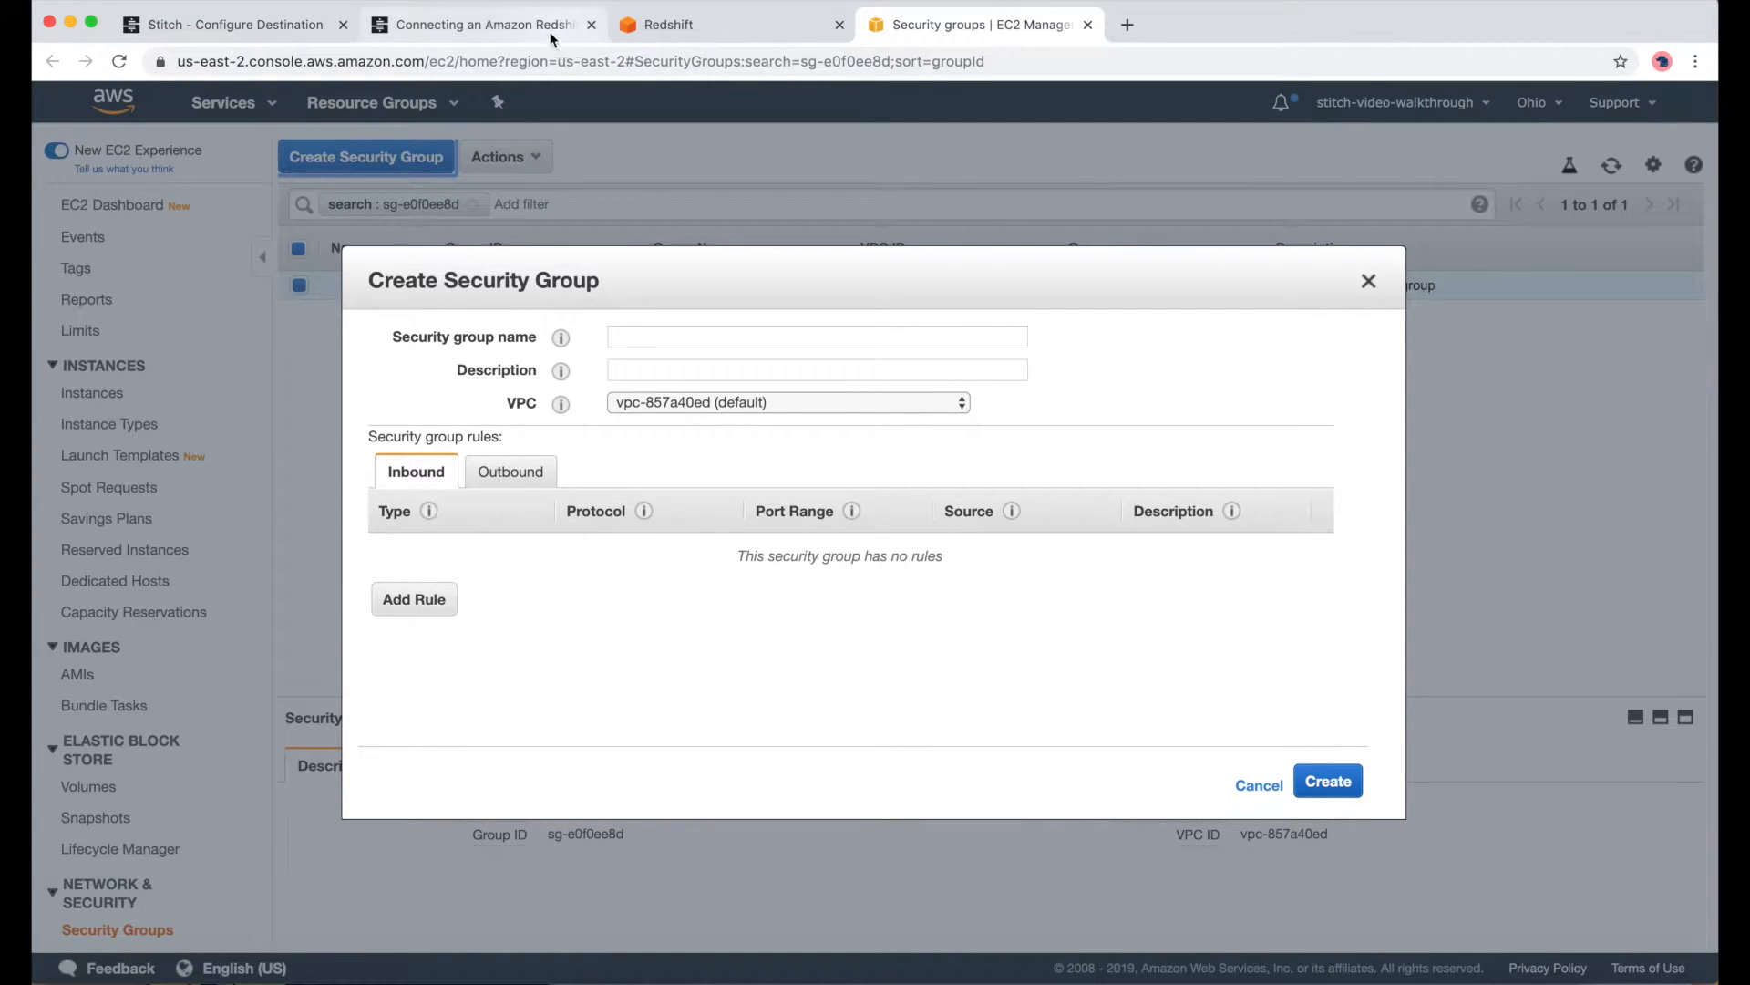
pyautogui.click(480, 25)
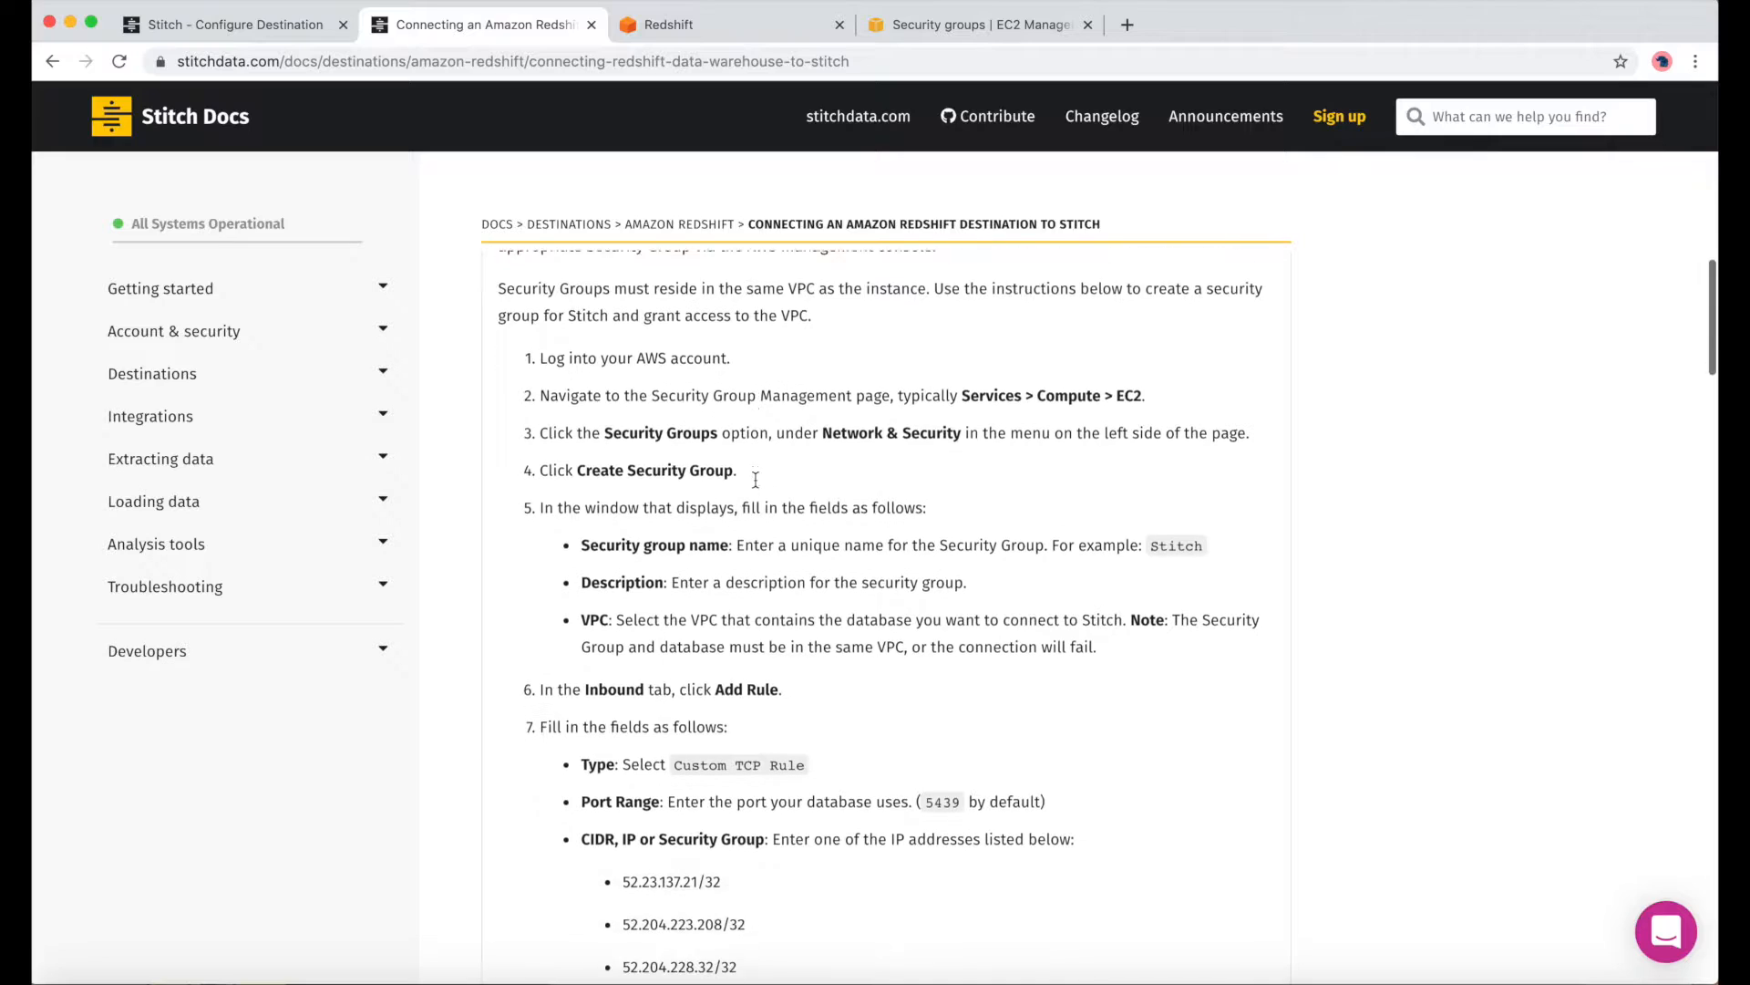
pyautogui.scroll(-3)
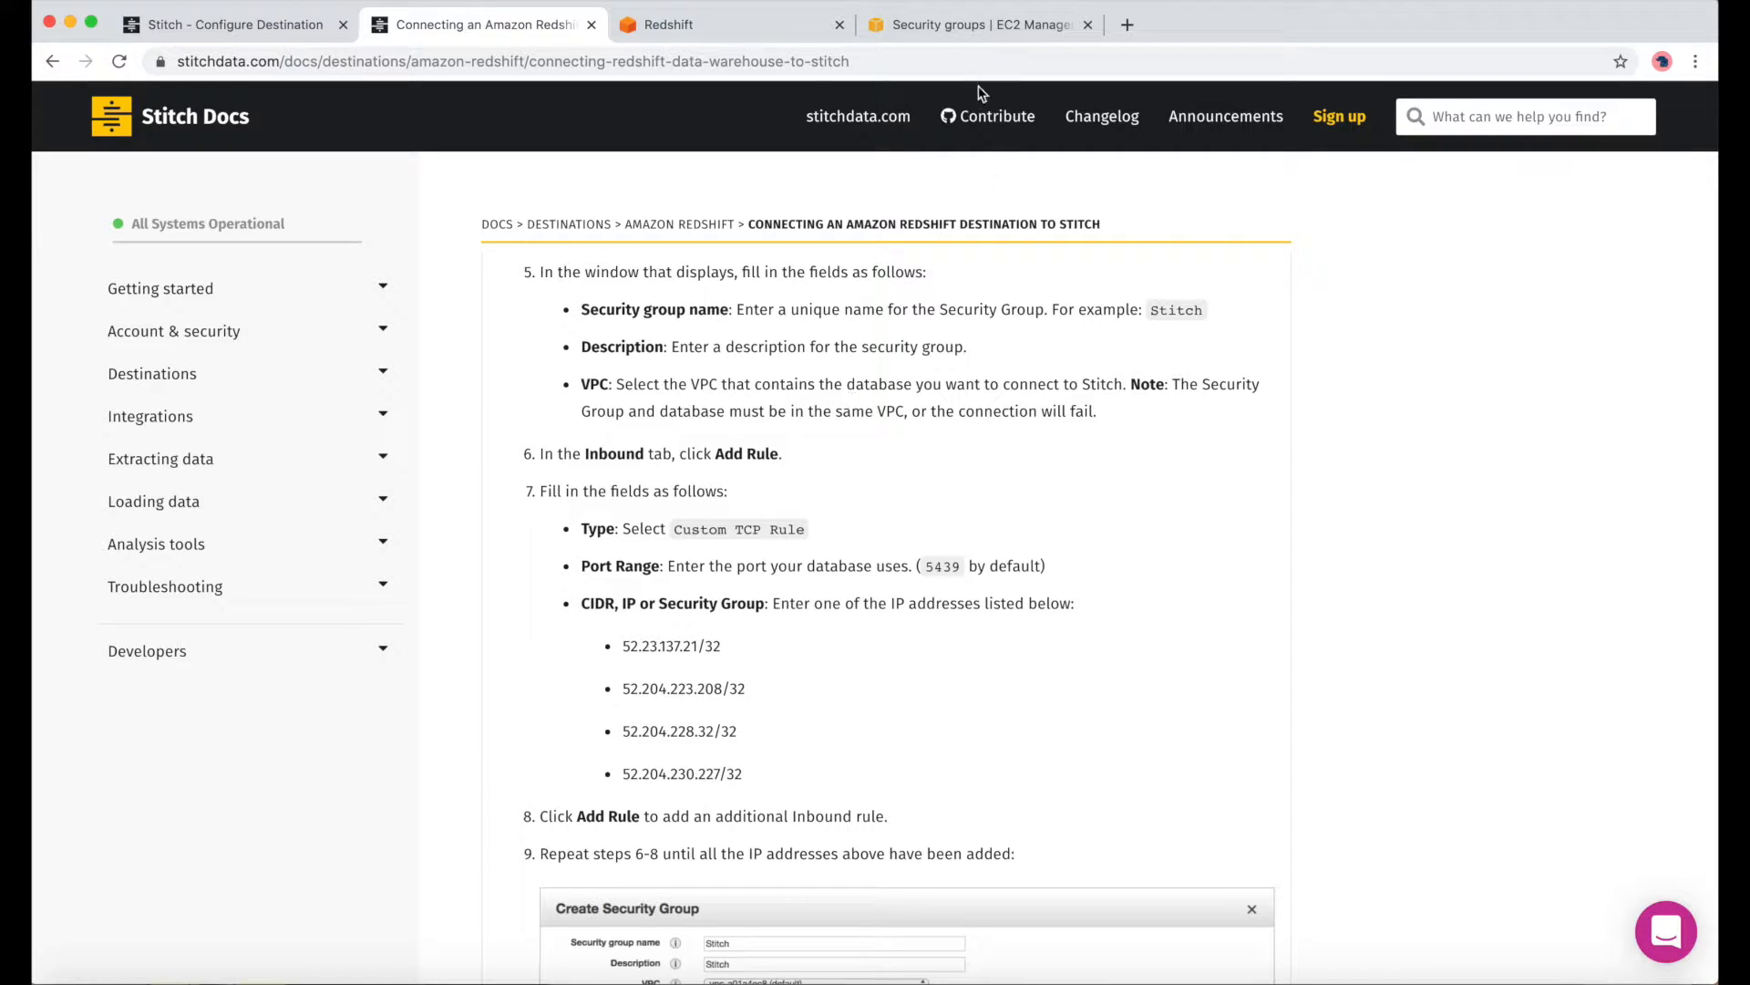
pyautogui.click(976, 25)
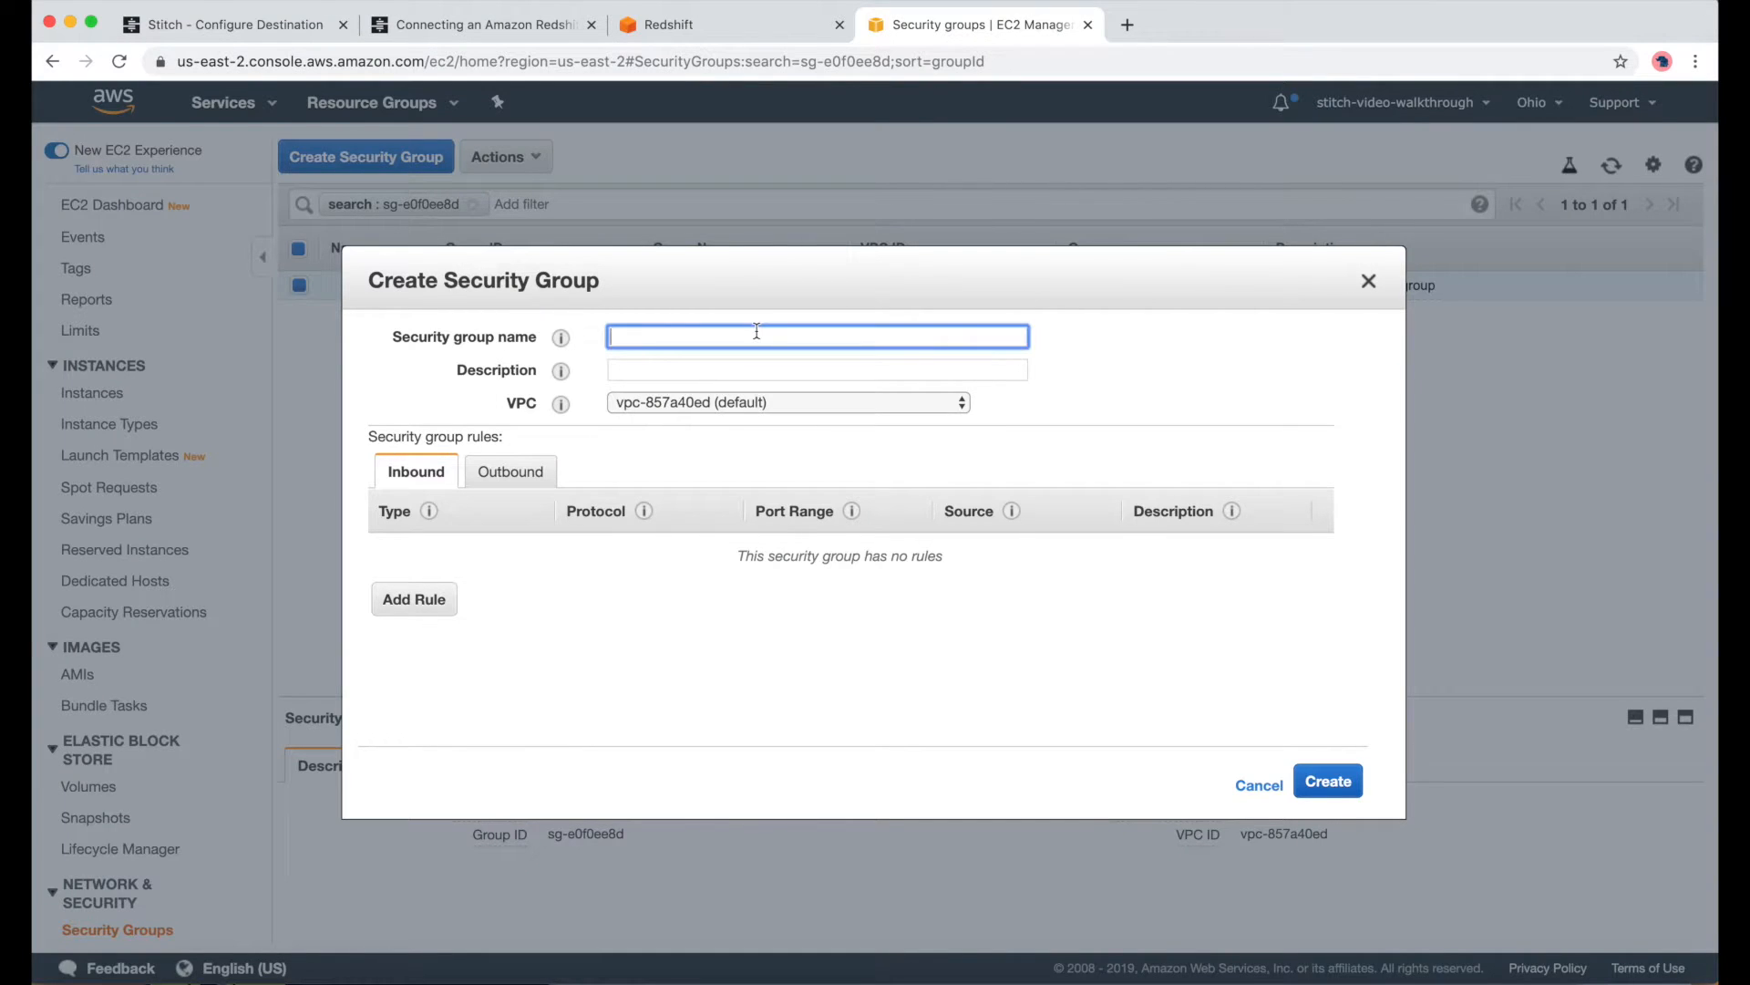
pyautogui.write('Stitch')
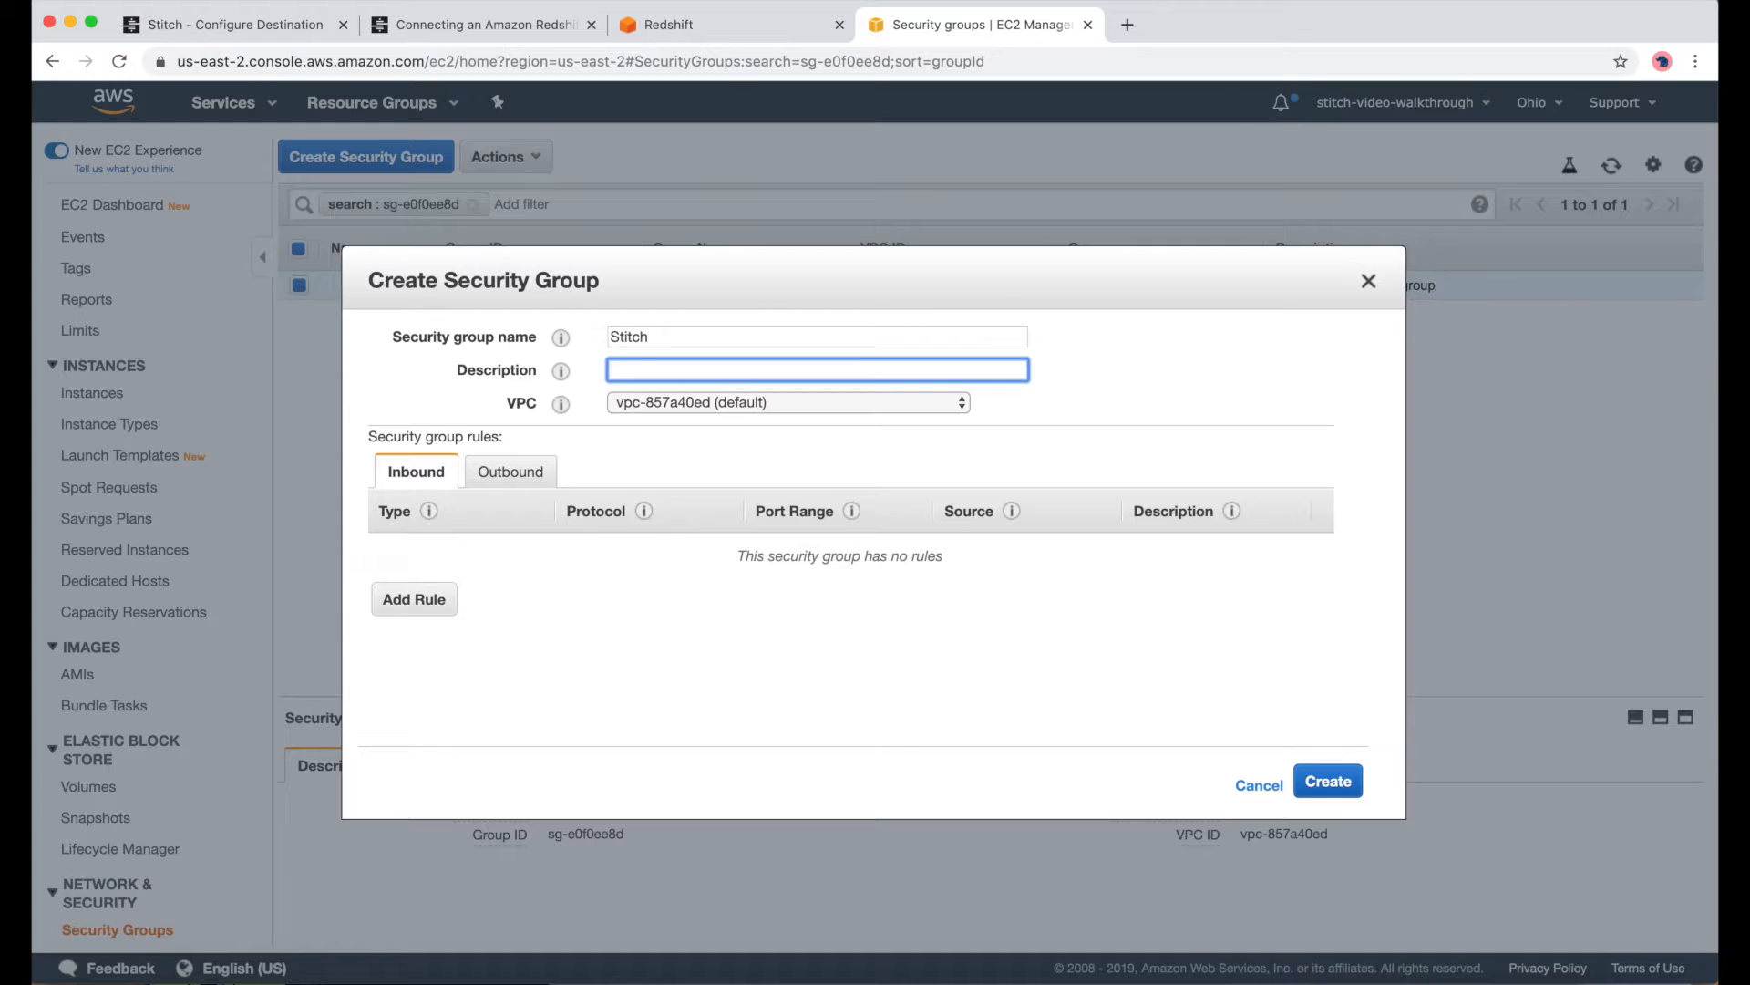
pyautogui.write('Stitch')
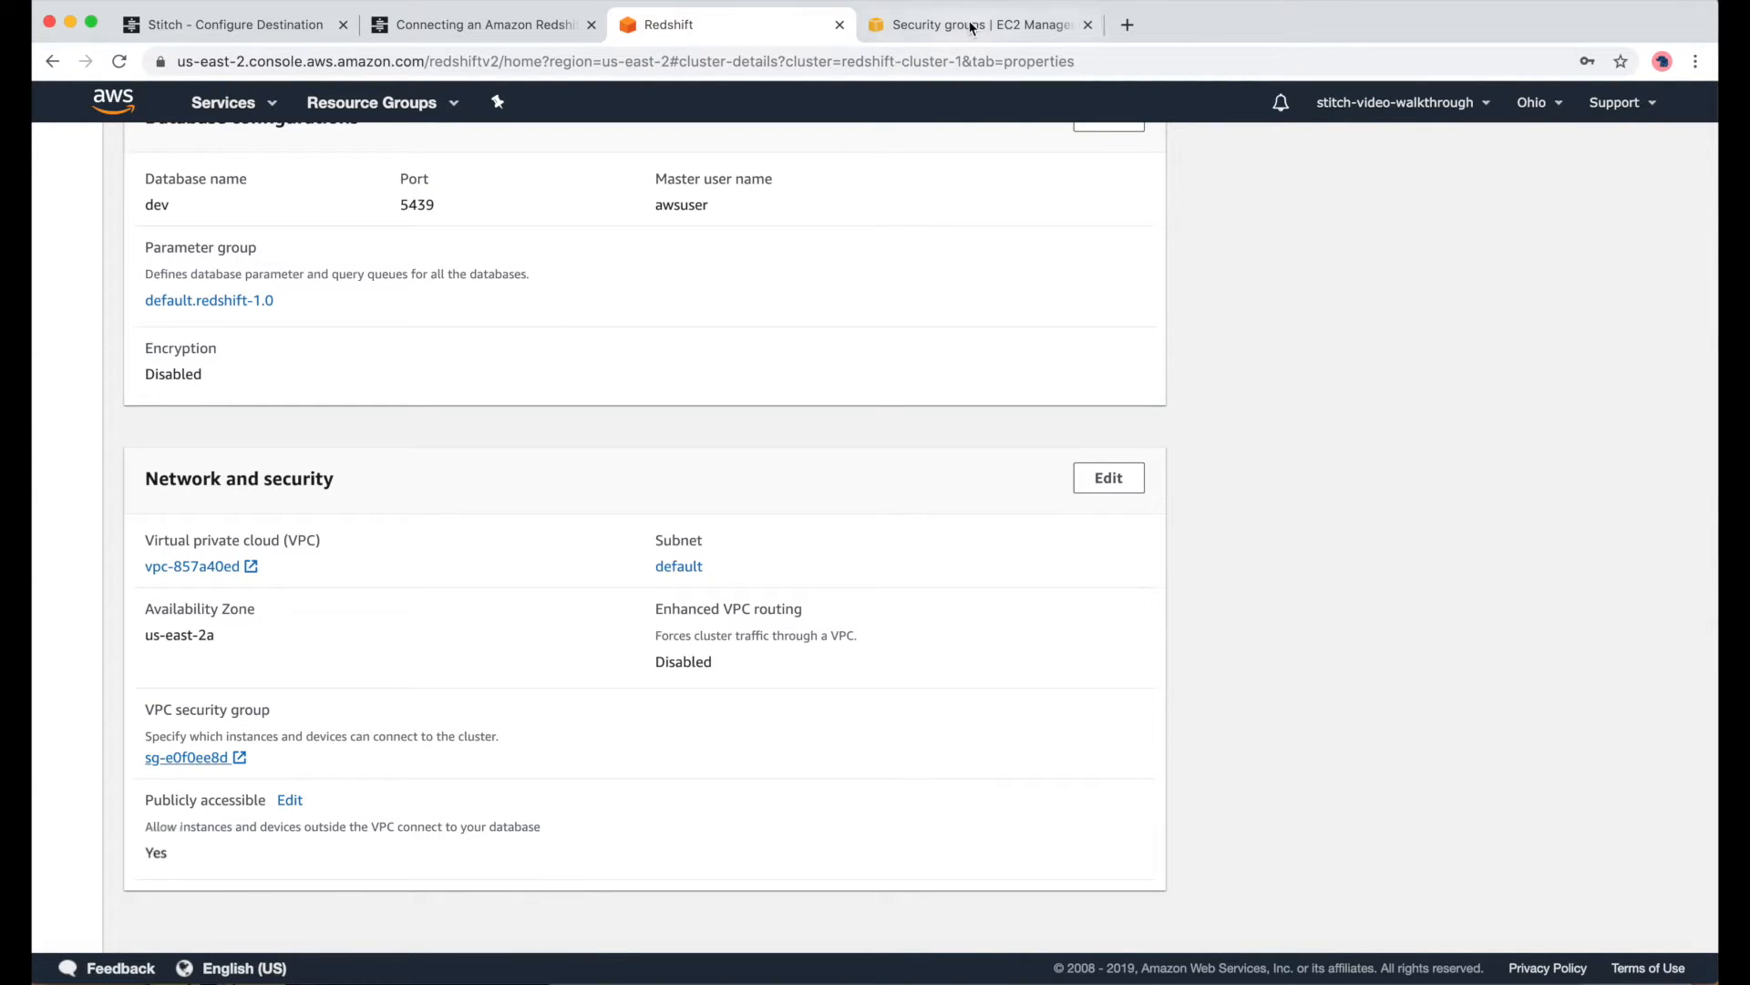
# - Add the first inbound Custom TCP rule on port 5439
pyautogui.click(973, 24)
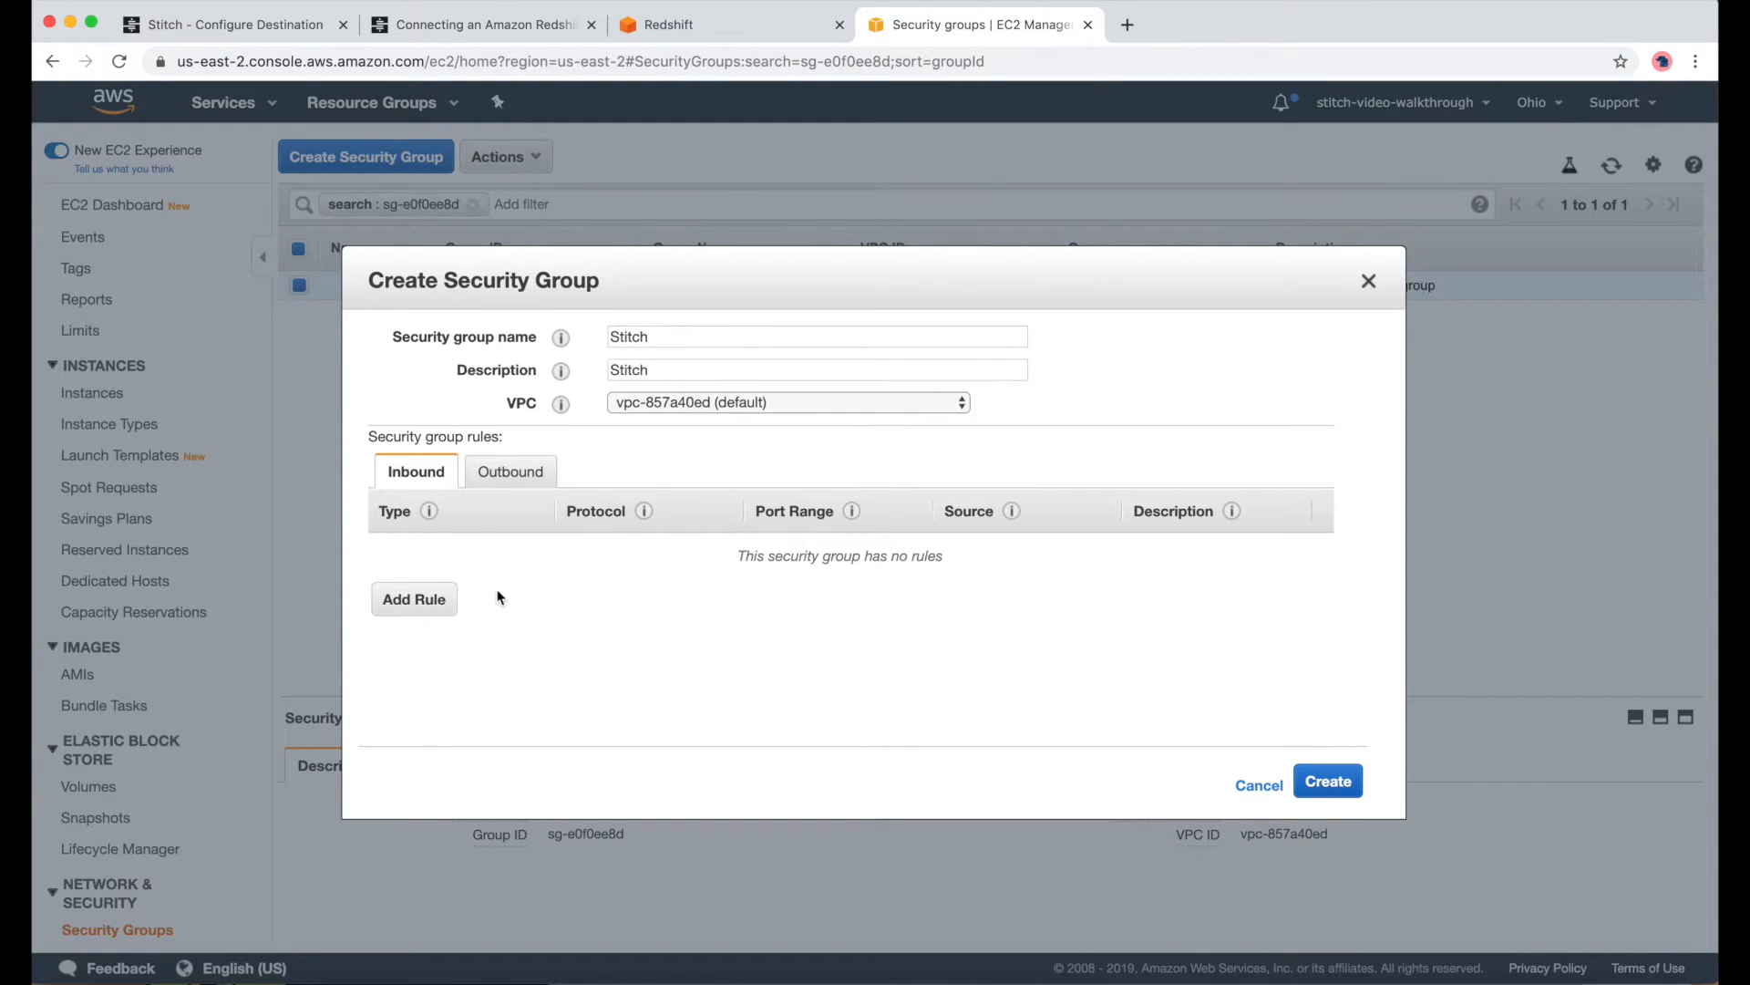
pyautogui.click(413, 598)
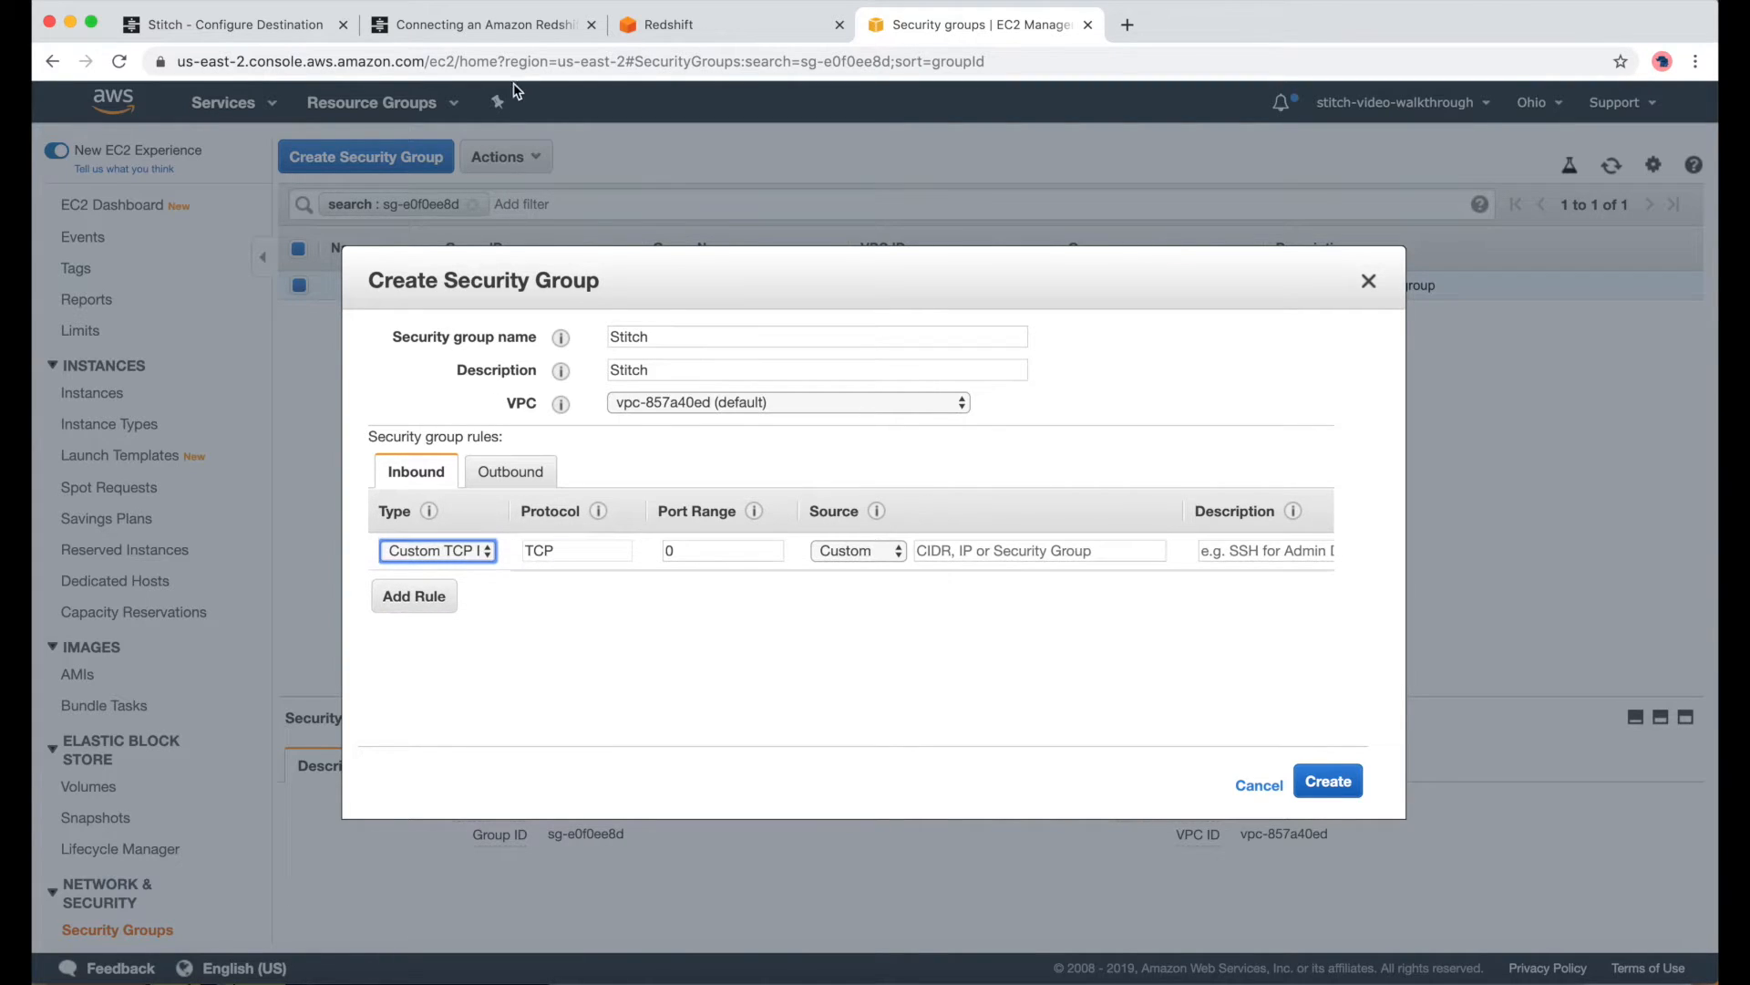
pyautogui.click(483, 24)
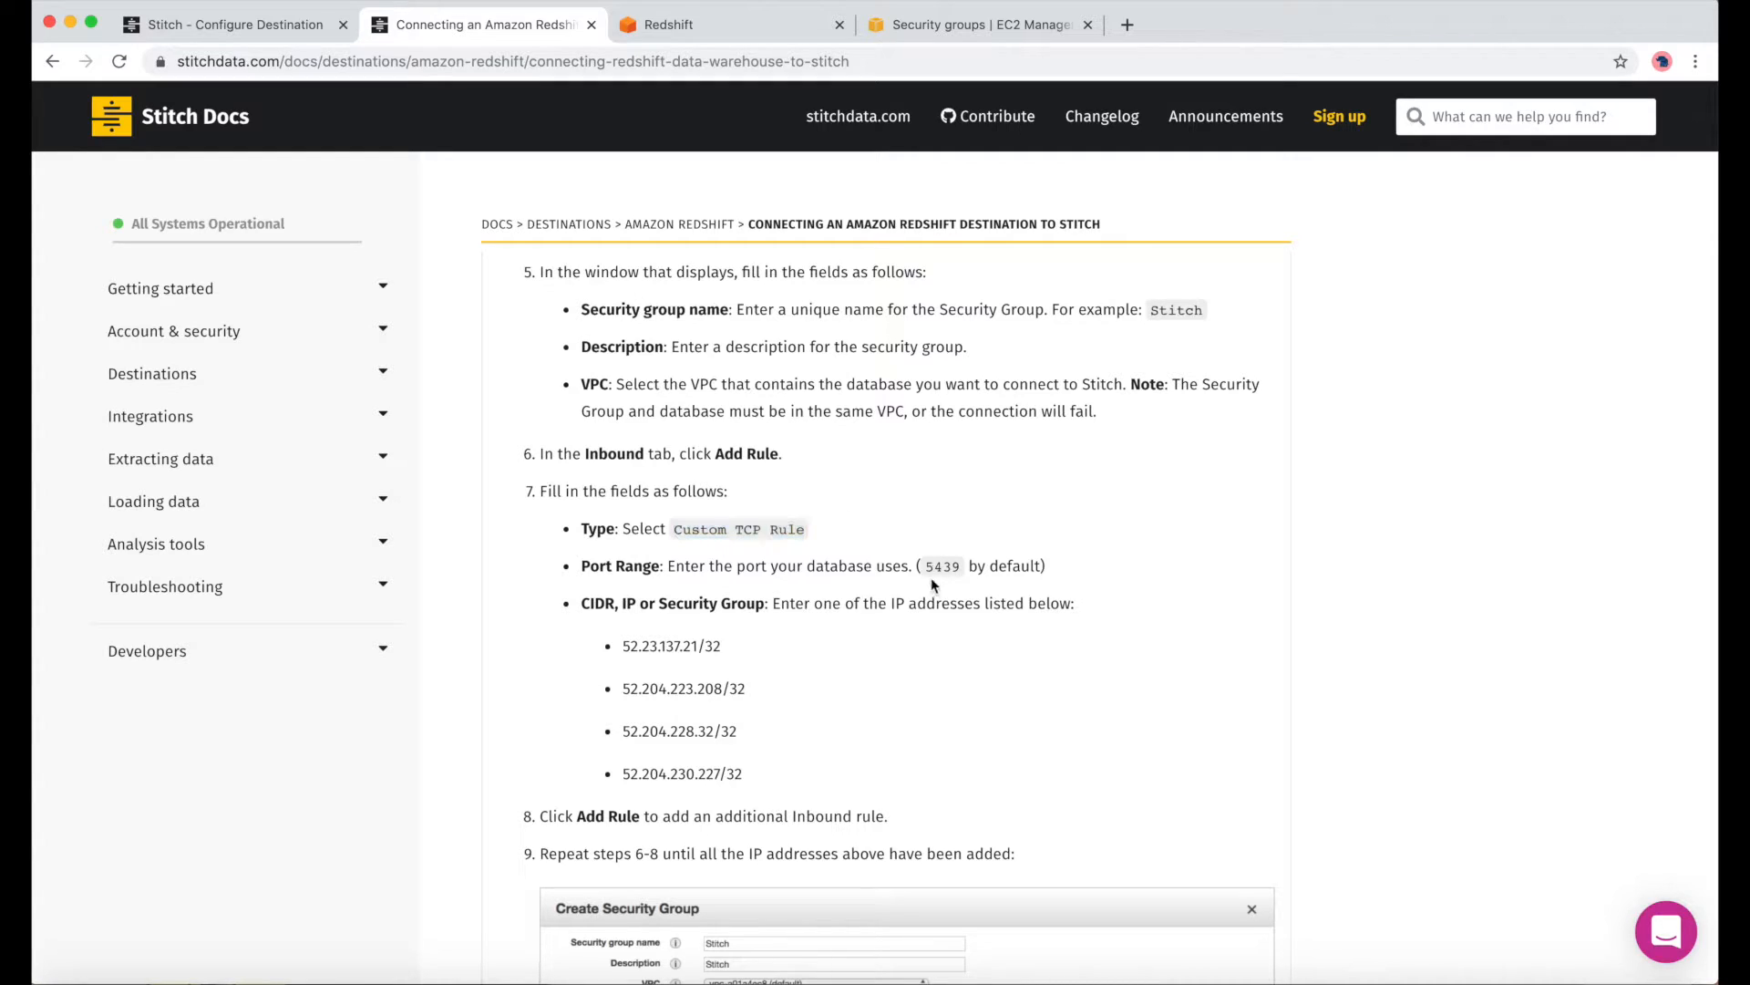
pyautogui.doubleClick(940, 566)
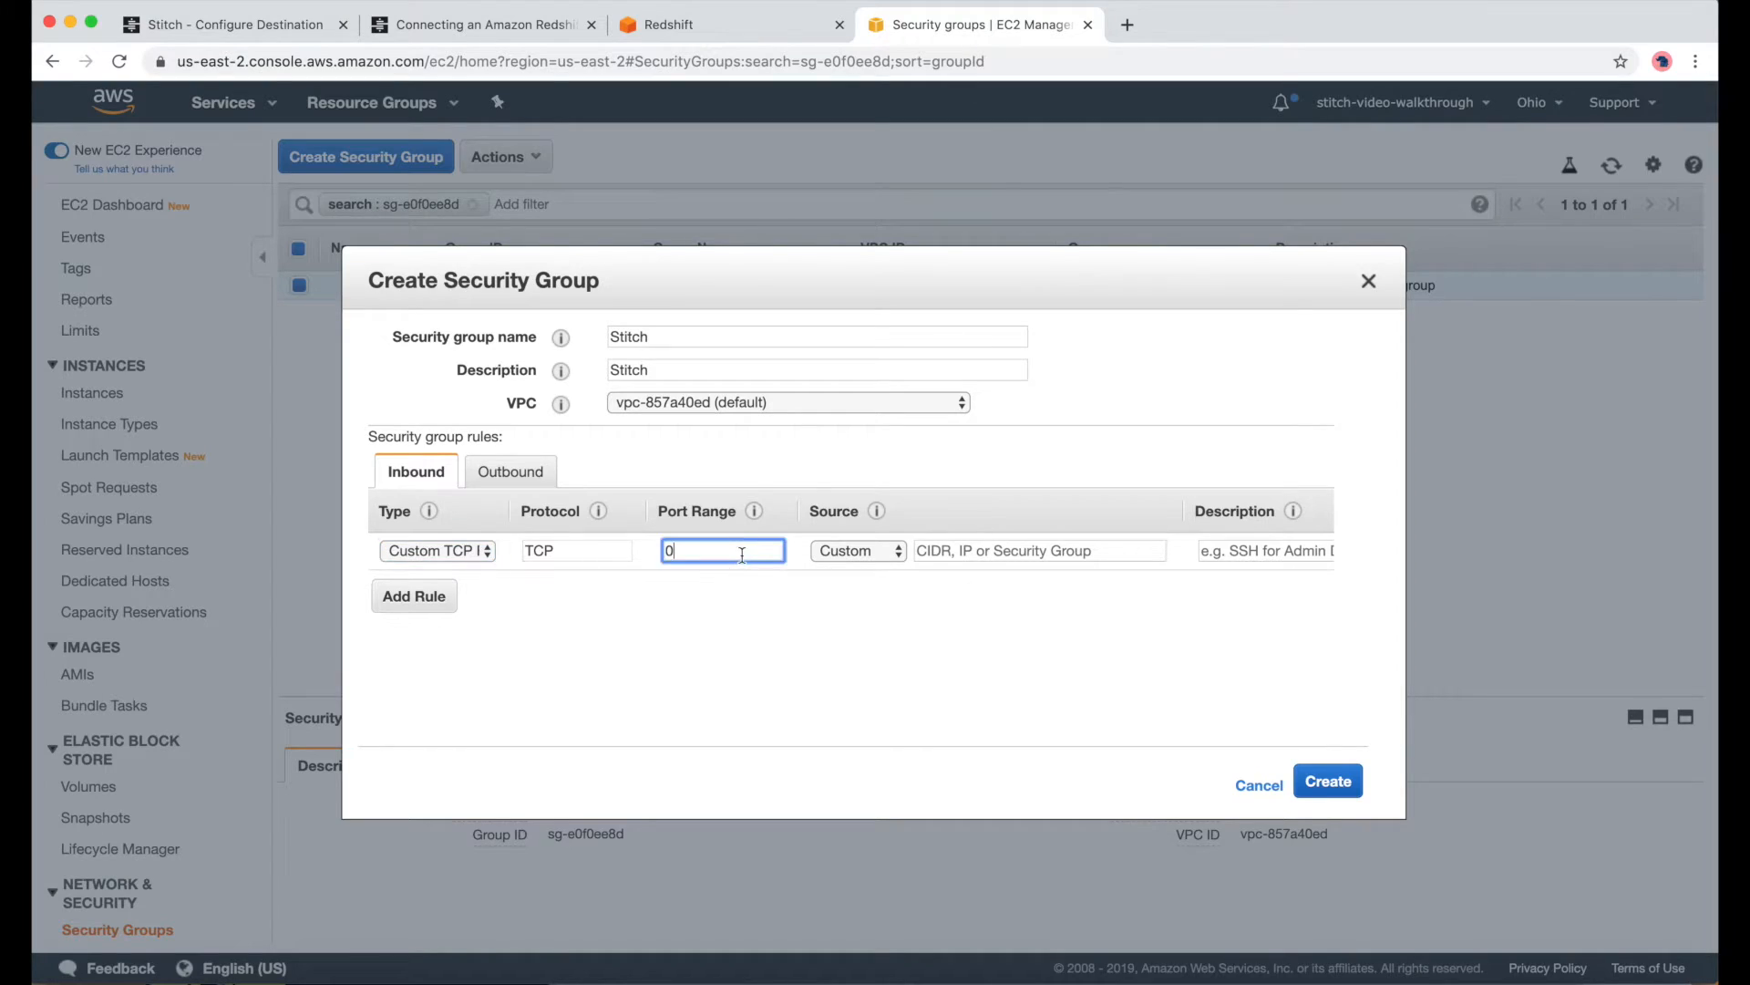
pyautogui.write('5439')
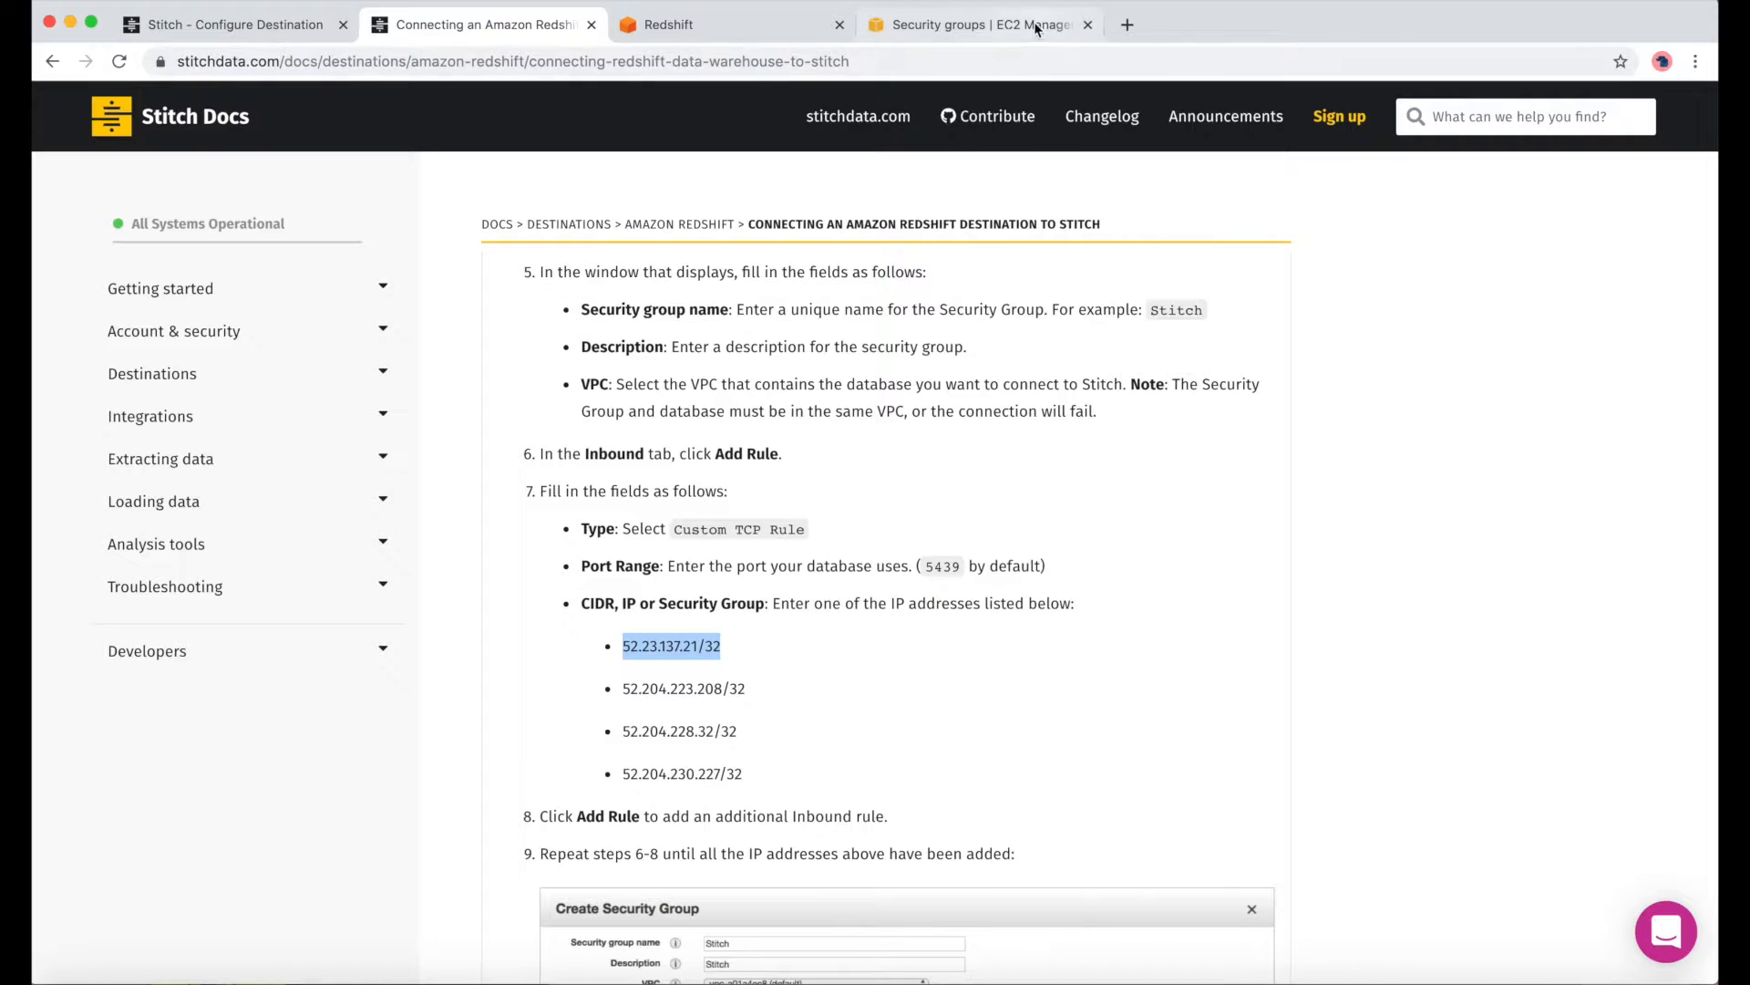
# - Add further port 5439 rules for Stitch's IP addresses and create the security group
pyautogui.click(976, 25)
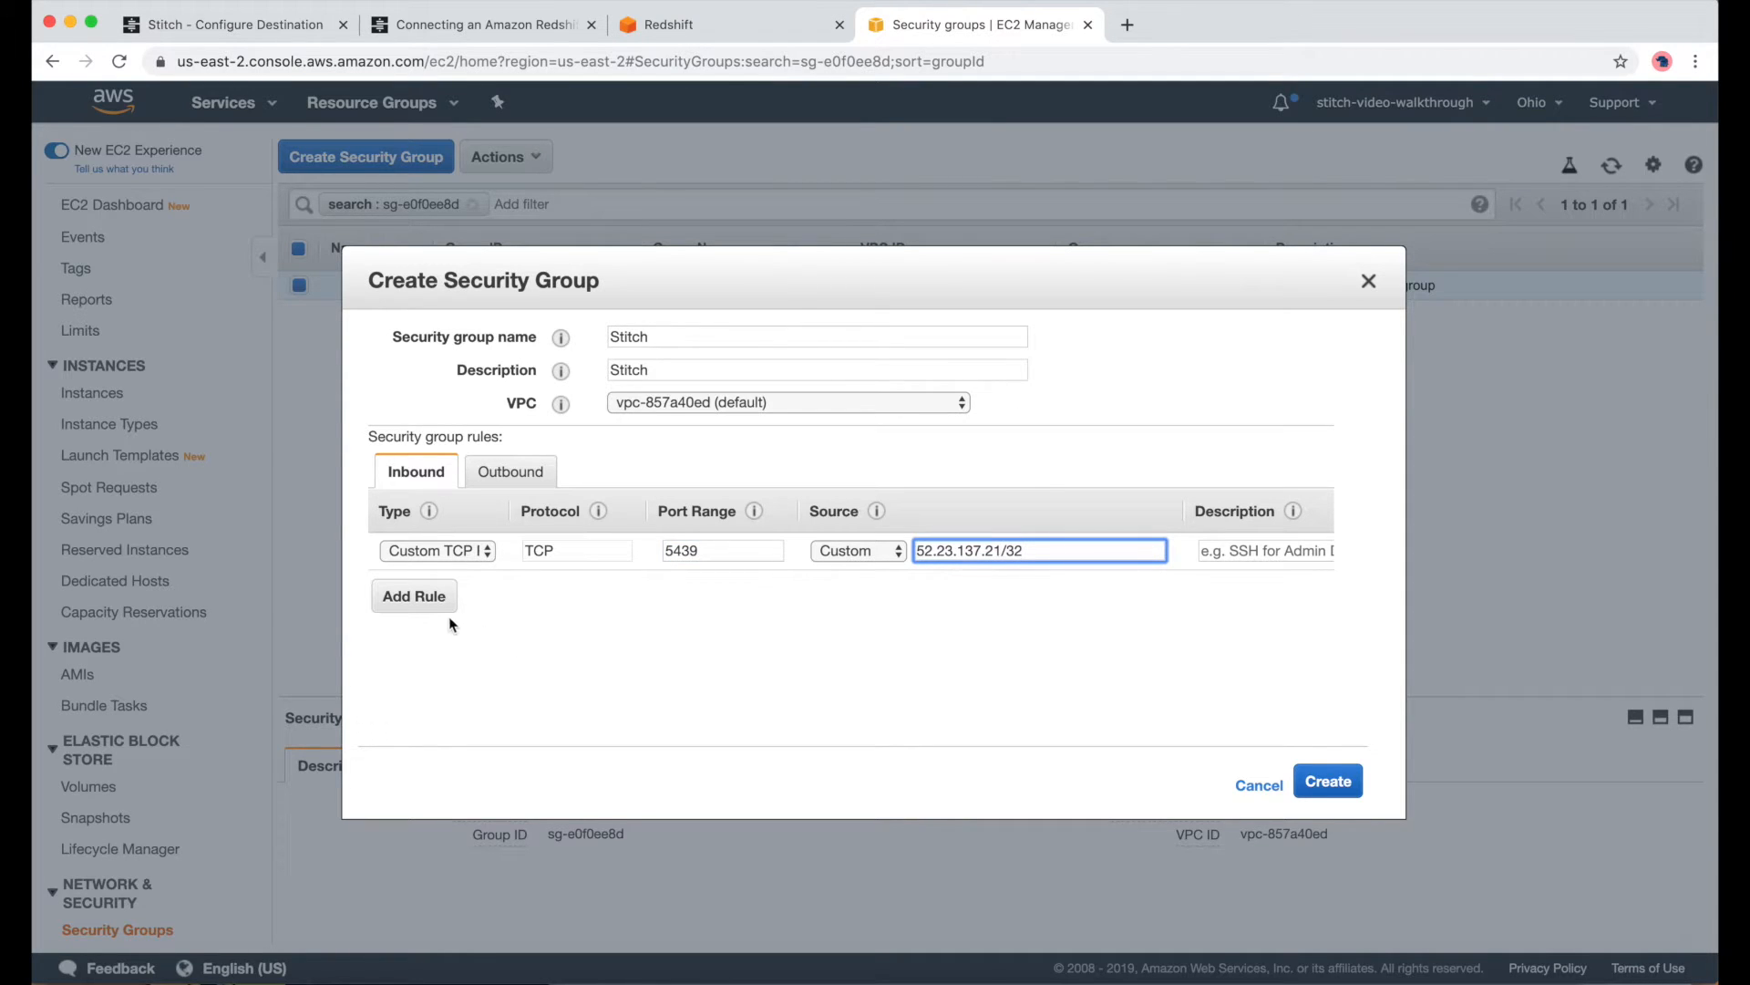
pyautogui.click(413, 595)
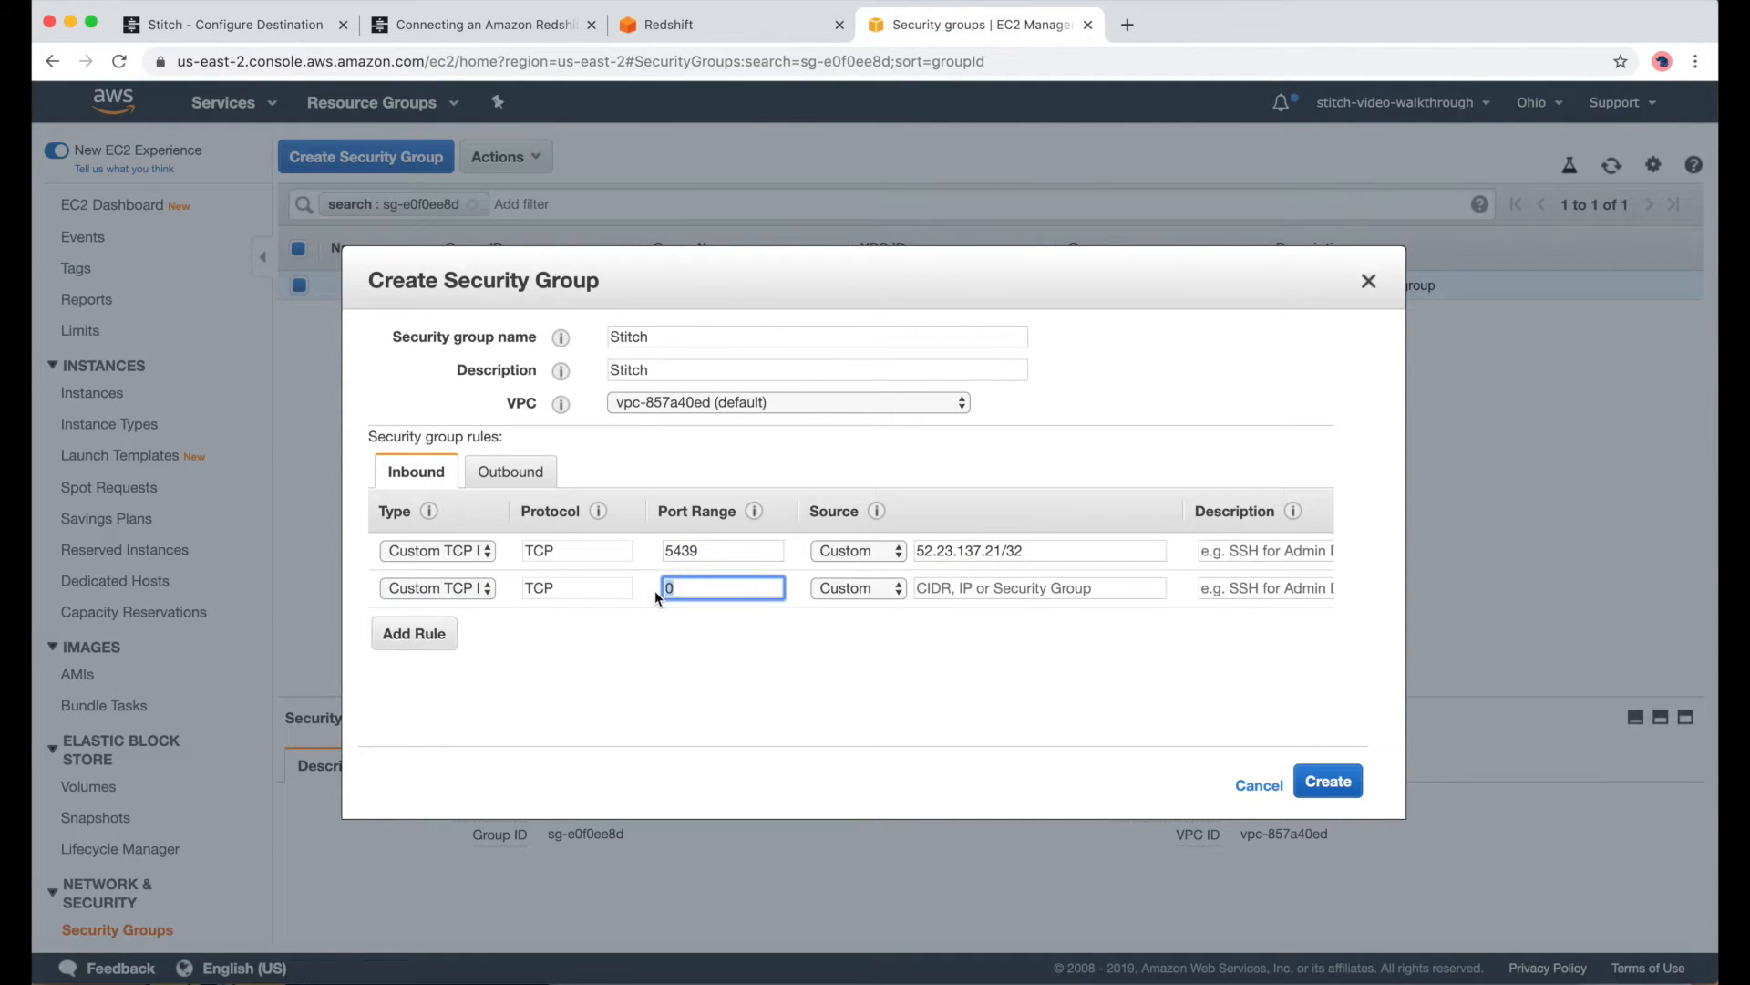
pyautogui.write('5439')
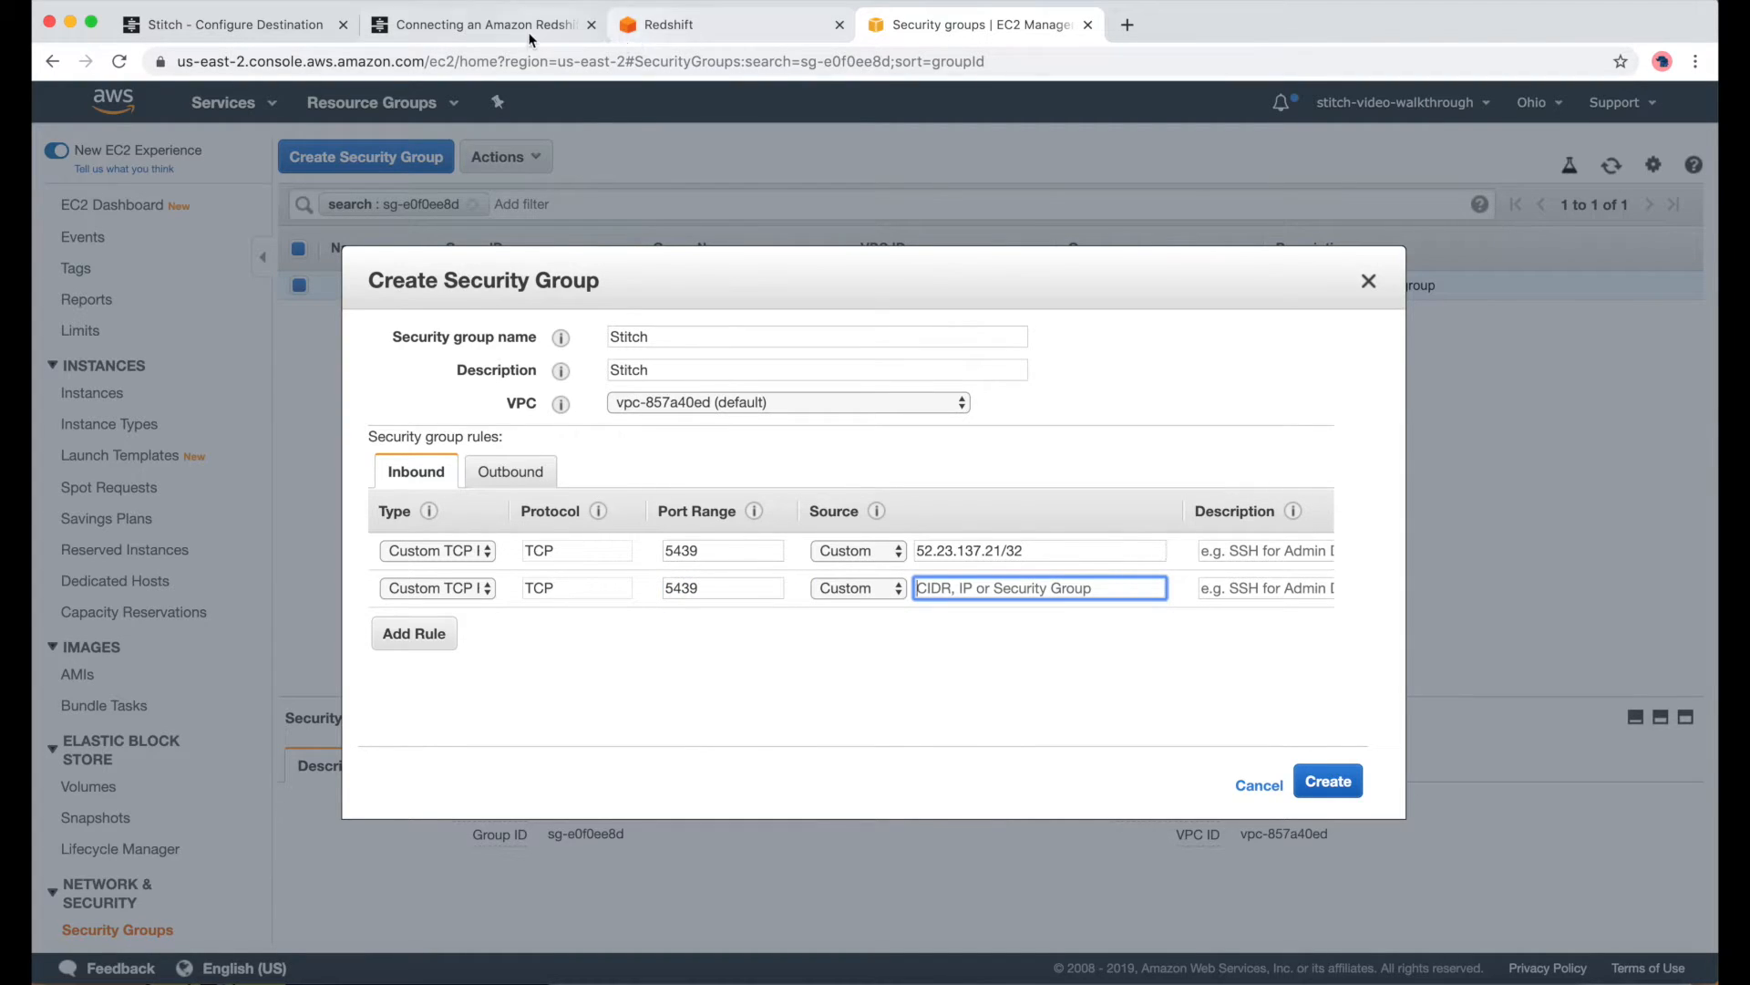
pyautogui.click(482, 24)
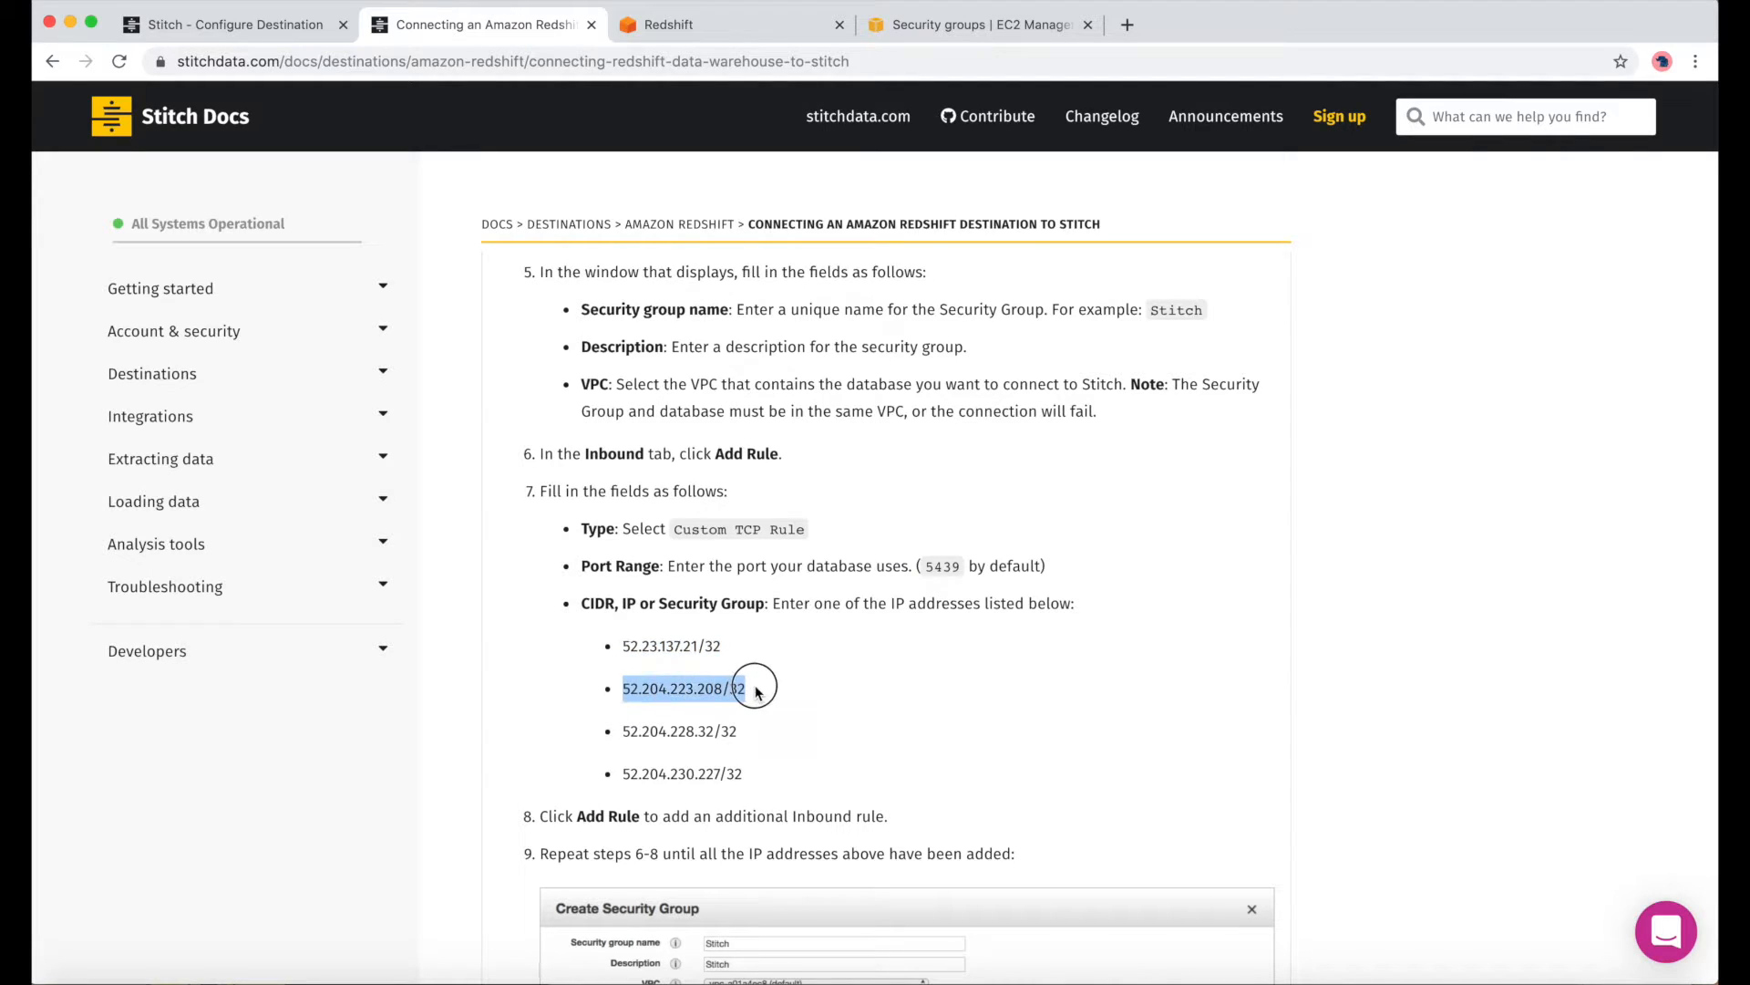
pyautogui.click(976, 25)
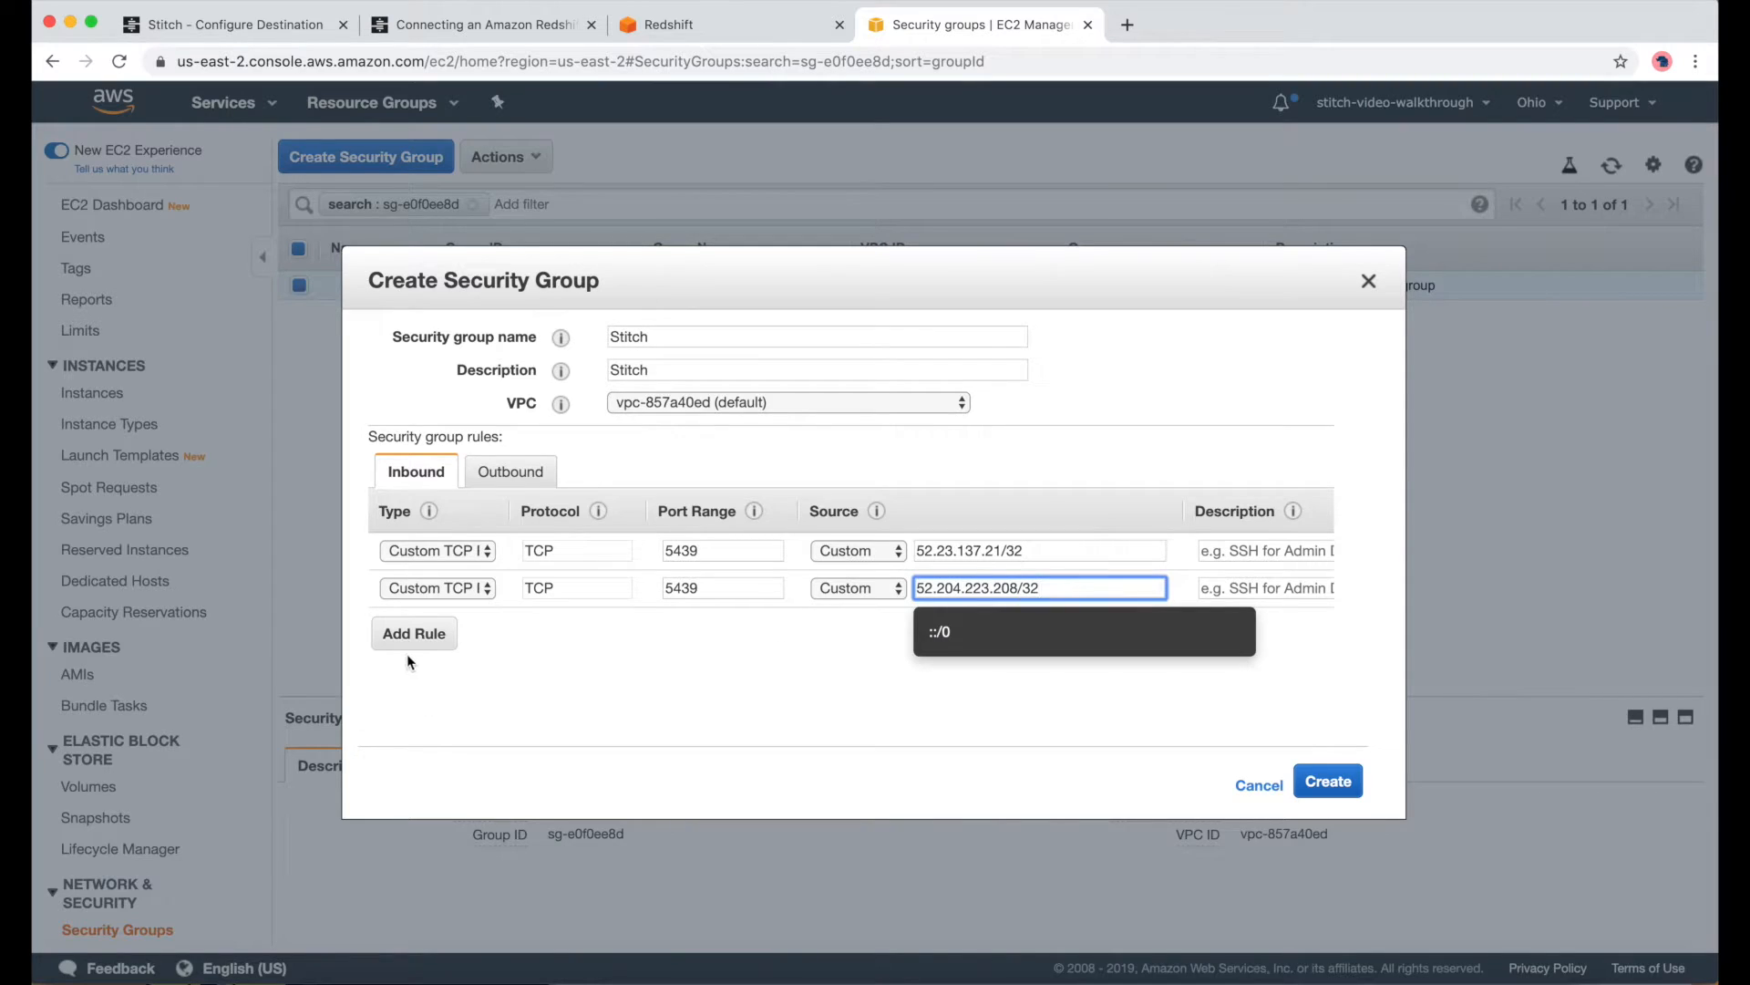
pyautogui.click(414, 633)
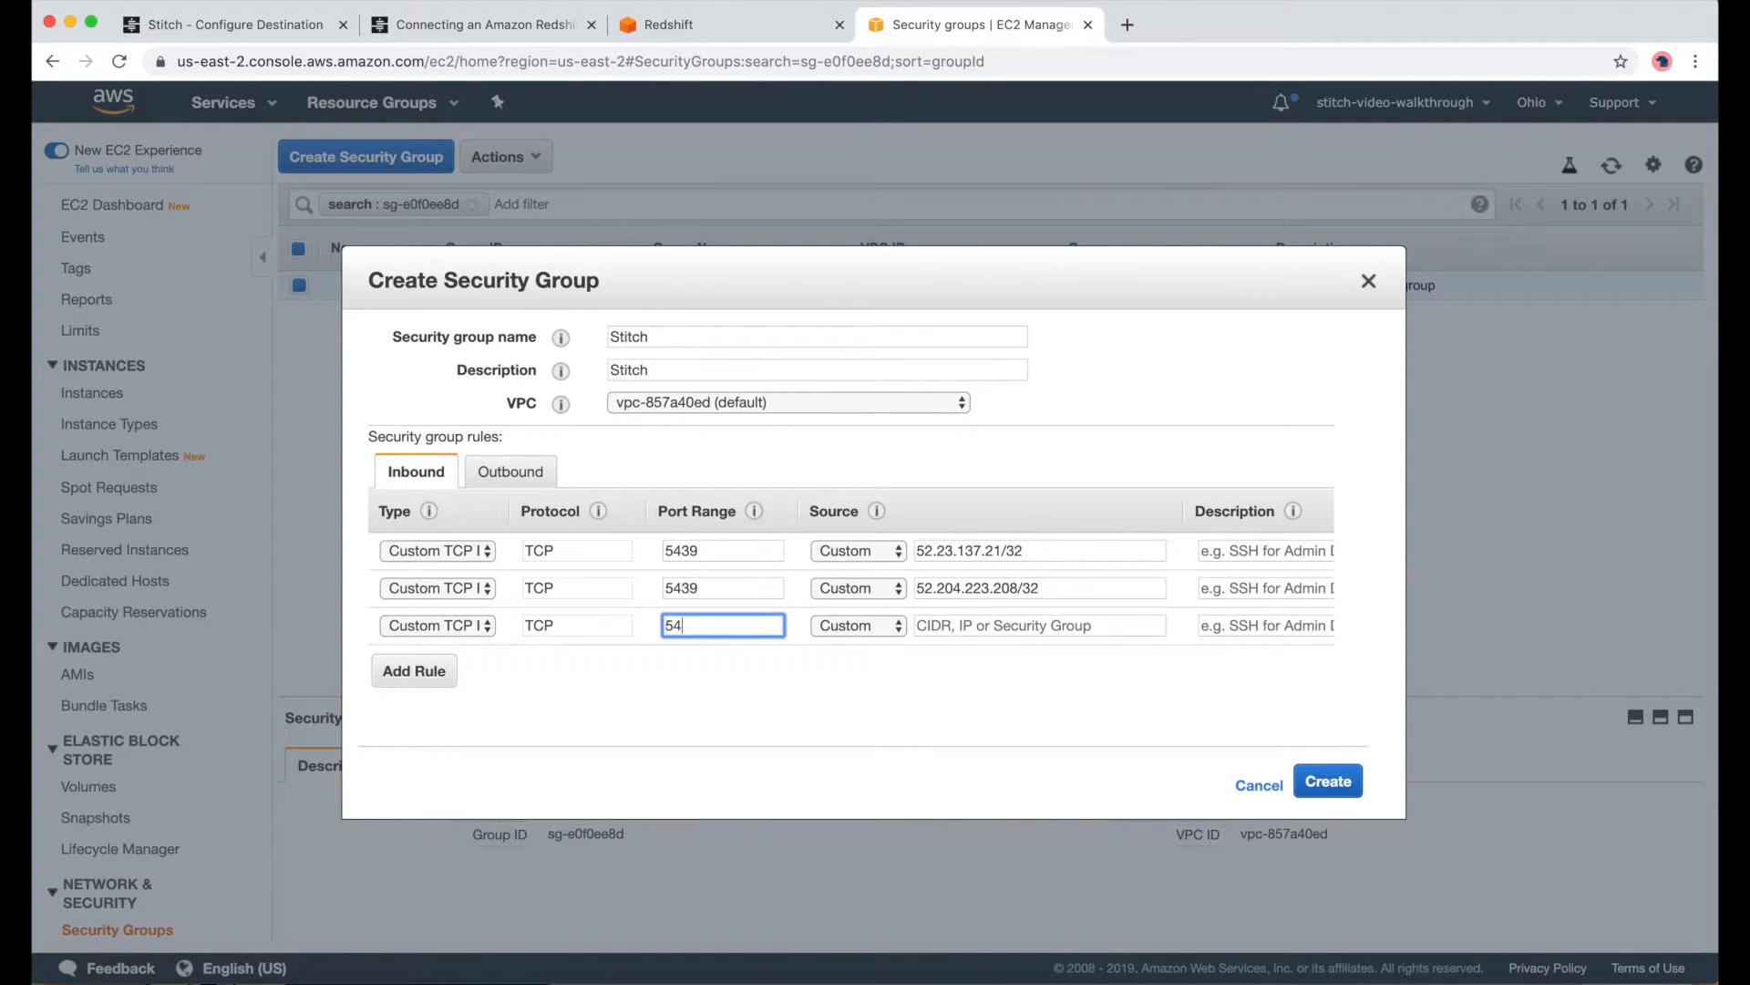
pyautogui.click(482, 25)
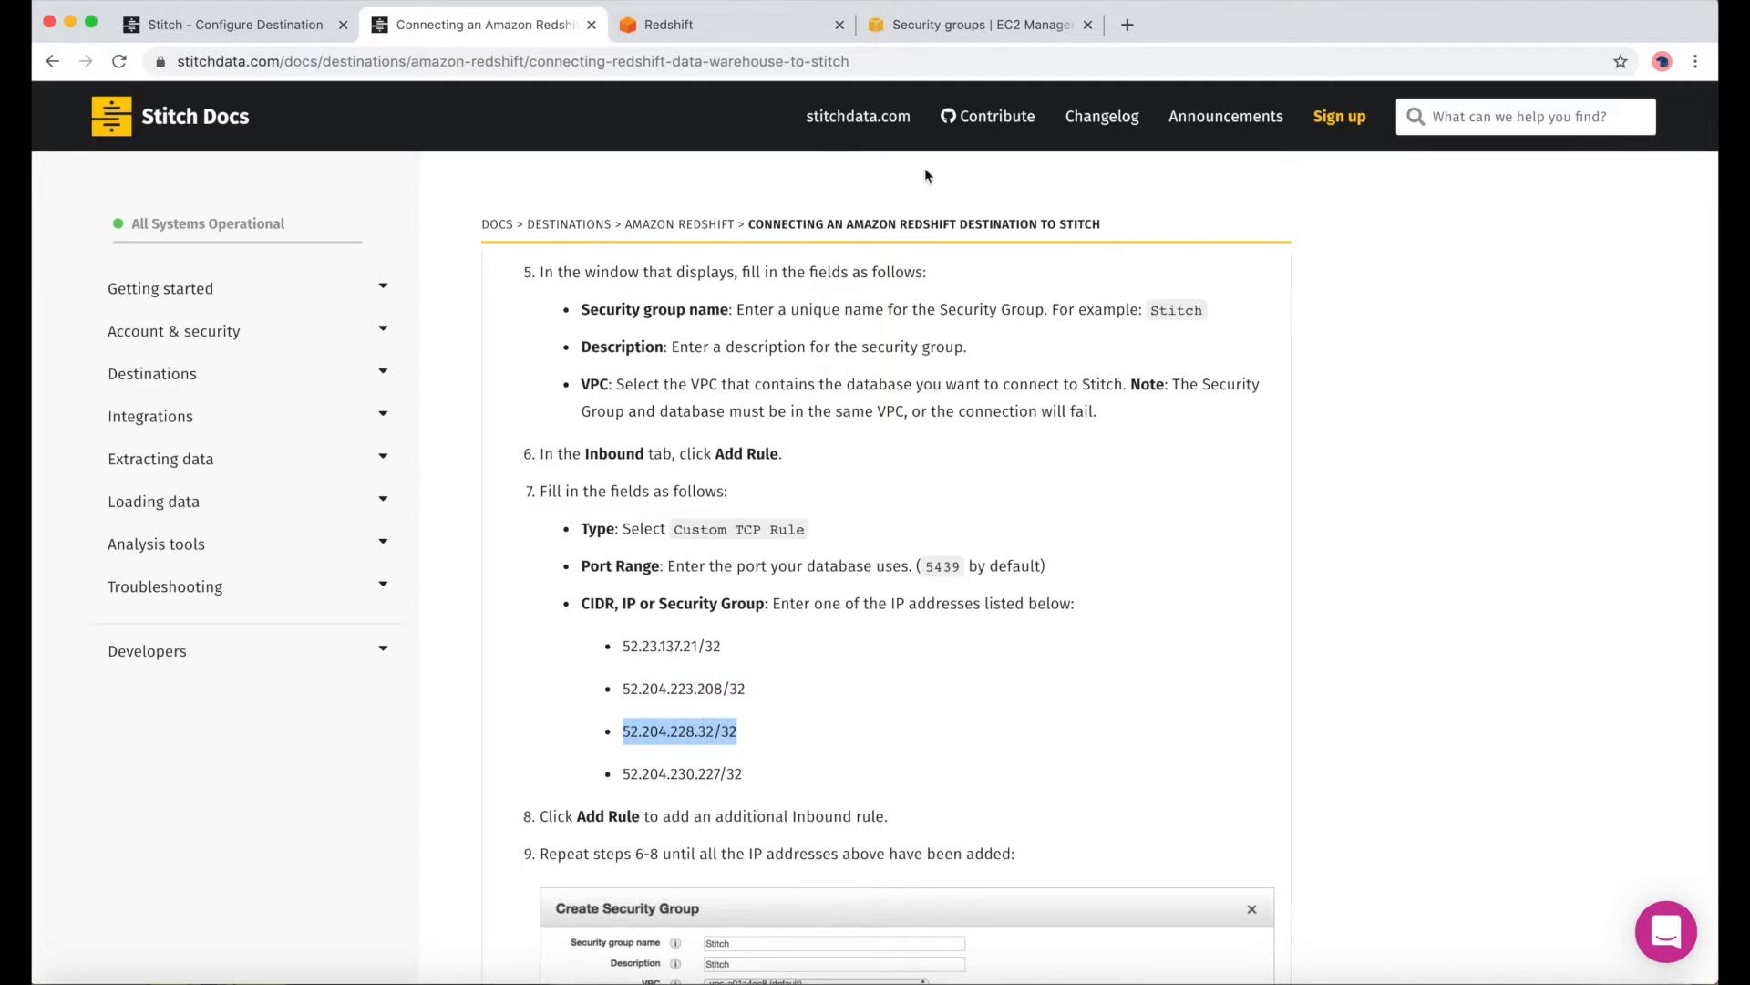
pyautogui.moveTo(562, 842)
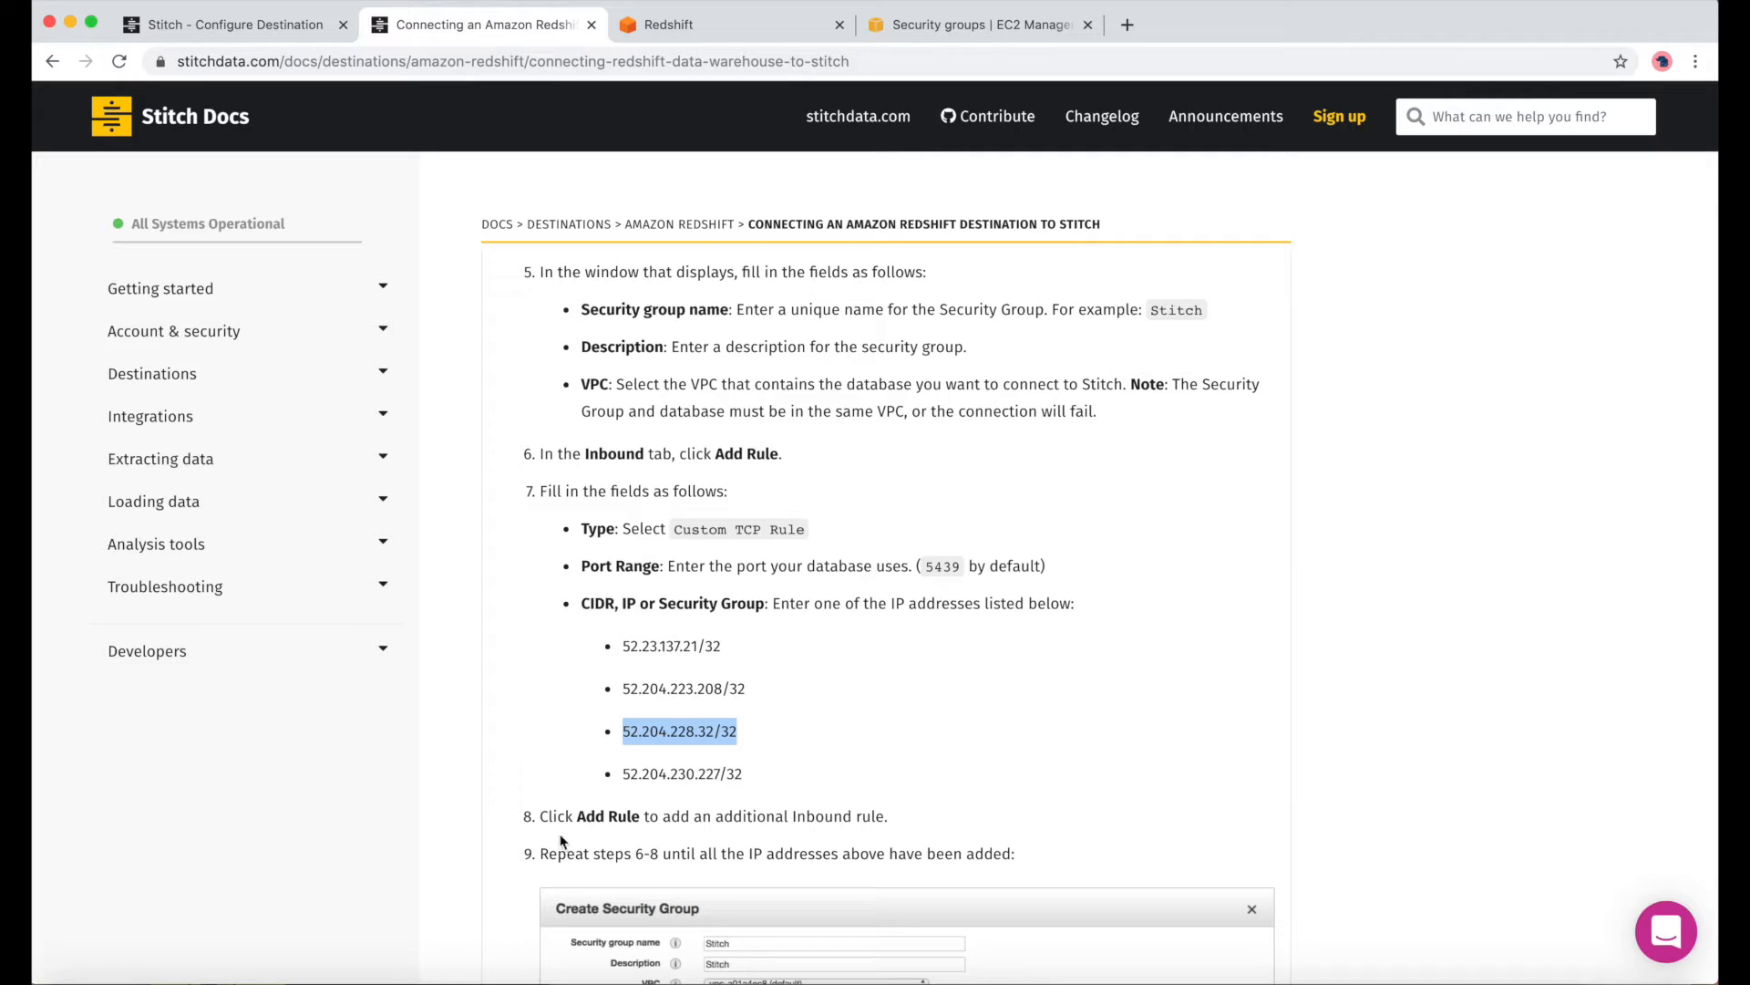
pyautogui.click(976, 25)
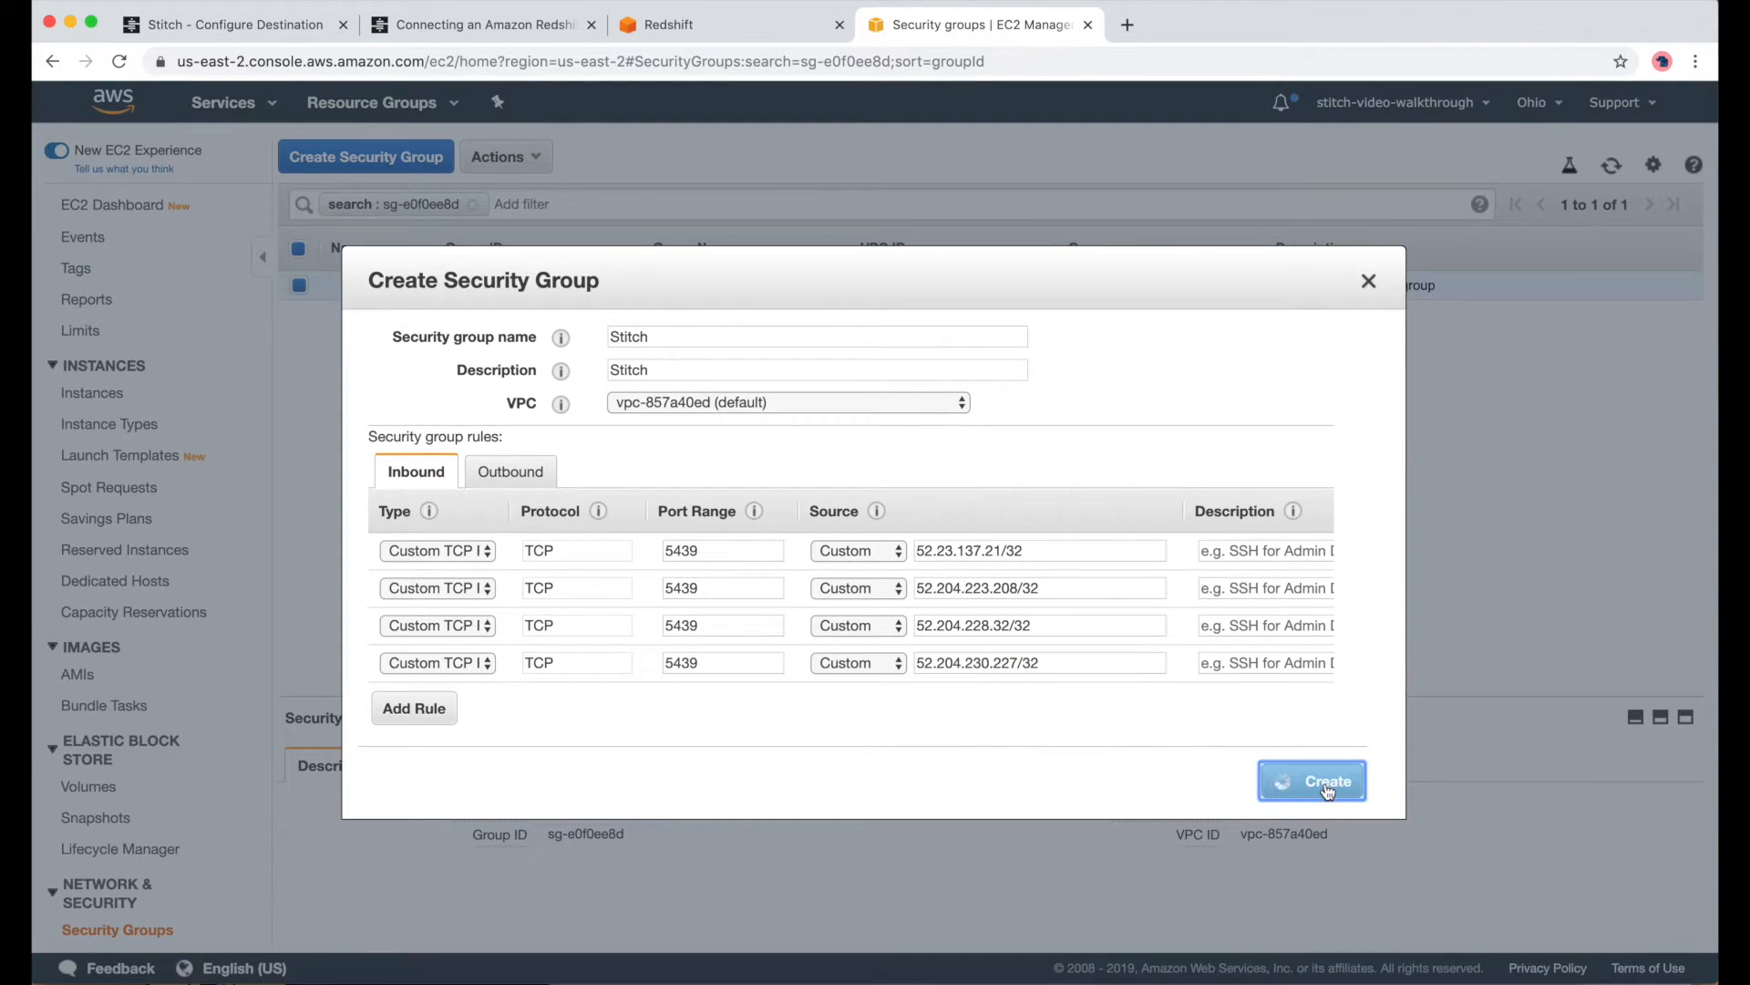
pyautogui.click(1310, 781)
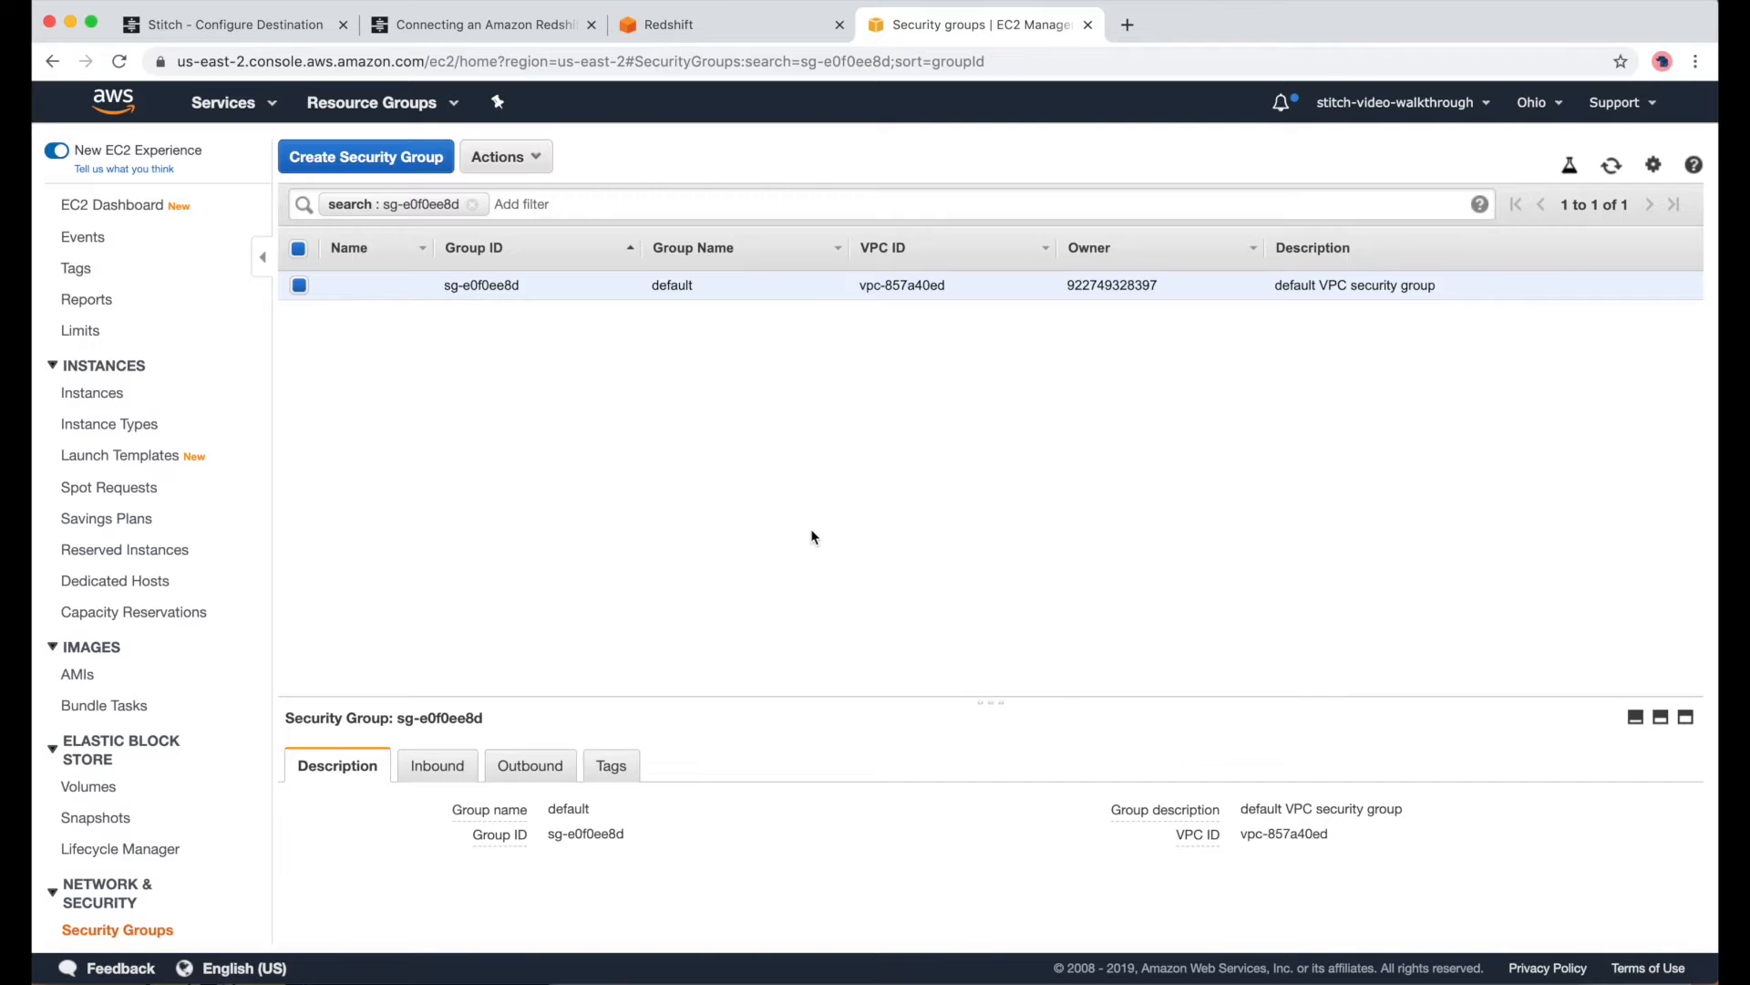
pyautogui.moveTo(496, 458)
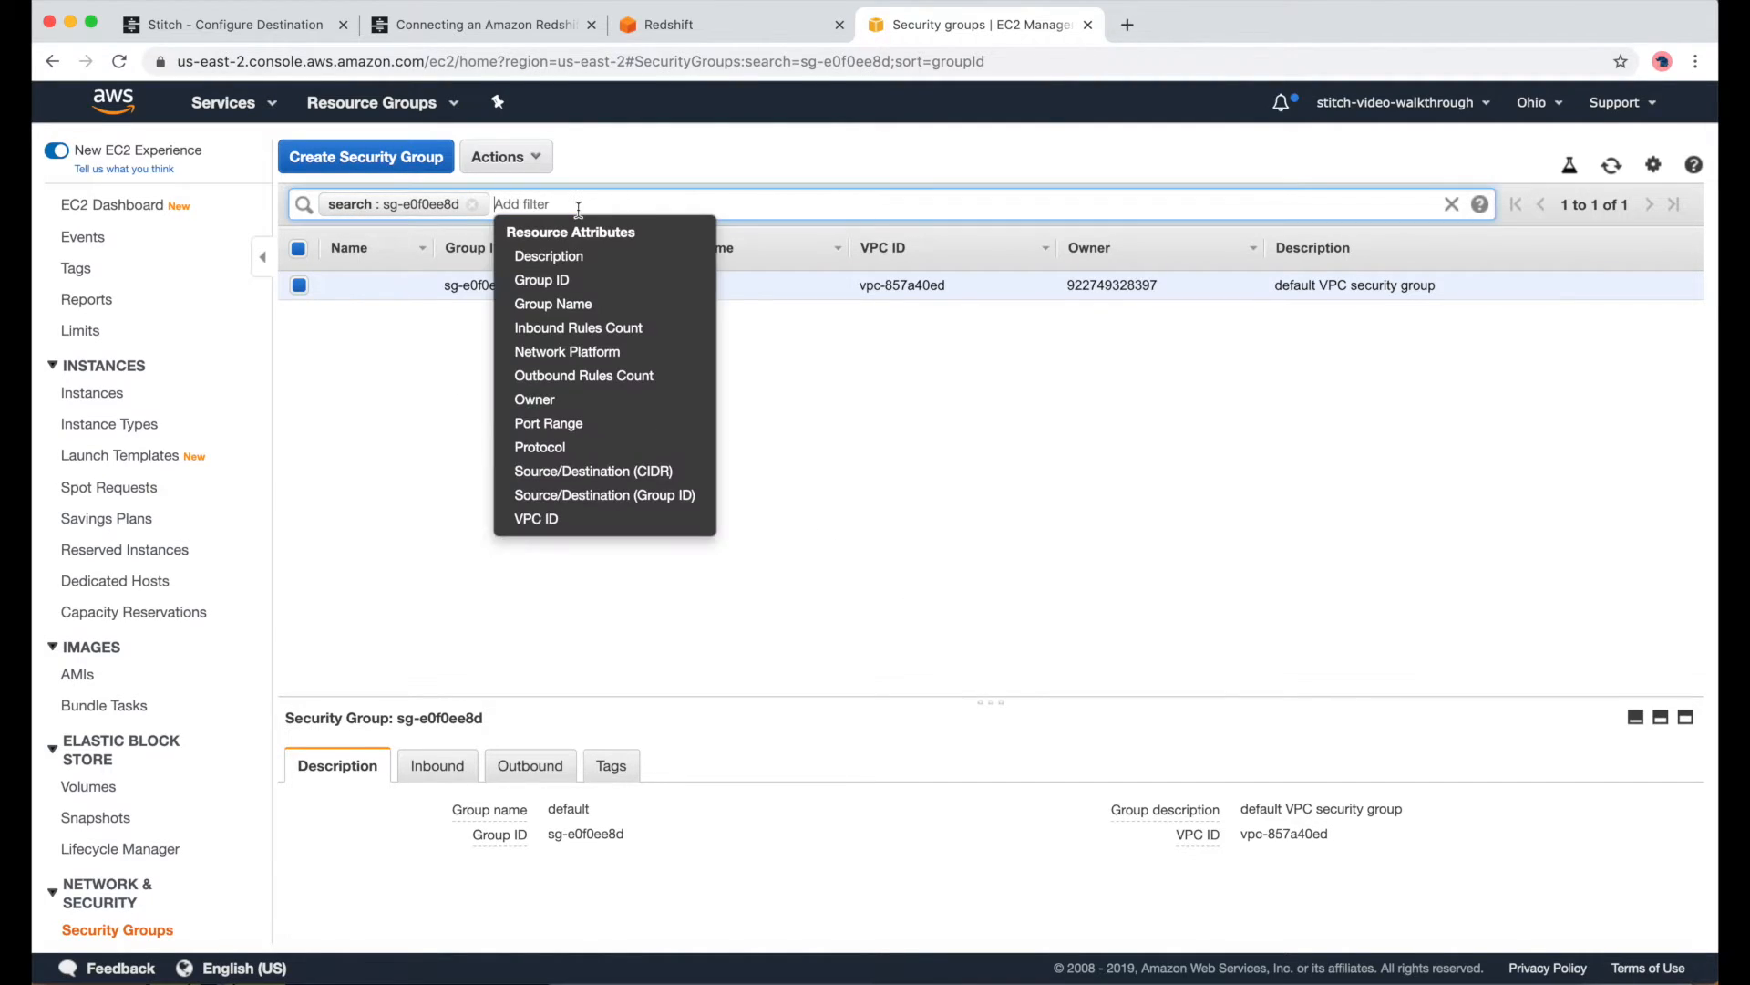
# - Filter security groups by 'stitch' to verify it, then return to the Stitch docs
pyautogui.write('stitch')
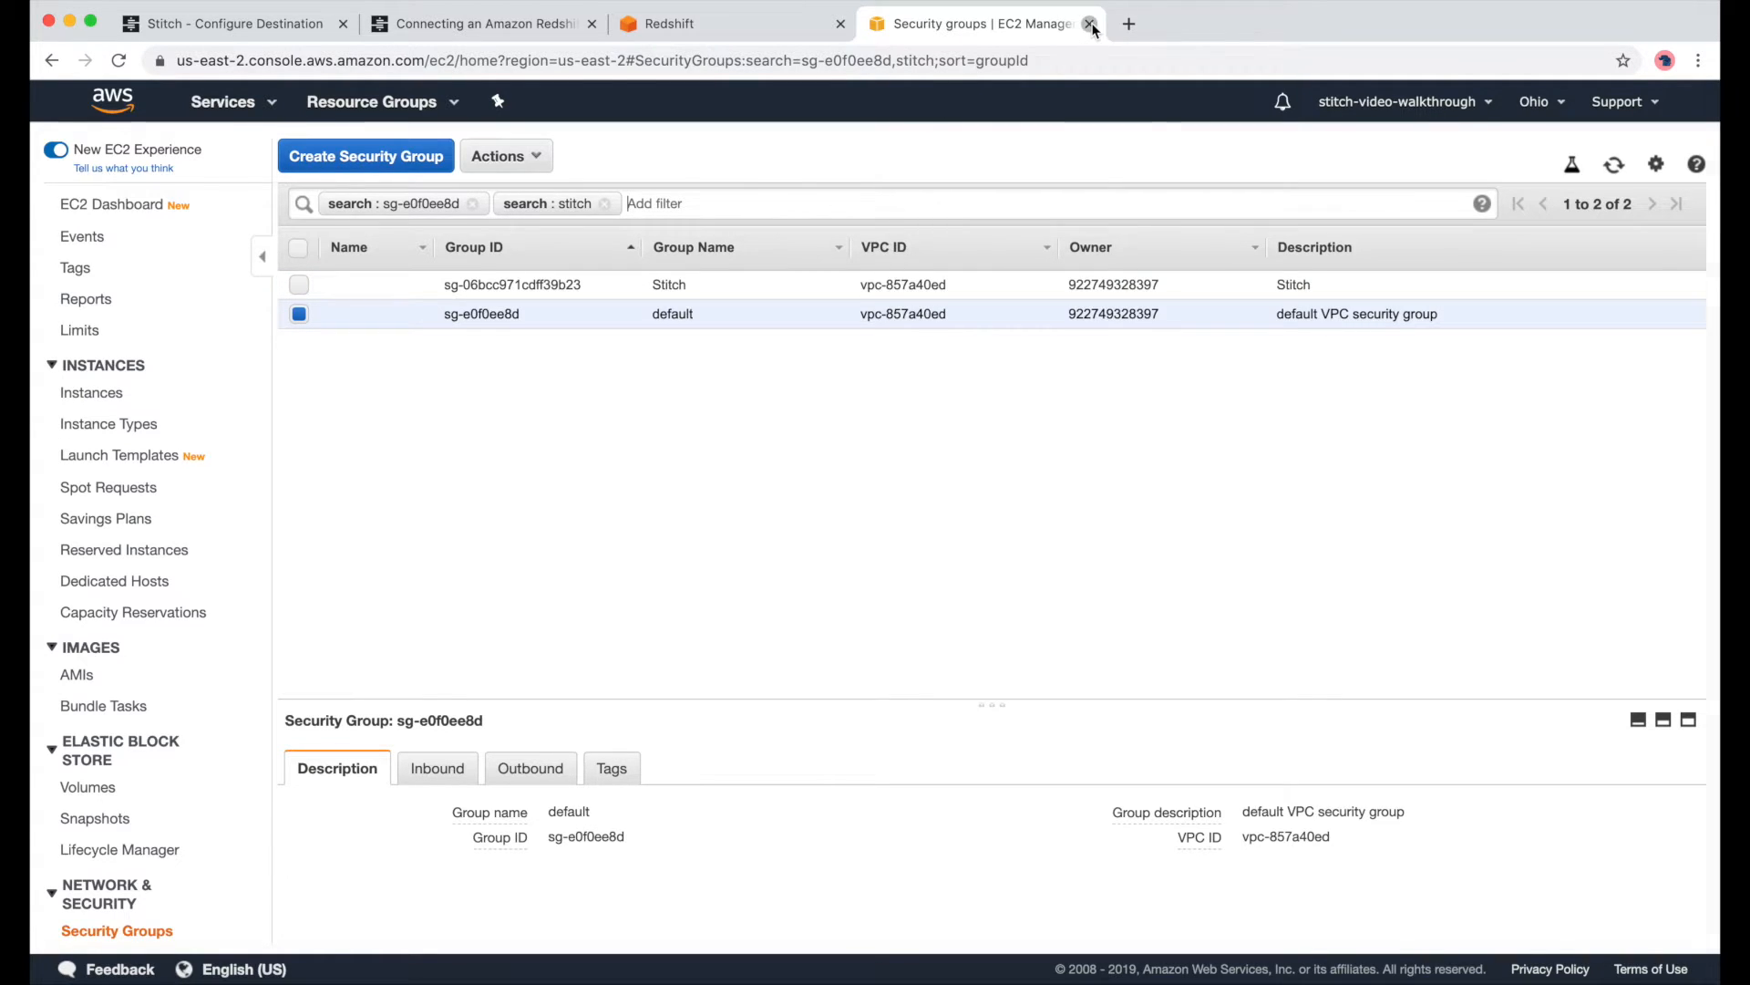
pyautogui.click(1090, 24)
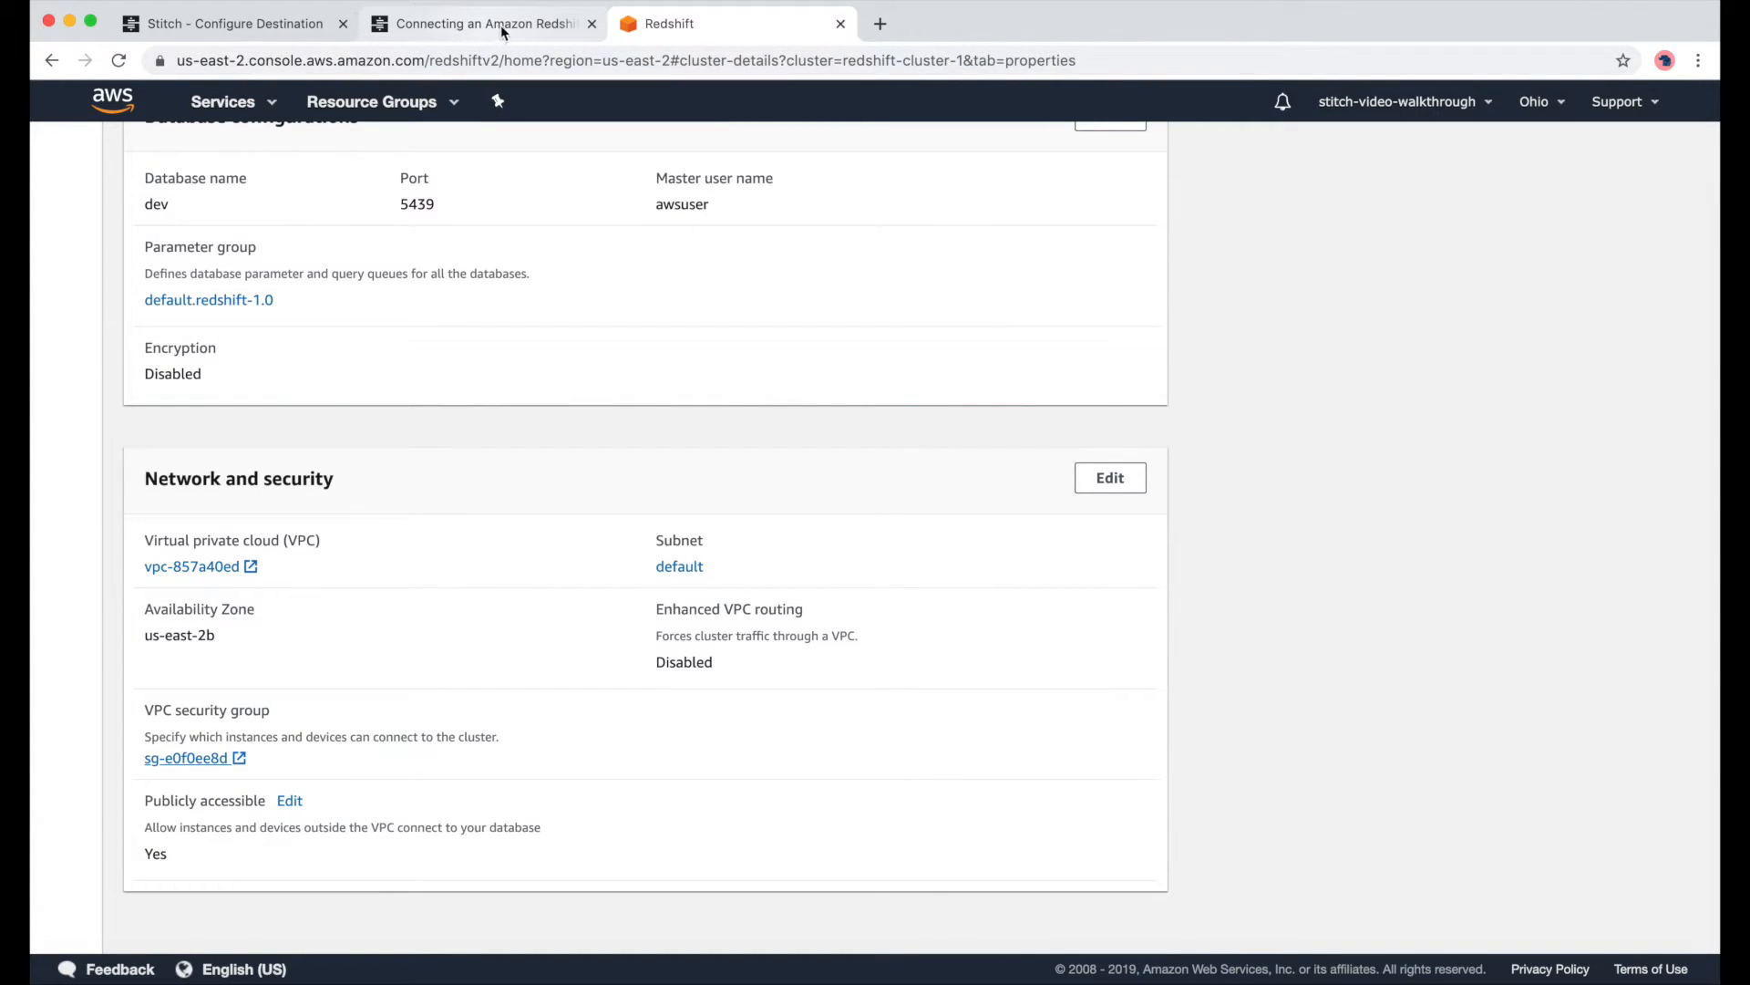
pyautogui.click(482, 24)
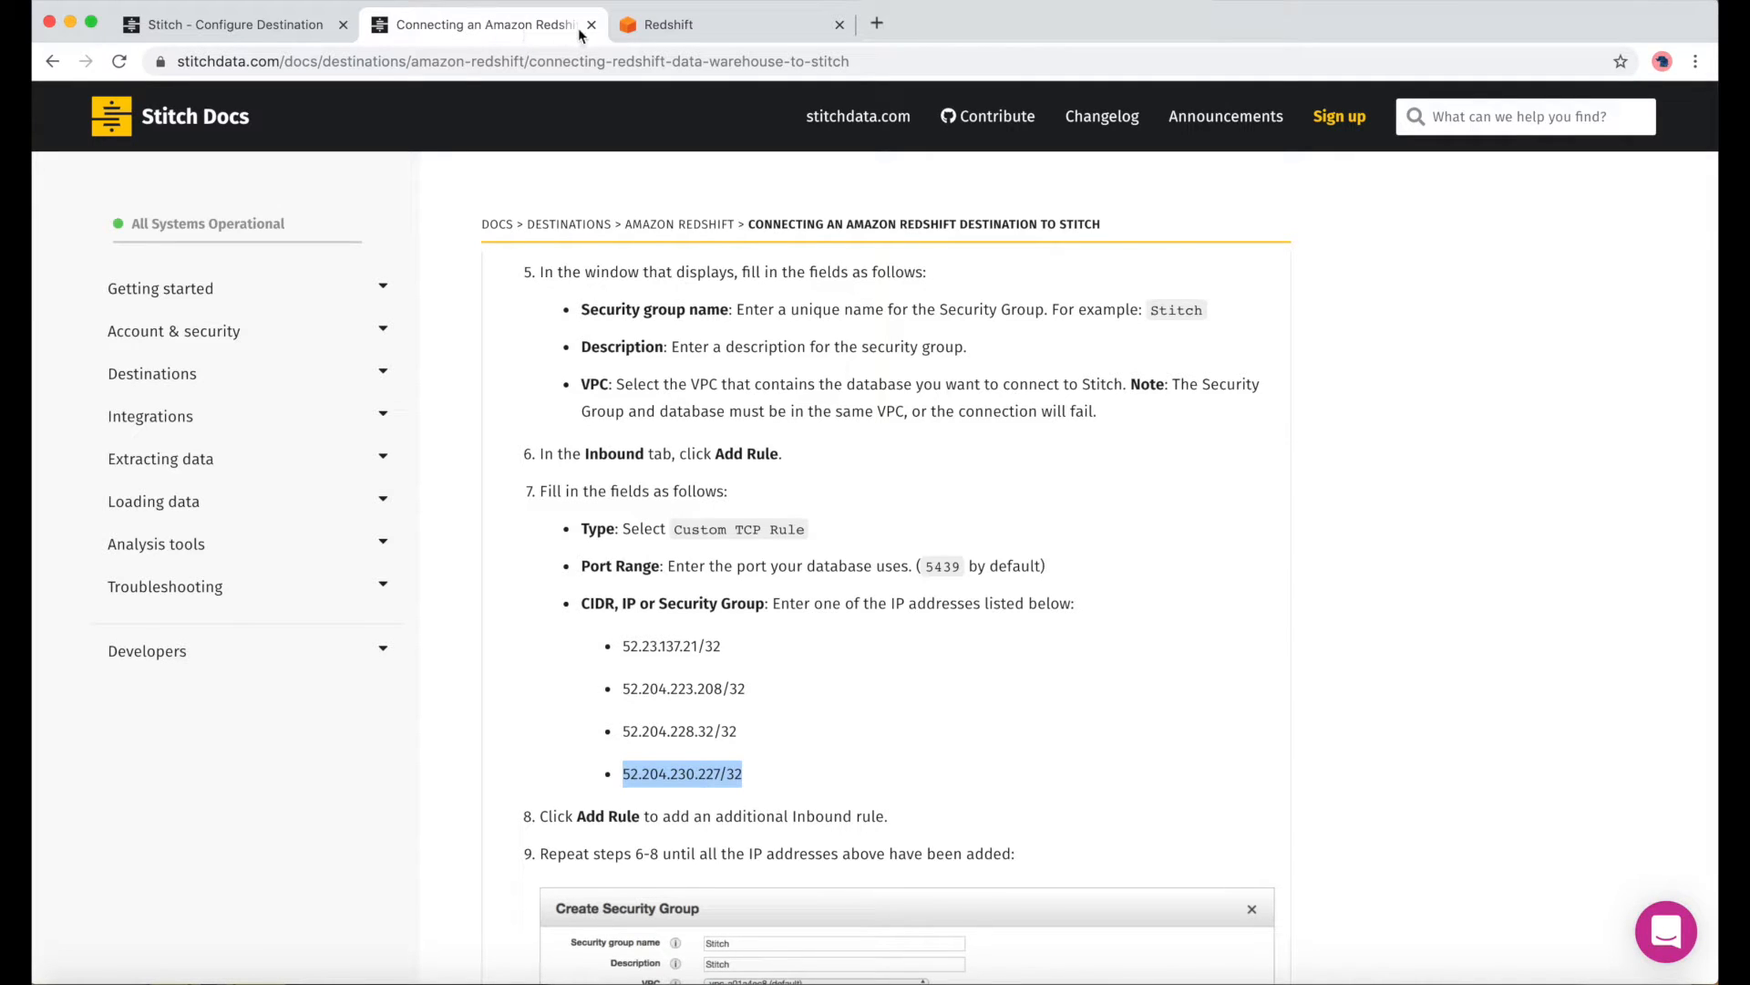
pyautogui.scroll(-3)
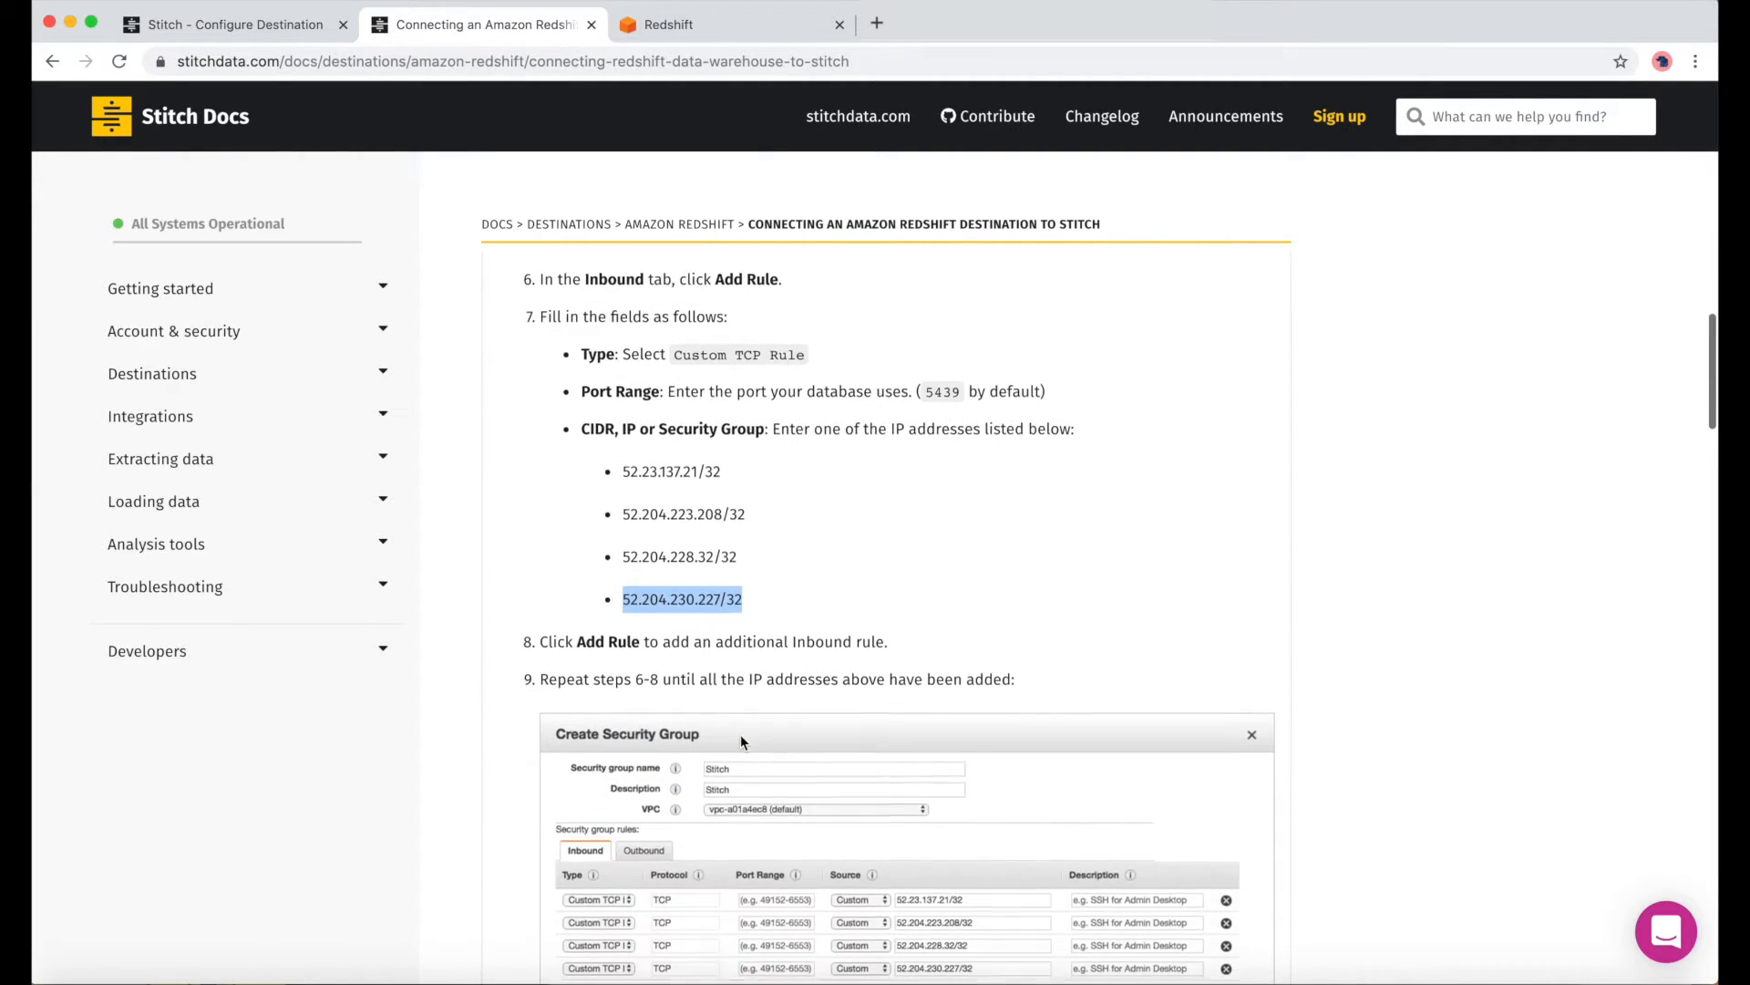
pyautogui.scroll(-3)
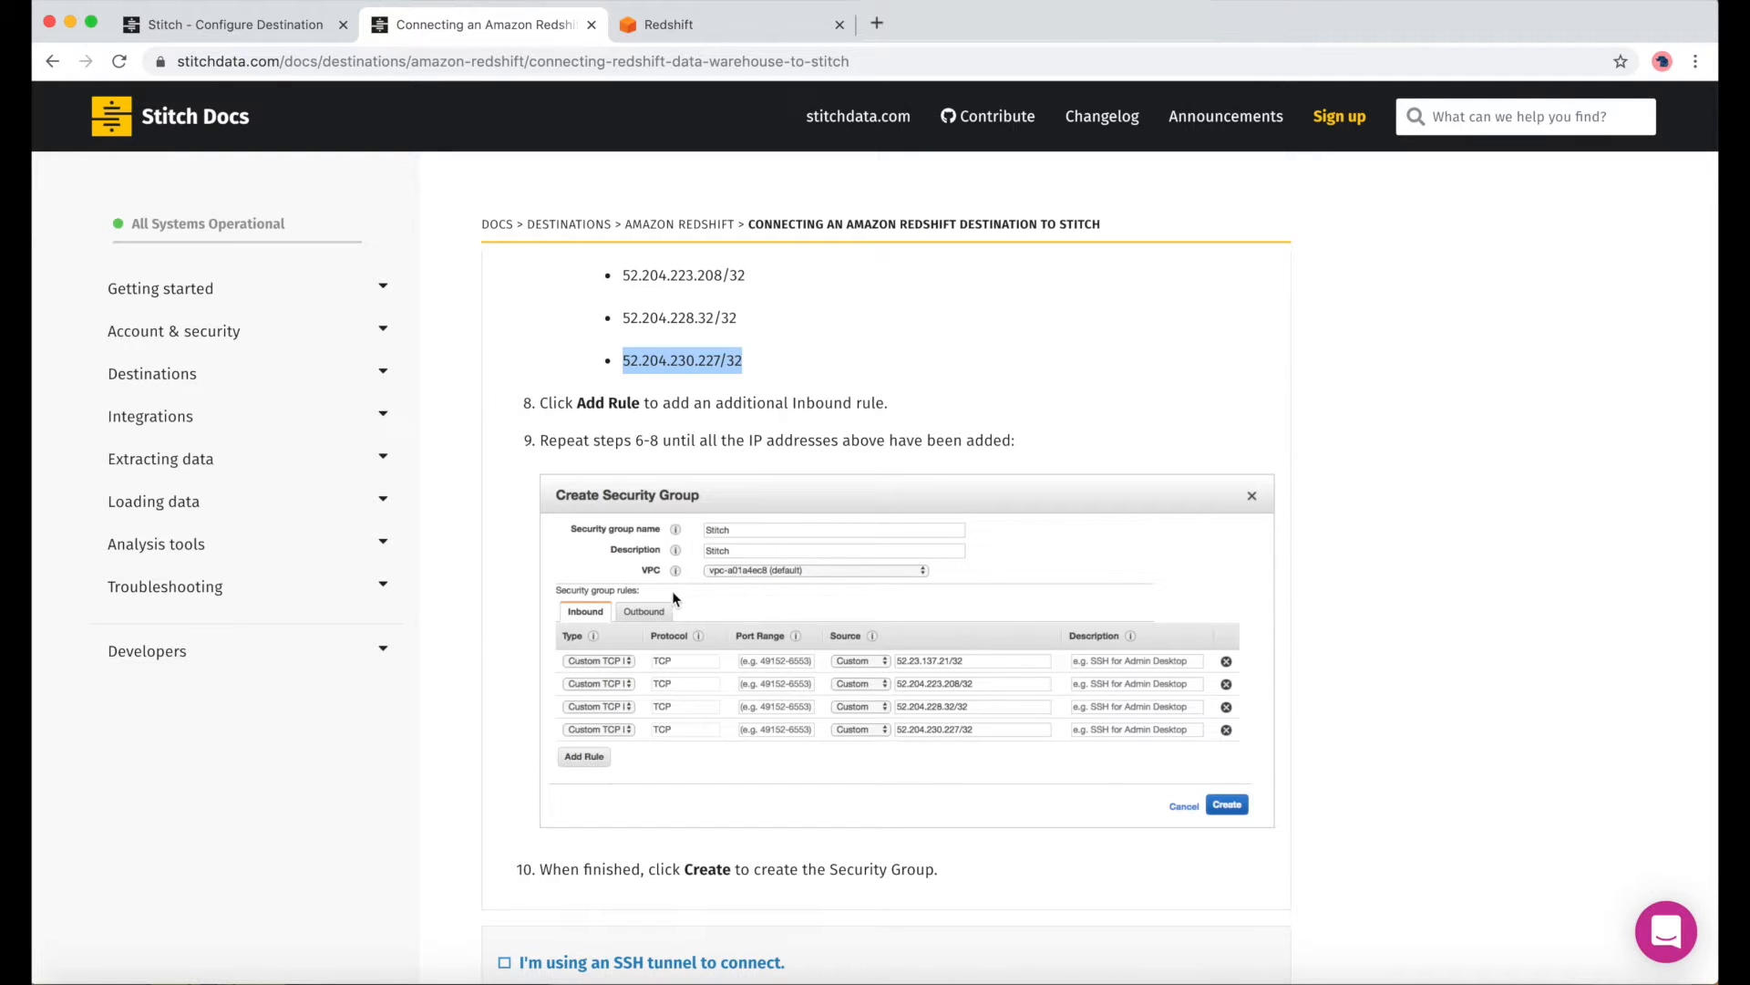
# - Scroll redshift-cluster-1's Properties down to the Network and security panel
pyautogui.scroll(-3)
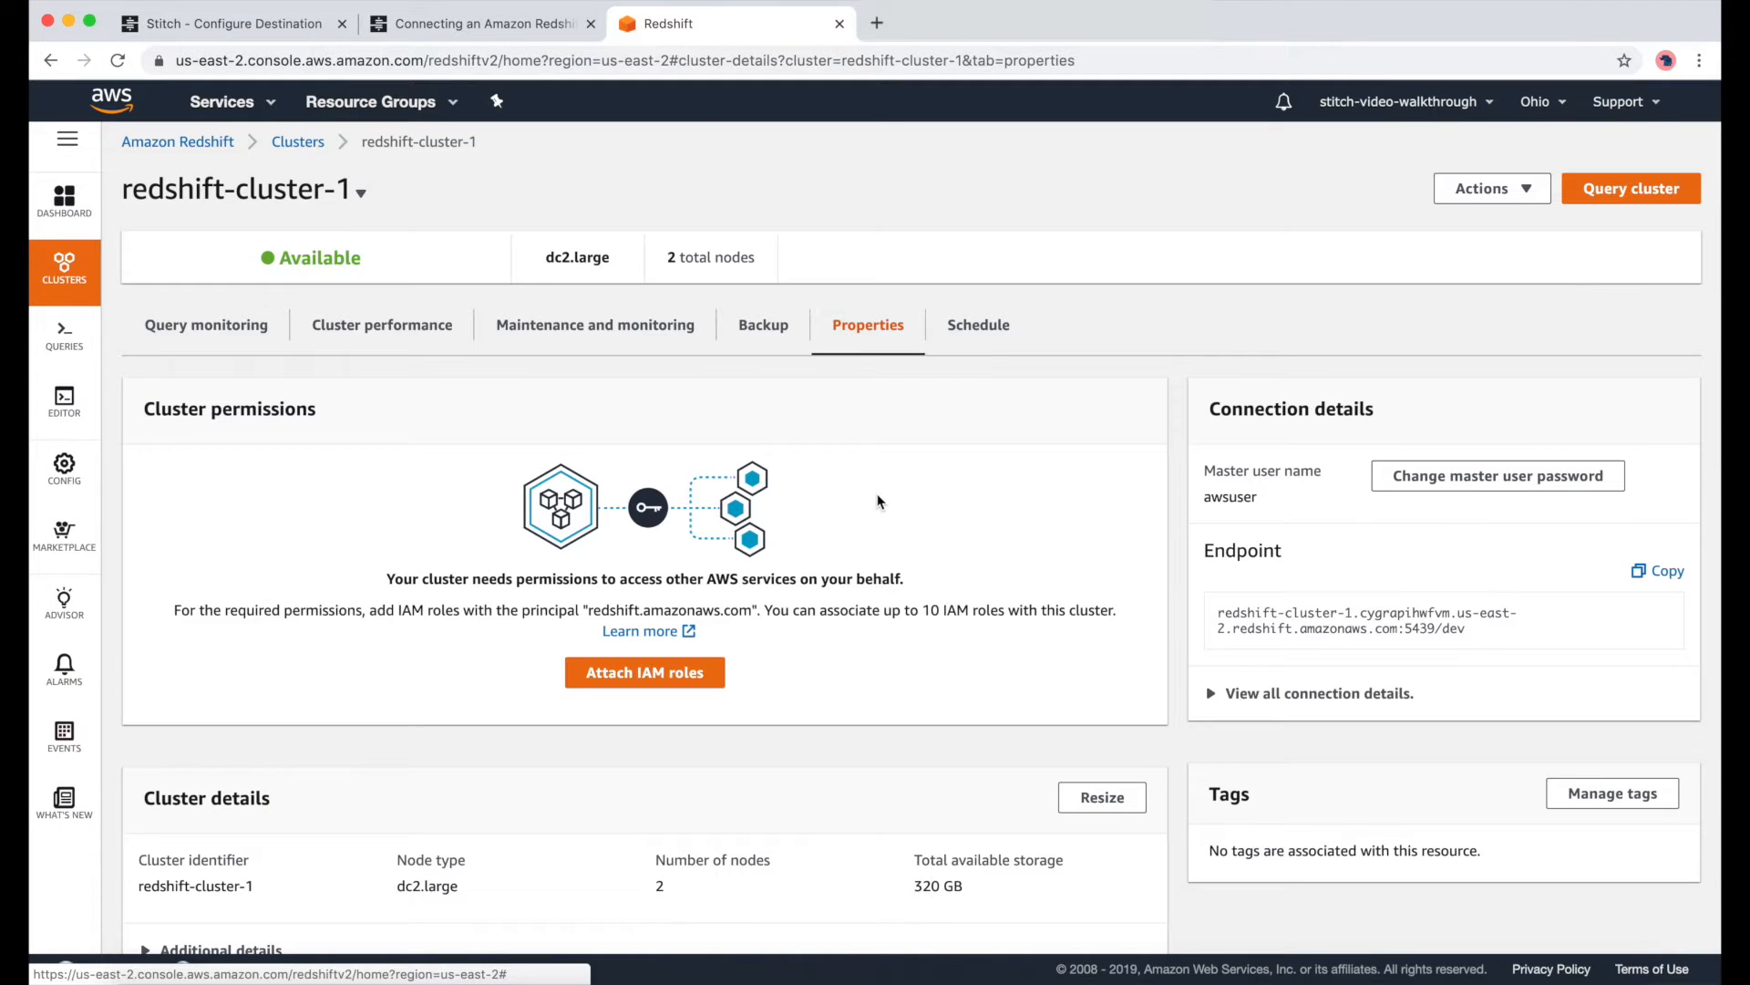
pyautogui.scroll(-3)
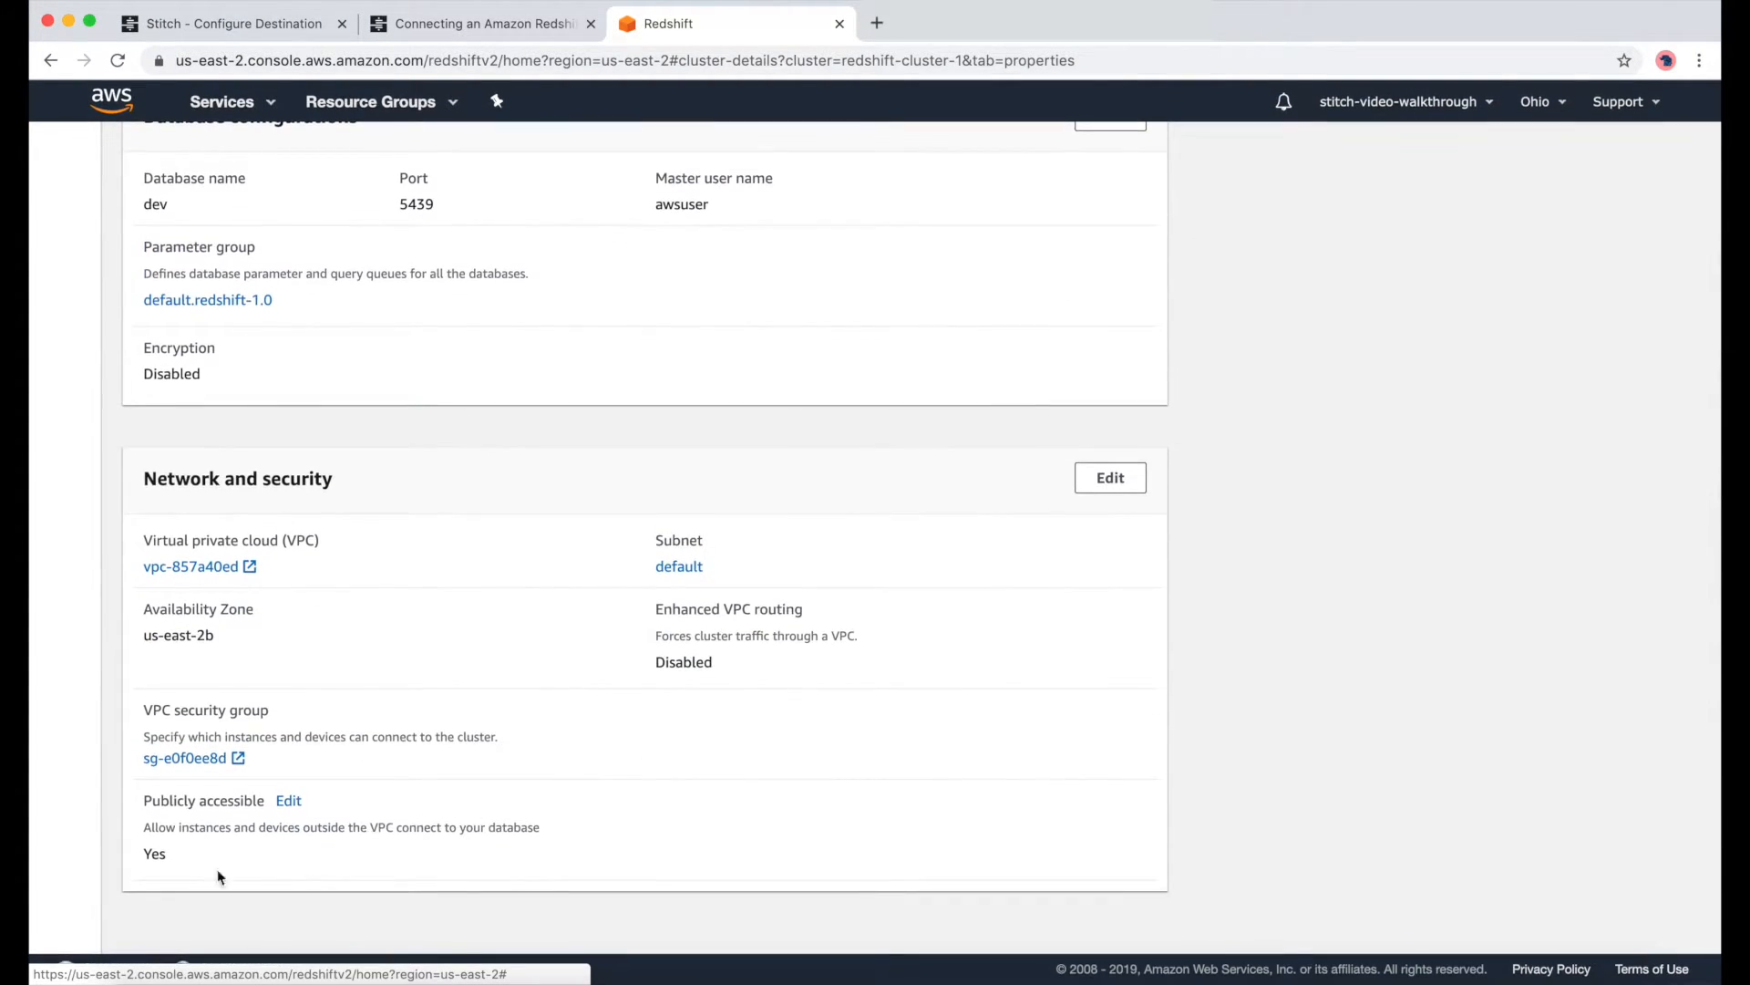
pyautogui.moveTo(1109, 478)
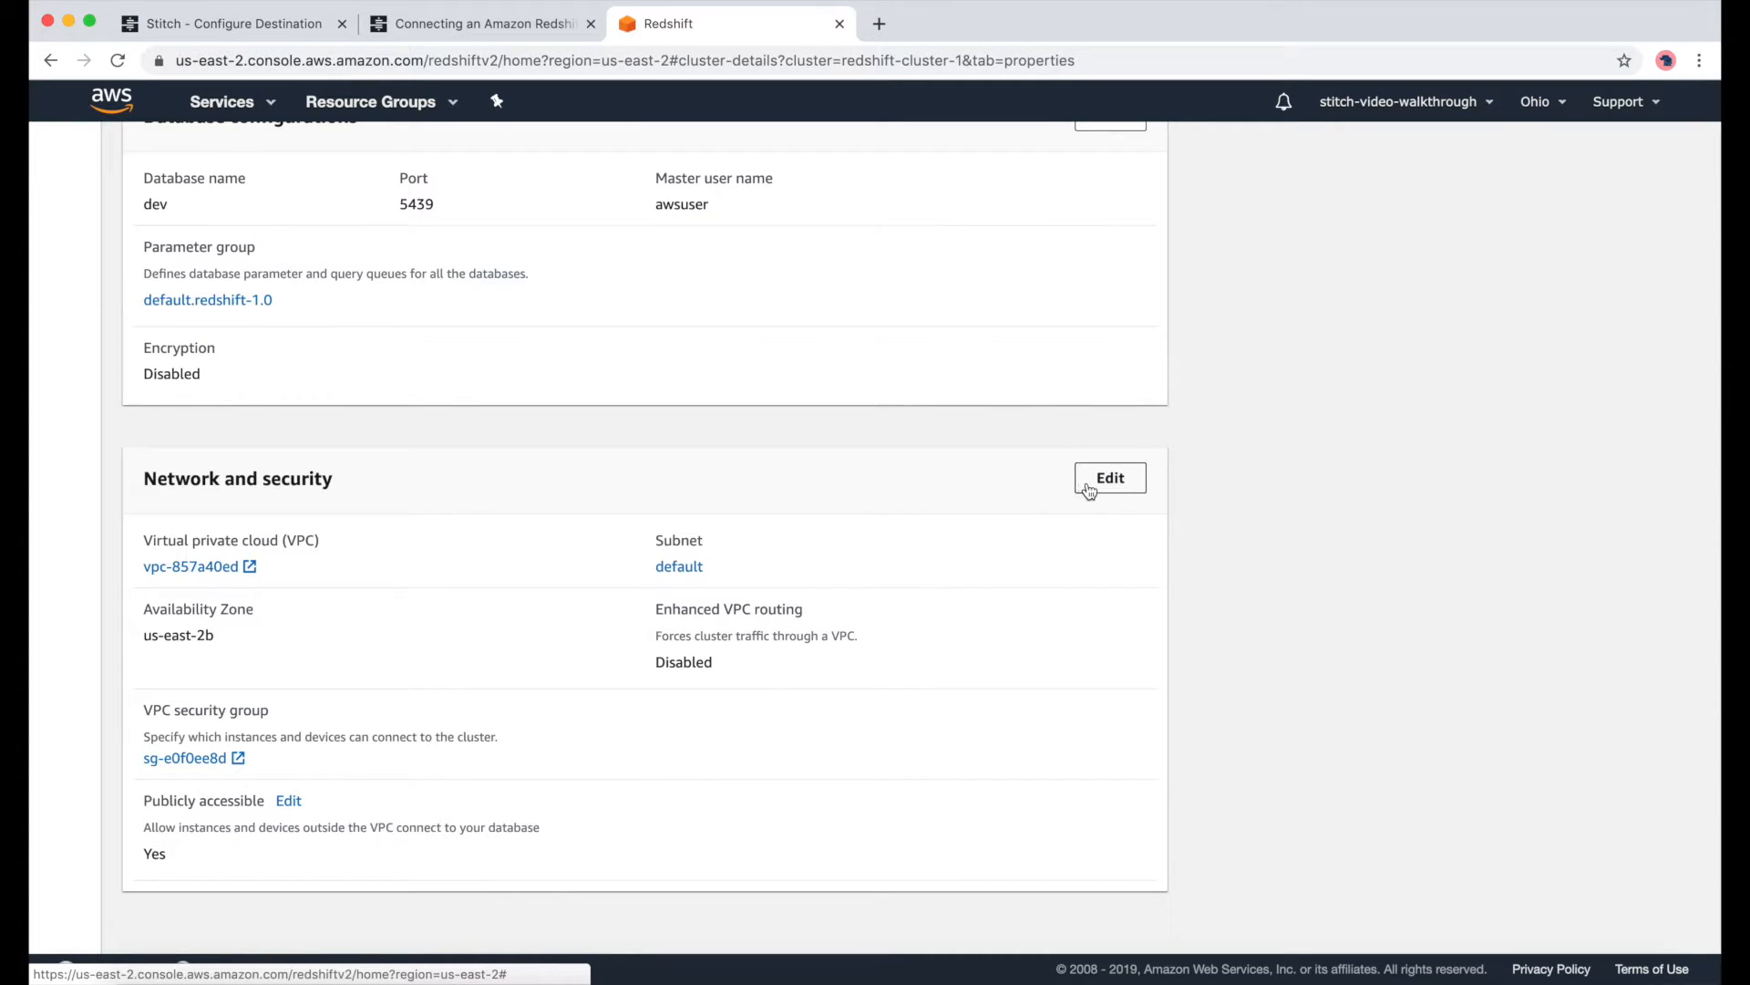
# - Add the Stitch VPC security group to redshift-cluster-1 and verify both groups in Properties
pyautogui.click(1109, 478)
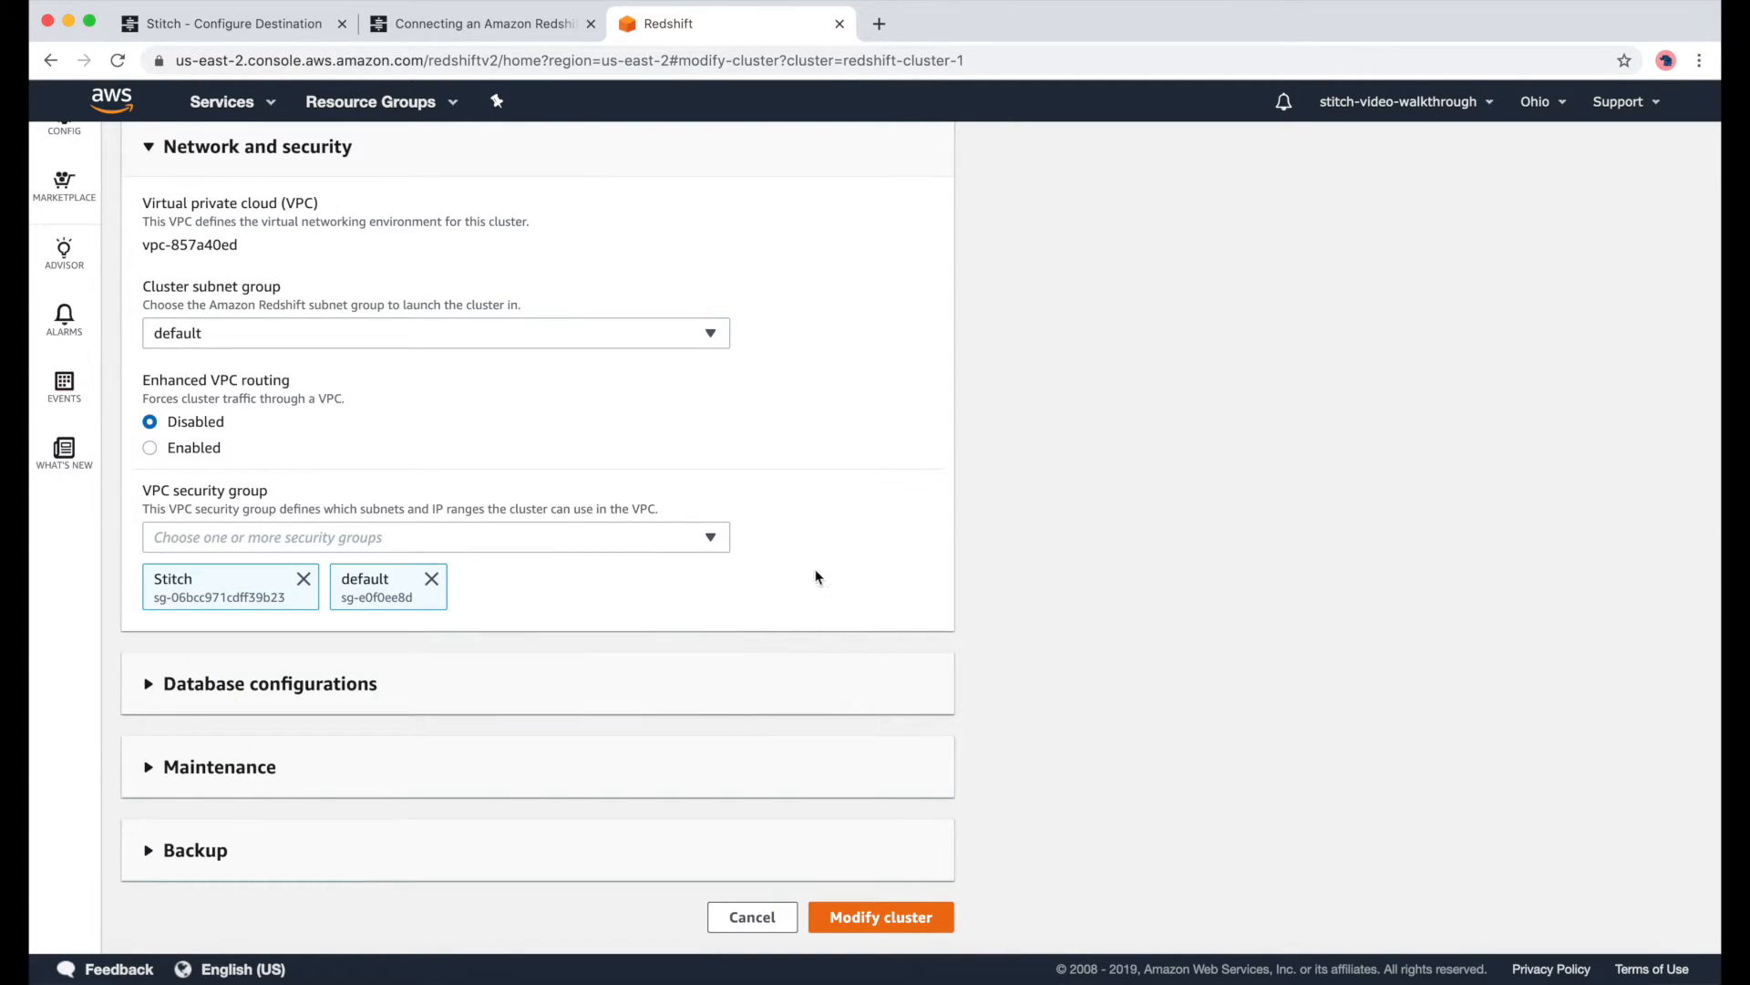
pyautogui.click(881, 917)
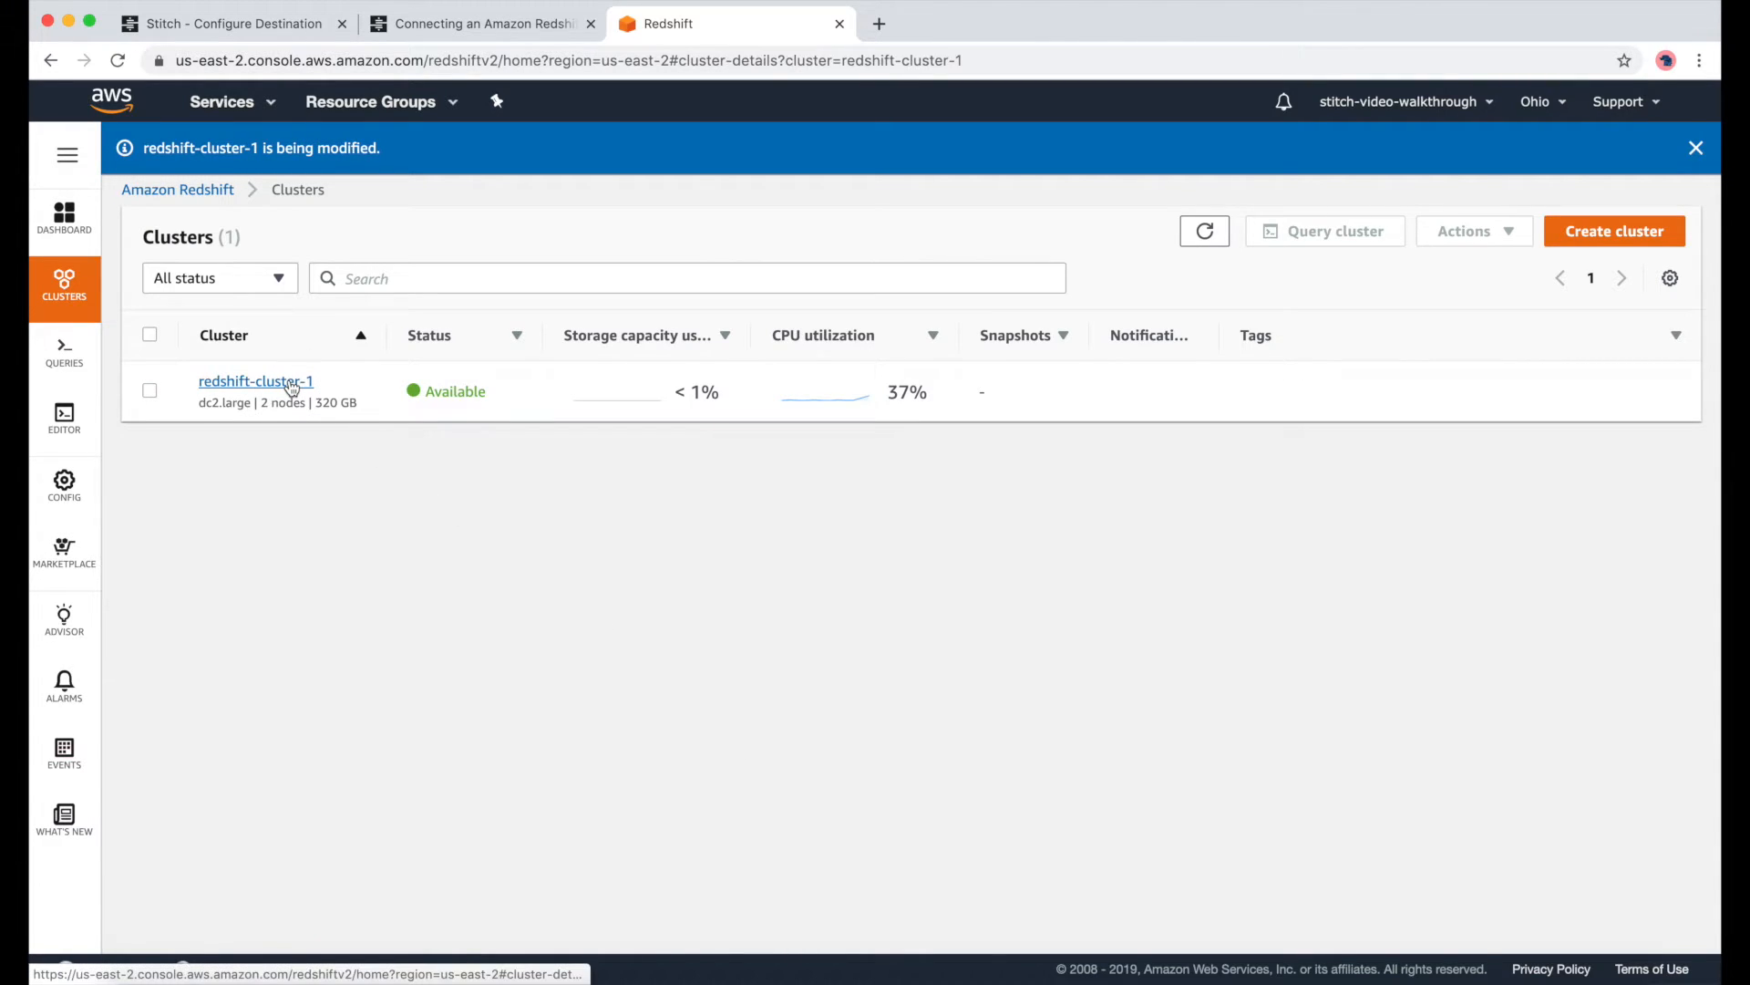
pyautogui.click(255, 381)
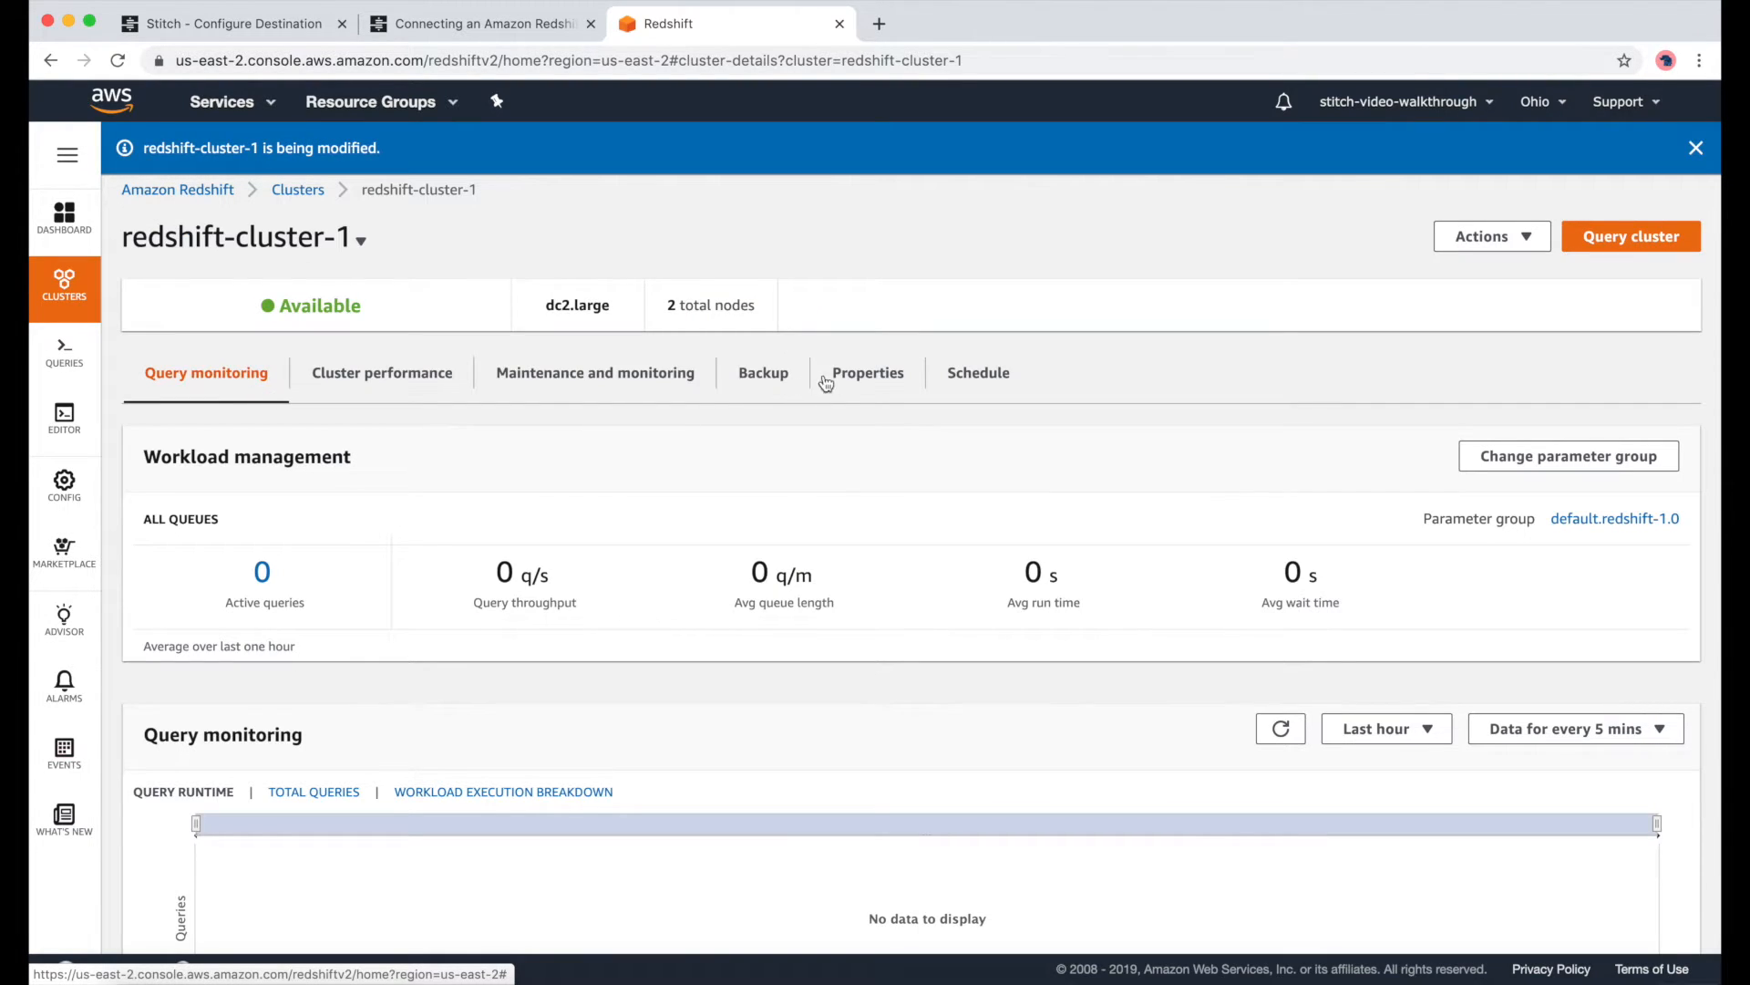
pyautogui.click(867, 372)
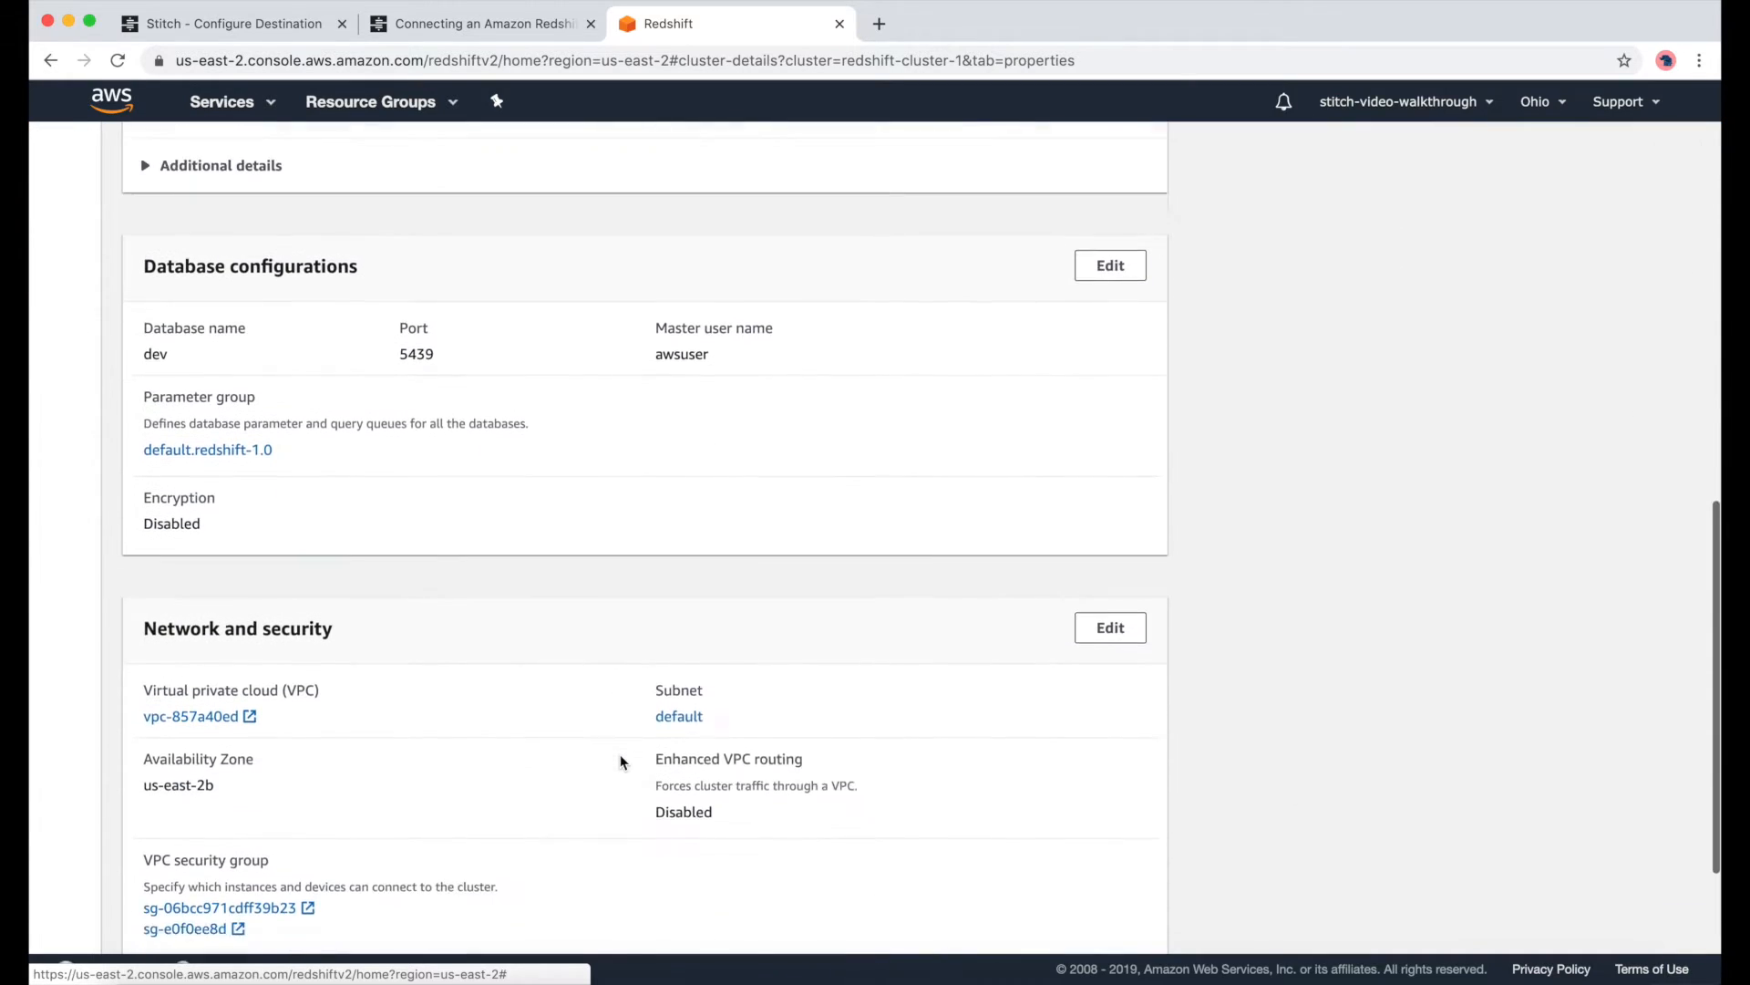
pyautogui.scroll(-3)
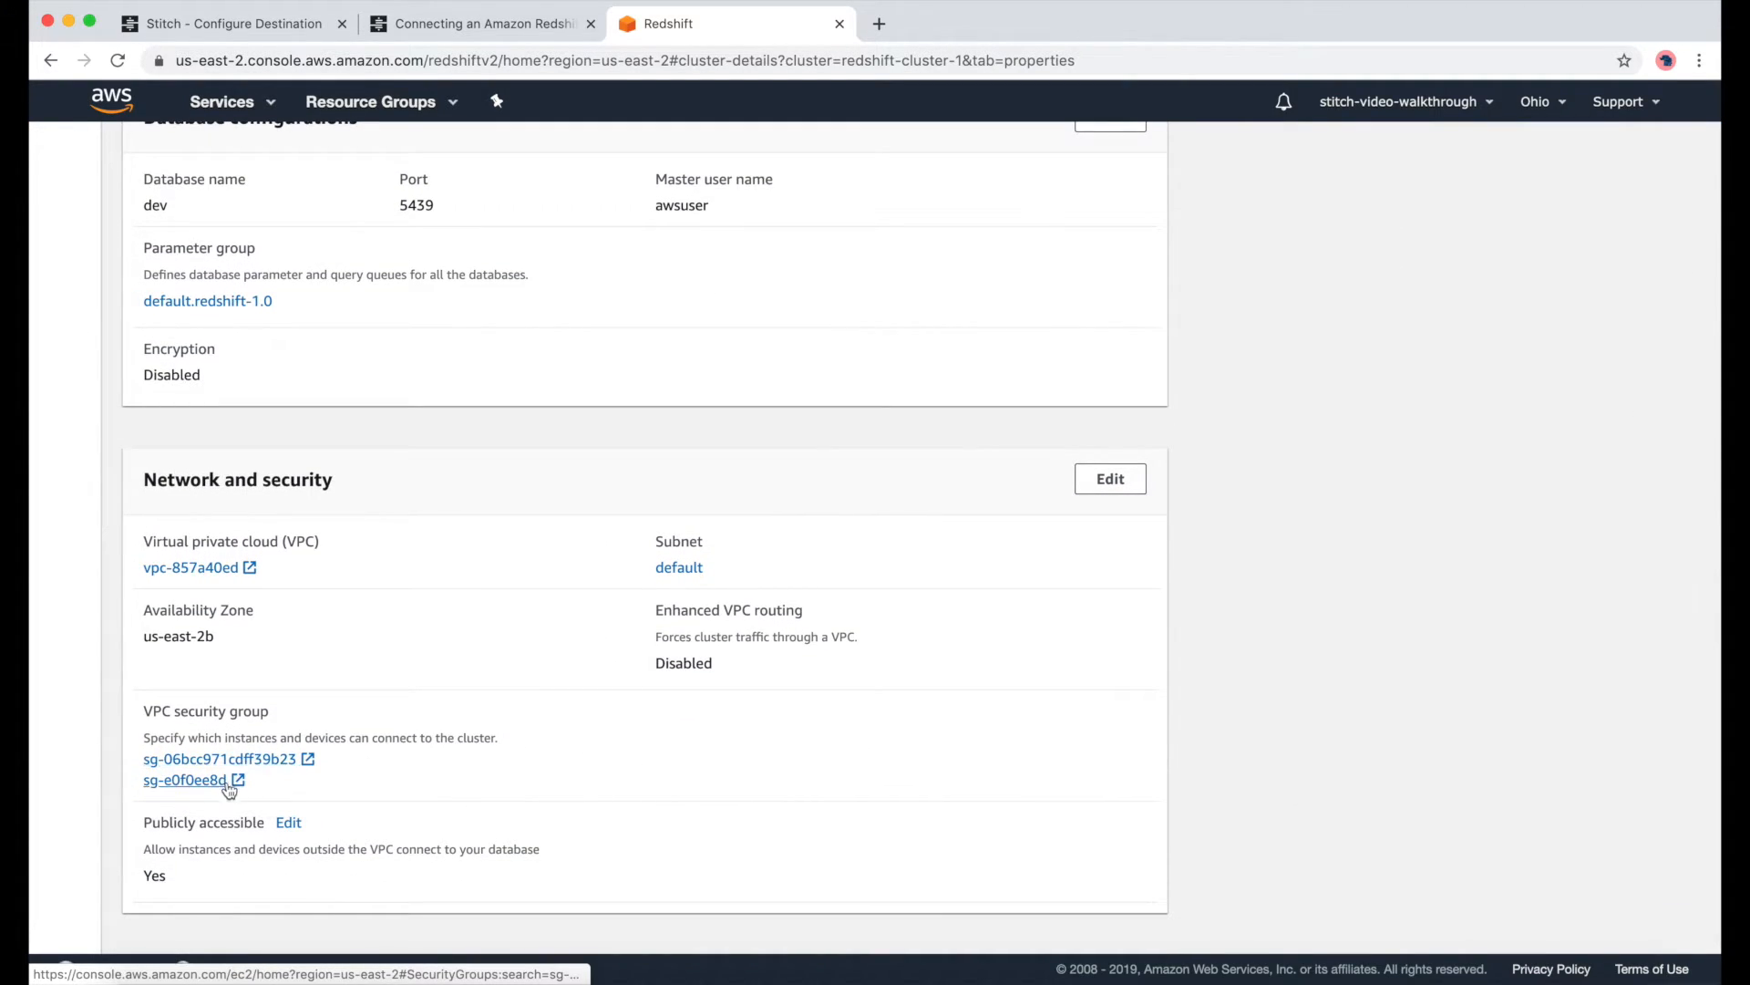
pyautogui.moveTo(265, 770)
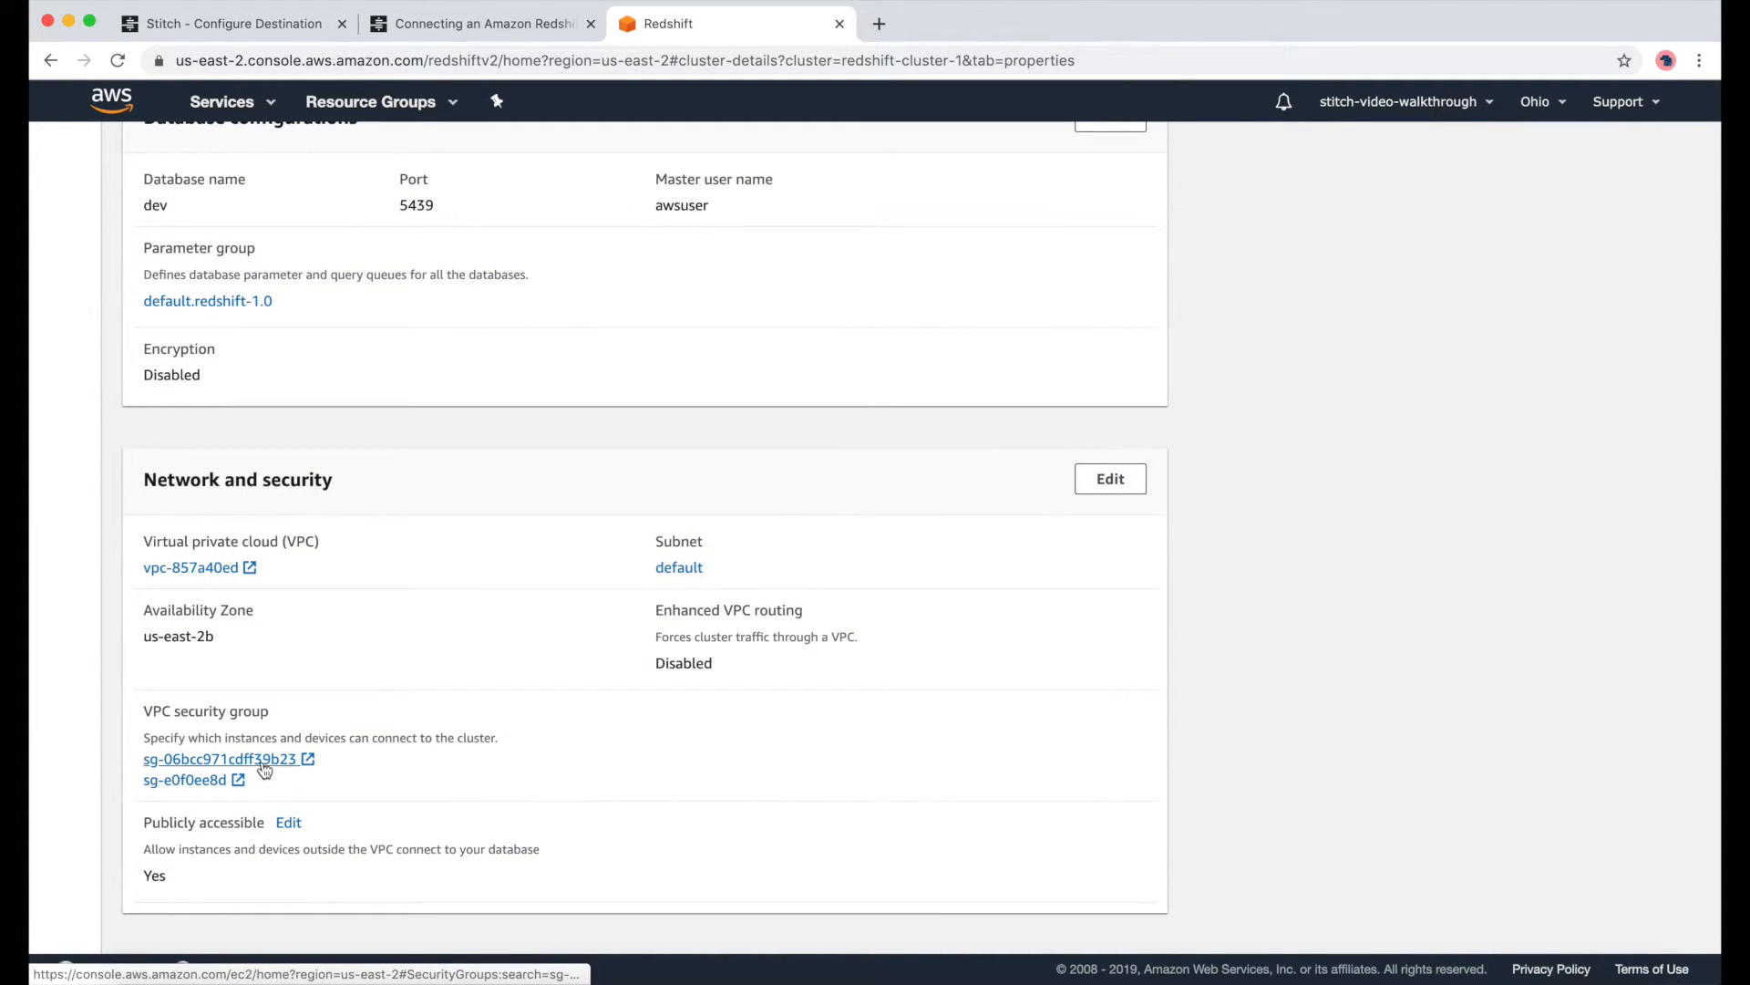
pyautogui.scroll(-3)
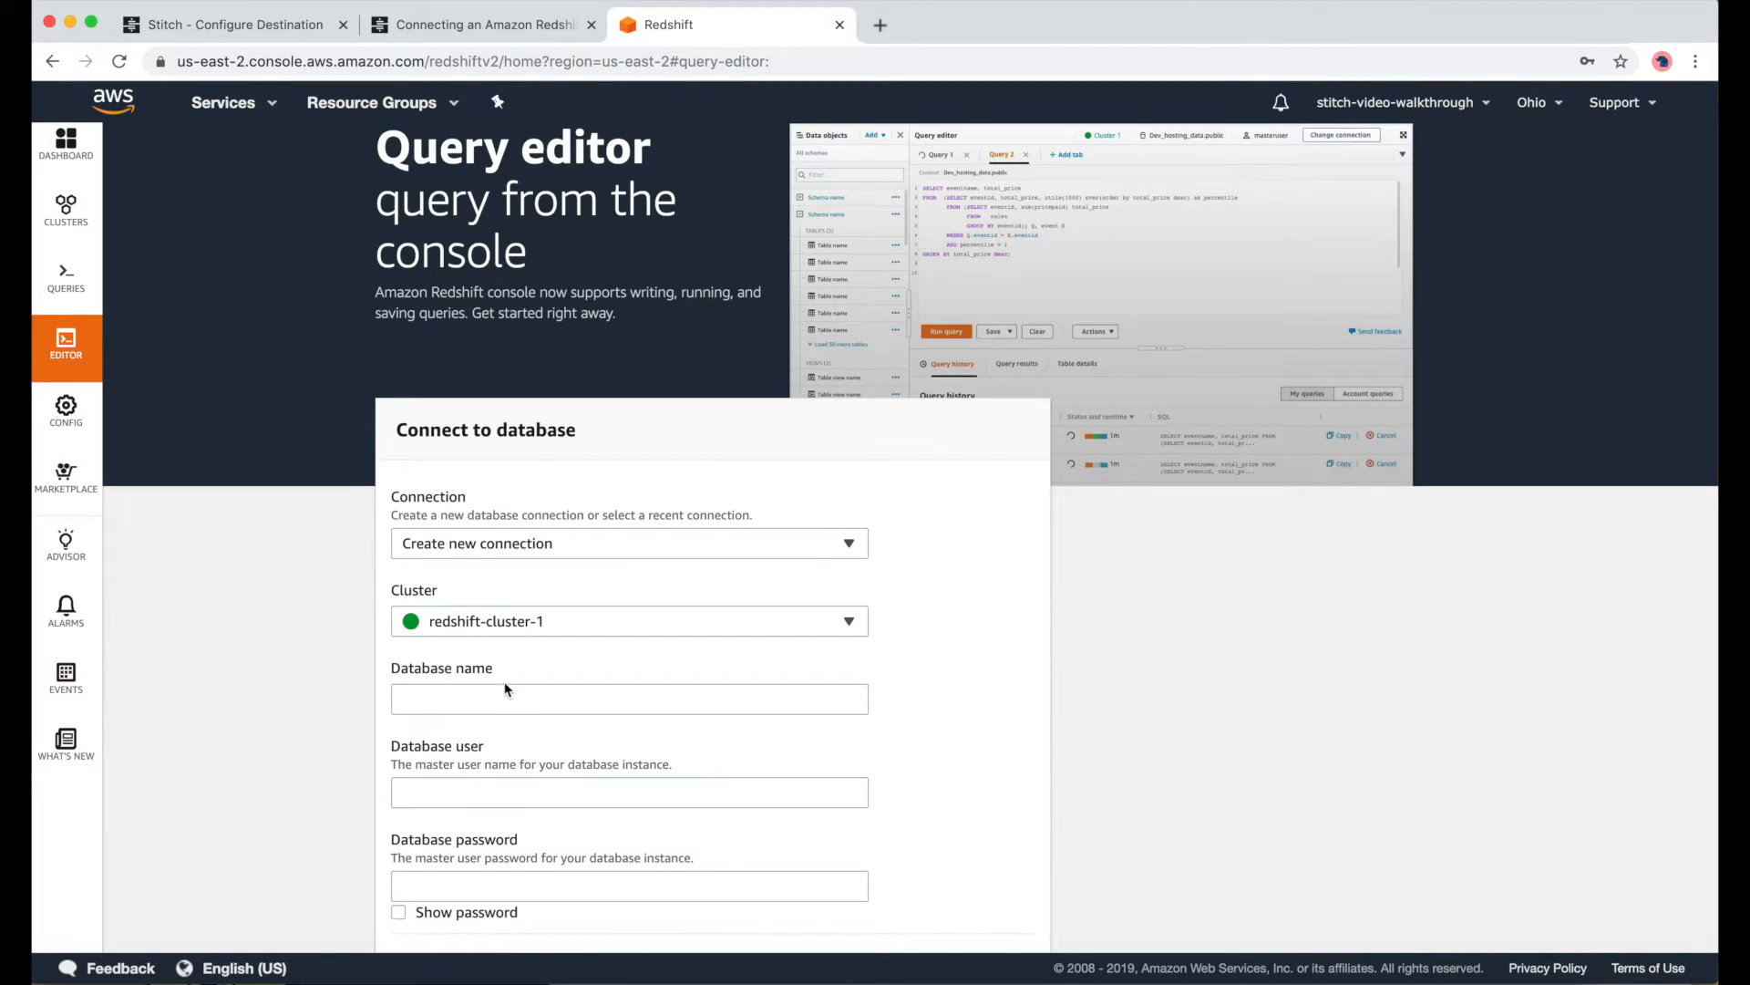
# - Connect the query editor to redshift-cluster-1's dev database as awsuser
pyautogui.write('dev')
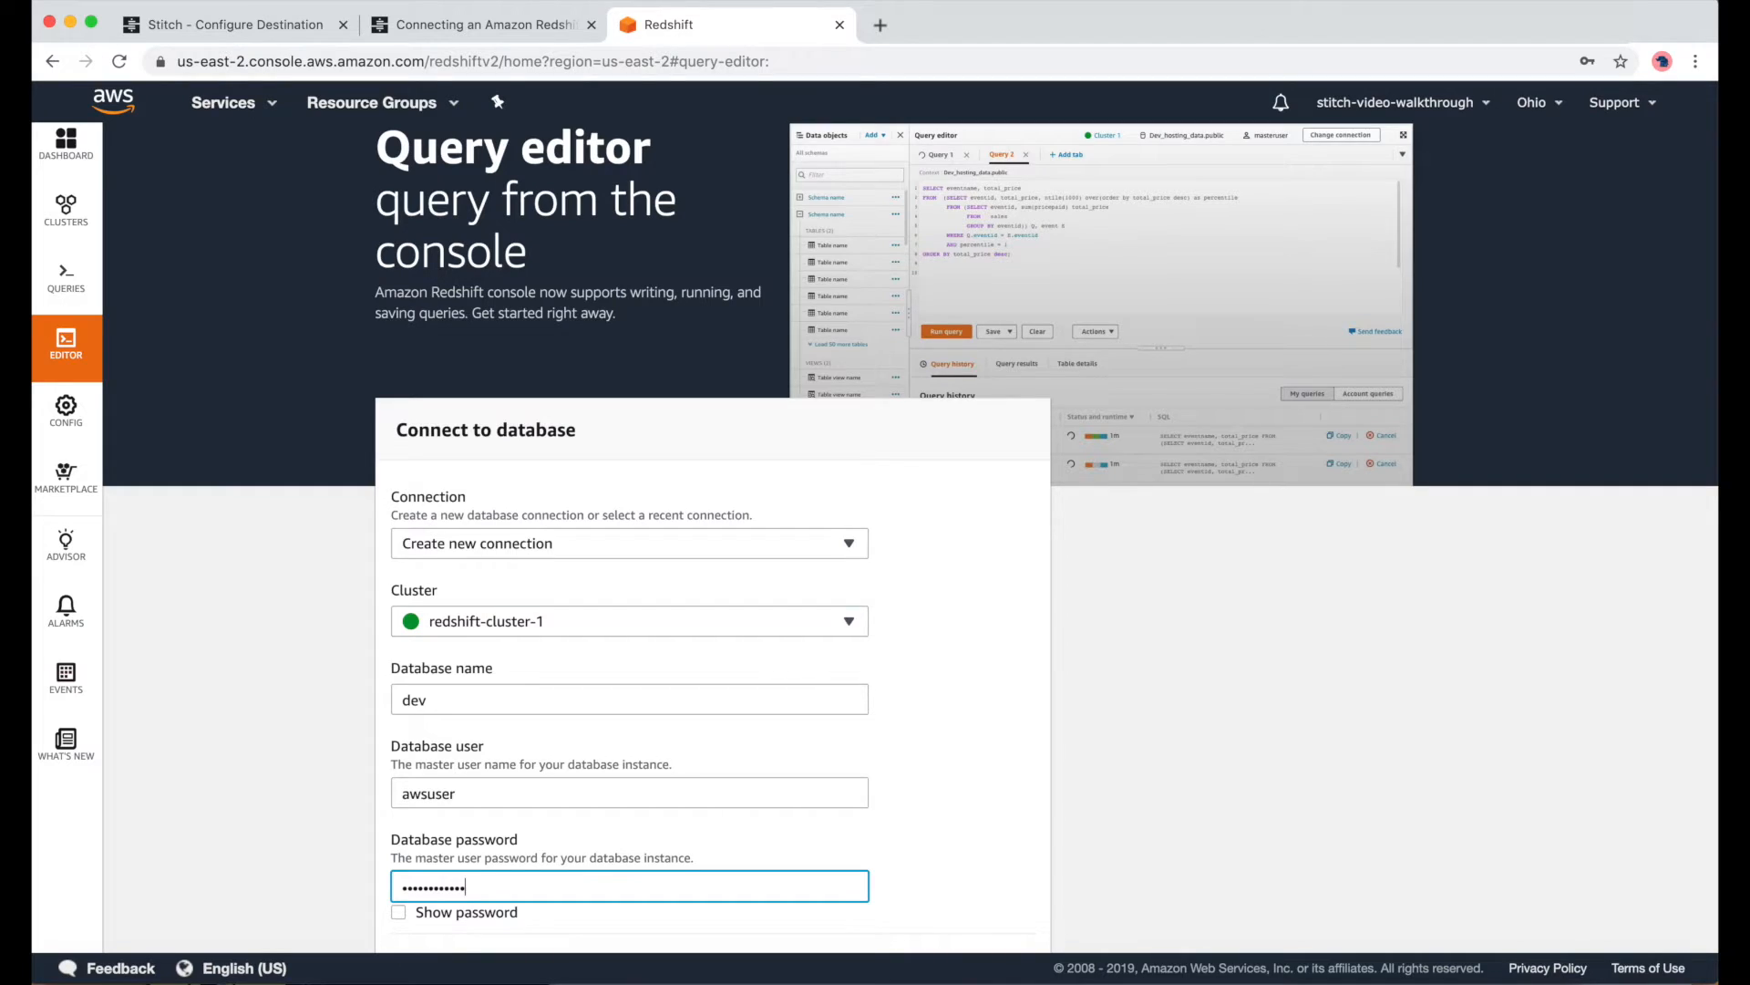
pyautogui.scroll(-3)
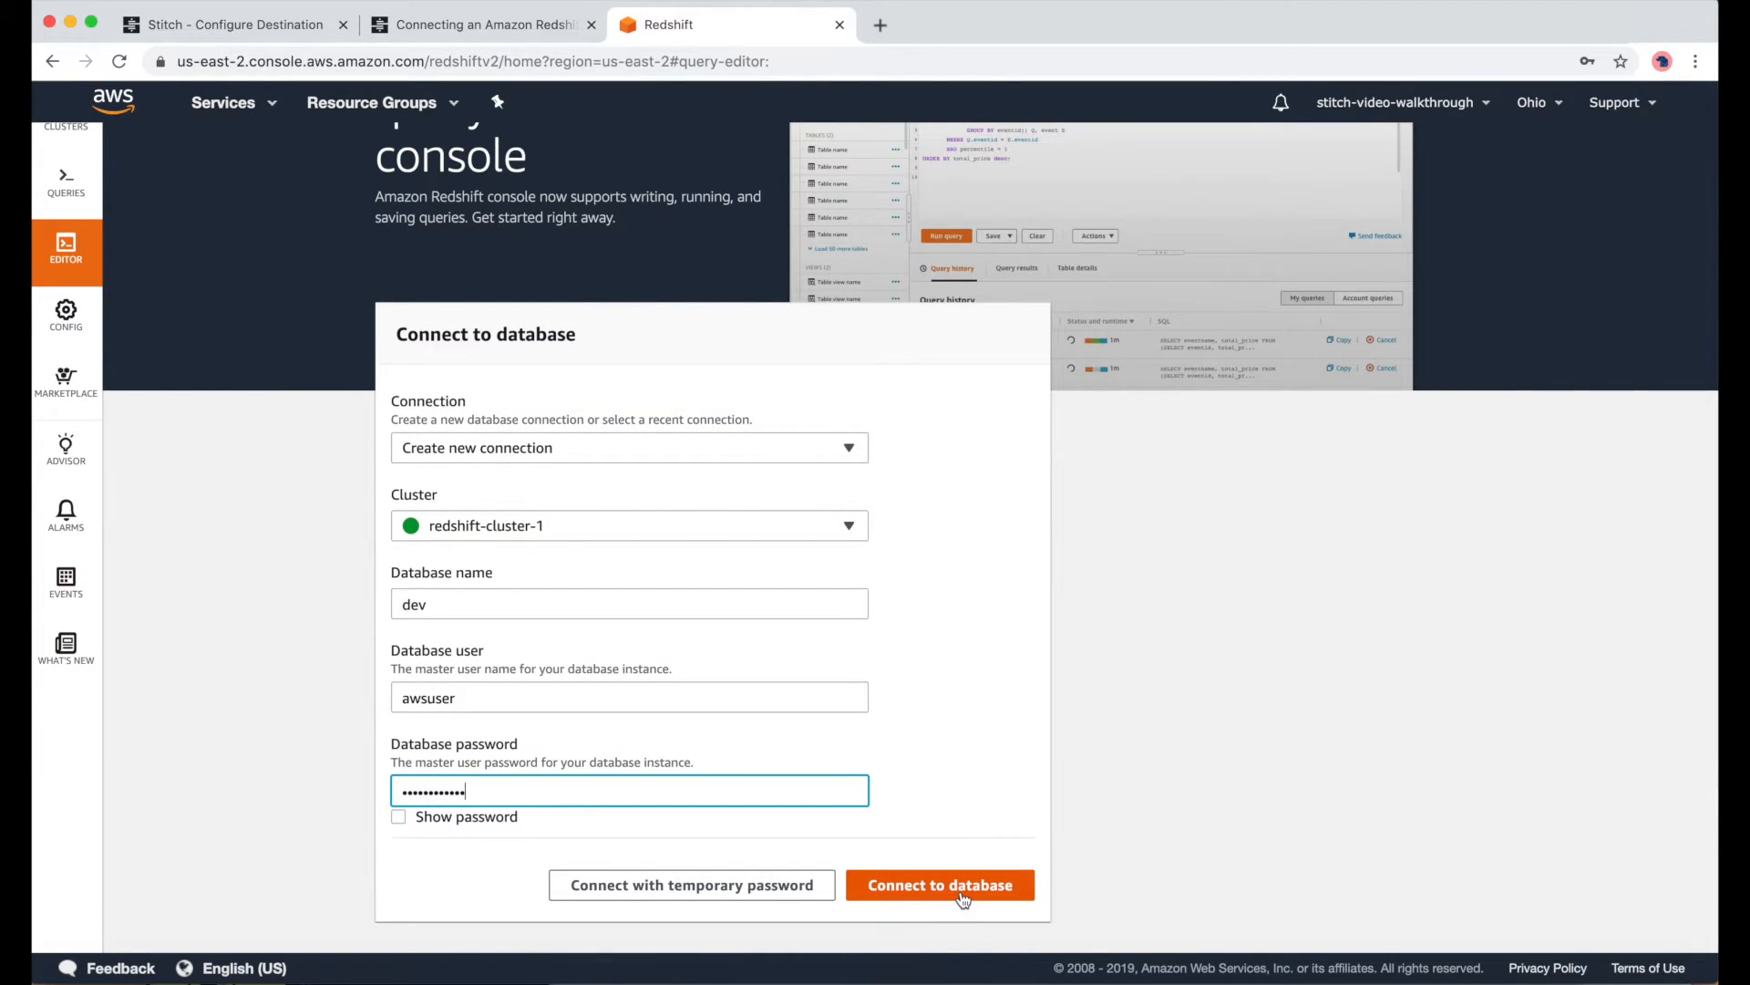
pyautogui.click(939, 884)
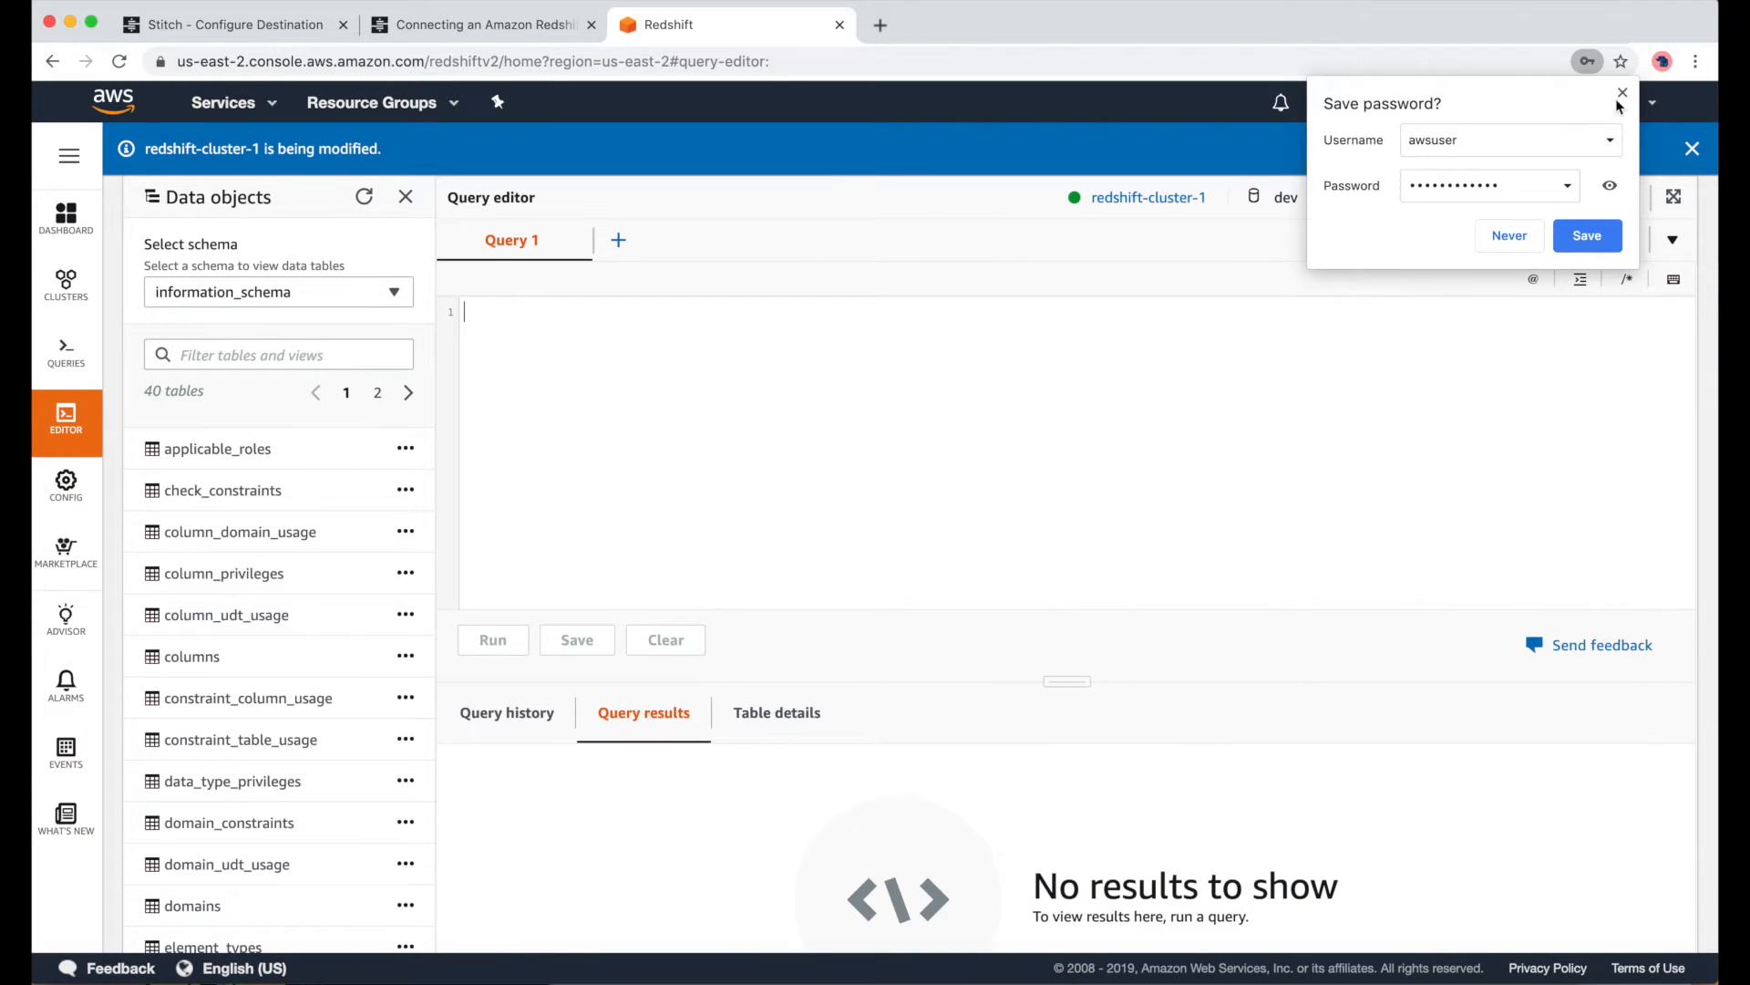
pyautogui.click(1622, 93)
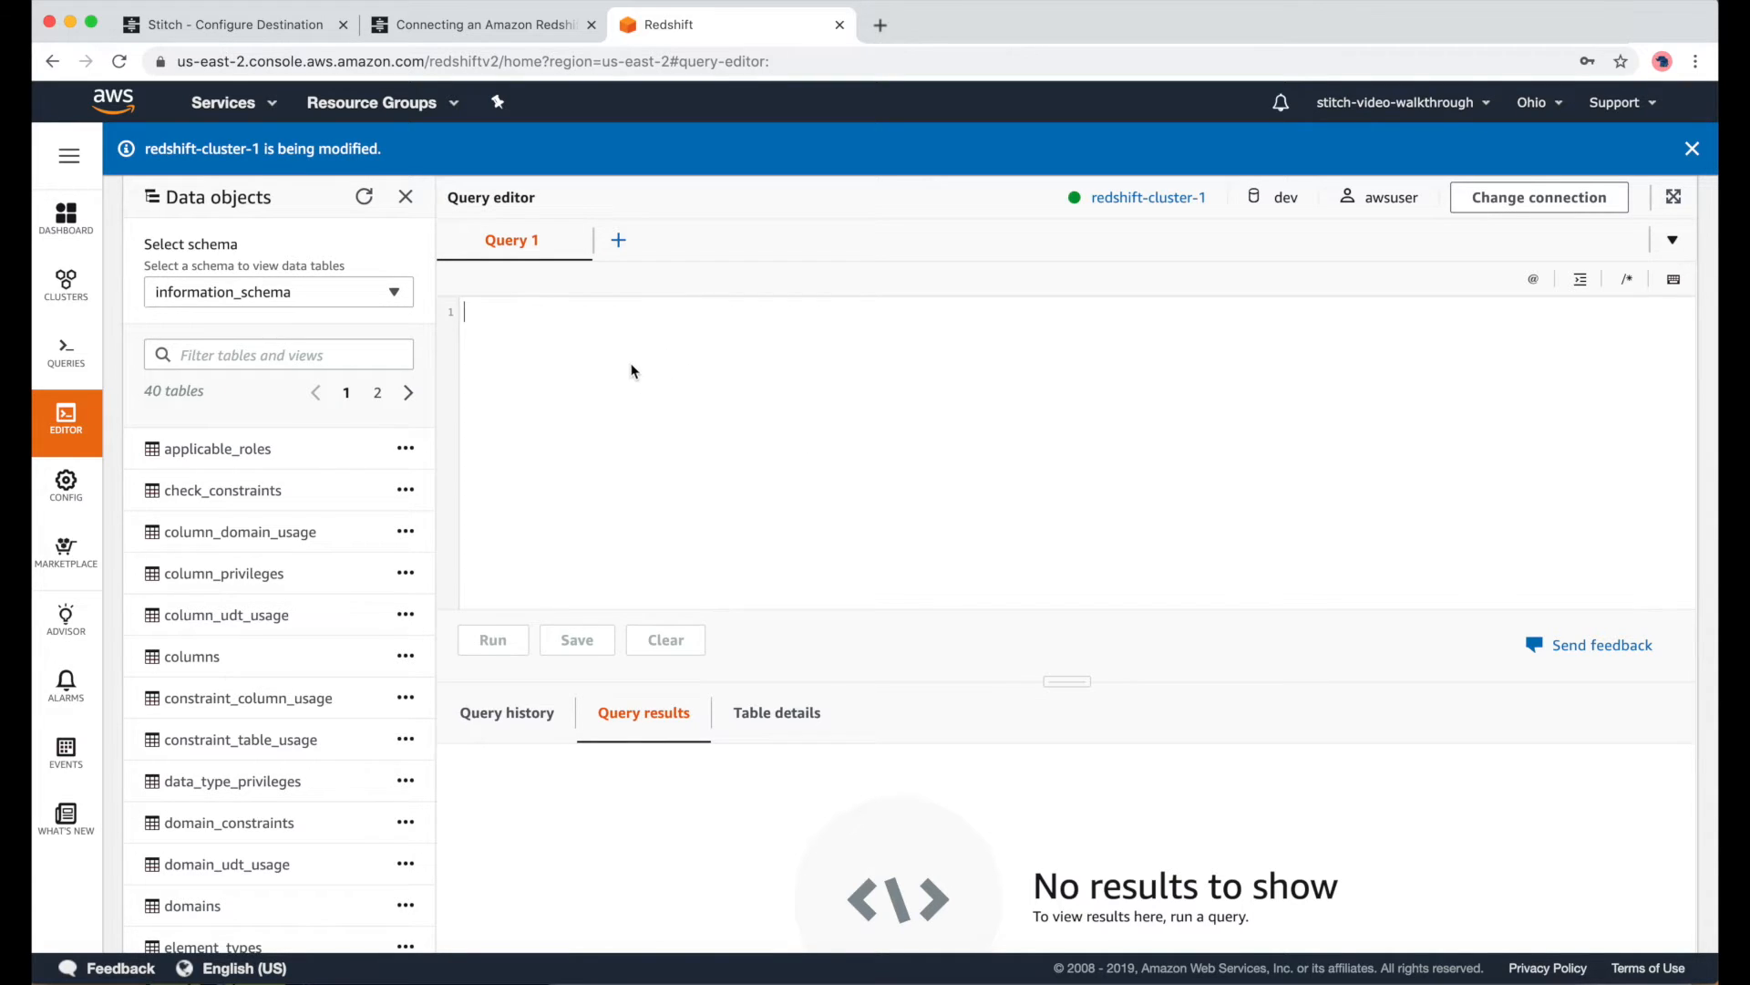
pyautogui.write("CREATE USER stitch WITH PASSWORD '<password>';")
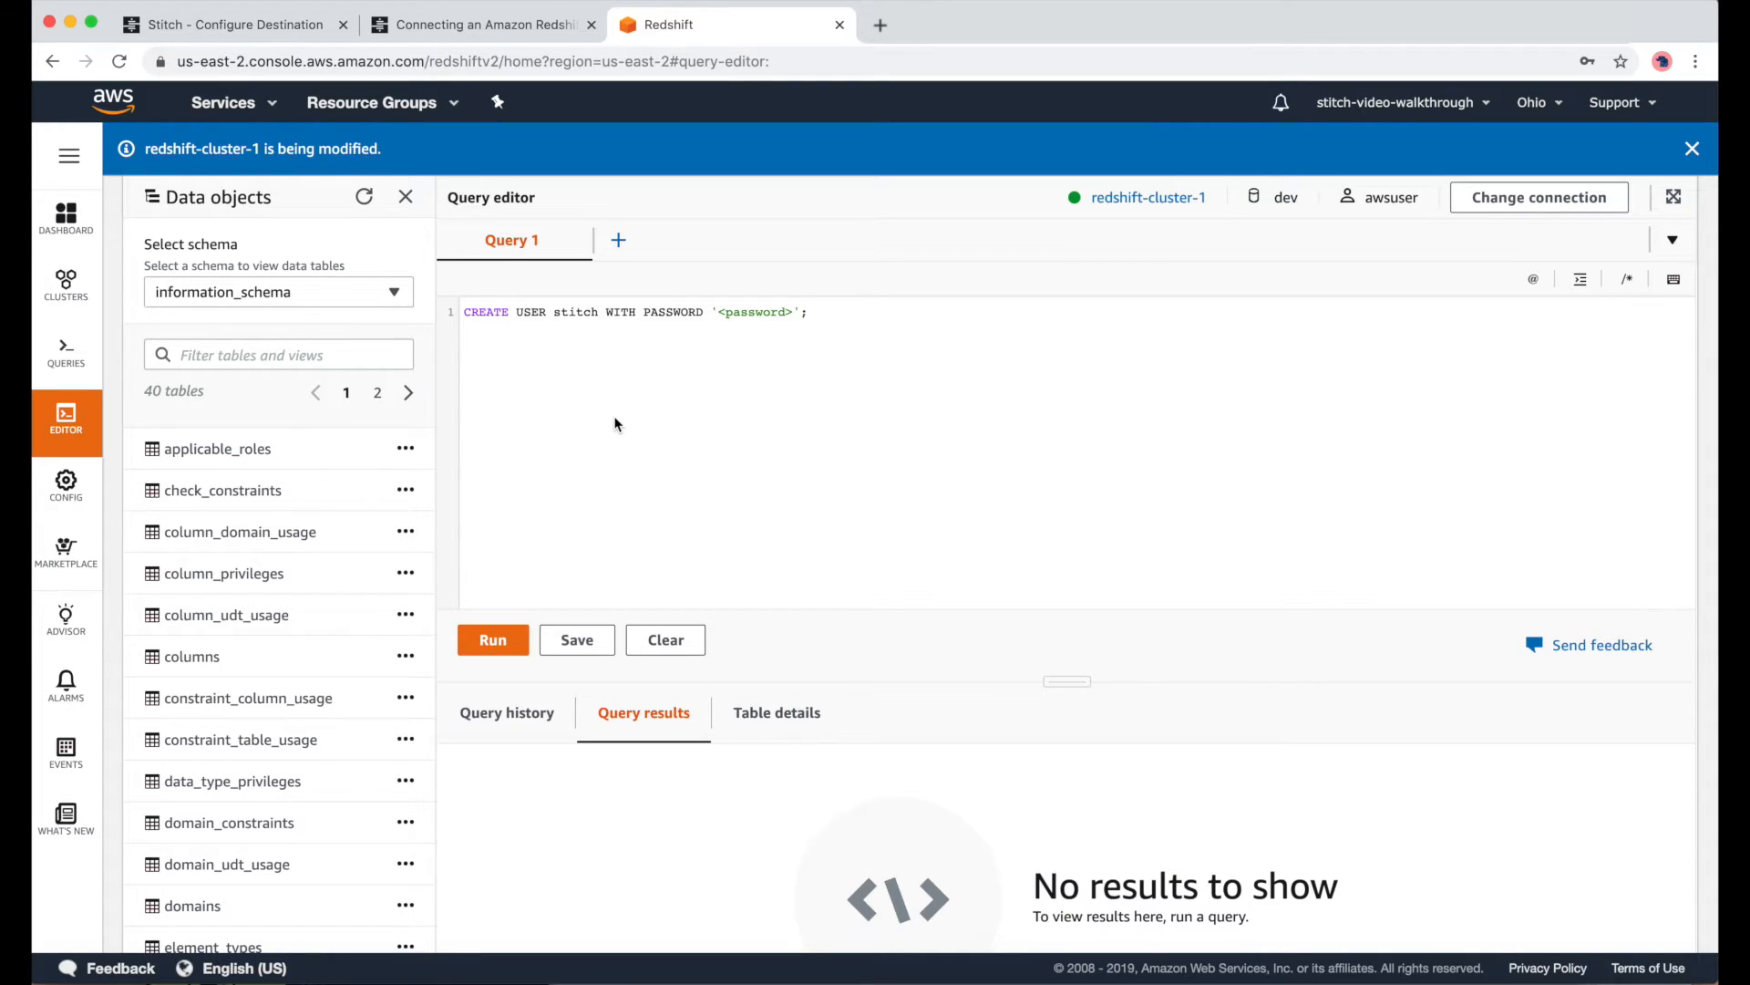
pyautogui.click(804, 311)
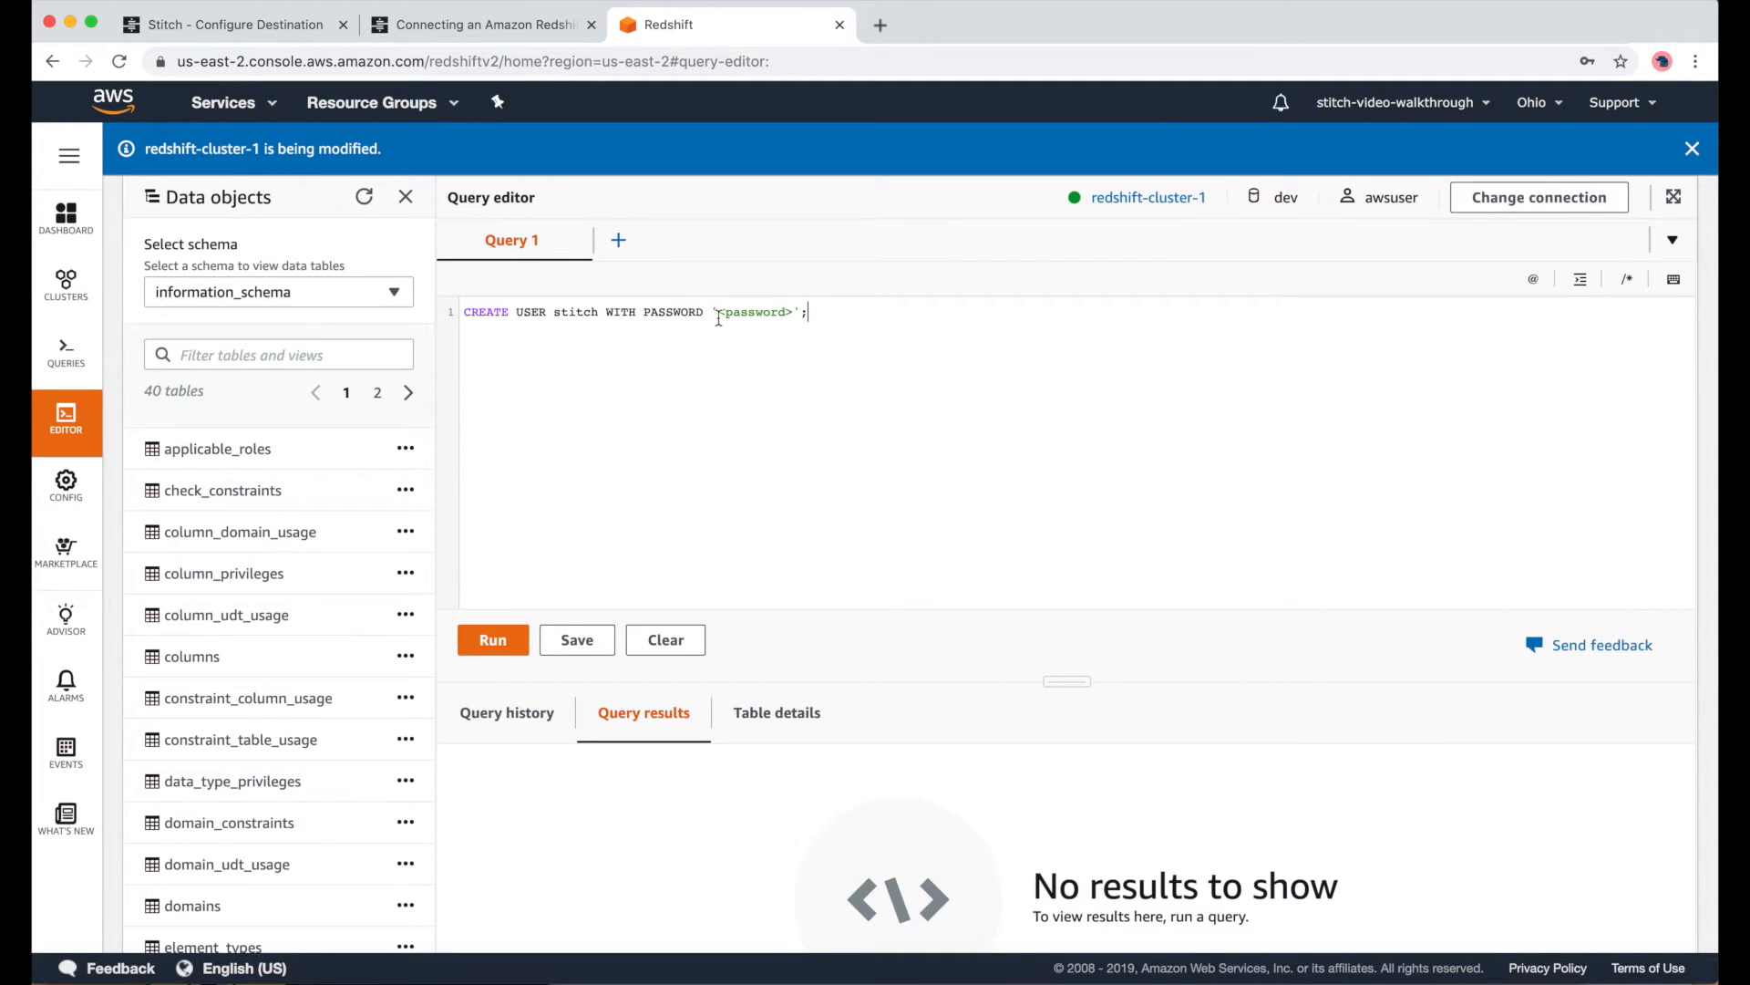
pyautogui.doubleClick(753, 312)
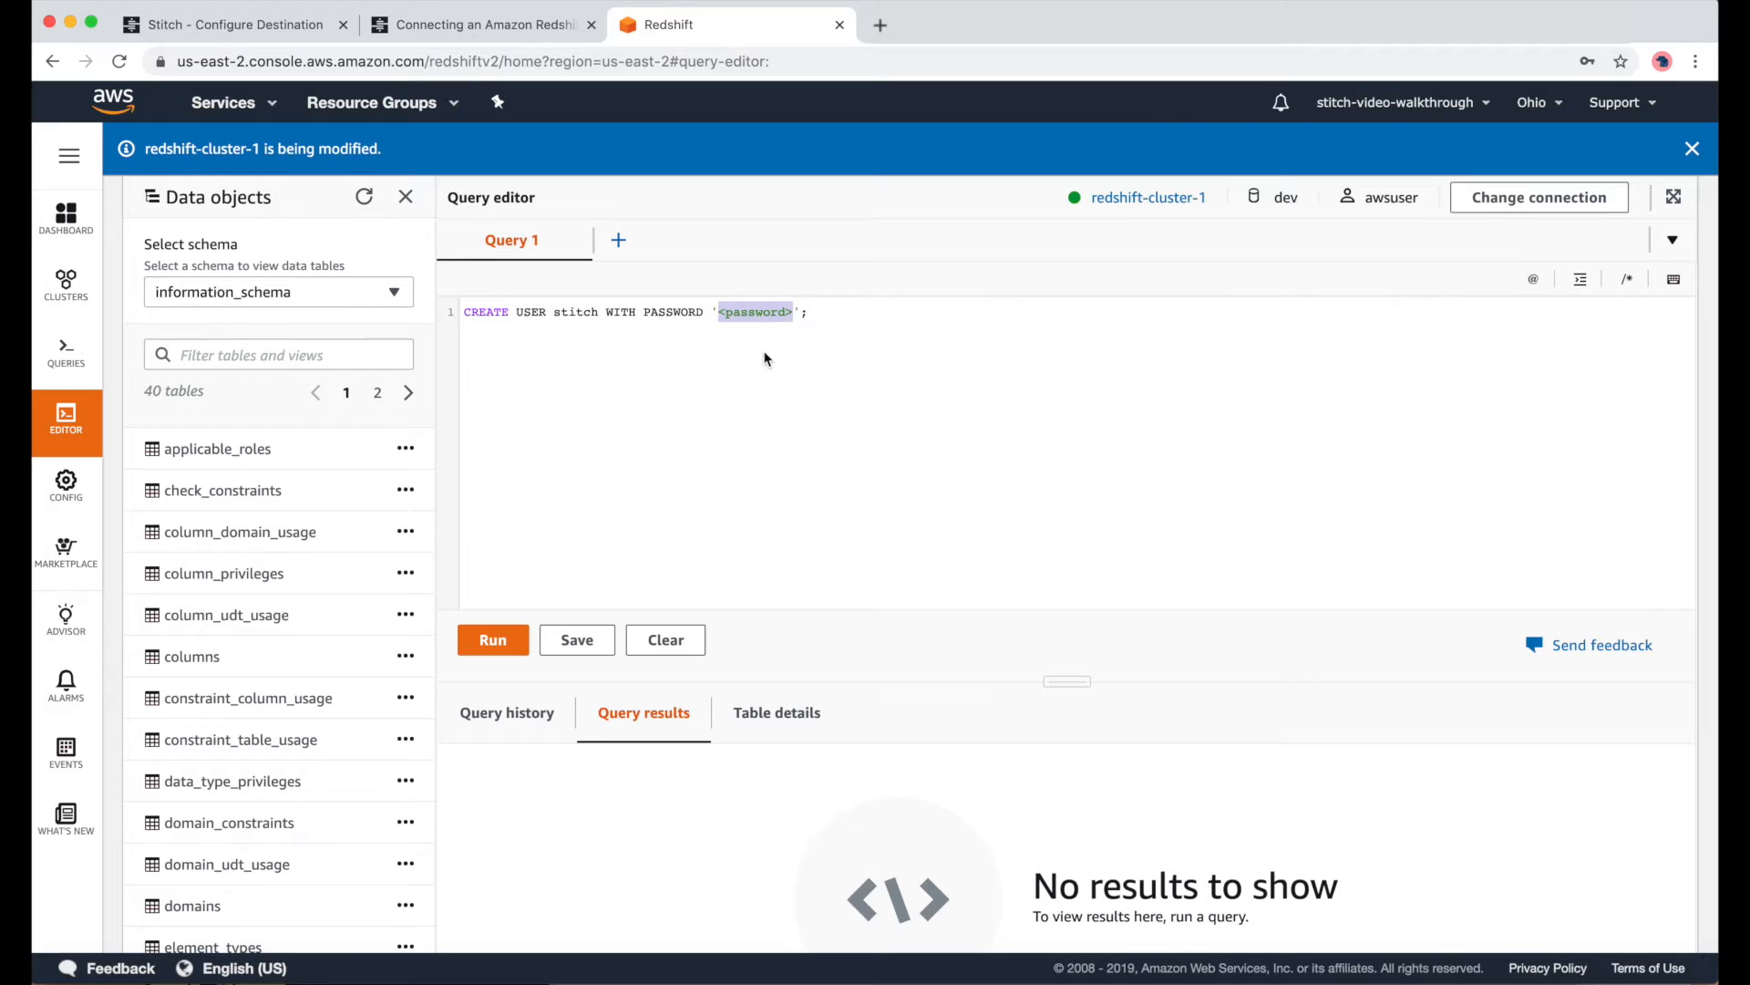
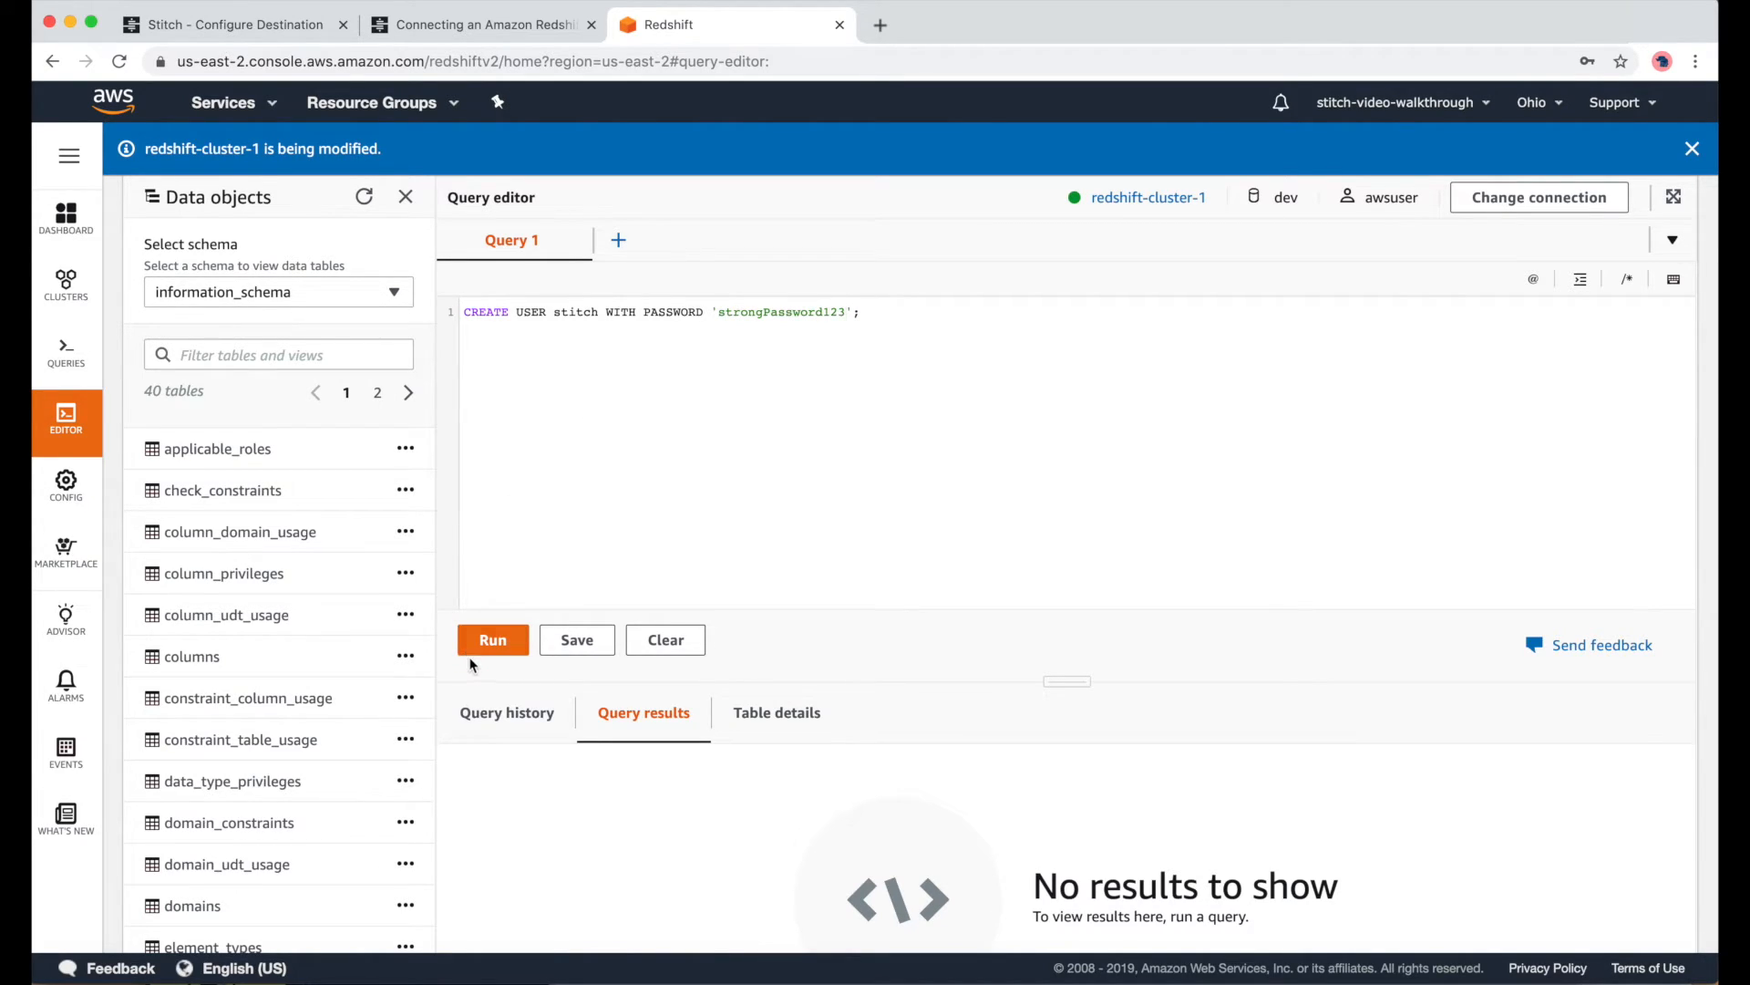
pyautogui.click(492, 640)
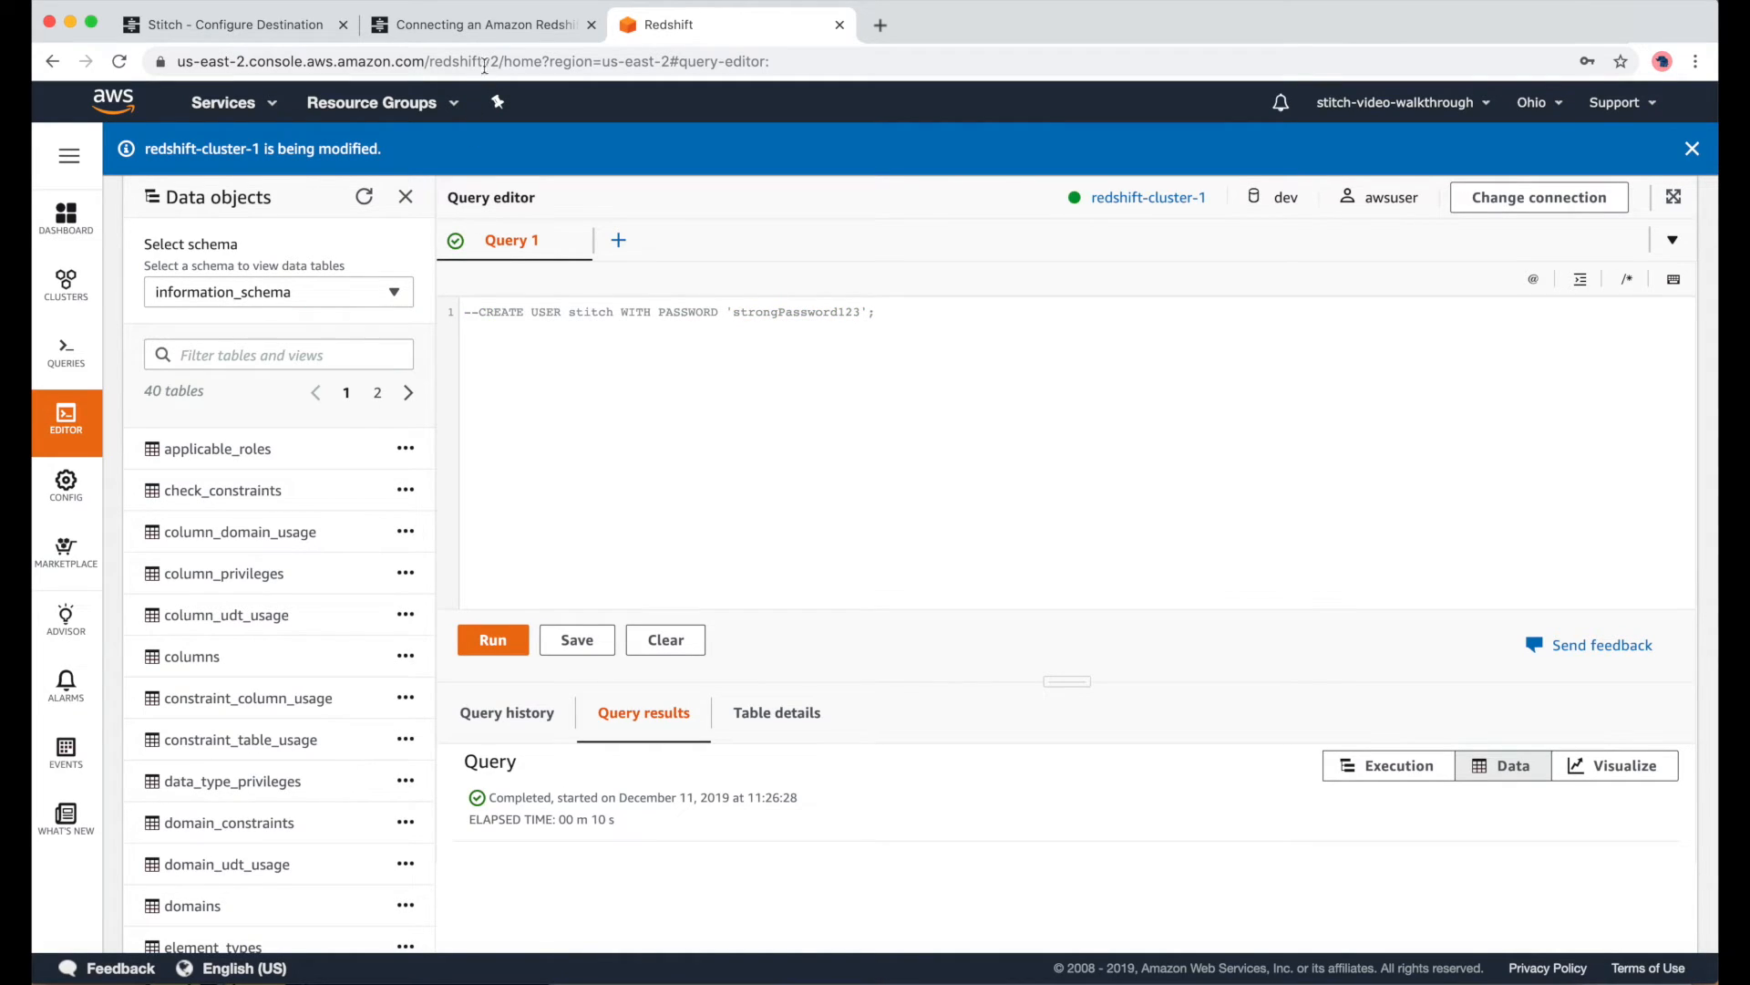
pyautogui.click(483, 24)
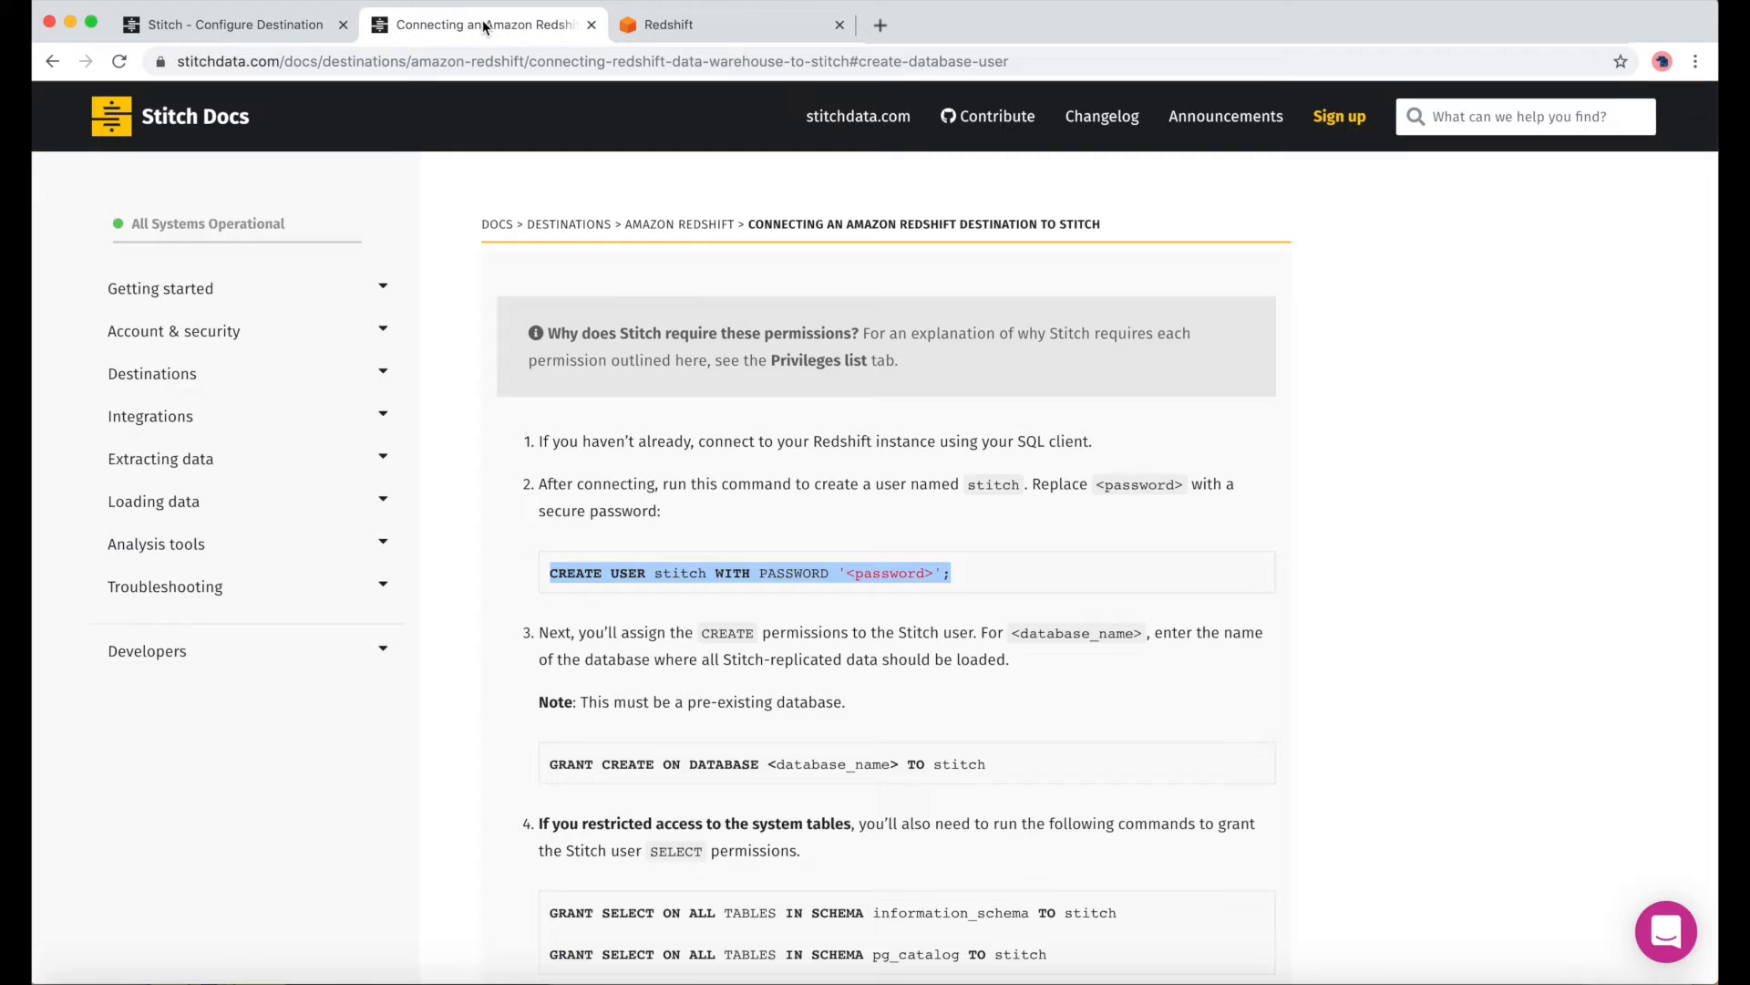
# - Grant stitch CREATE on the dev database in the query editor
pyautogui.scroll(-3)
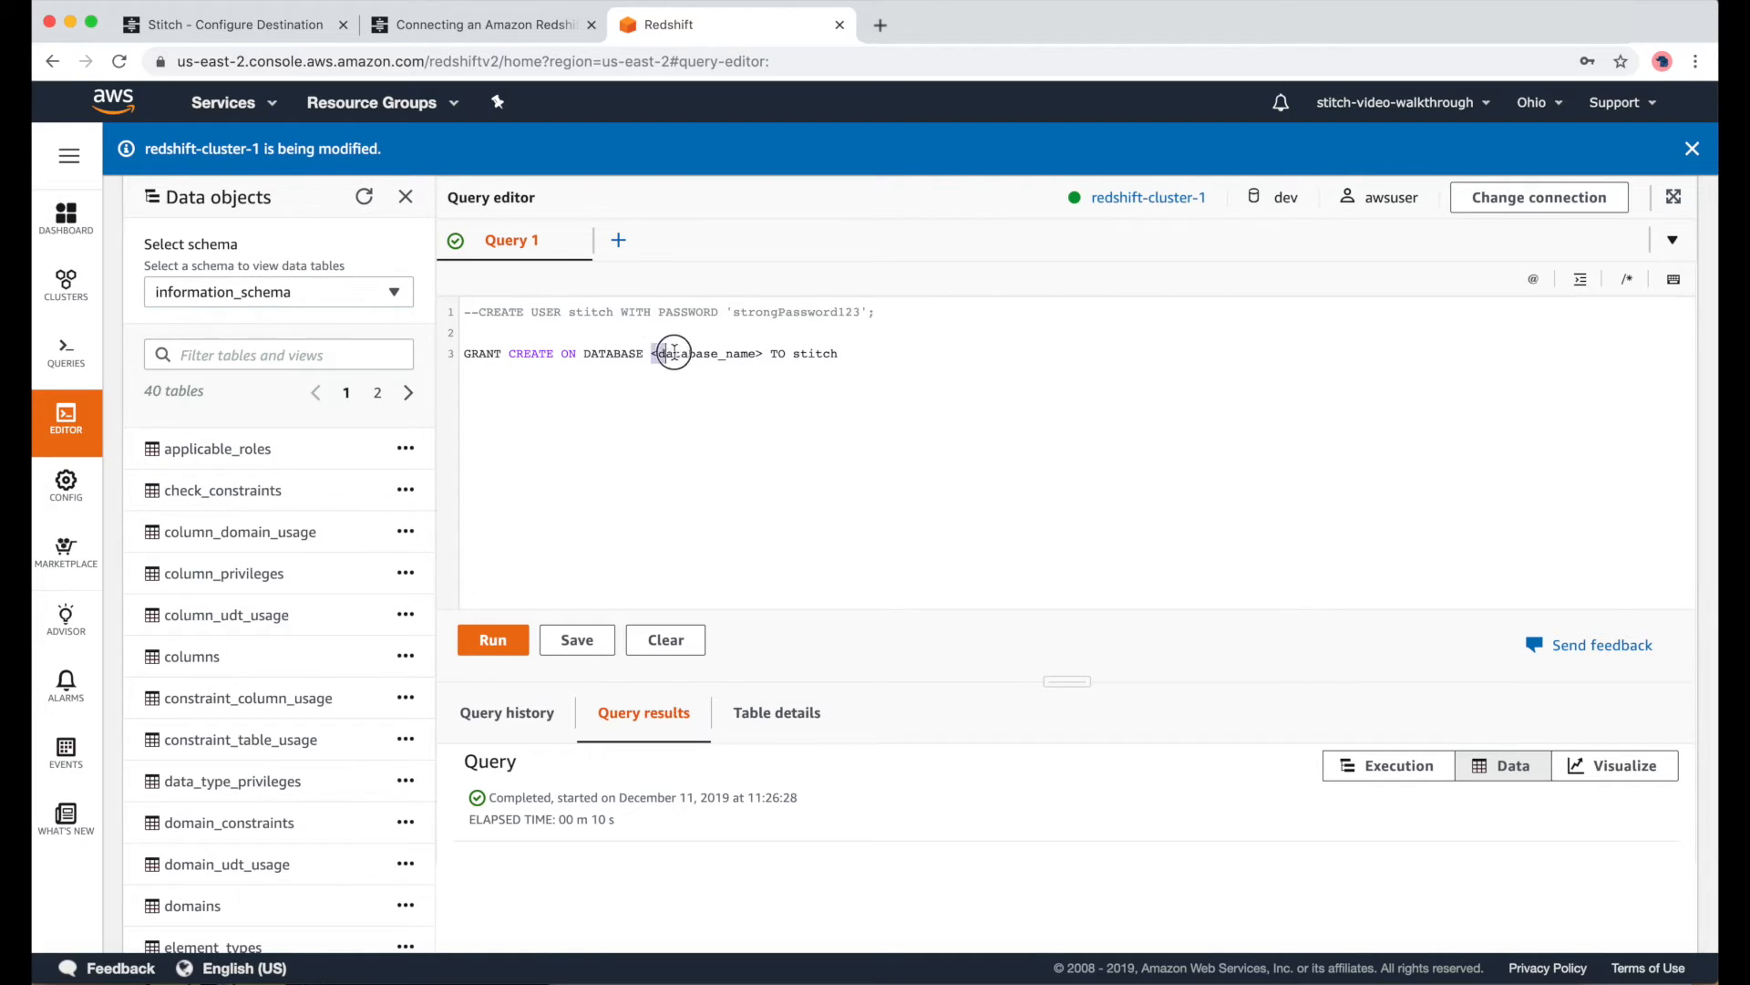
pyautogui.write('dev')
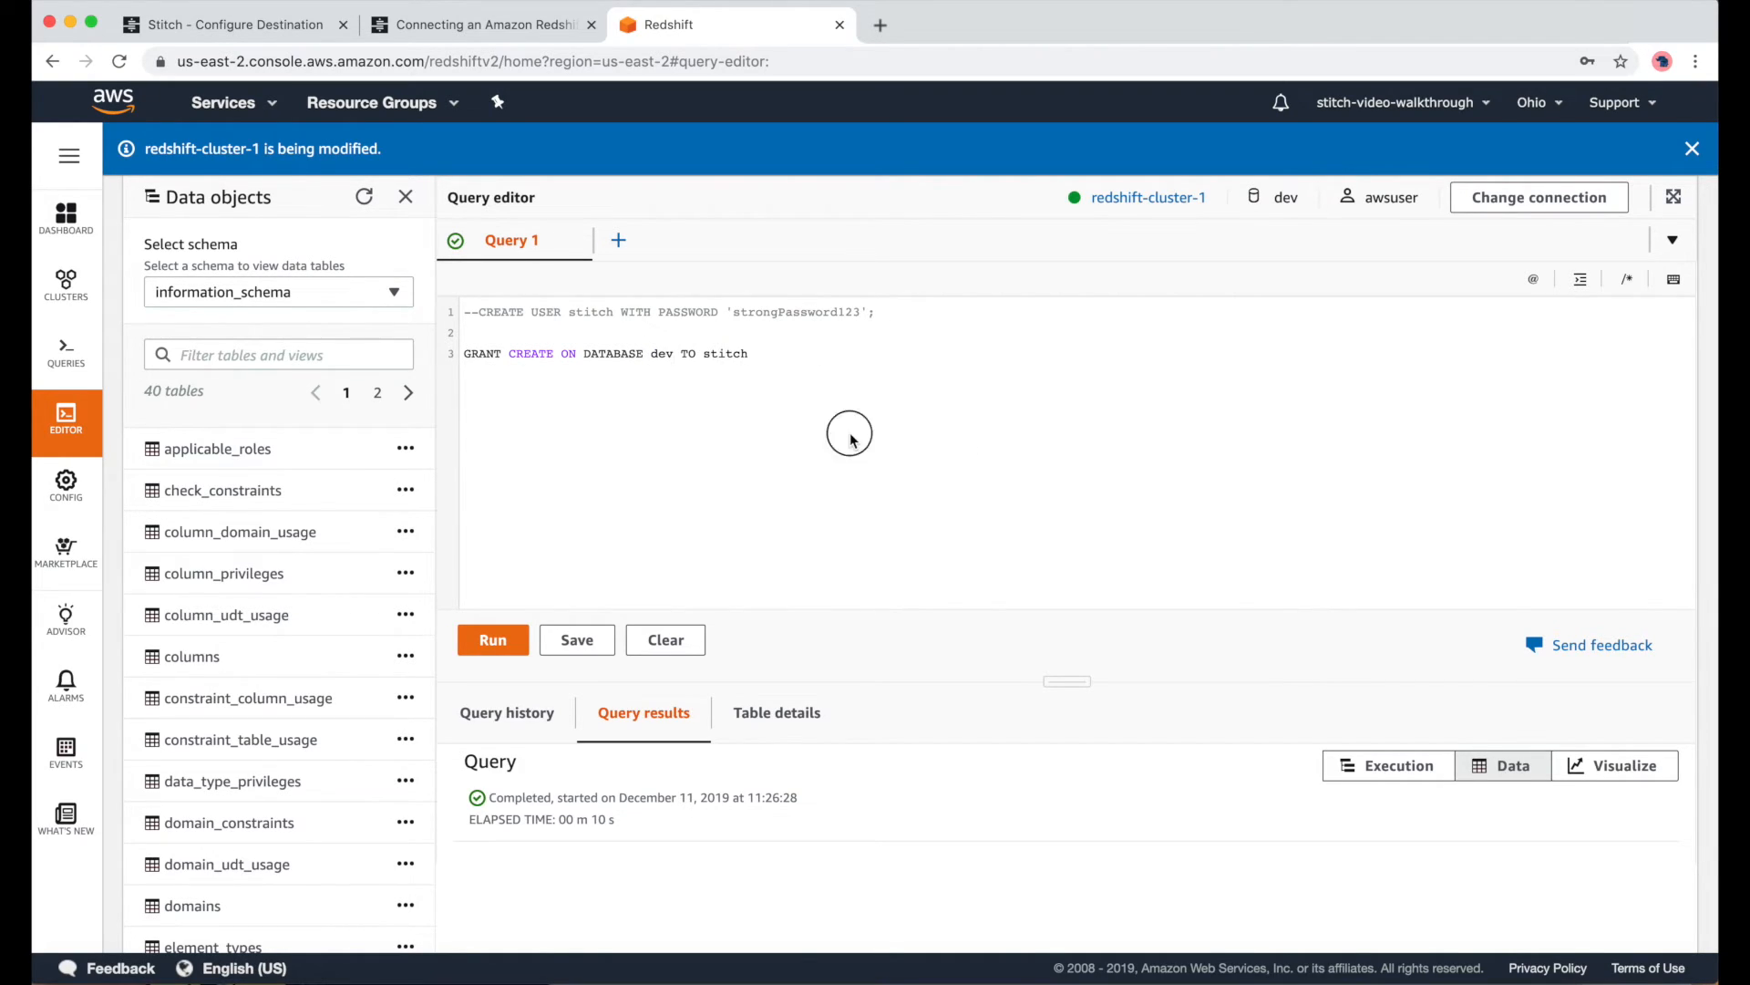
pyautogui.click(492, 640)
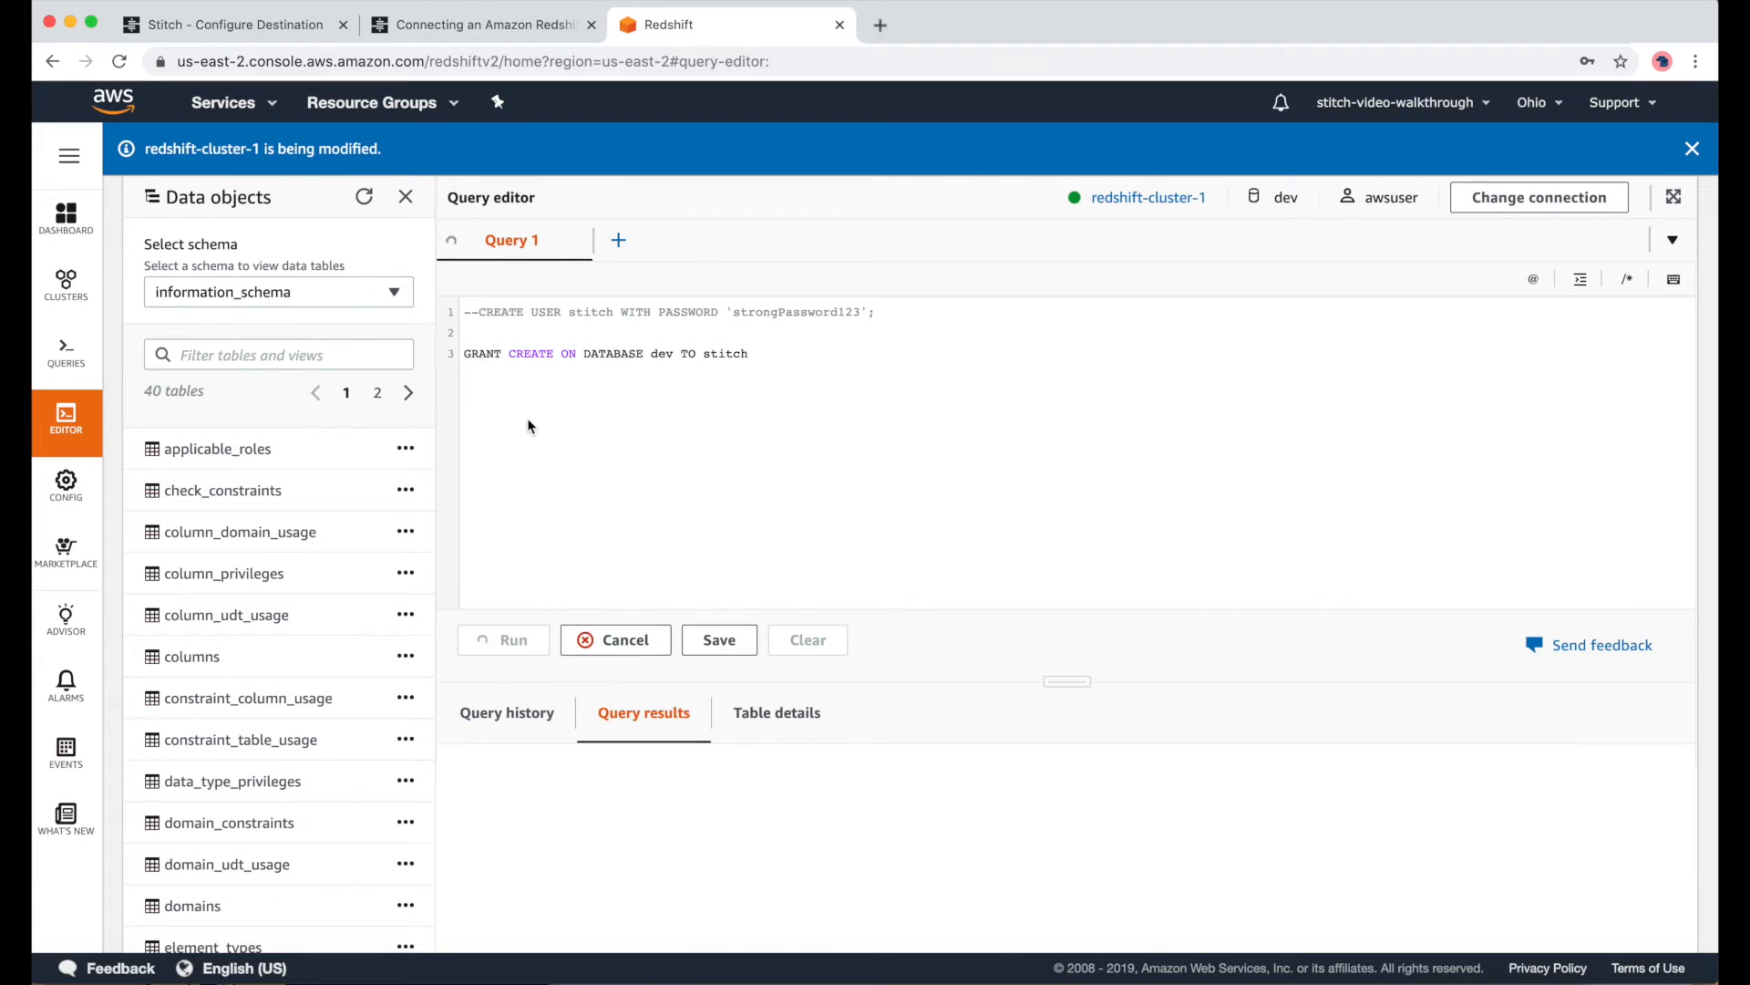
pyautogui.click(513, 640)
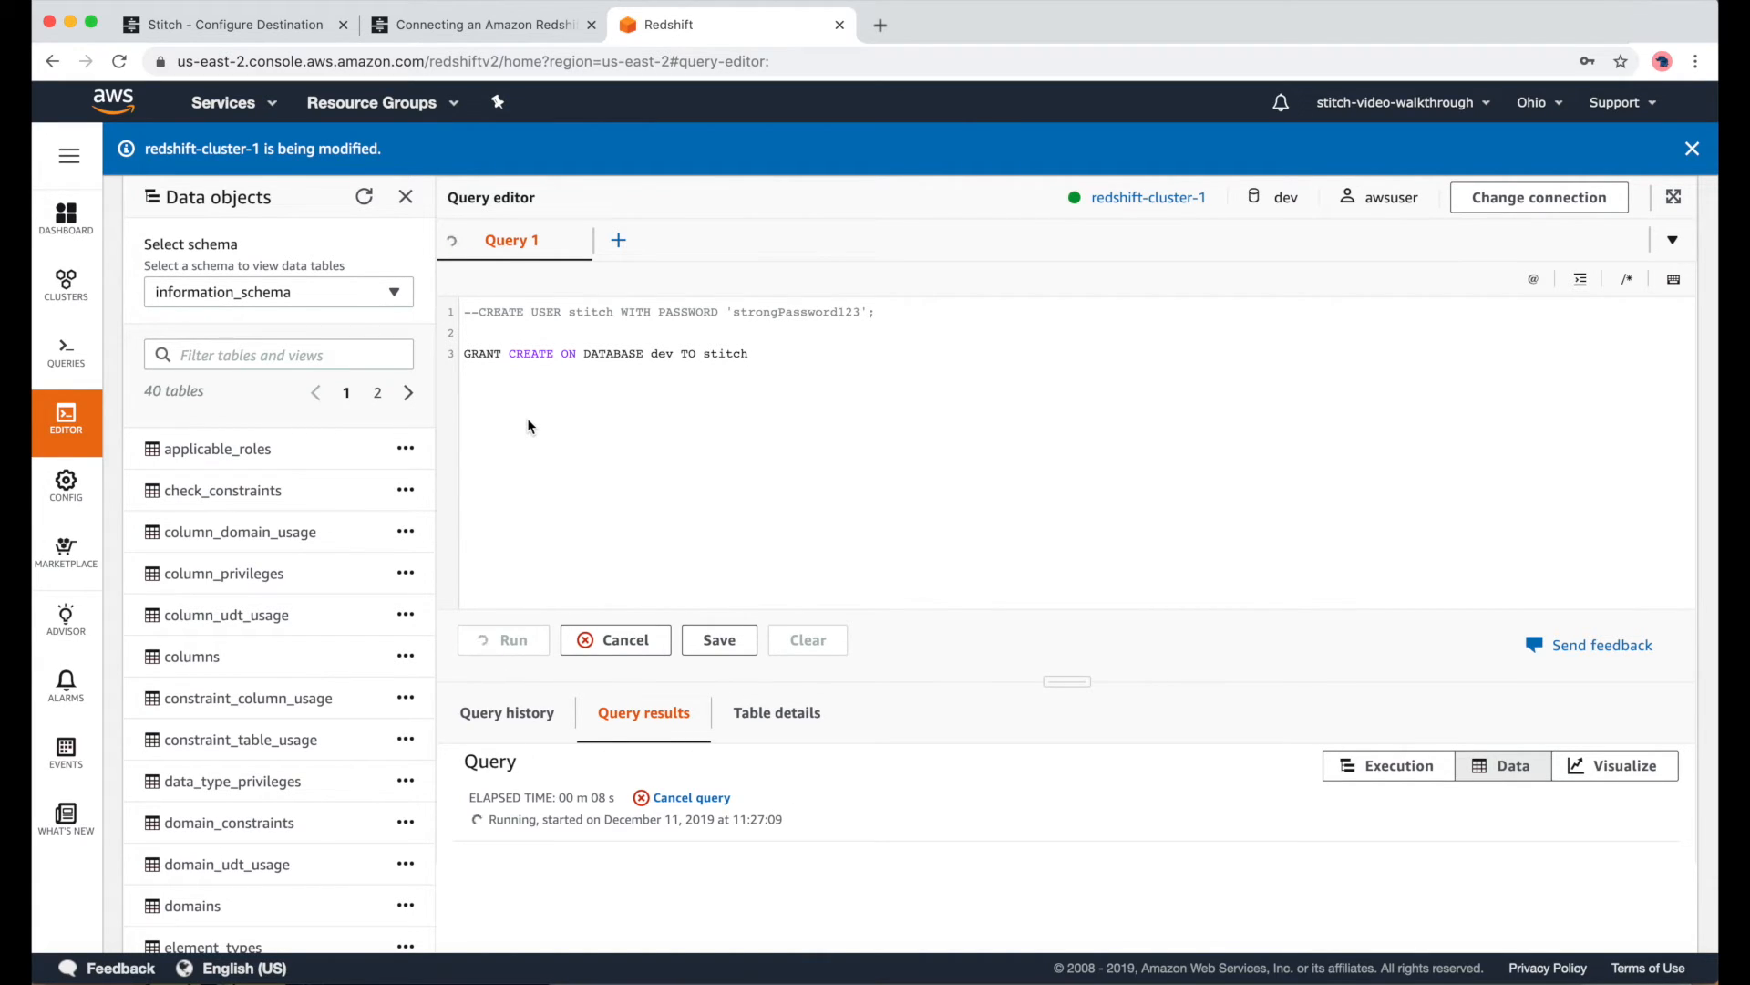
# - Grant stitch SELECT on information_schema and pg_catalog tables, then open redshift-cluster-1's details
pyautogui.click(483, 24)
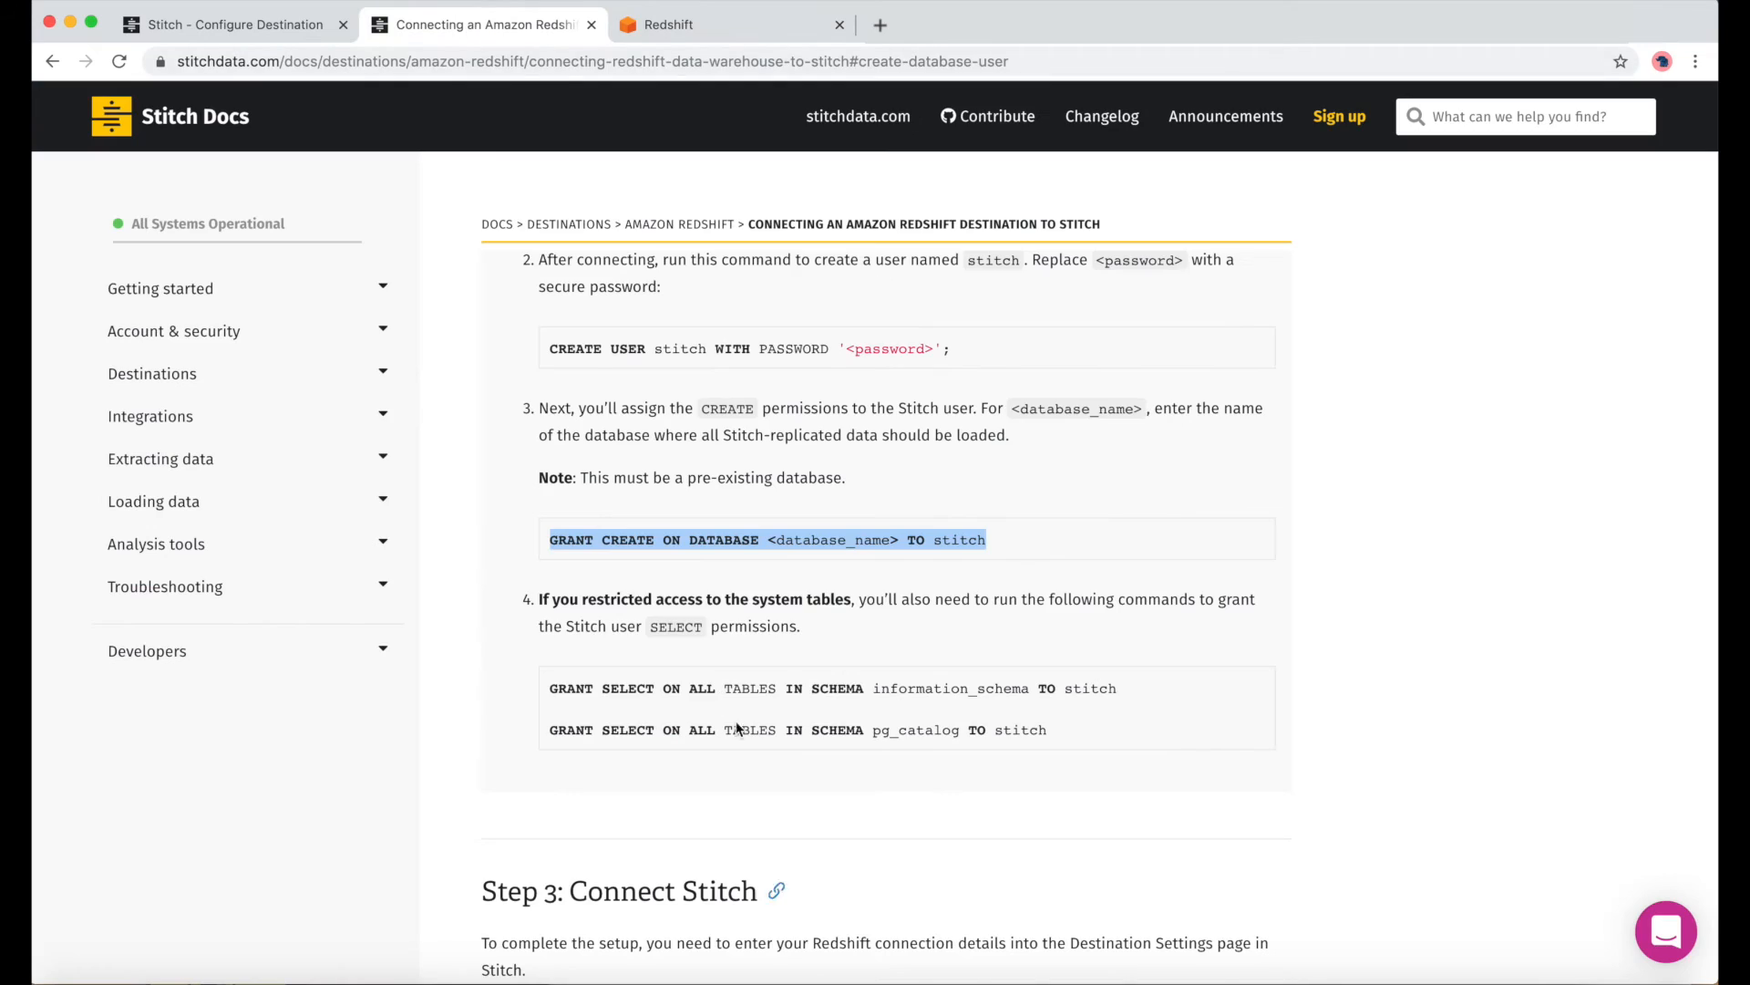
pyautogui.scroll(-3)
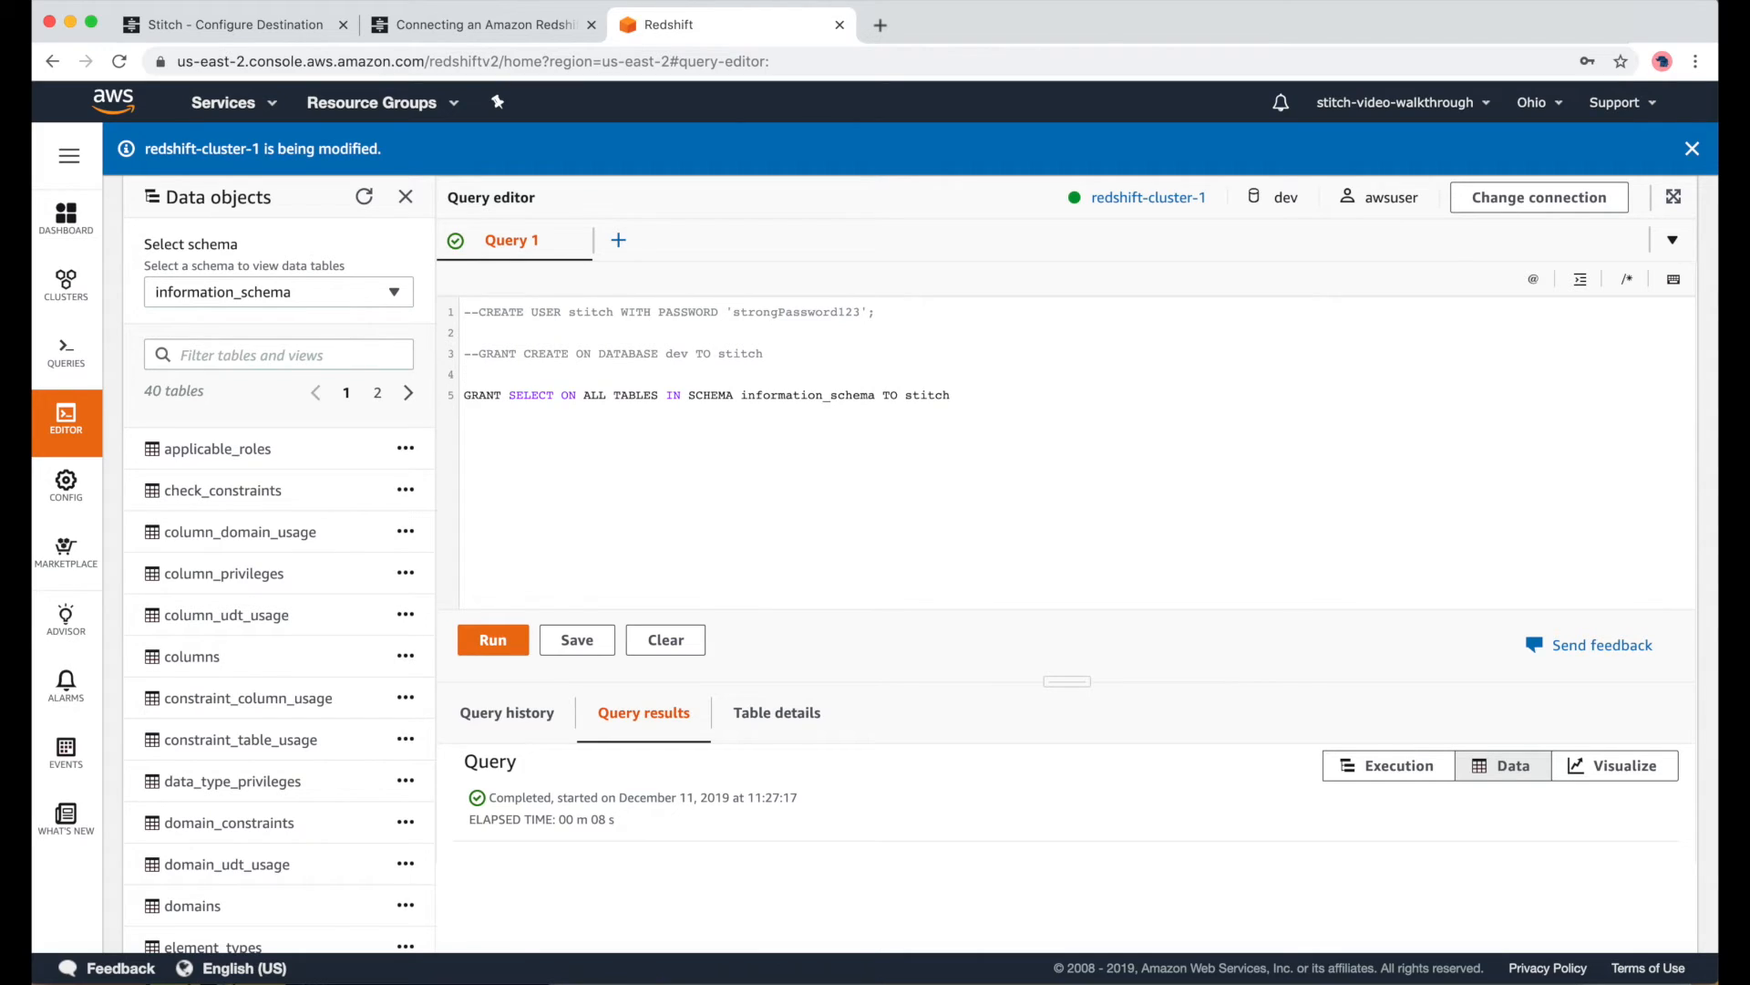
pyautogui.click(492, 640)
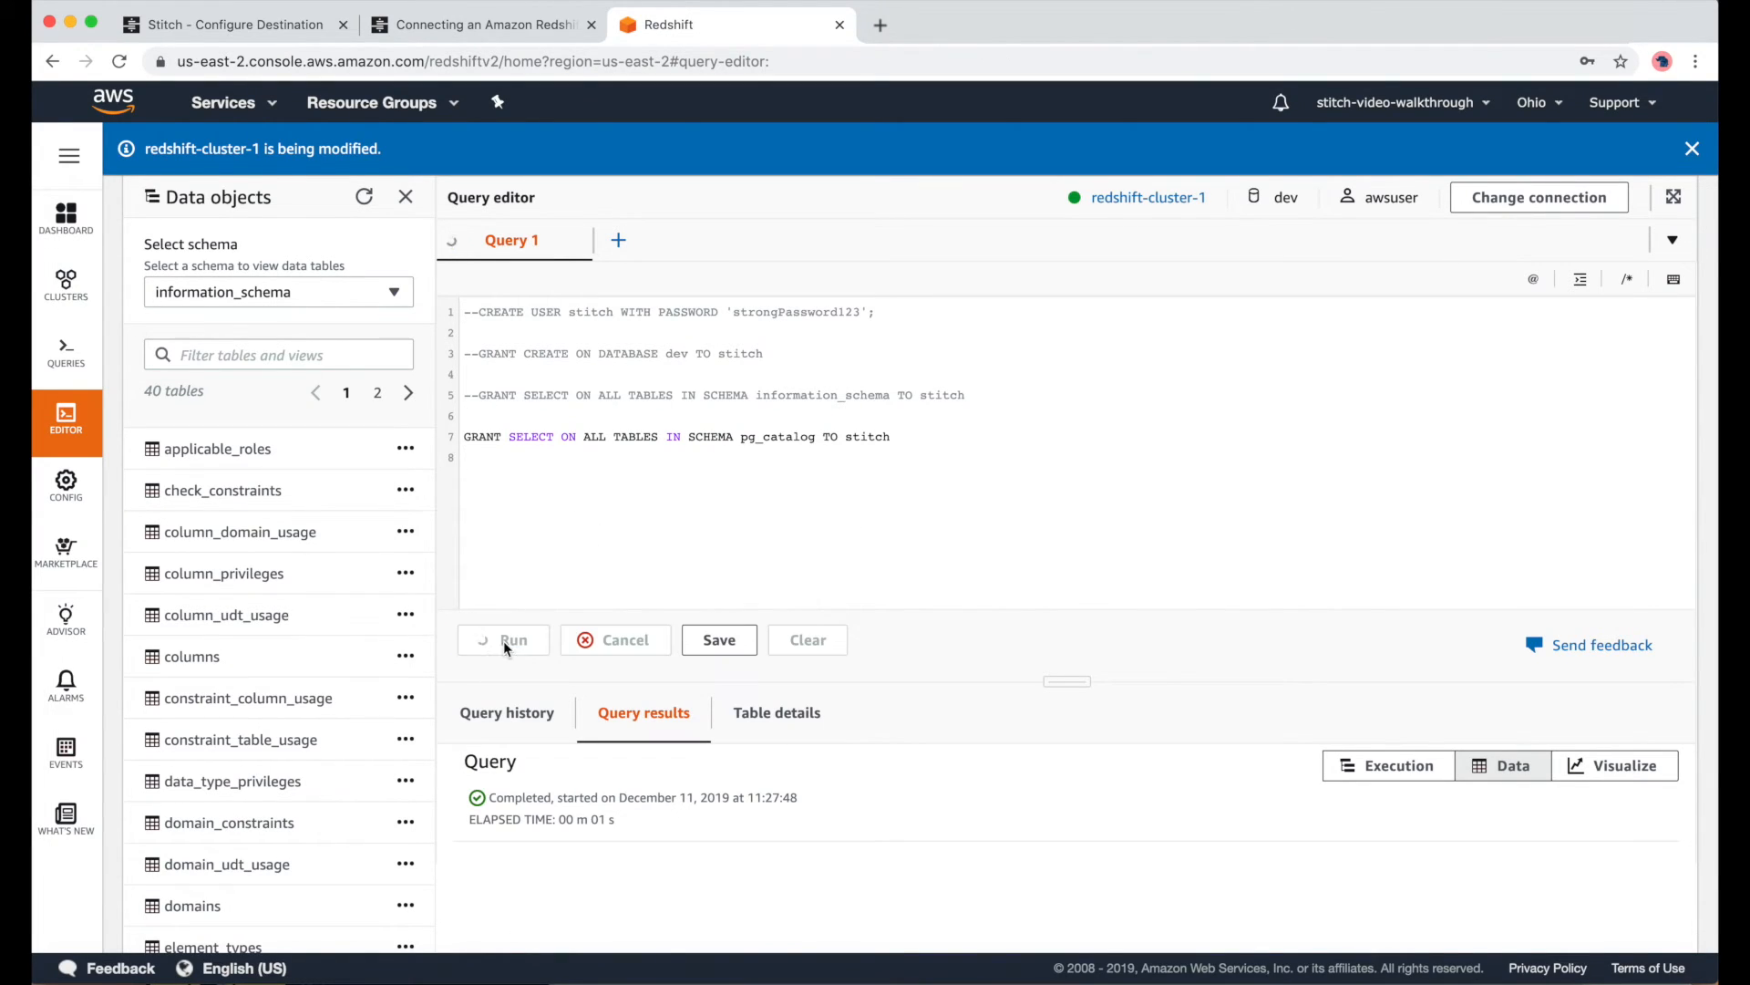
pyautogui.click(502, 640)
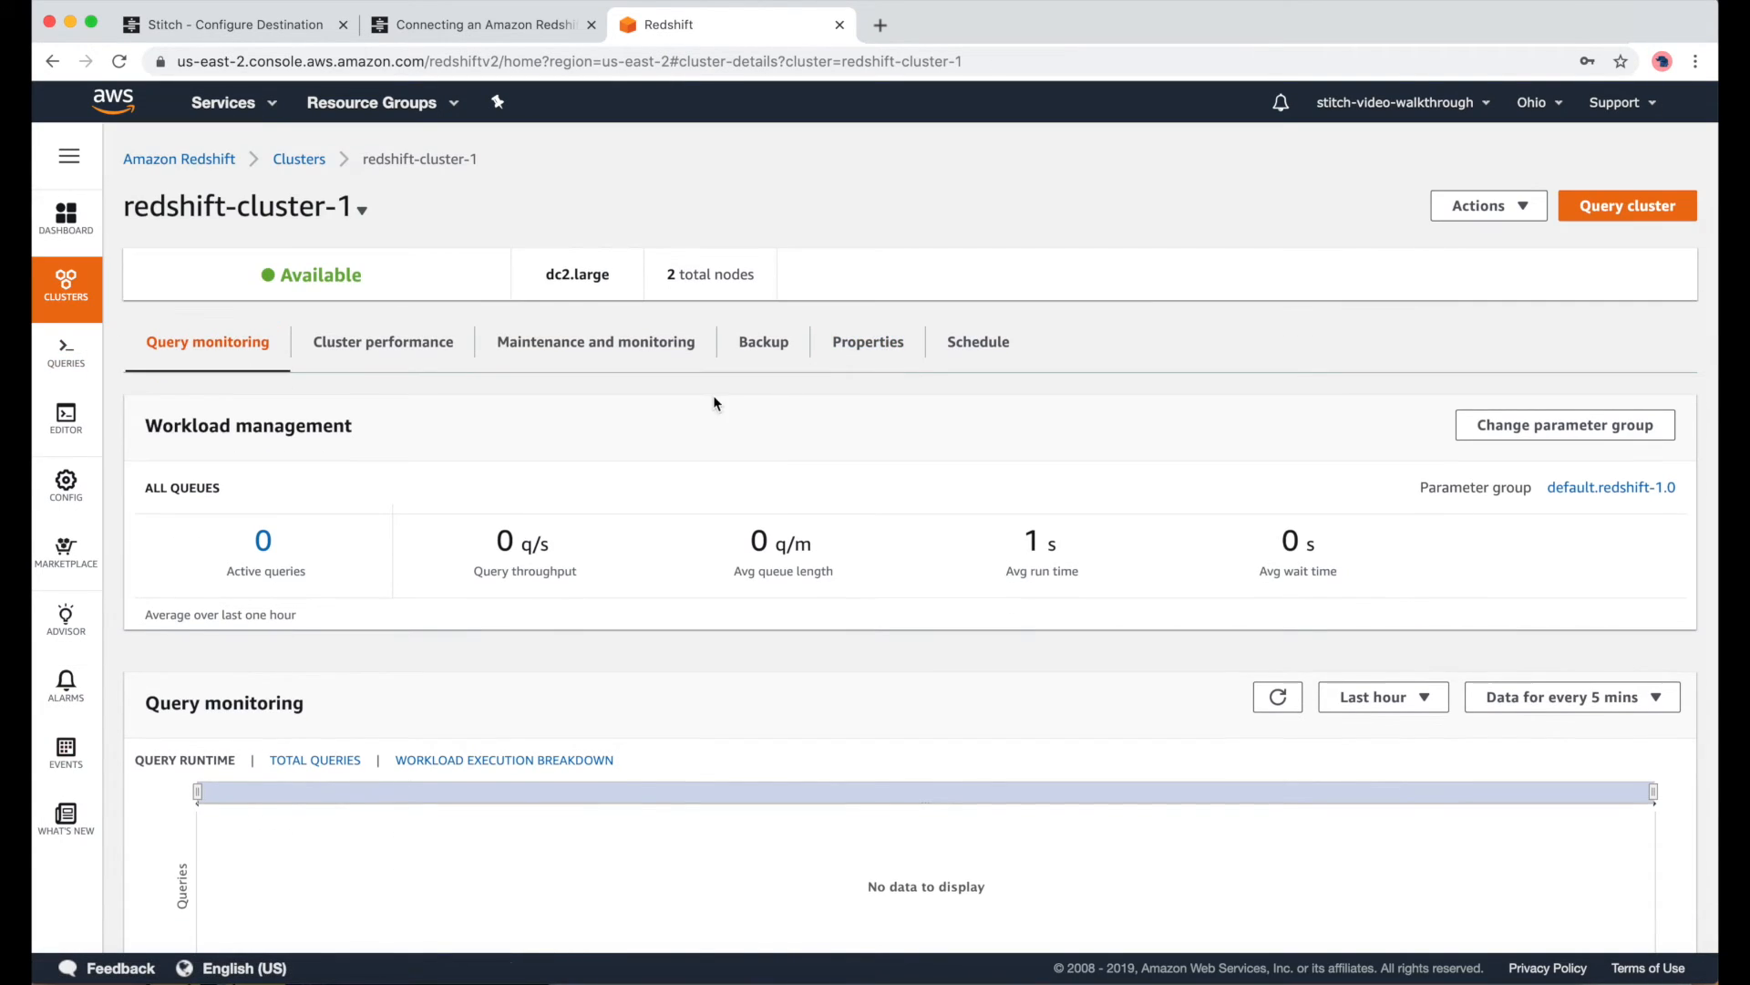
# - Copy redshift-cluster-1's endpoint from Properties and return to Stitch's Redshift form
pyautogui.click(867, 342)
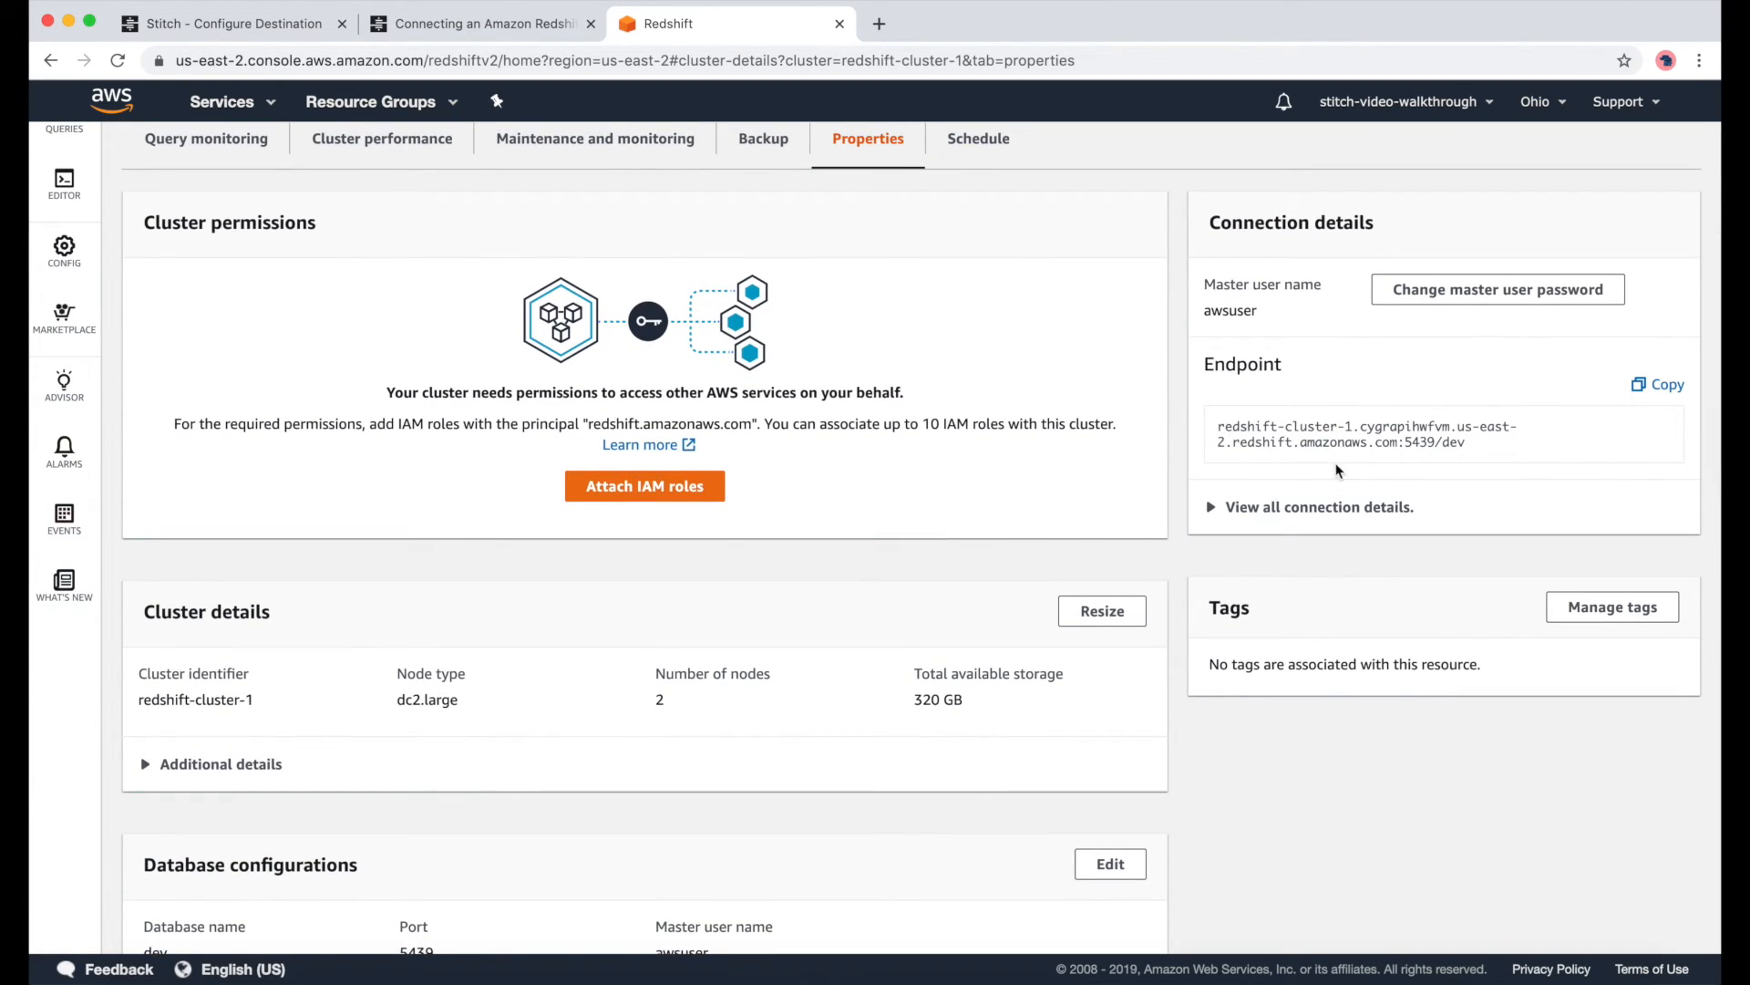
pyautogui.click(1656, 384)
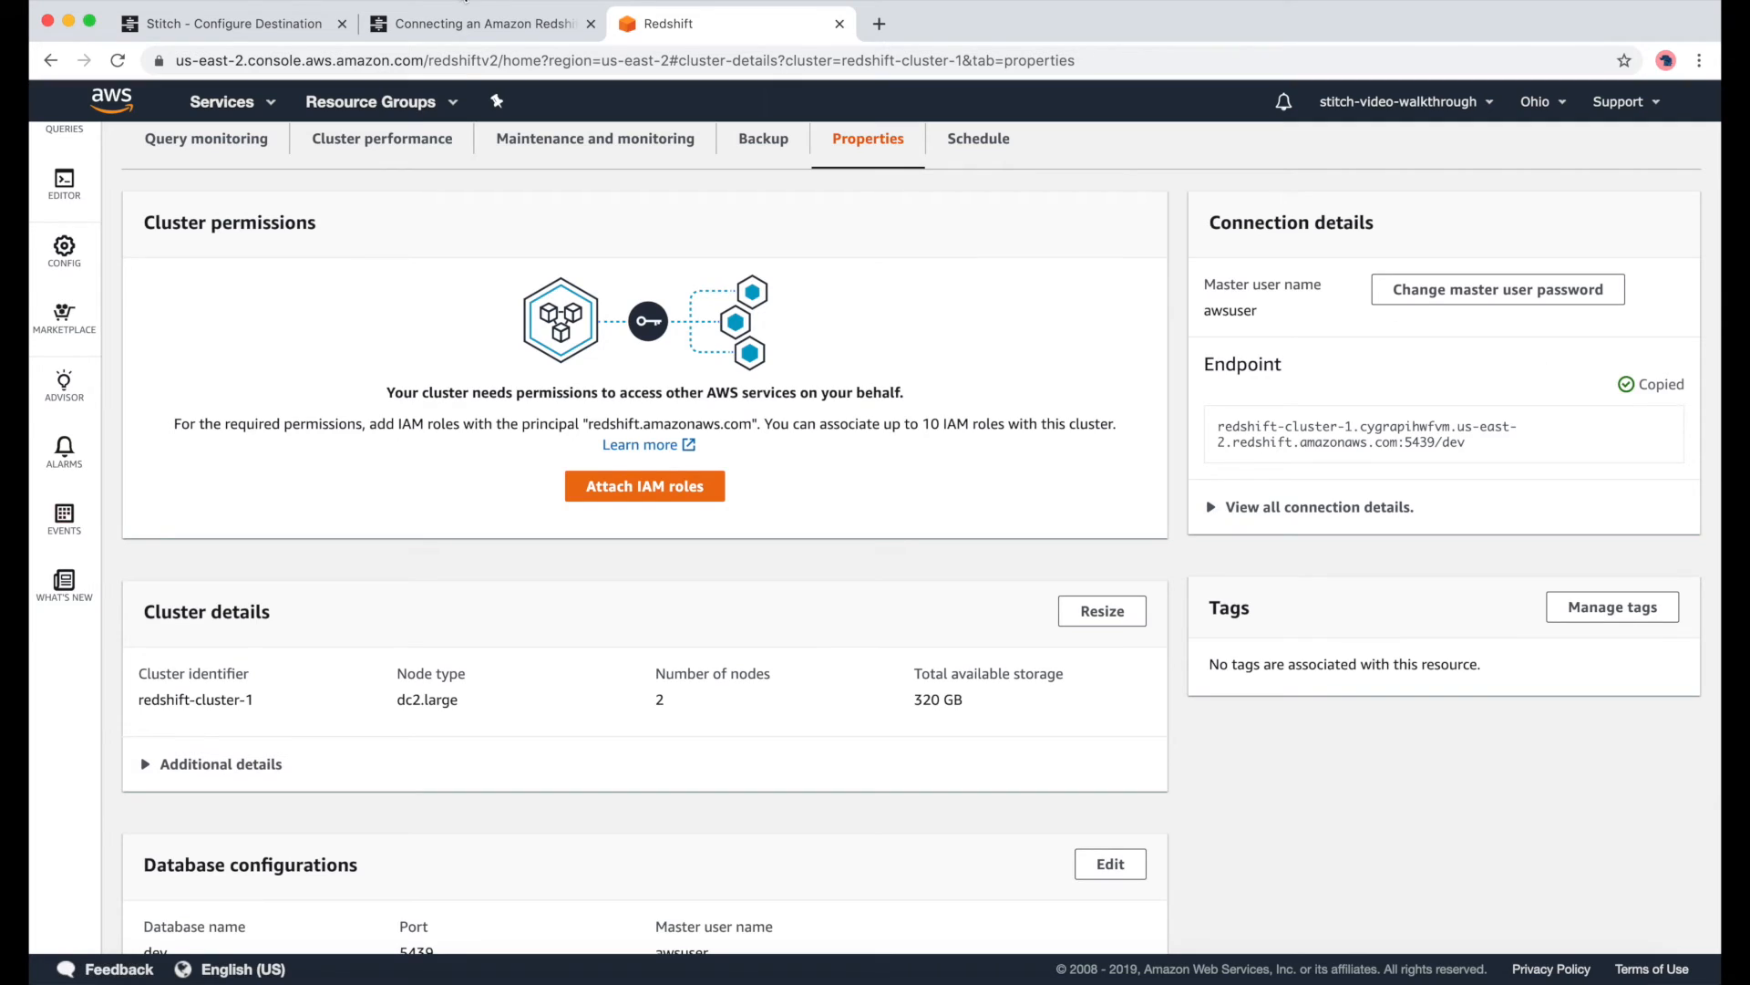
pyautogui.click(235, 23)
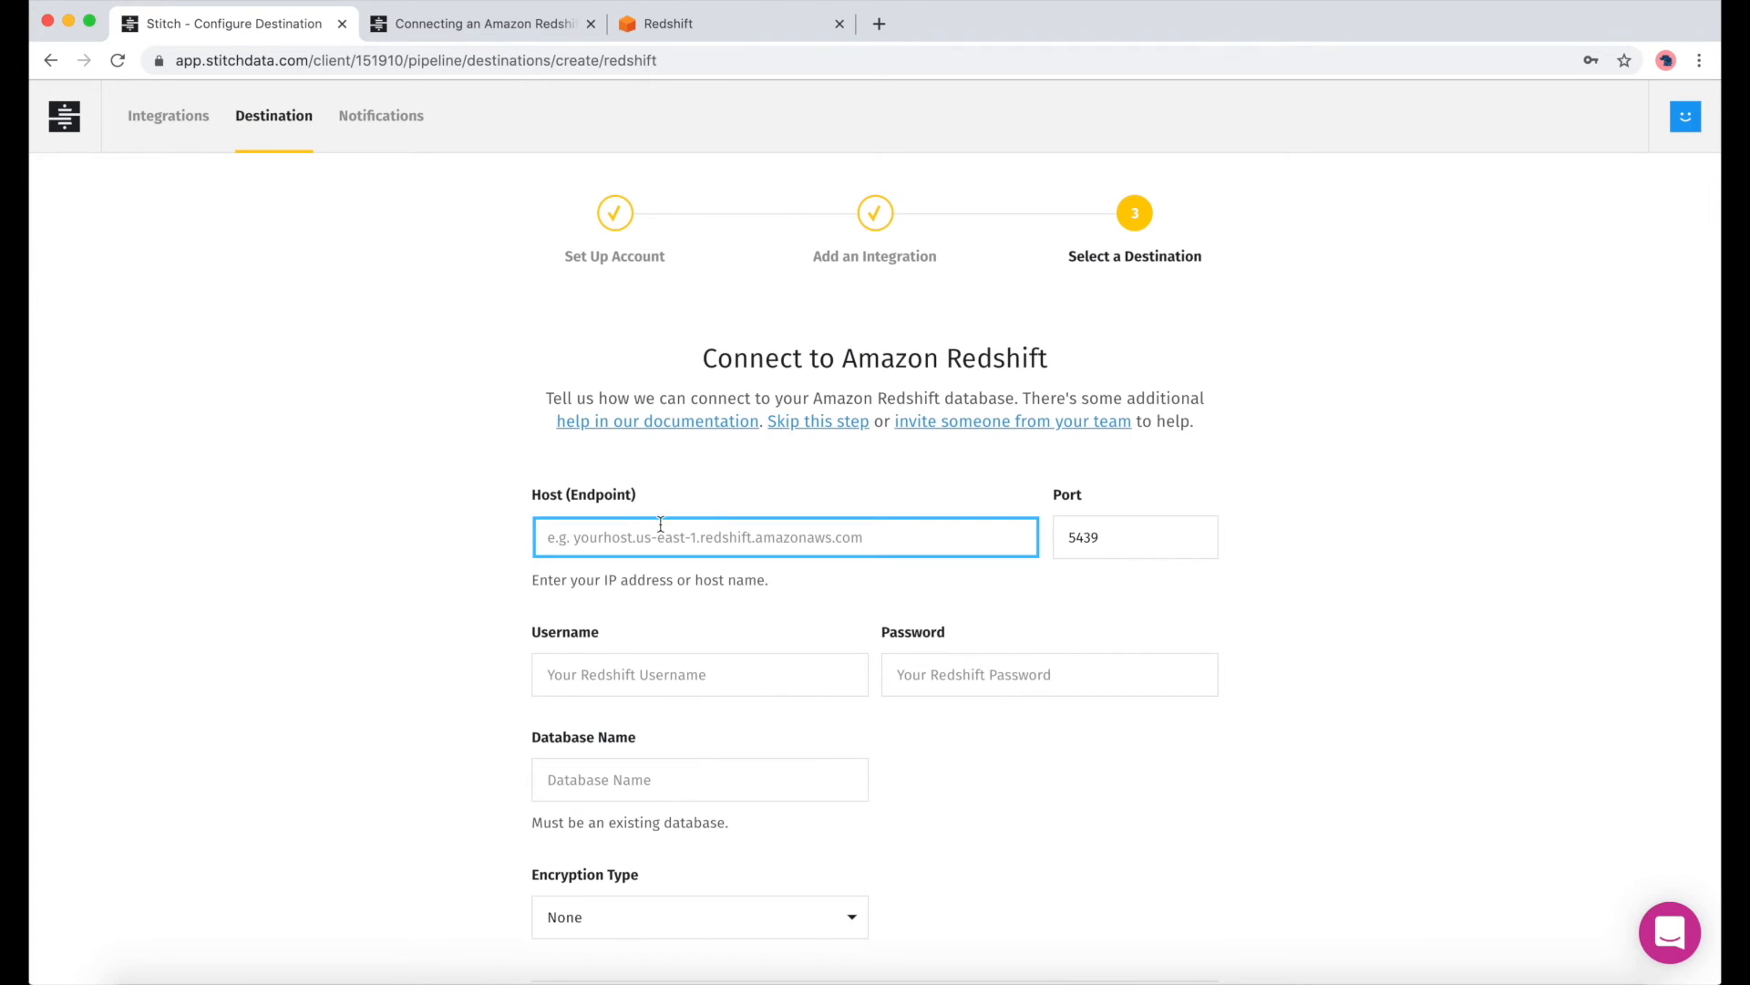
# - Fill Stitch's Redshift form with the cluster endpoint, awsuser and dev, then Check and Save
pyautogui.write('redshift-cluster-1.cygrapihwfvm.us-east-2.redshift.amazonaws.com:5439/')
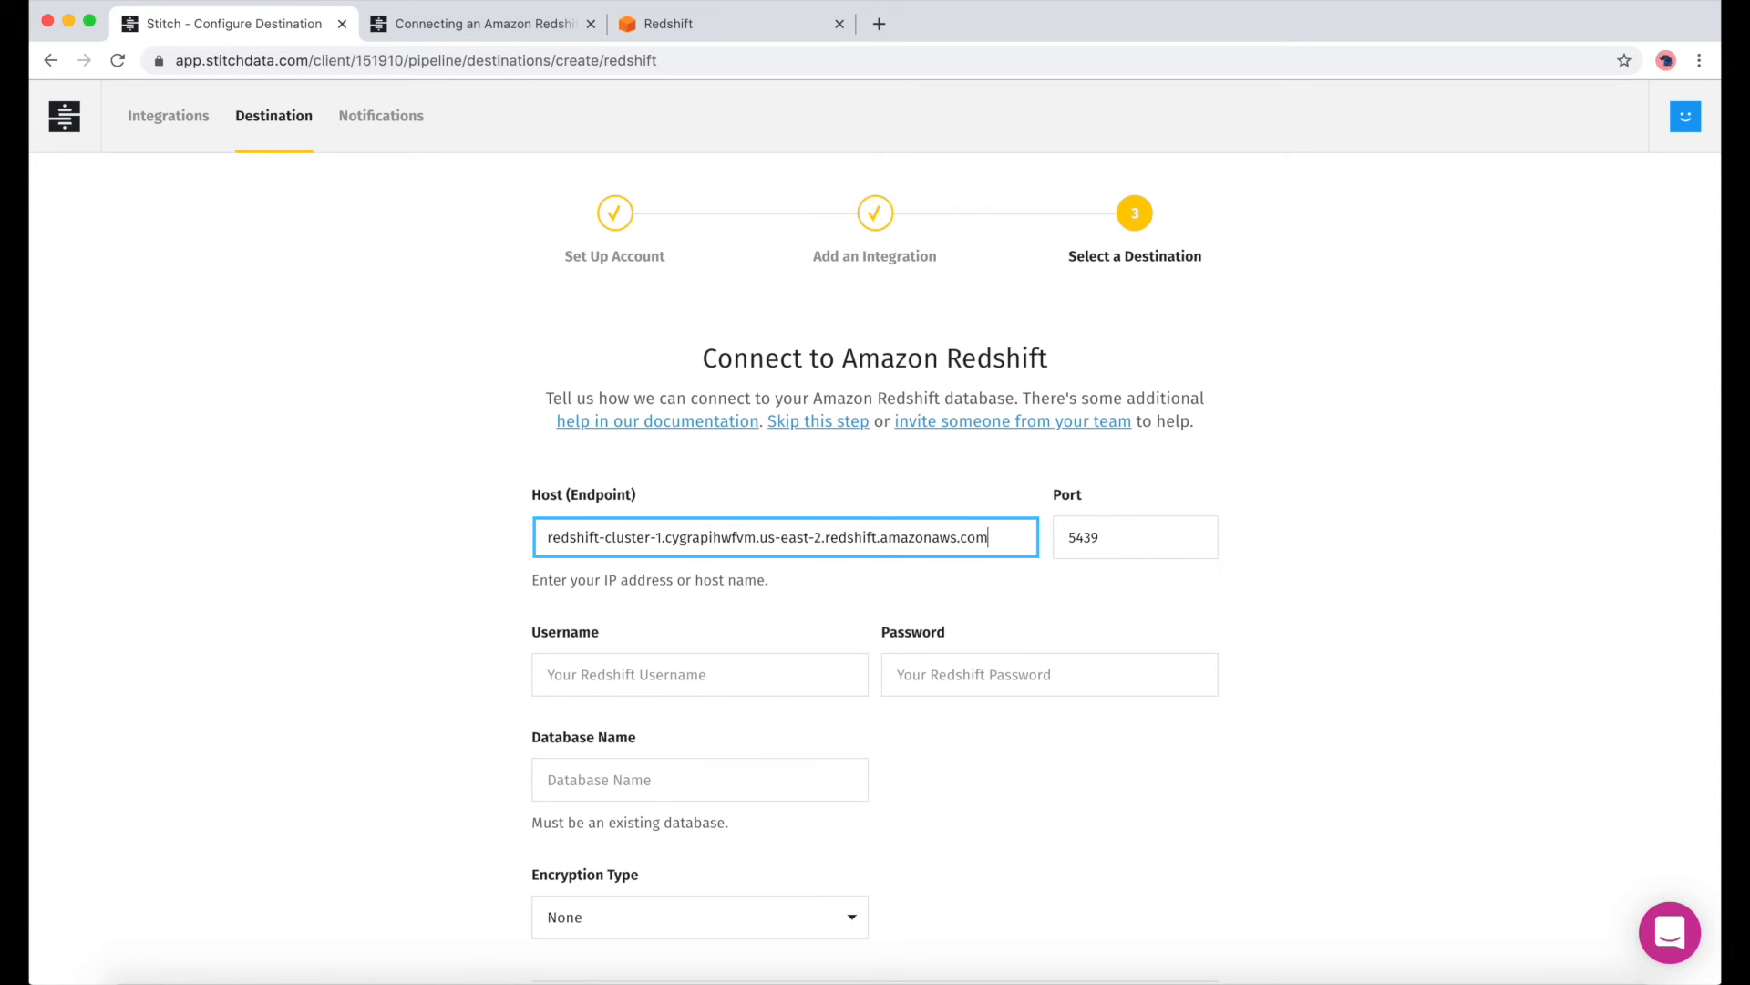
pyautogui.click(700, 675)
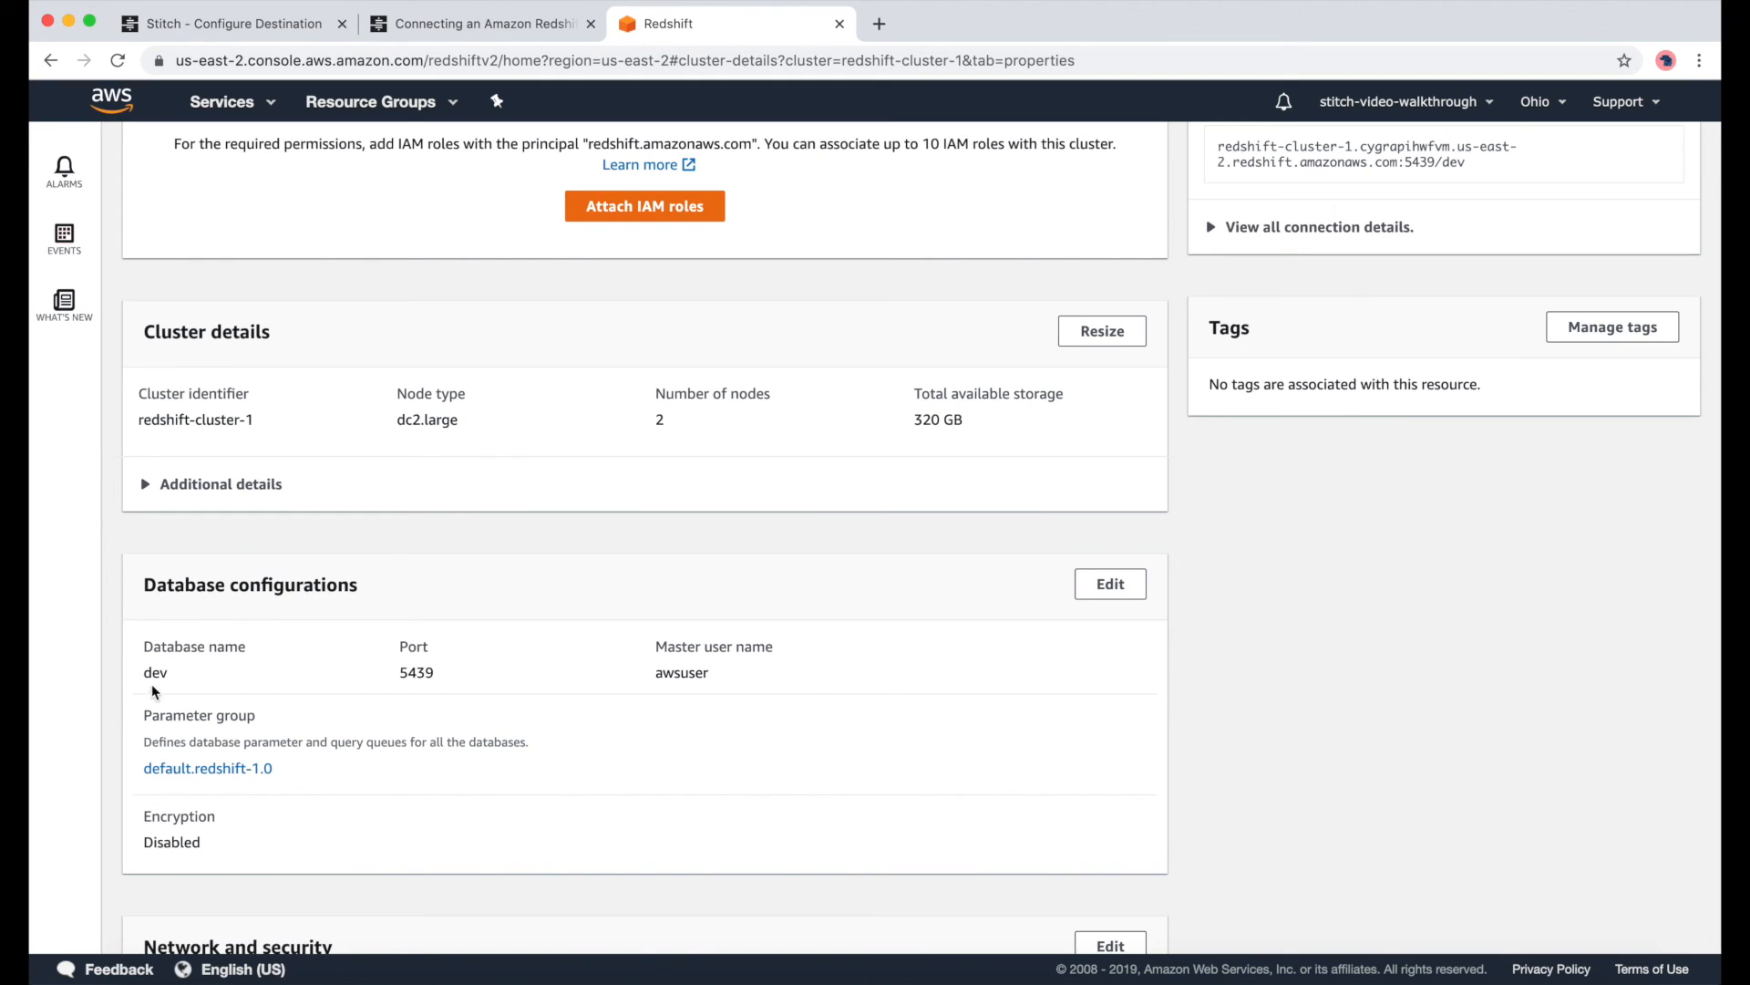
pyautogui.click(230, 24)
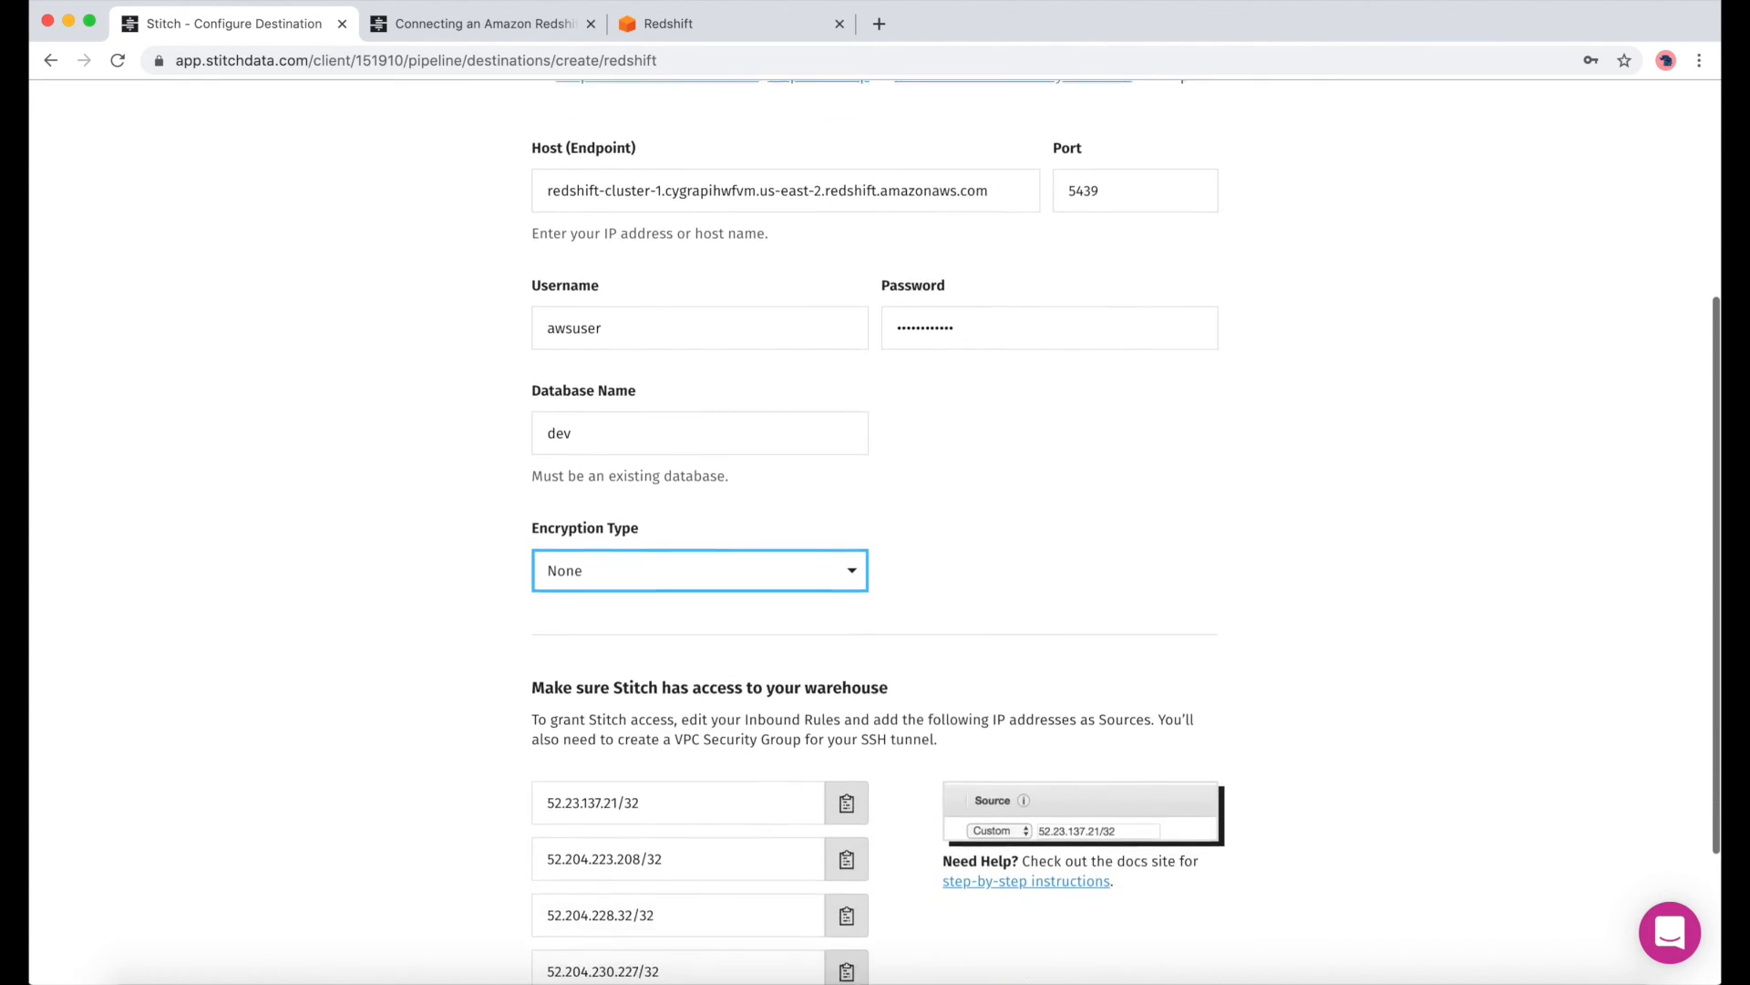
pyautogui.scroll(-3)
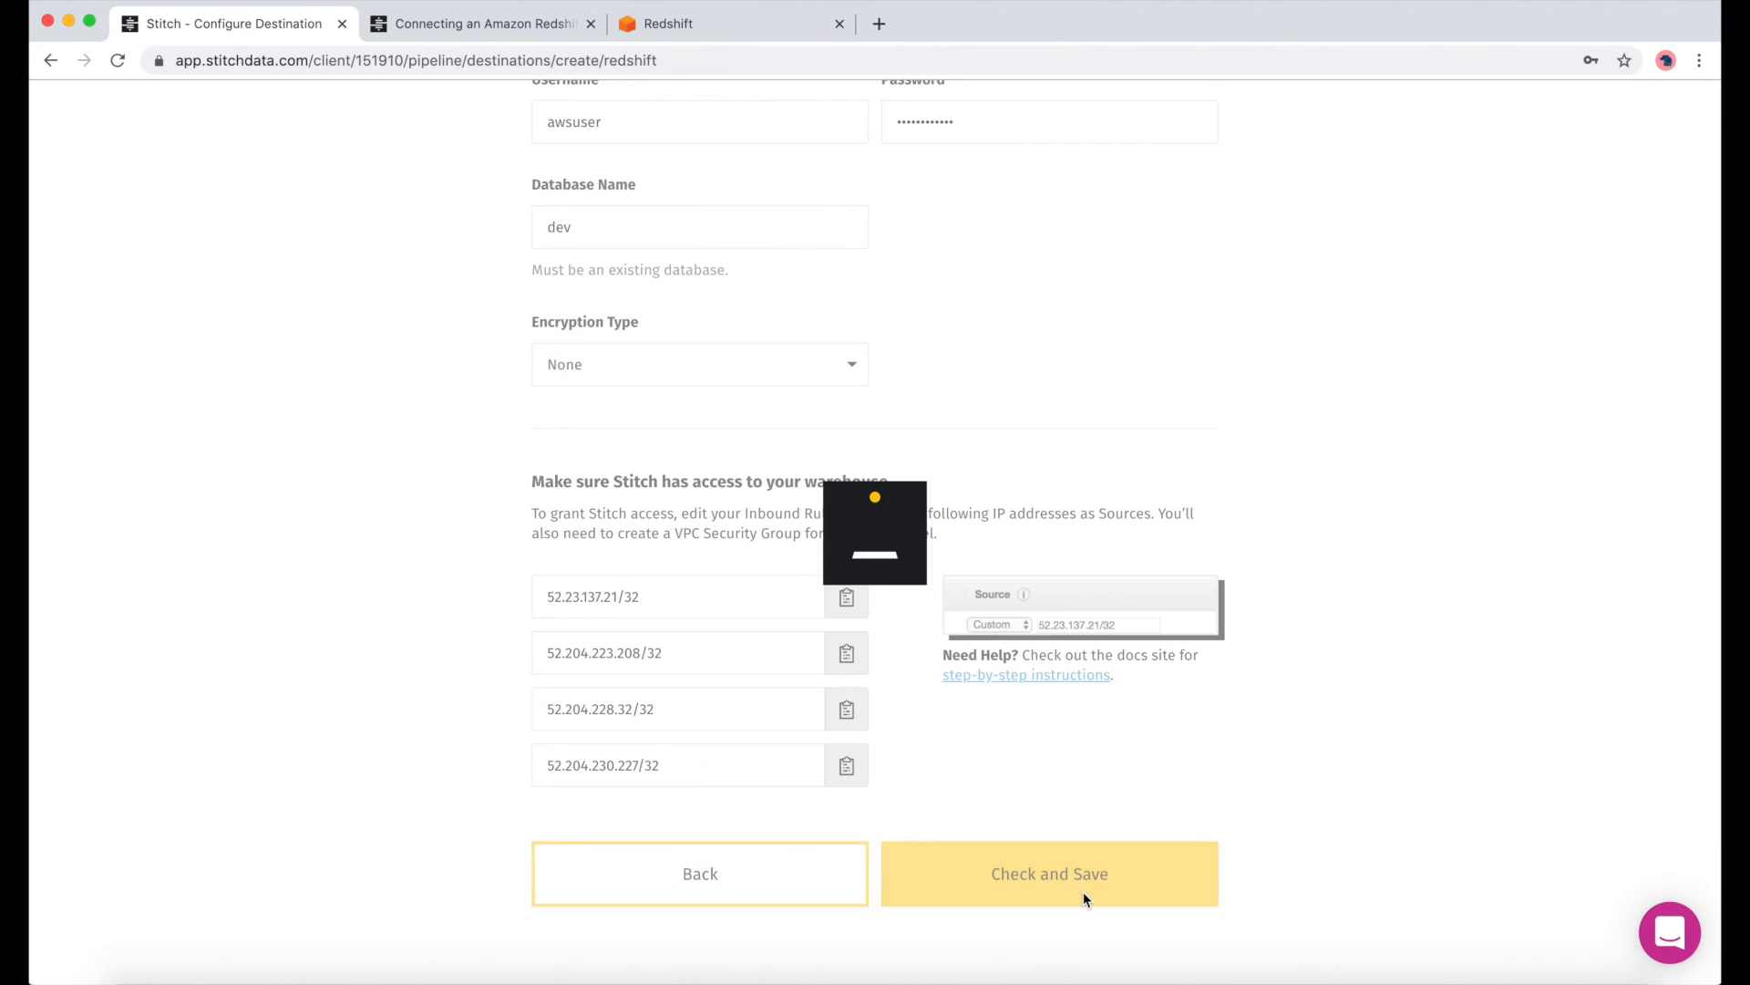
pyautogui.click(1048, 874)
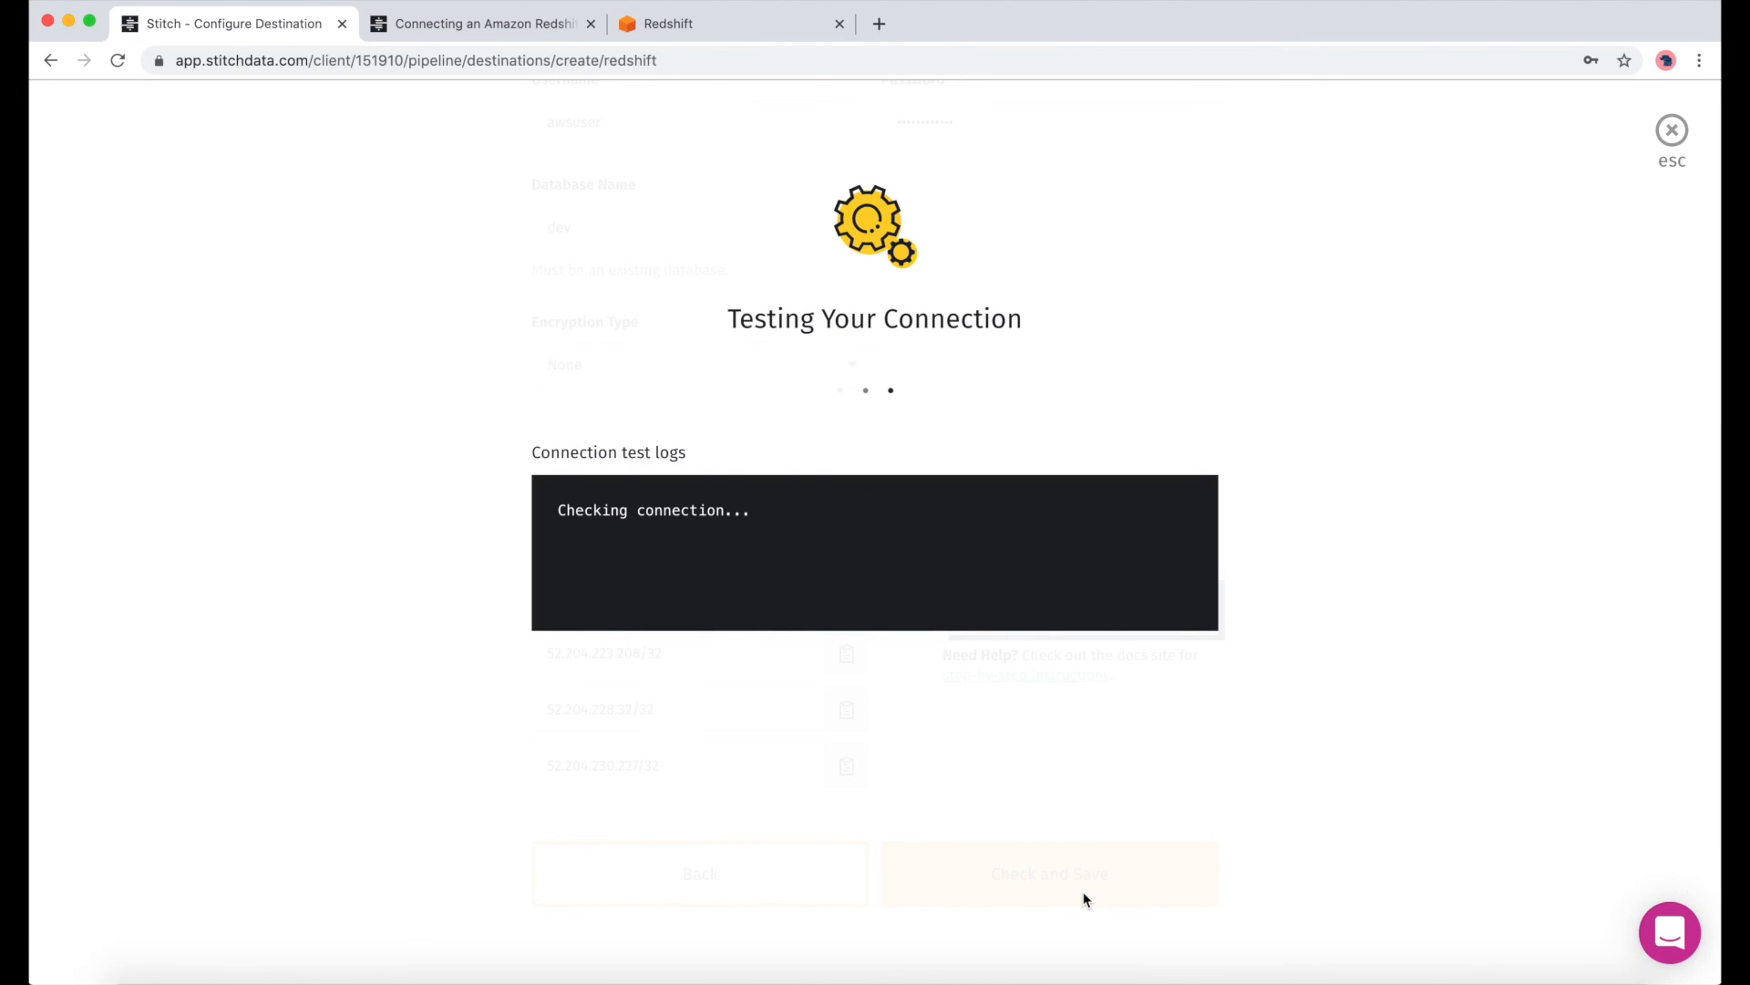